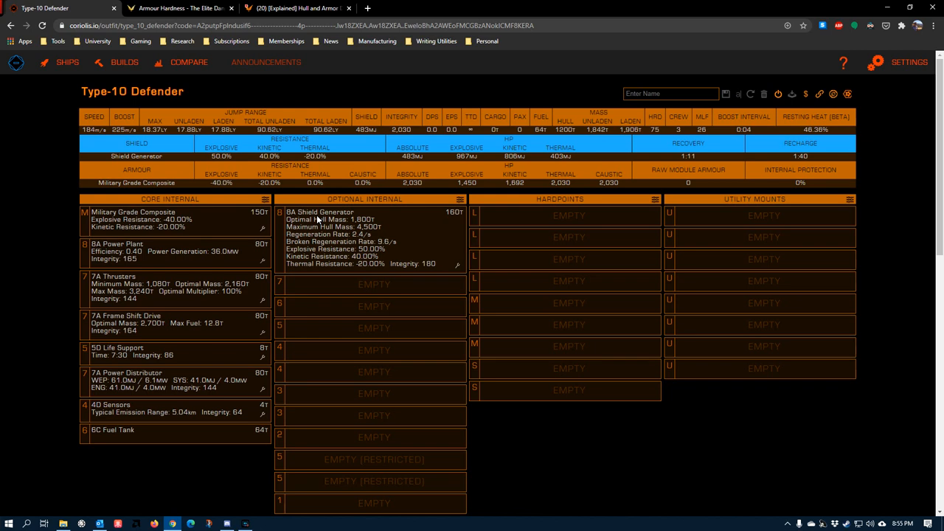
mouse_move(289, 256)
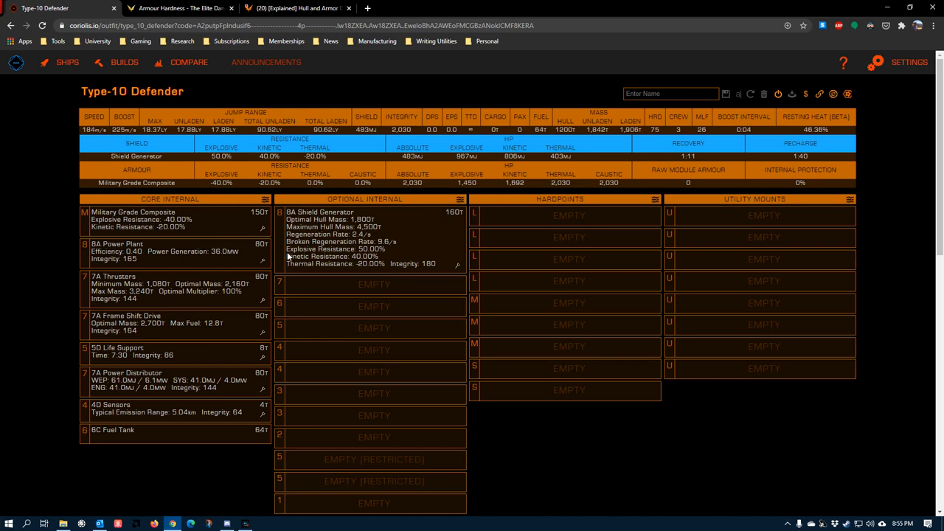
mouse_move(189, 235)
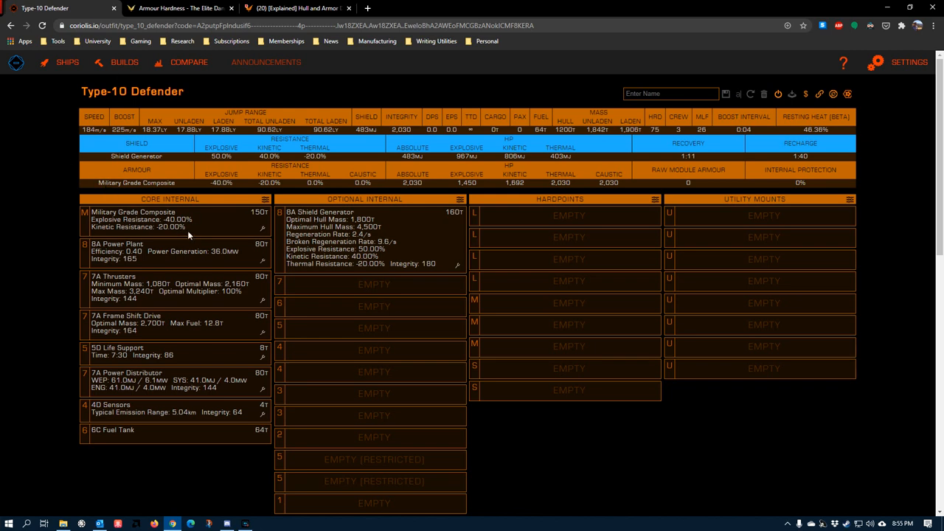
mouse_move(135, 103)
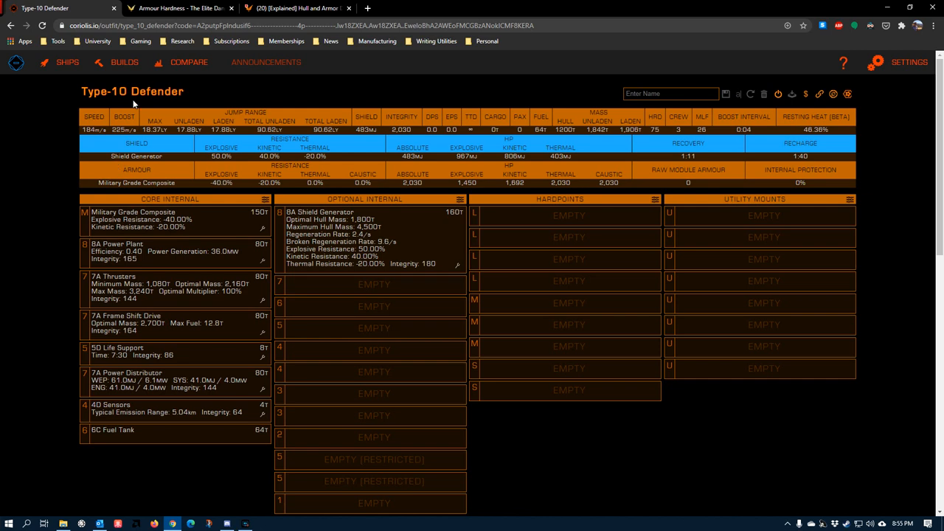
mouse_move(153, 204)
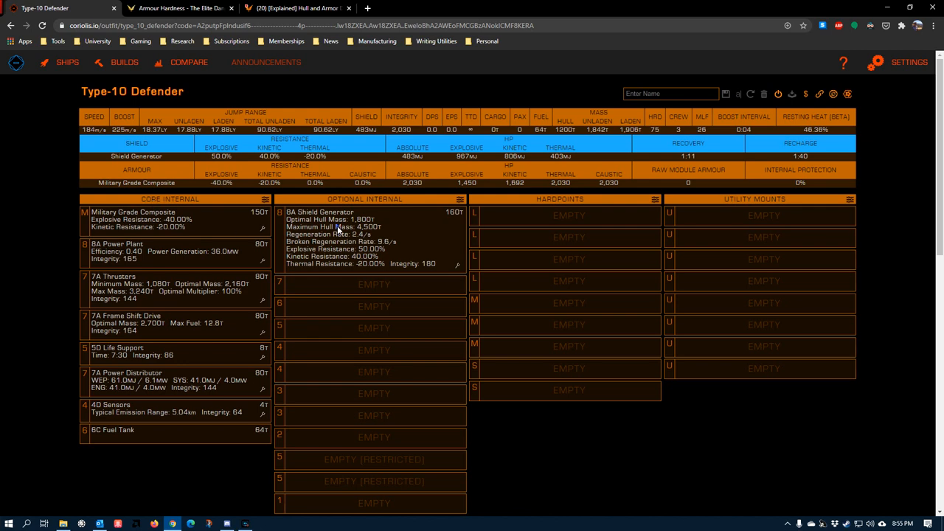
Set the Type-10 Defender's 8A shield generator slot to Empty, dropping shields to zero
click(365, 236)
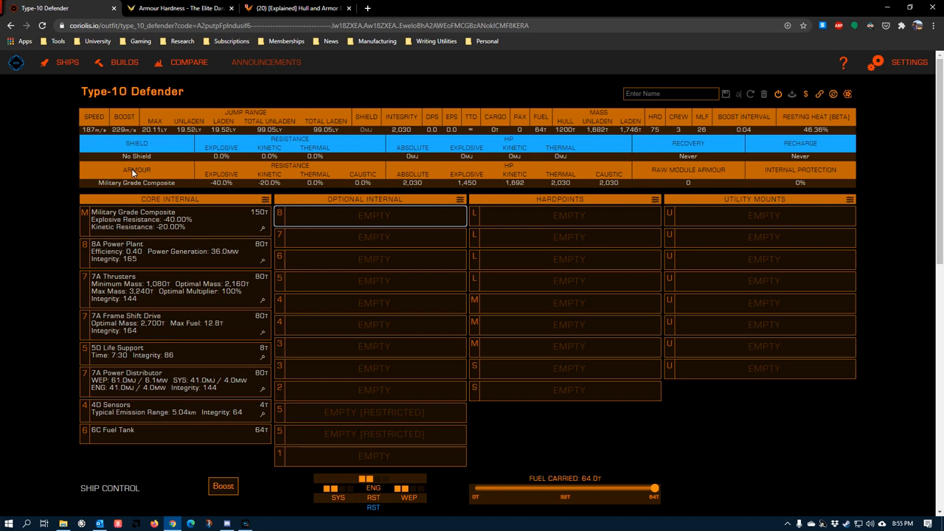
mouse_move(438, 173)
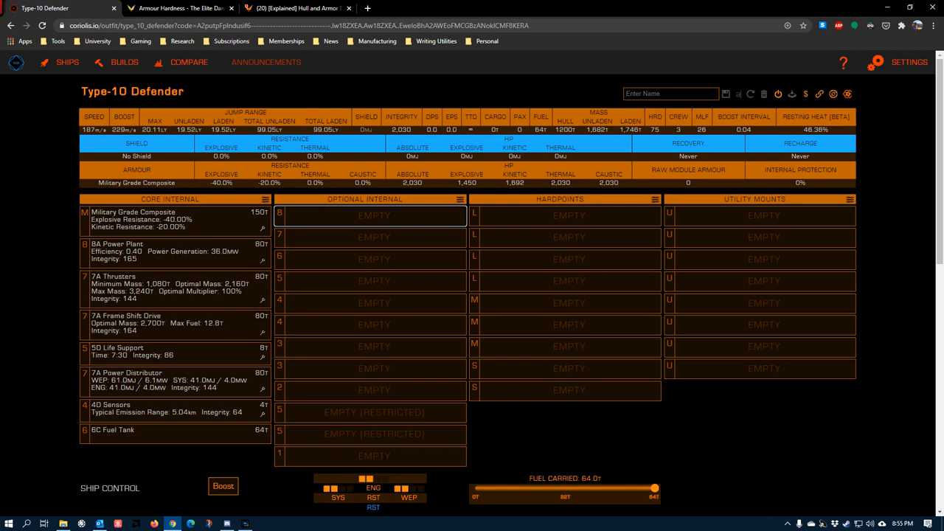
mouse_move(598, 96)
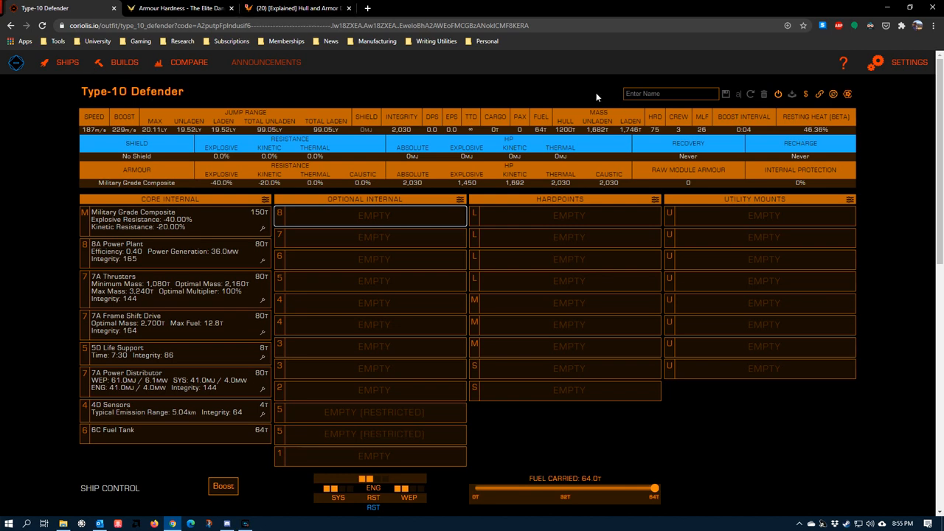
mouse_move(566, 132)
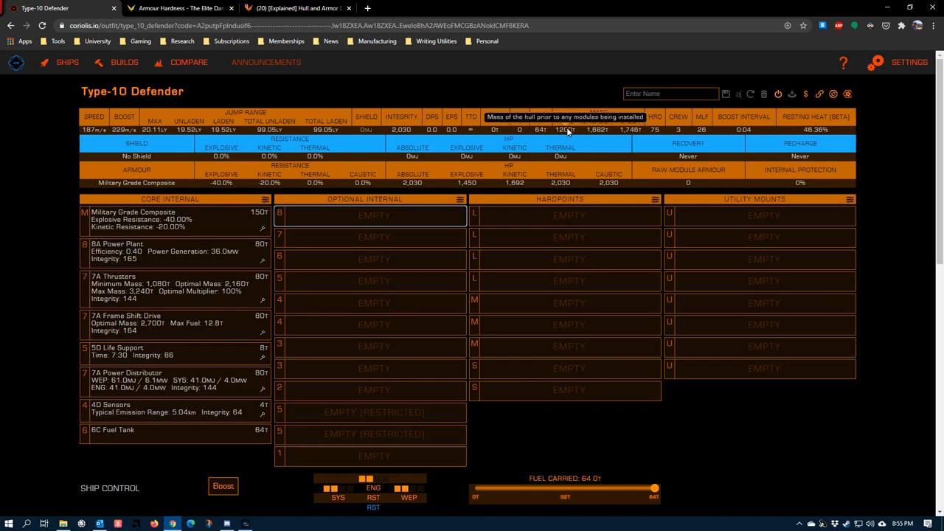
mouse_move(597, 81)
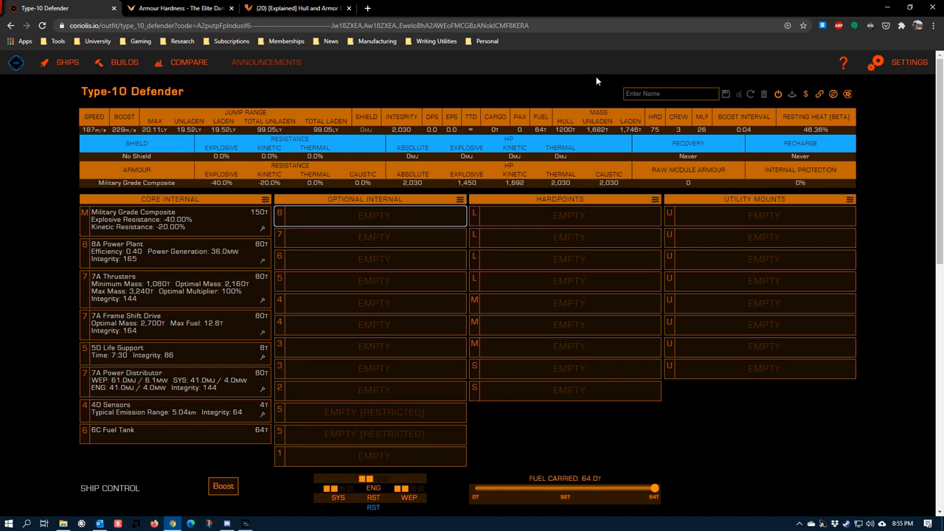
mouse_move(566, 129)
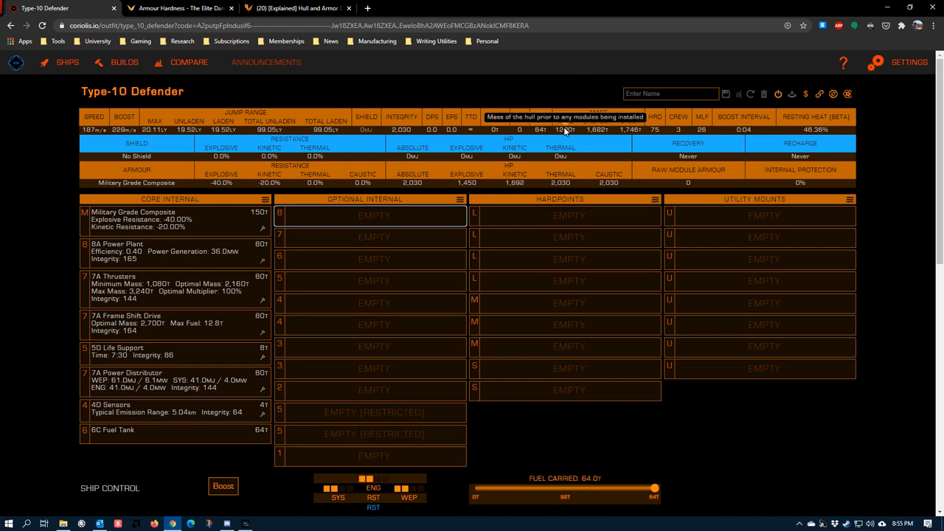
mouse_move(548, 84)
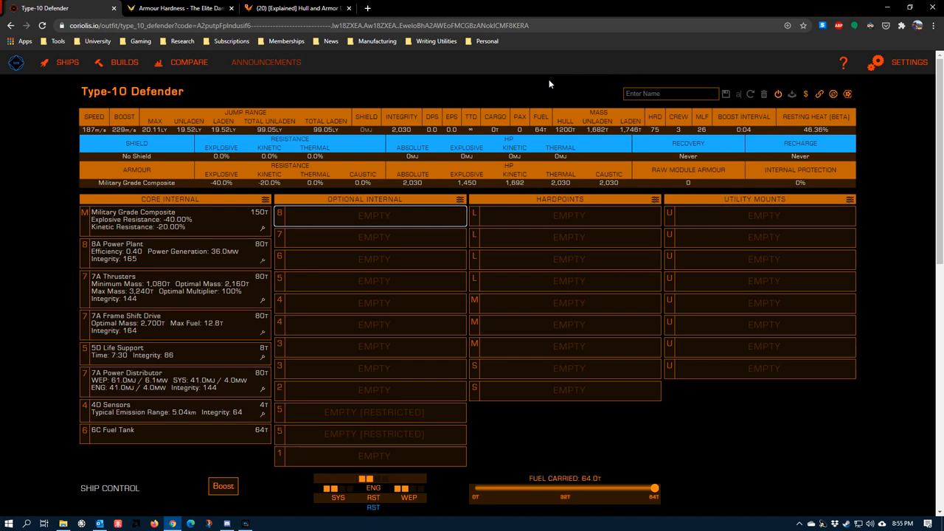
mouse_move(589, 92)
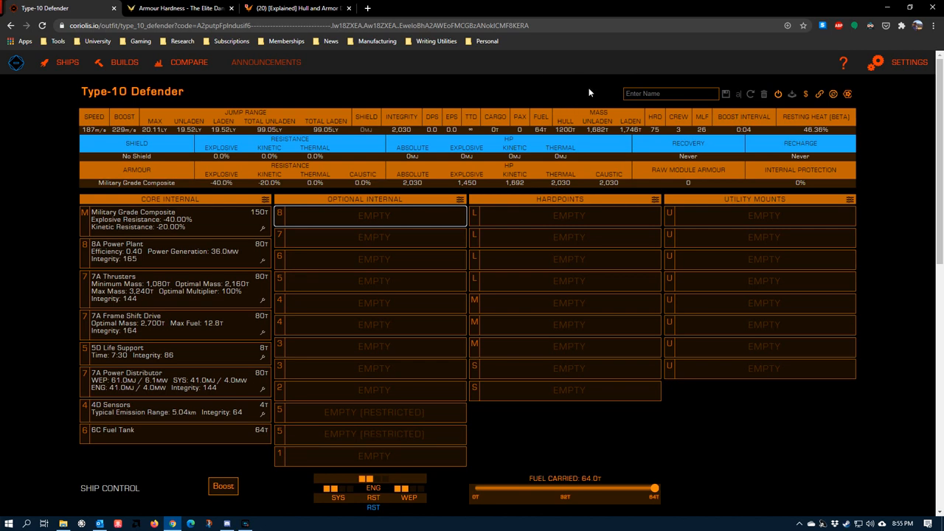
mouse_move(651, 134)
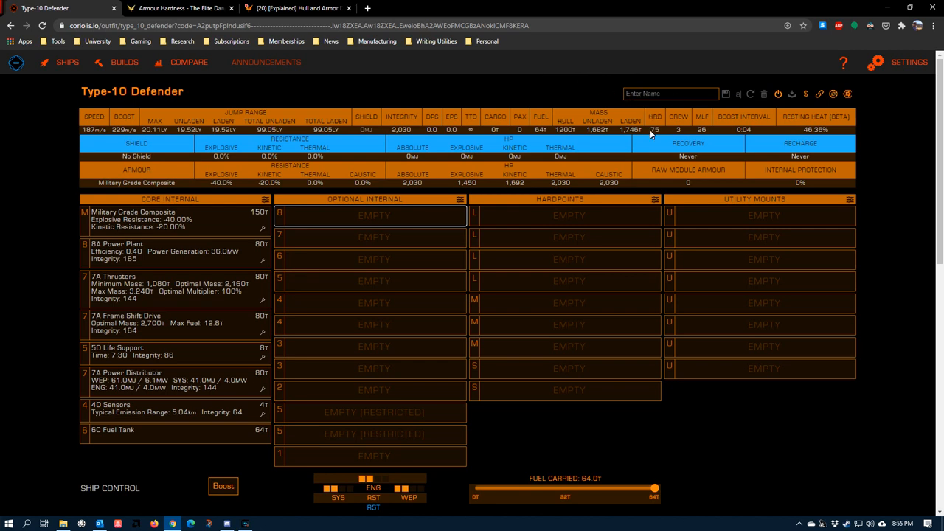
mouse_move(655, 120)
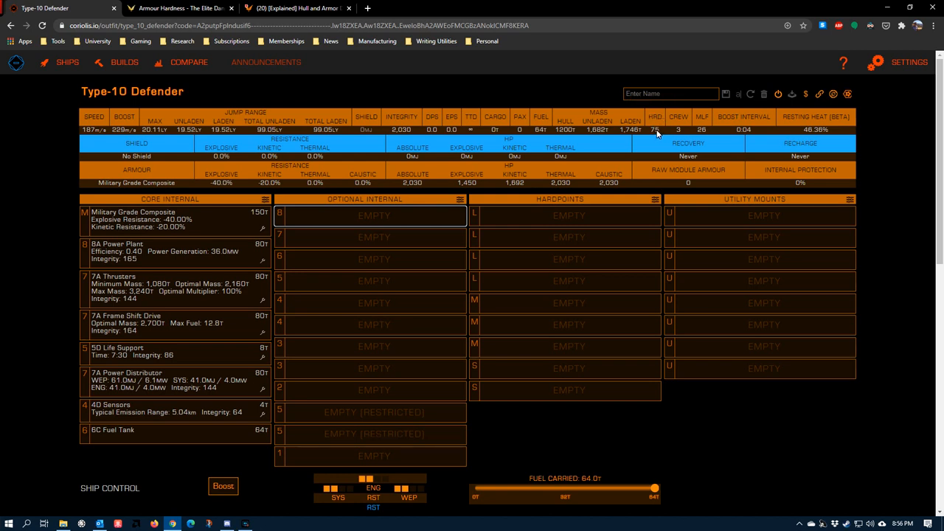
mouse_move(565, 129)
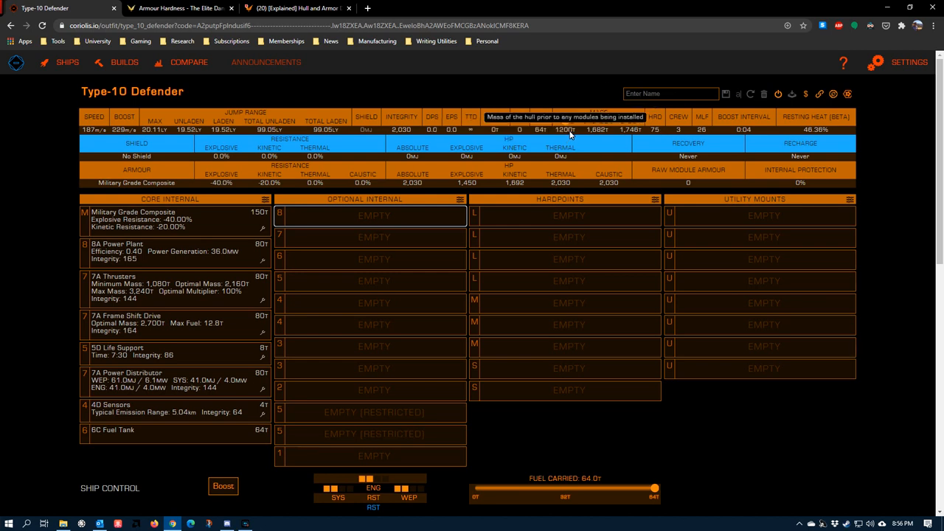
mouse_move(182, 298)
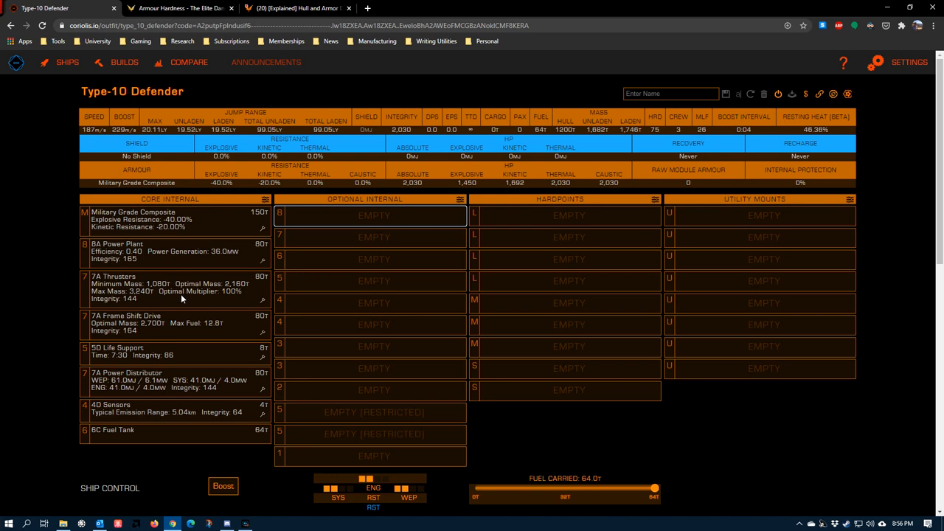
mouse_move(169, 279)
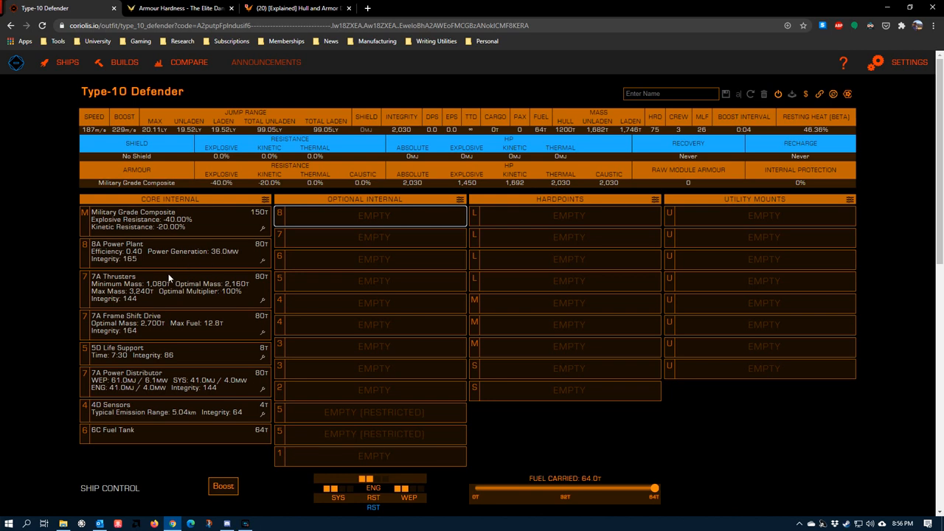
mouse_move(144, 287)
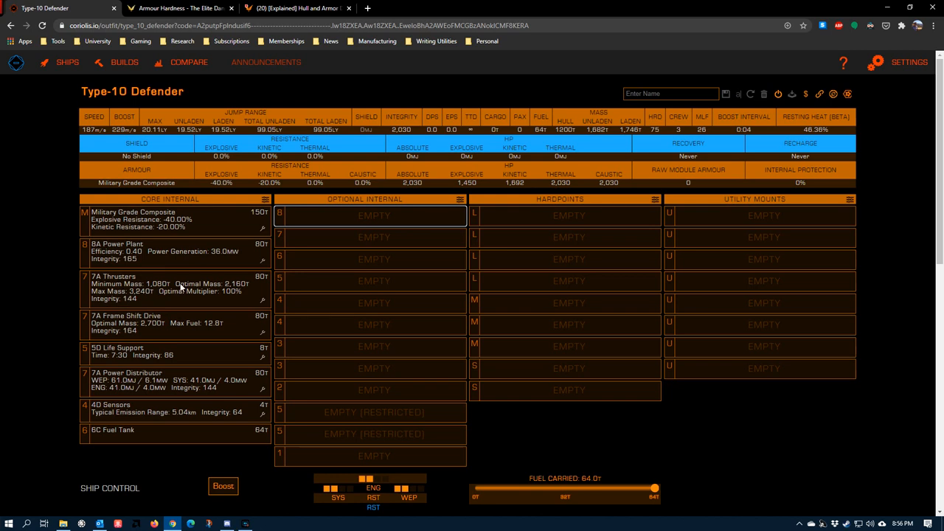
mouse_move(609, 88)
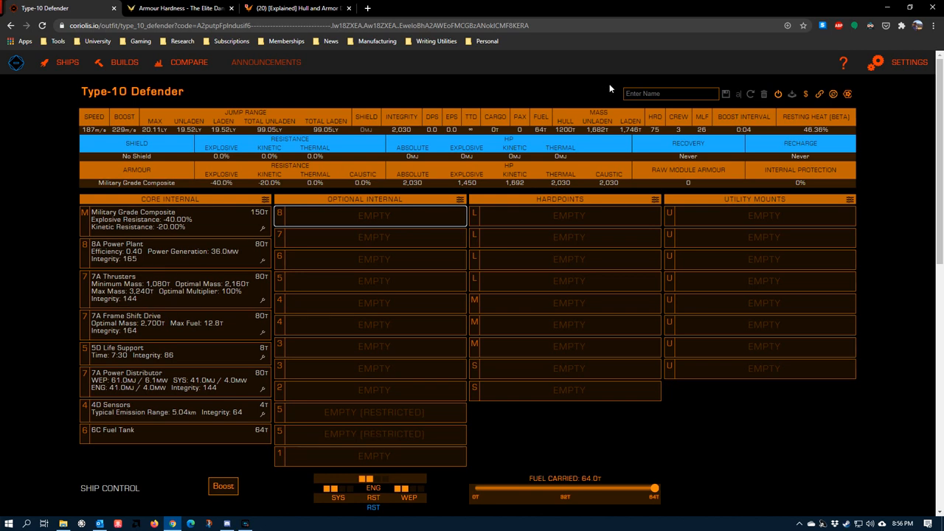
mouse_move(655, 124)
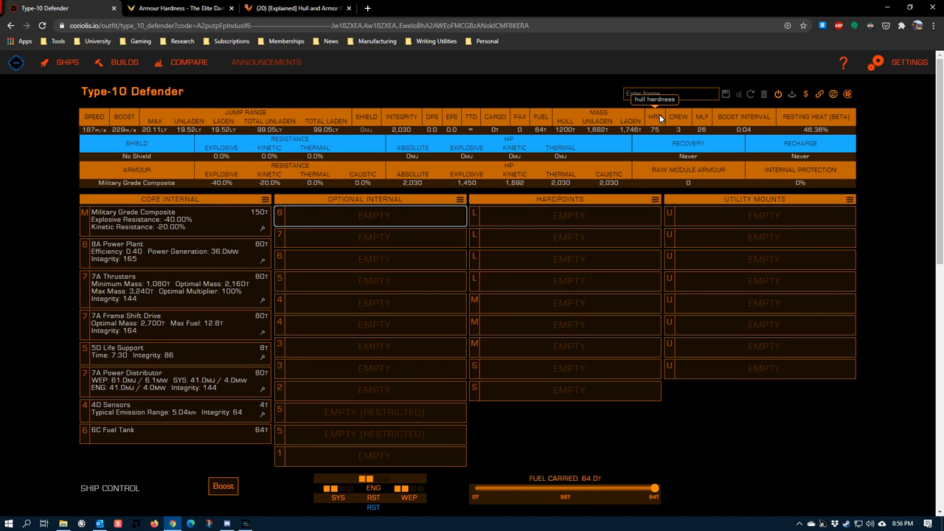
mouse_move(657, 121)
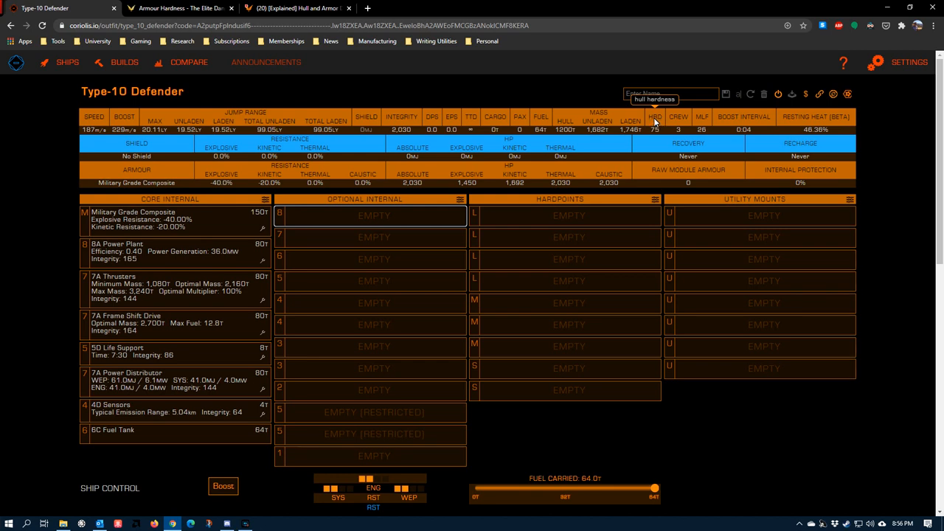
mouse_move(289, 37)
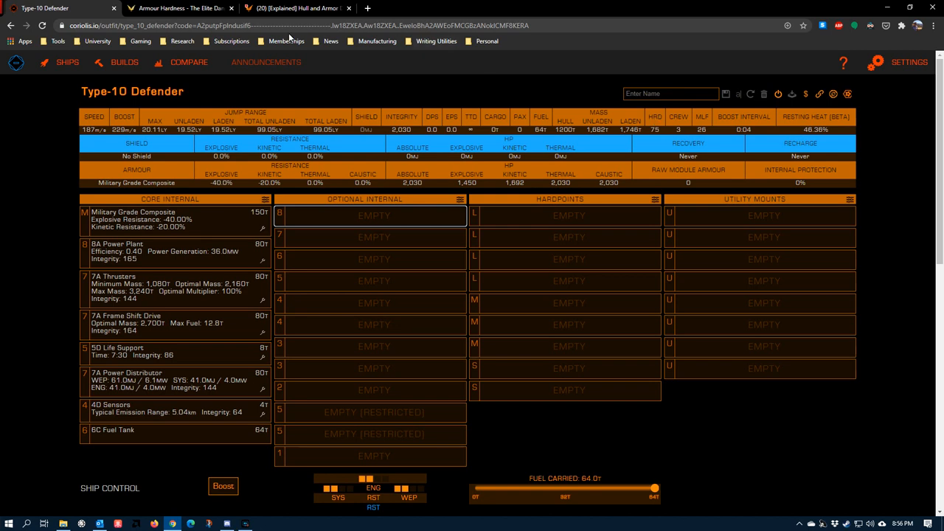
Switch to the Armour Hardness wiki page and skim its ship hardness list
click(179, 9)
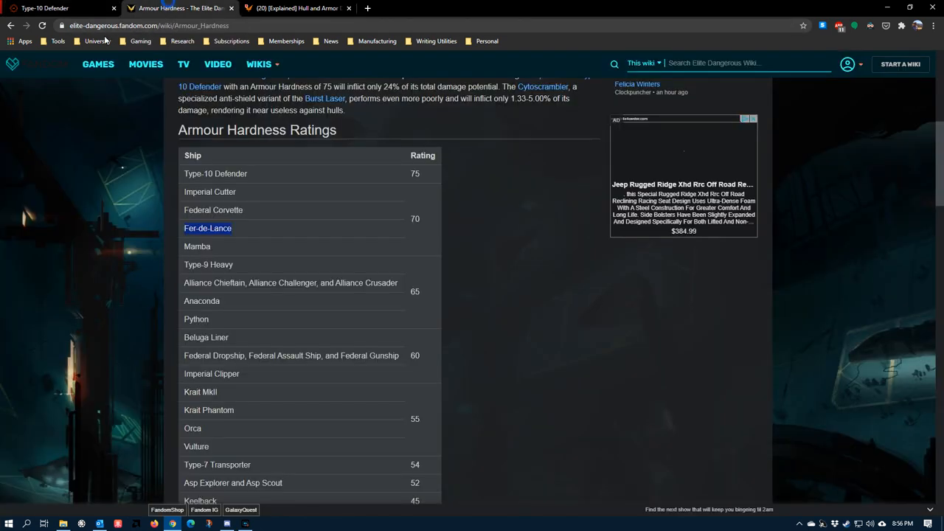
mouse_move(203, 190)
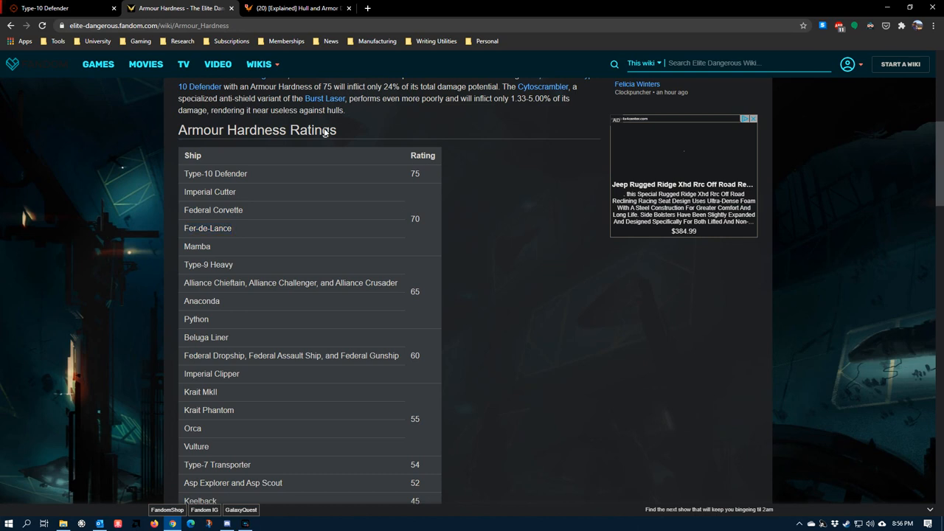
scroll(down, 3)
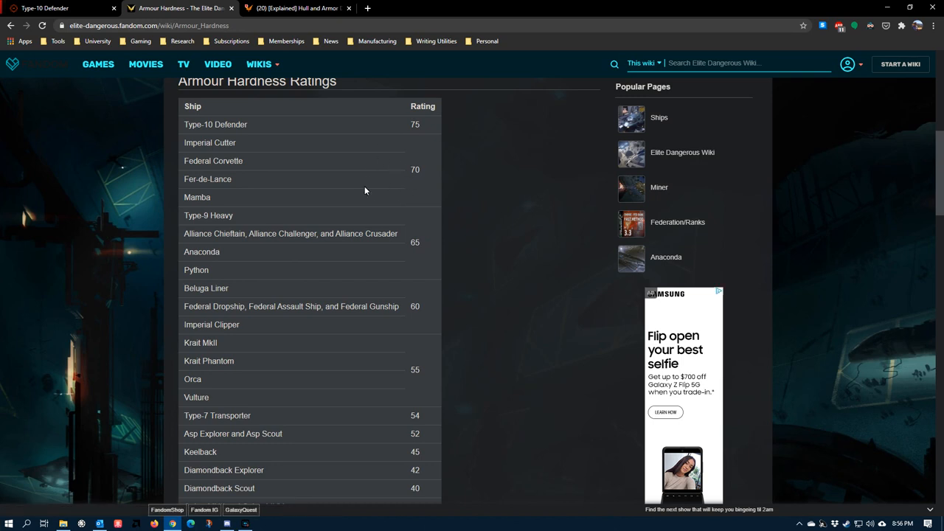
mouse_move(377, 208)
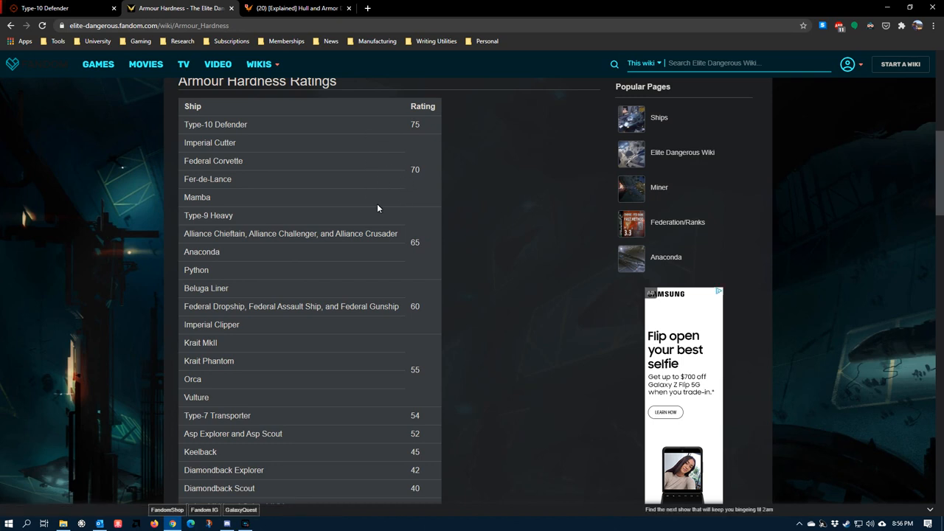
scroll(down, 3)
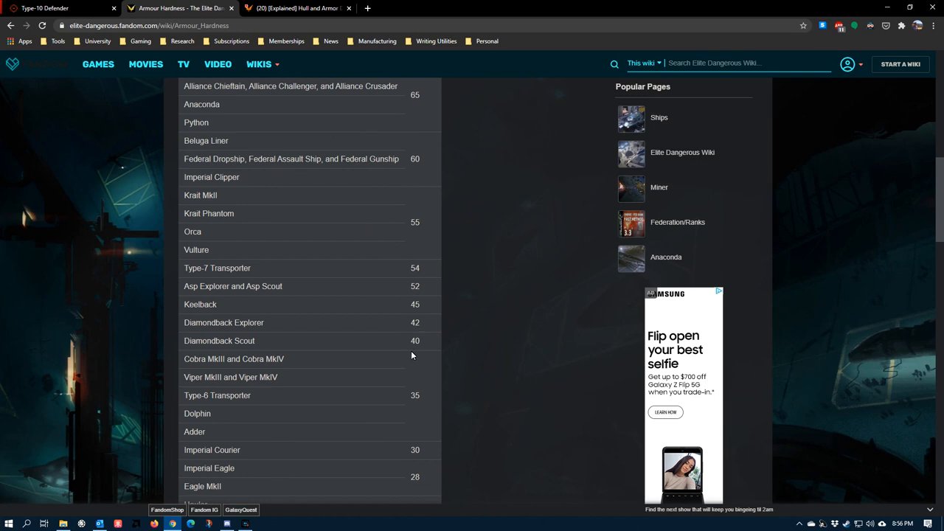
scroll(up, 3)
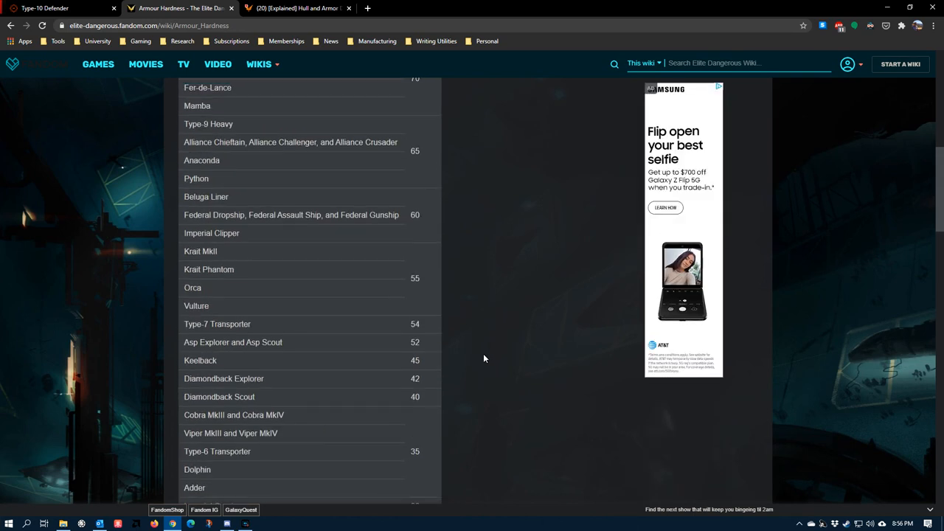
scroll(up, 3)
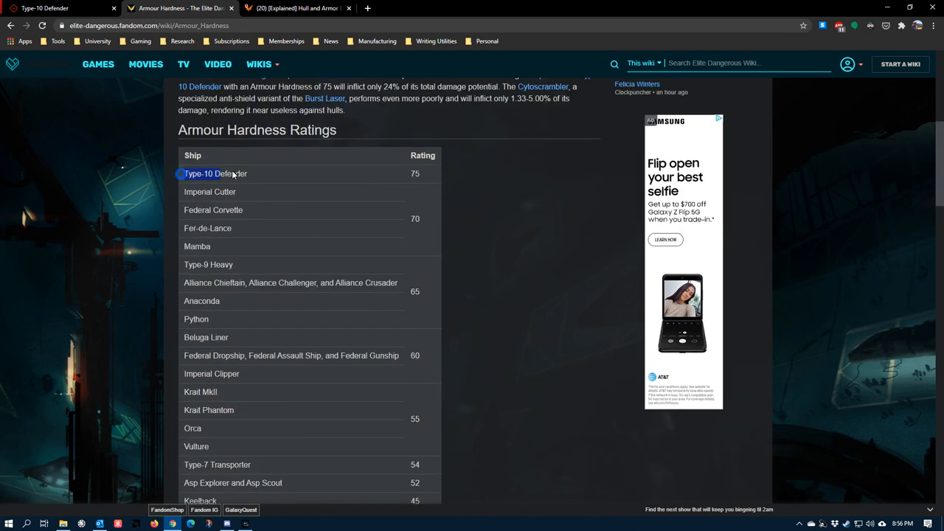
mouse_move(378, 172)
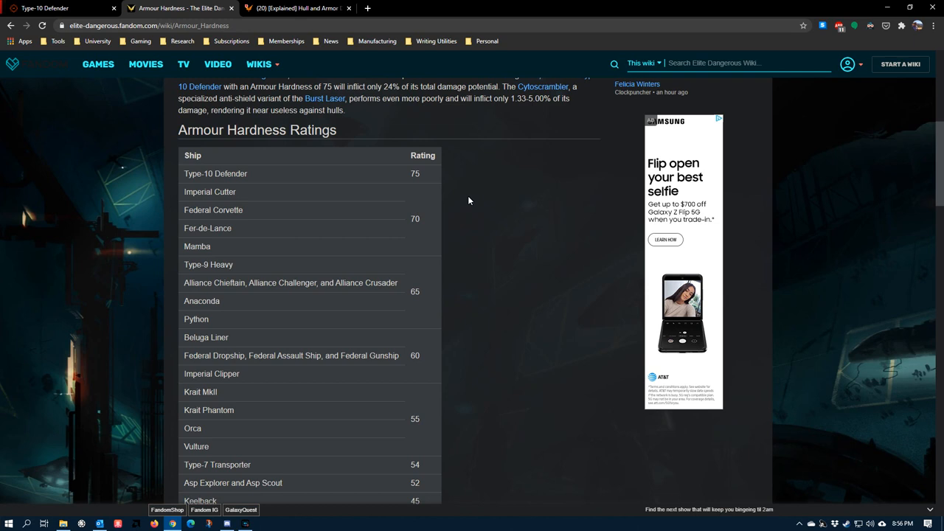
mouse_move(301, 134)
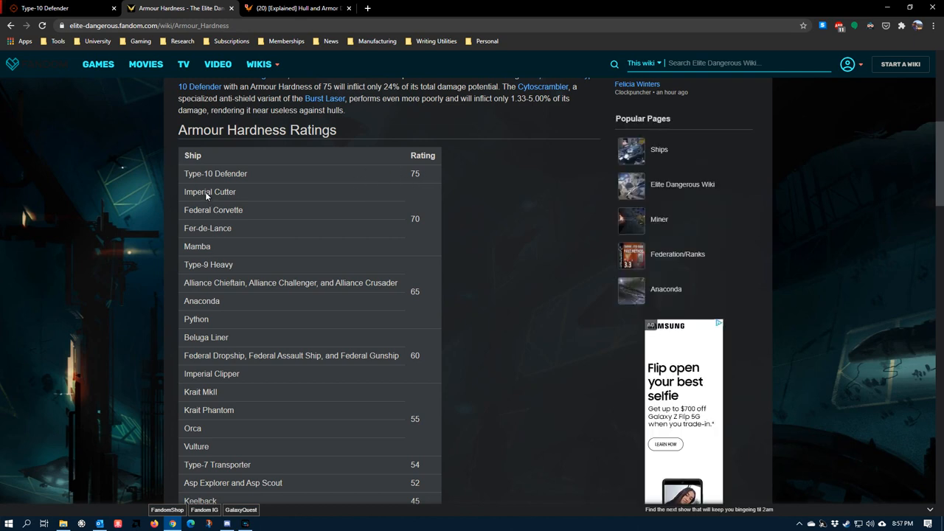
mouse_move(218, 238)
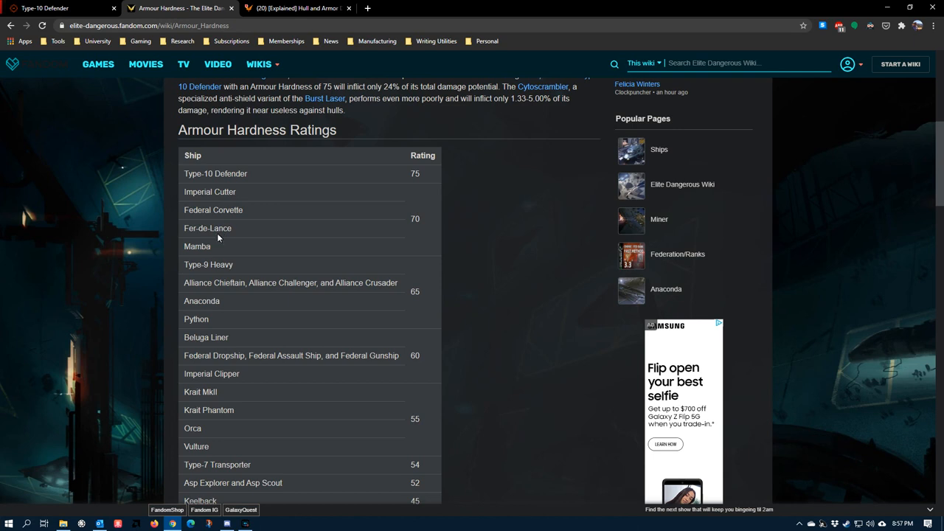
Highlight ship entries in the hardness table, including the Fer-de-Lance
double_click(414, 218)
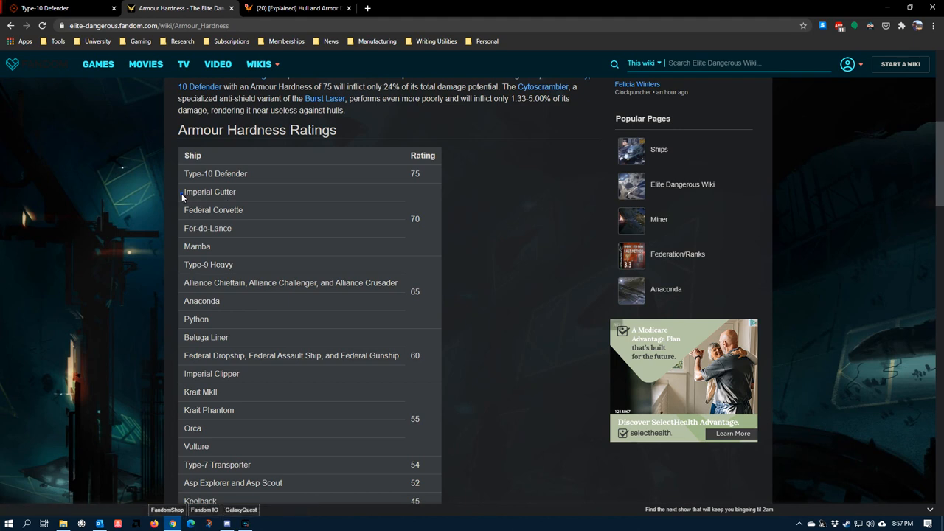
double_click(213, 209)
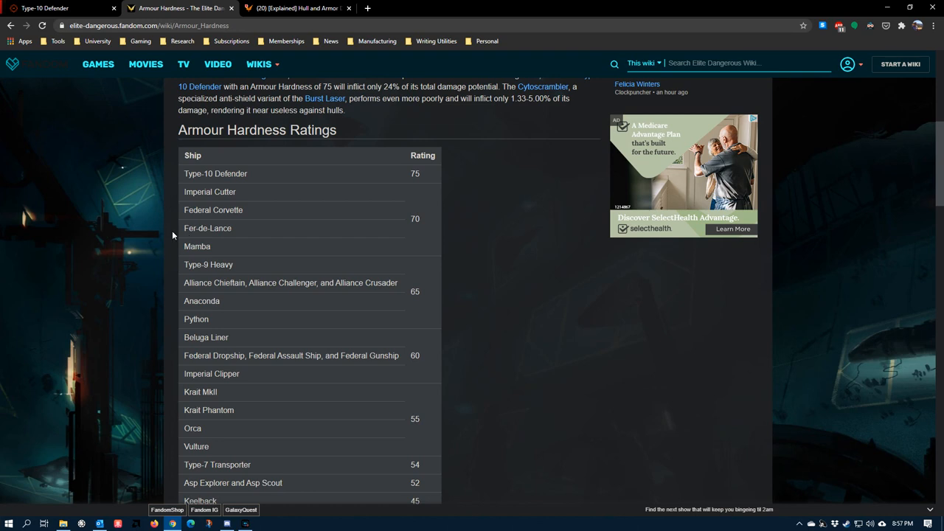
mouse_move(218, 251)
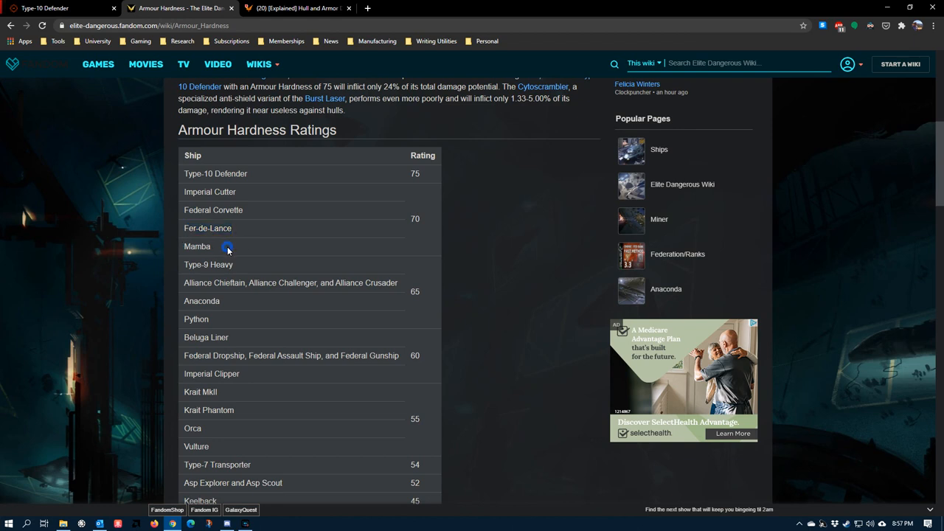
double_click(208, 228)
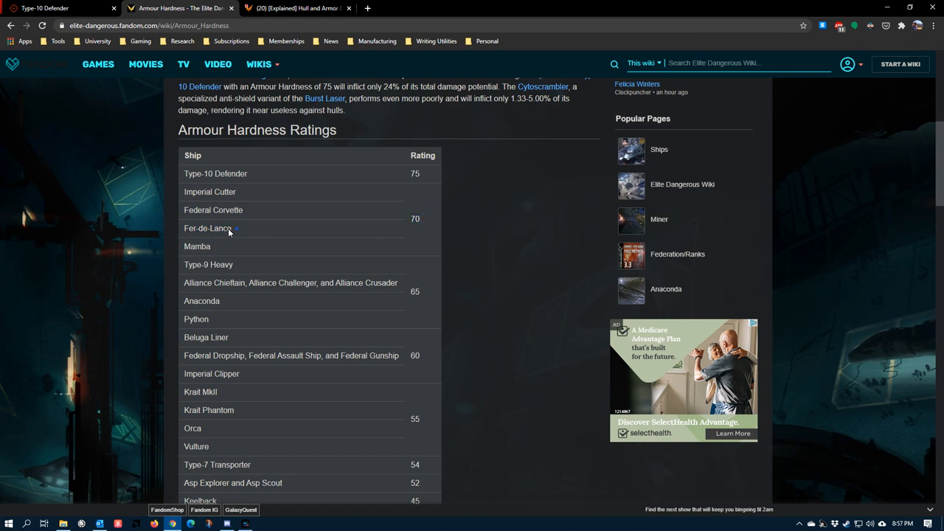
double_click(208, 228)
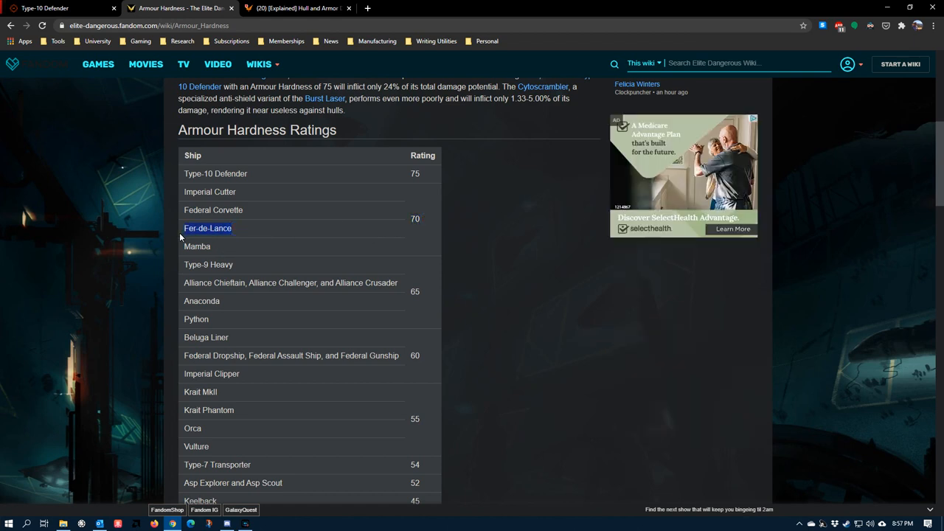
mouse_move(487, 269)
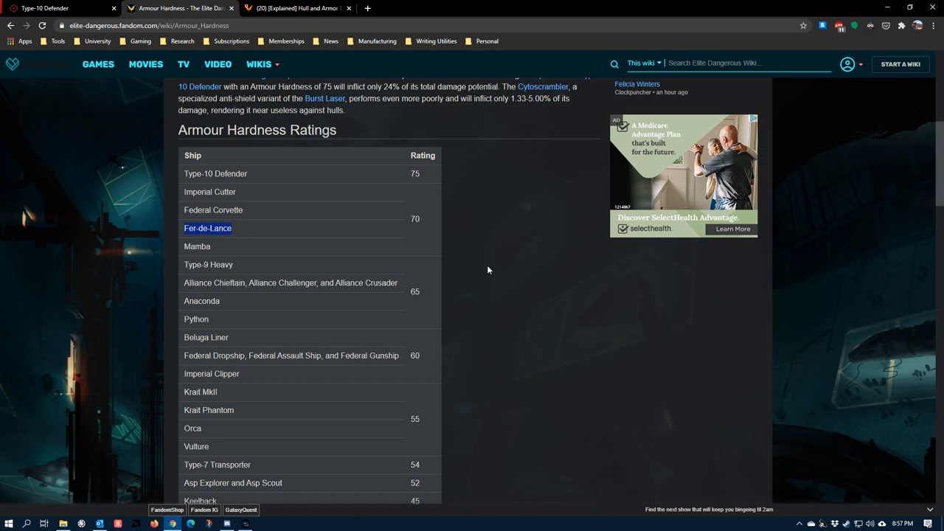
mouse_move(437, 231)
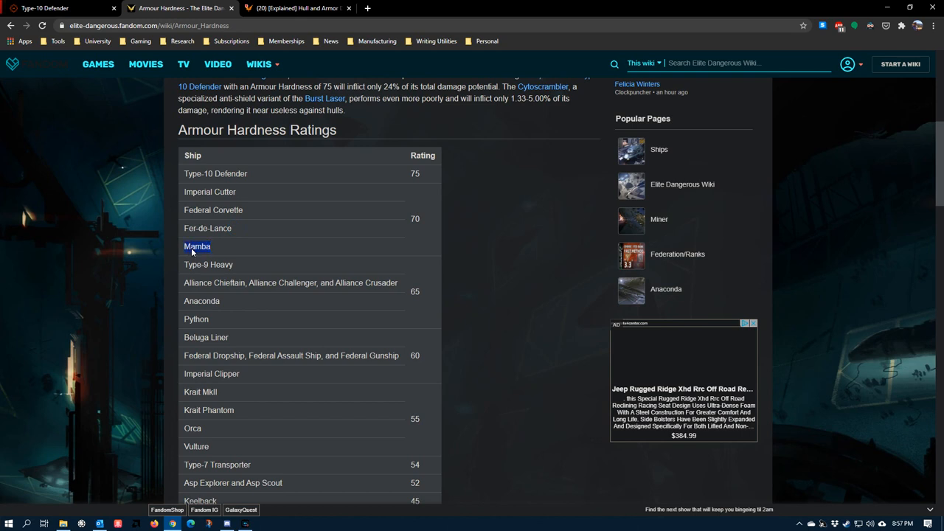
mouse_move(211, 264)
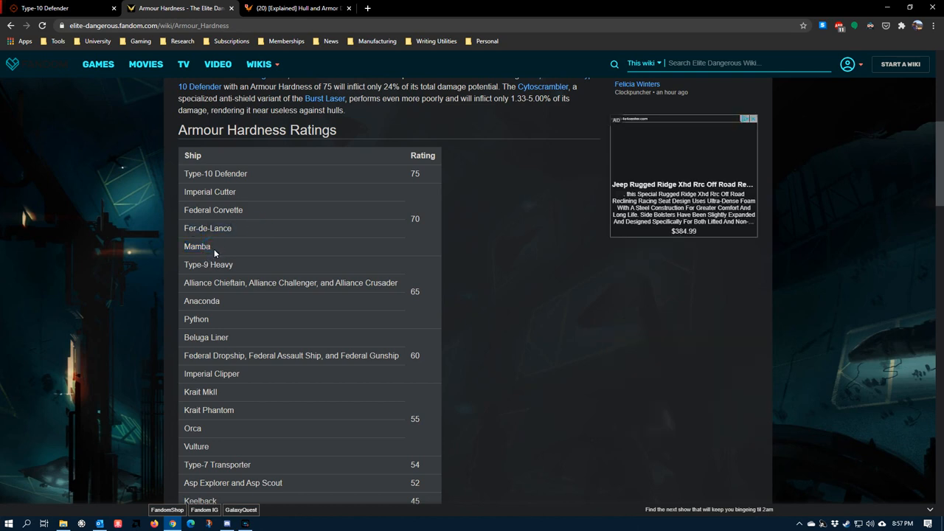
Pick out the Anaconda and the Imperial Cutter among the hardness-65 ships
scroll(down, 3)
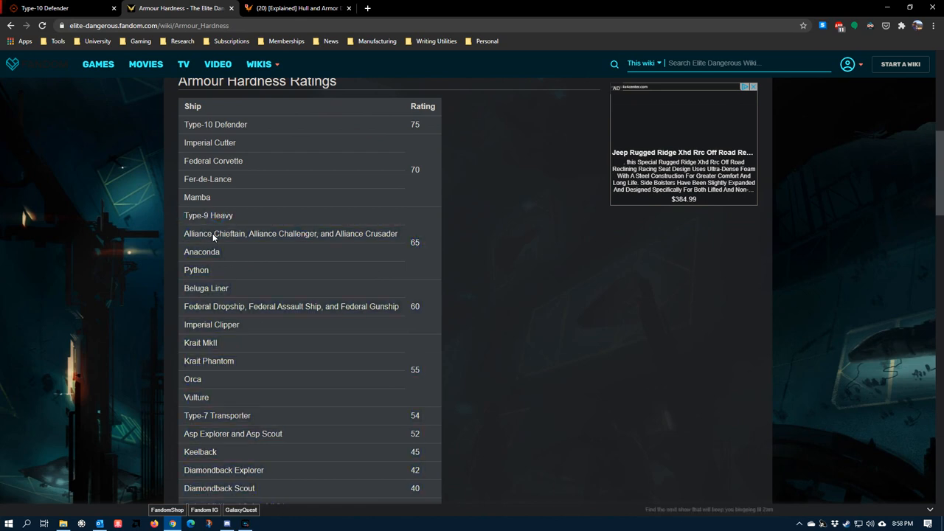
scroll(down, 3)
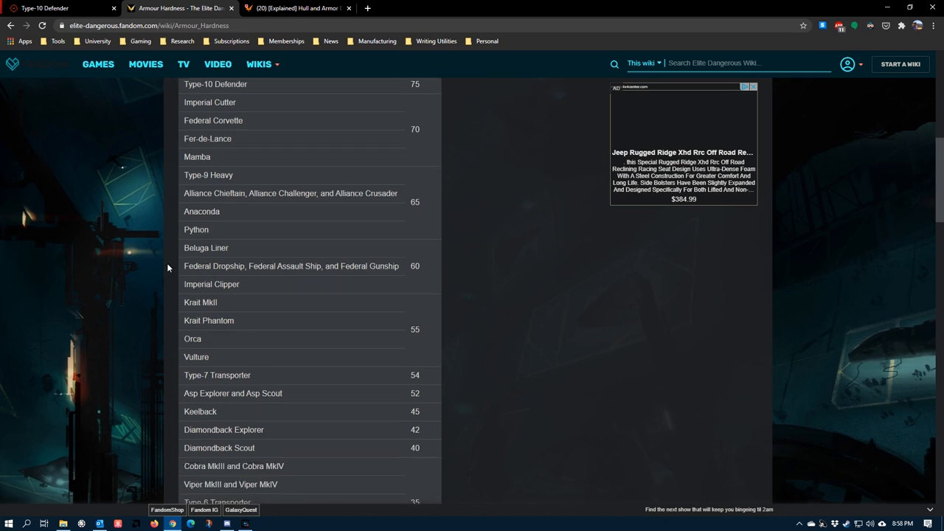
double_click(201, 211)
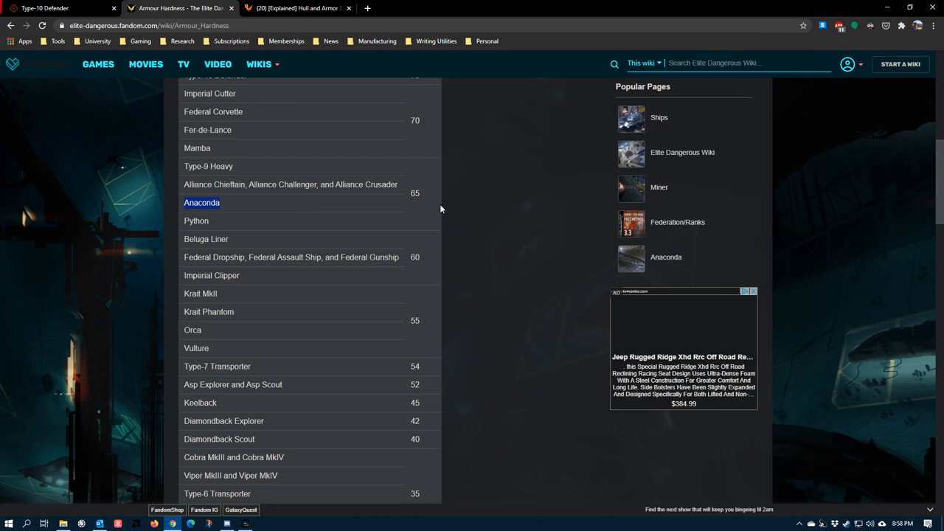
scroll(up, 3)
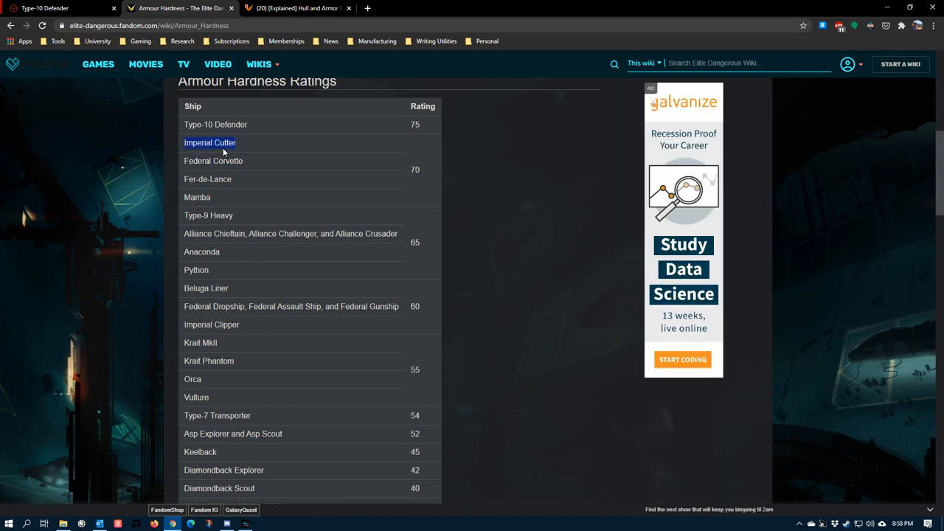
mouse_move(239, 144)
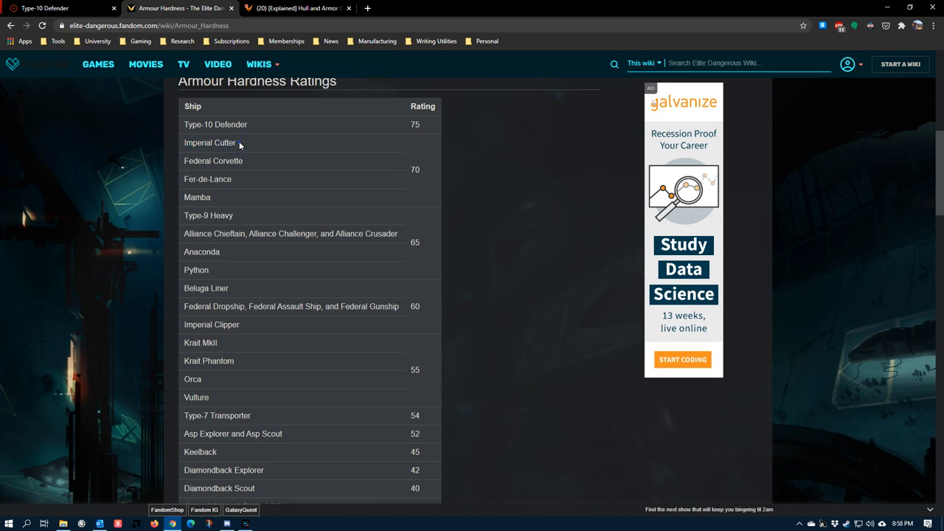
double_click(210, 143)
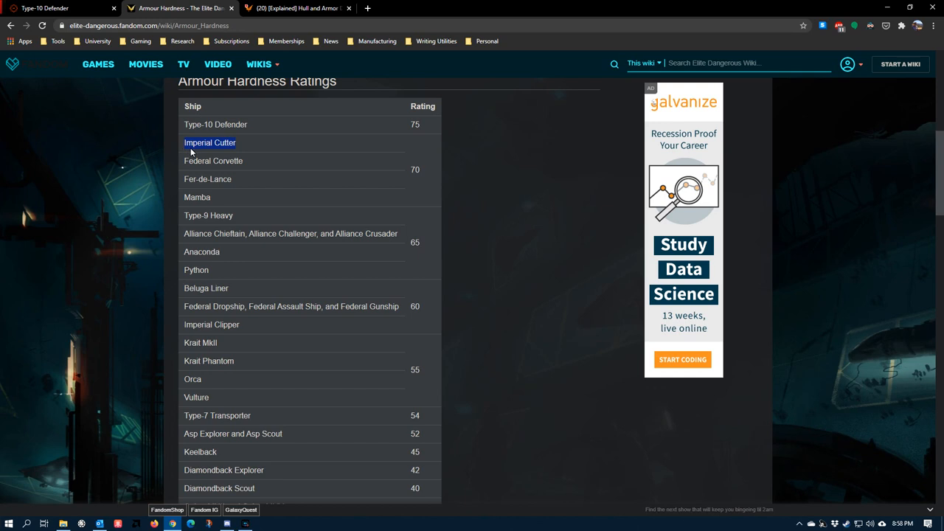
mouse_move(208, 173)
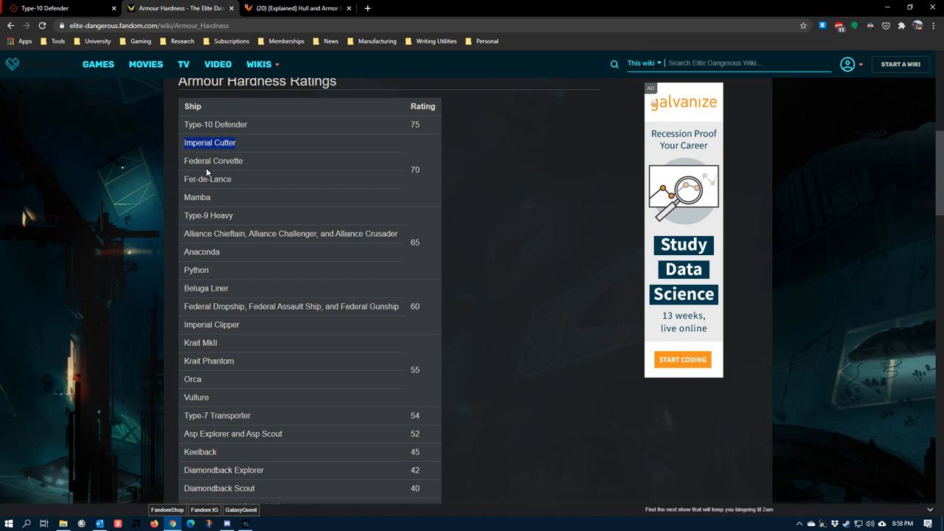
mouse_move(237, 165)
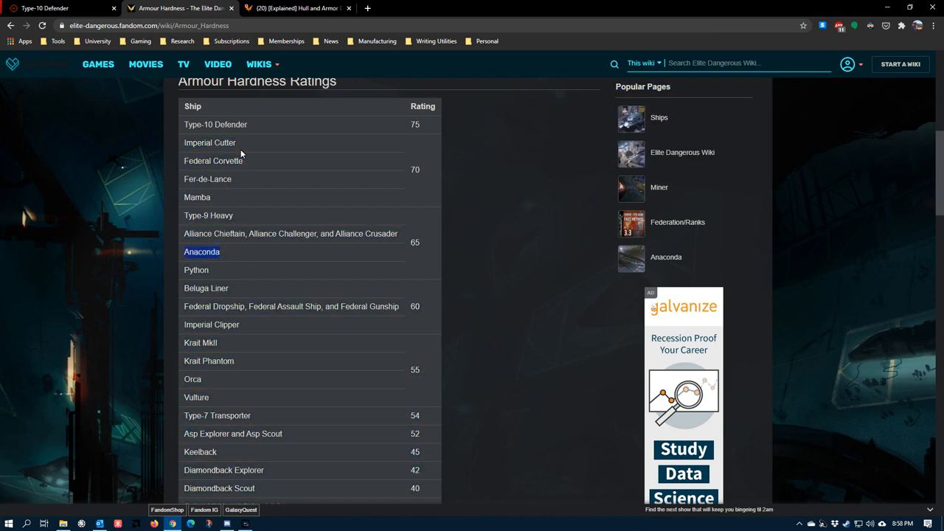
double_click(210, 142)
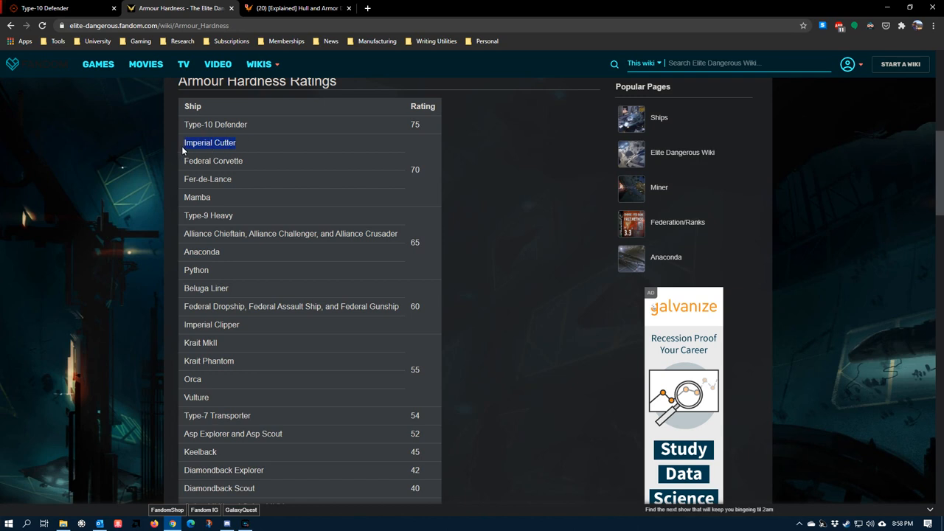
mouse_move(203, 185)
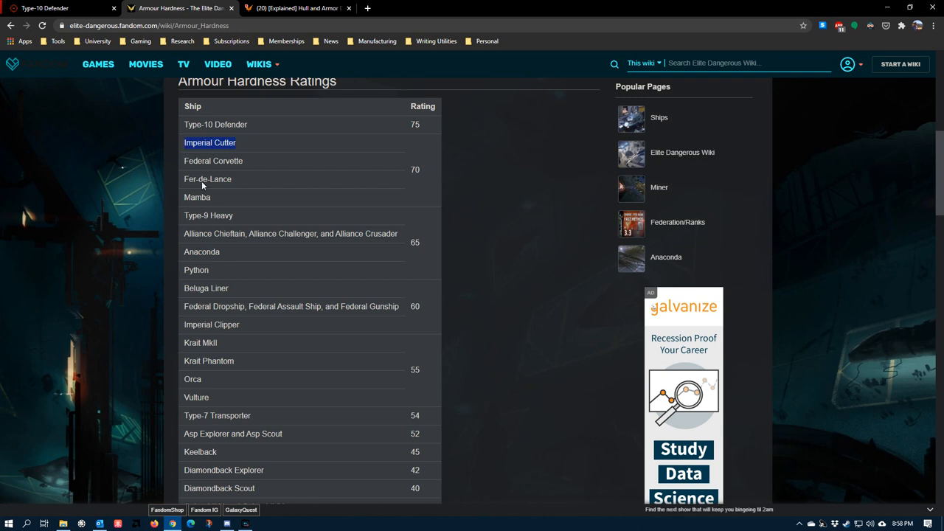
Scroll past the Sidewinder down to the Armour Pierce Ratings table
scroll(down, 3)
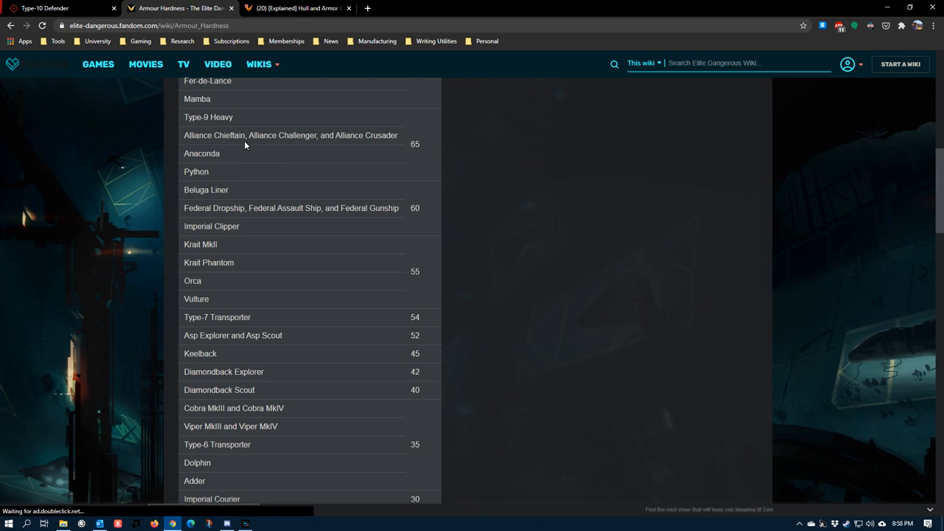
scroll(down, 3)
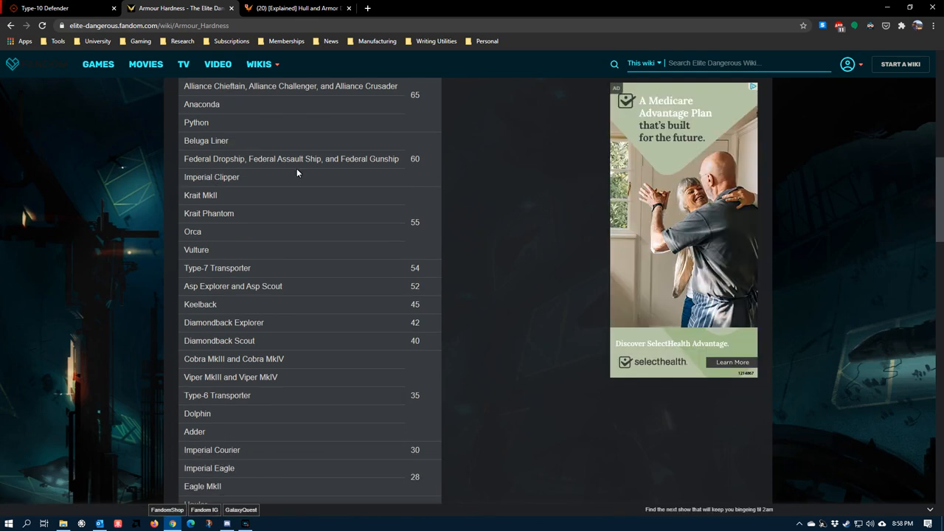
mouse_move(240, 144)
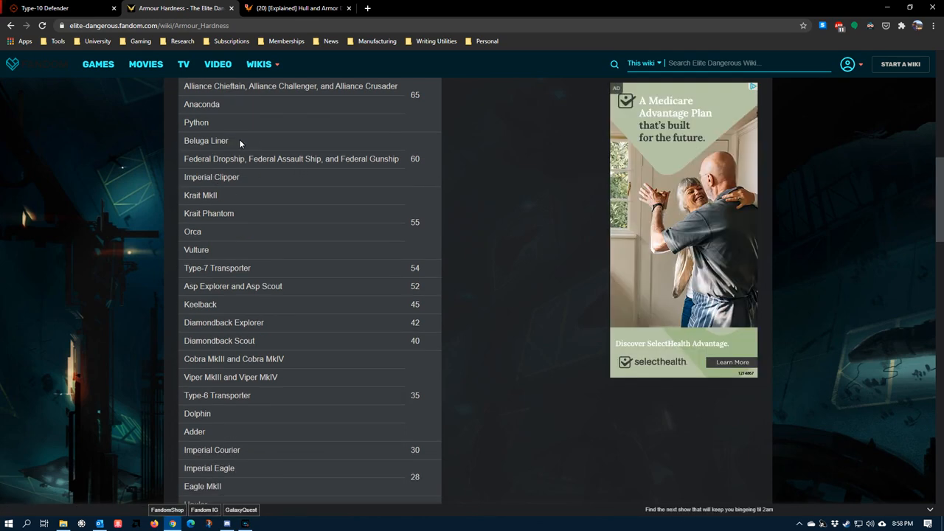
scroll(down, 3)
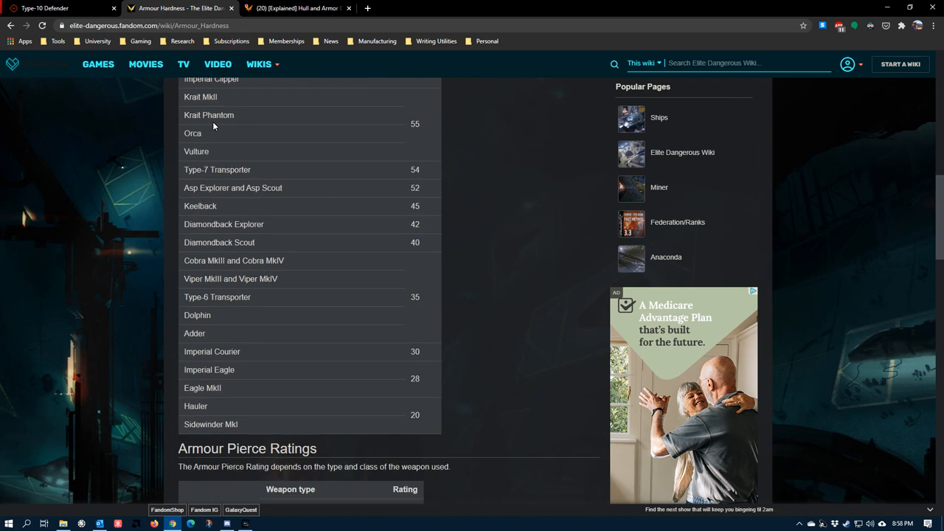
scroll(up, 3)
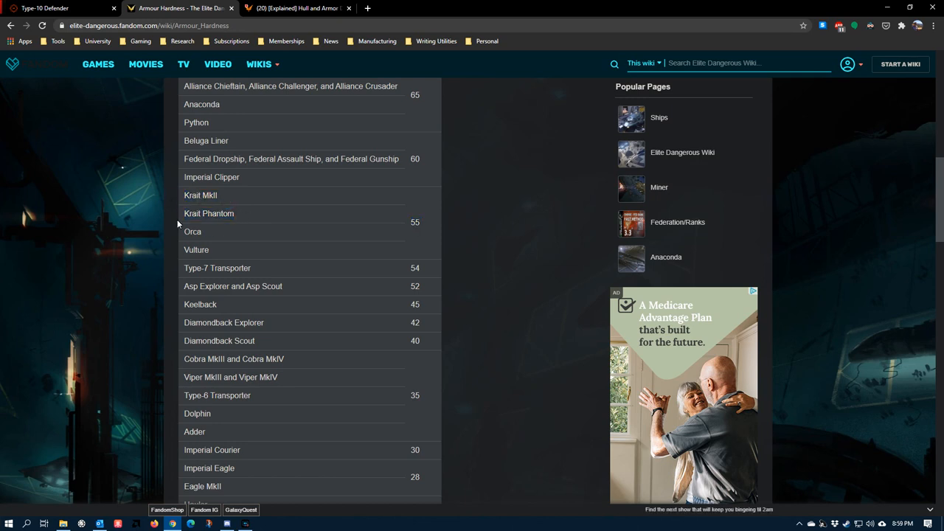
scroll(down, 3)
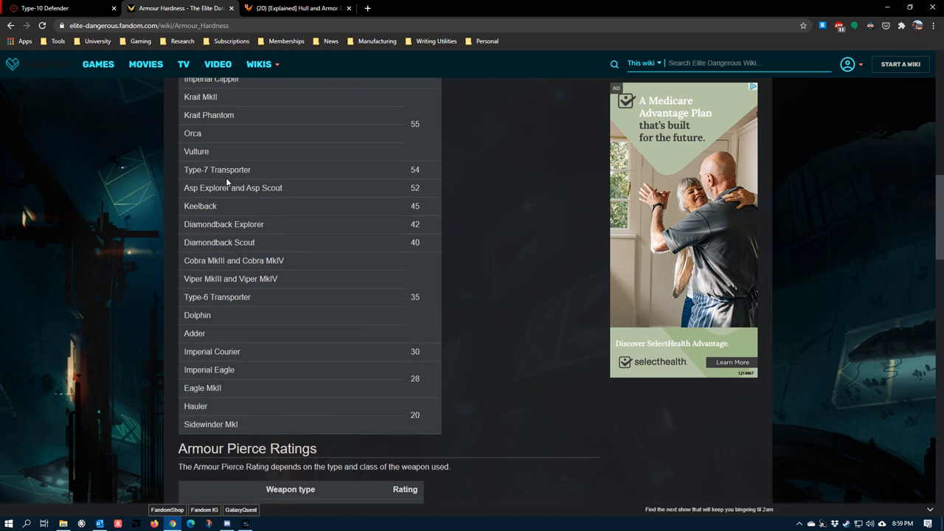
mouse_move(216, 242)
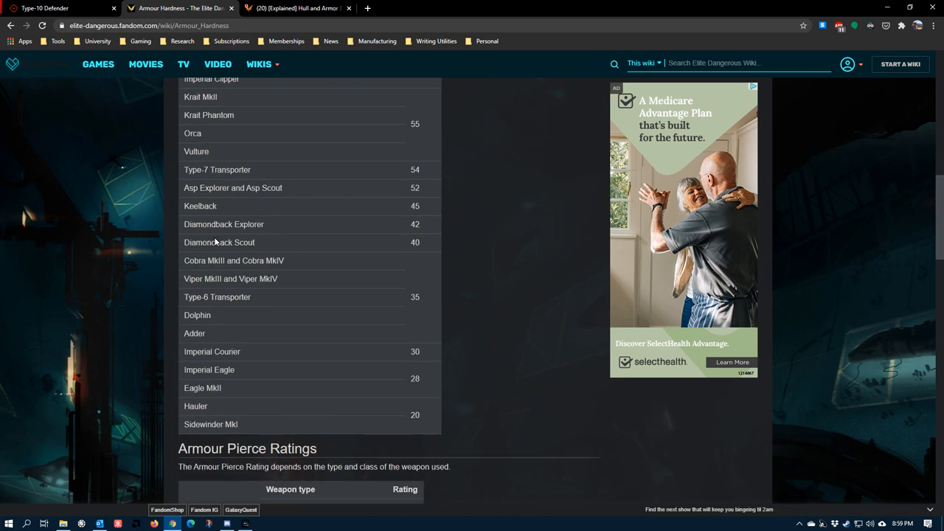
scroll(down, 3)
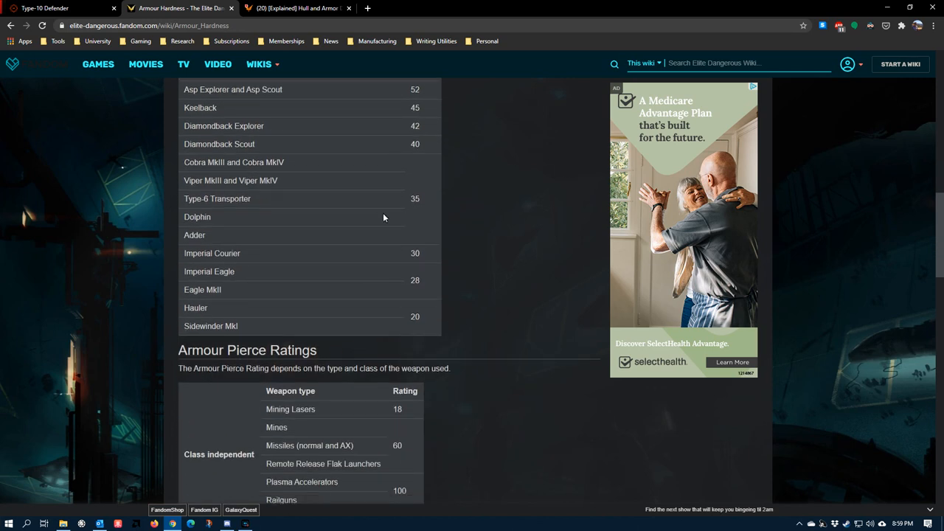
scroll(up, 3)
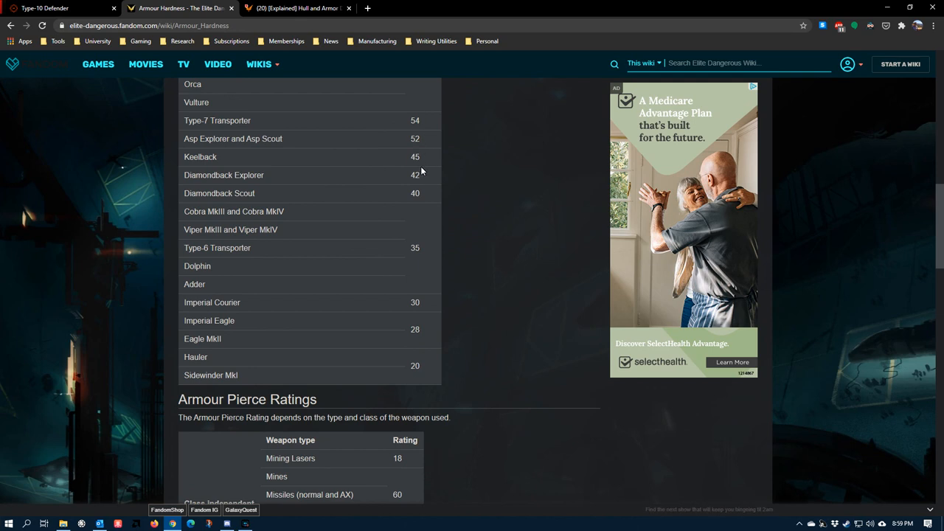
mouse_move(336, 226)
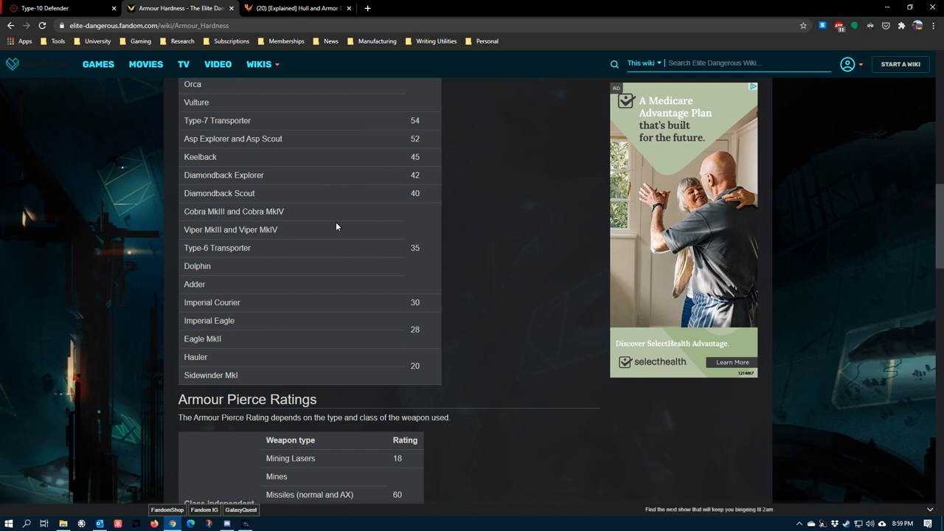
mouse_move(191, 245)
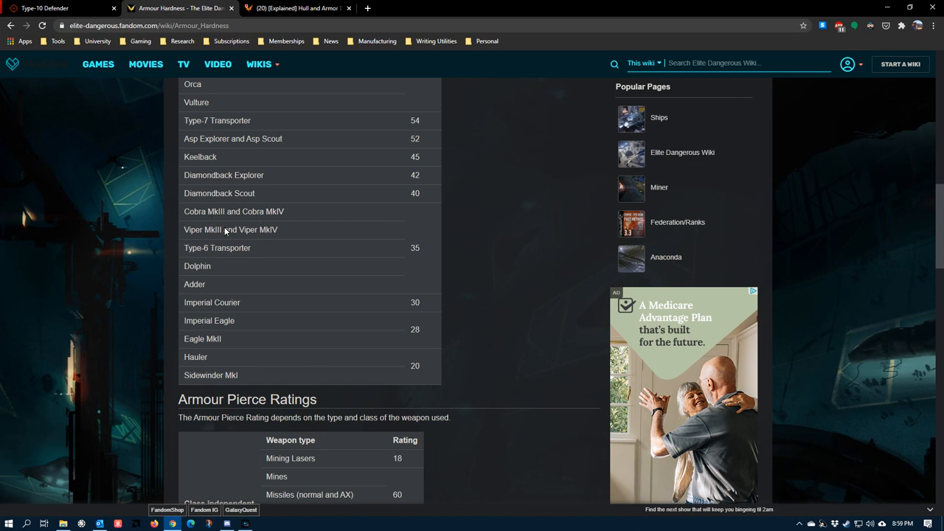
scroll(down, 3)
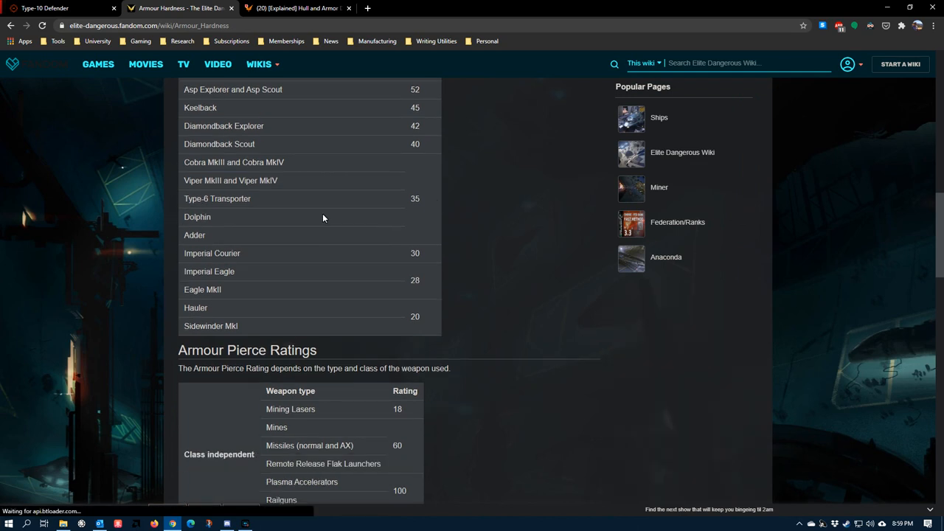
scroll(down, 3)
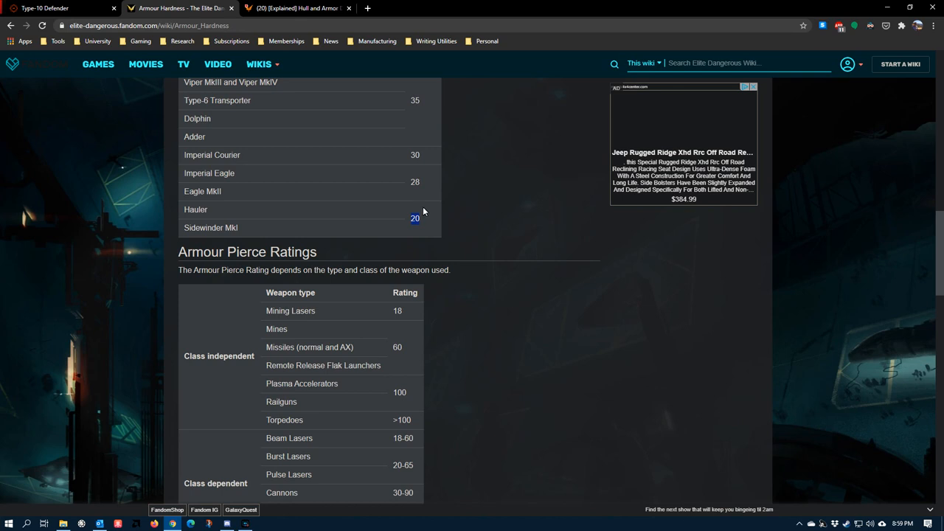
mouse_move(411, 225)
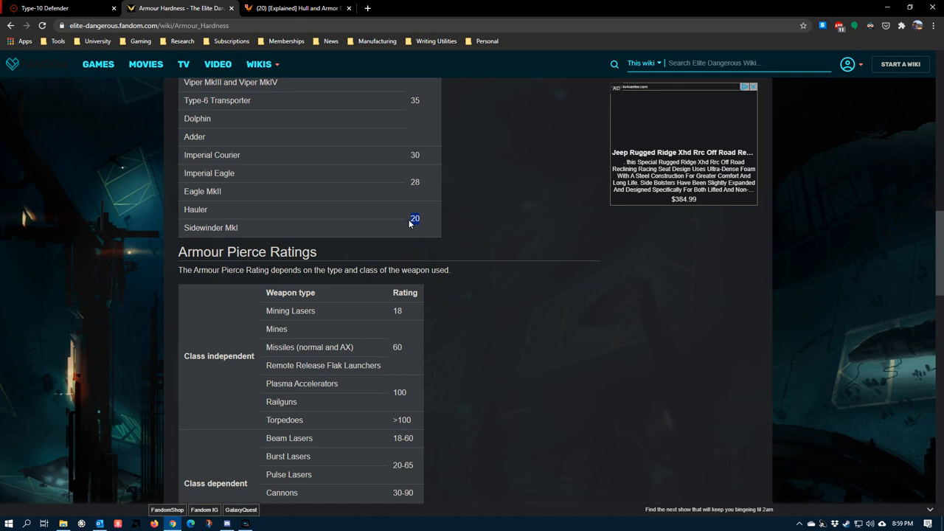
mouse_move(428, 231)
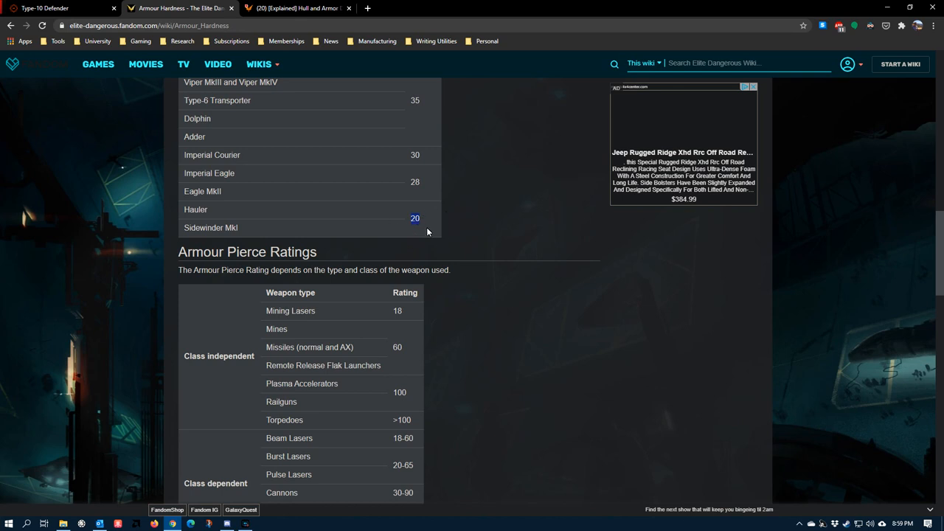
mouse_move(451, 242)
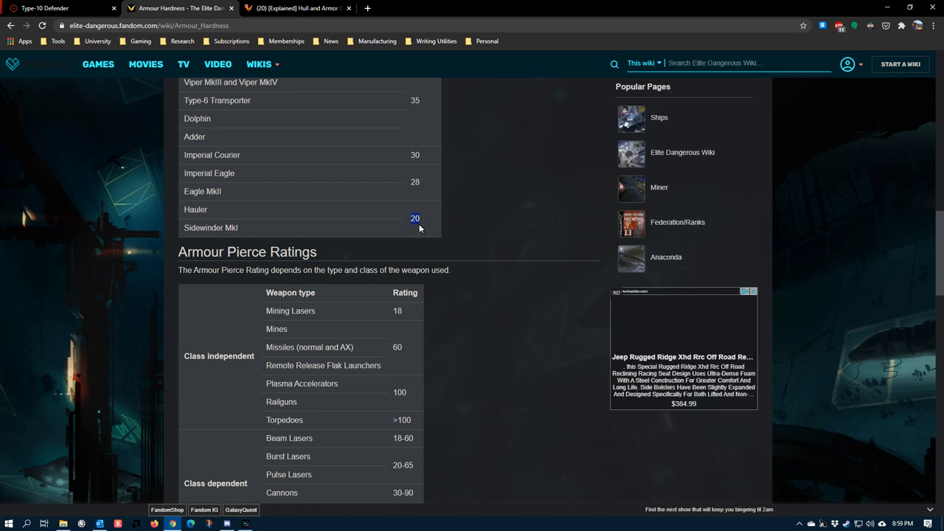
mouse_move(389, 212)
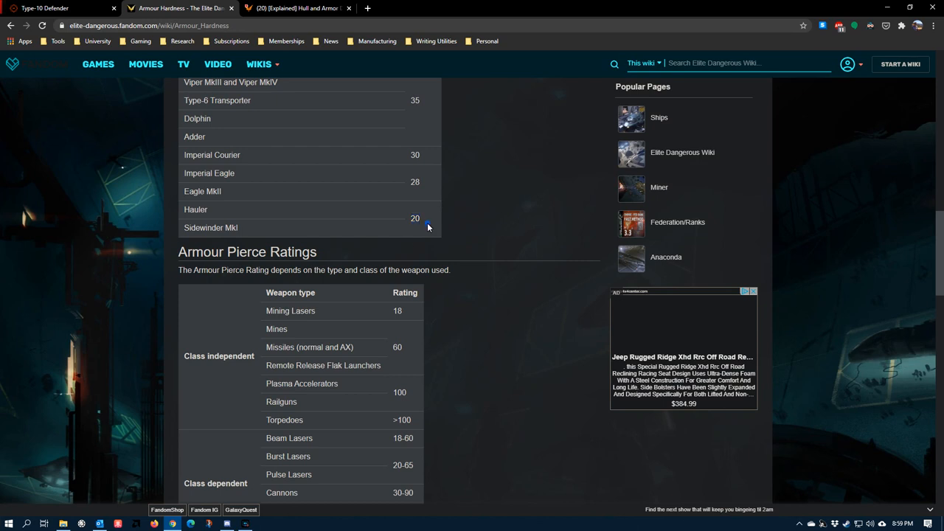
mouse_move(391, 235)
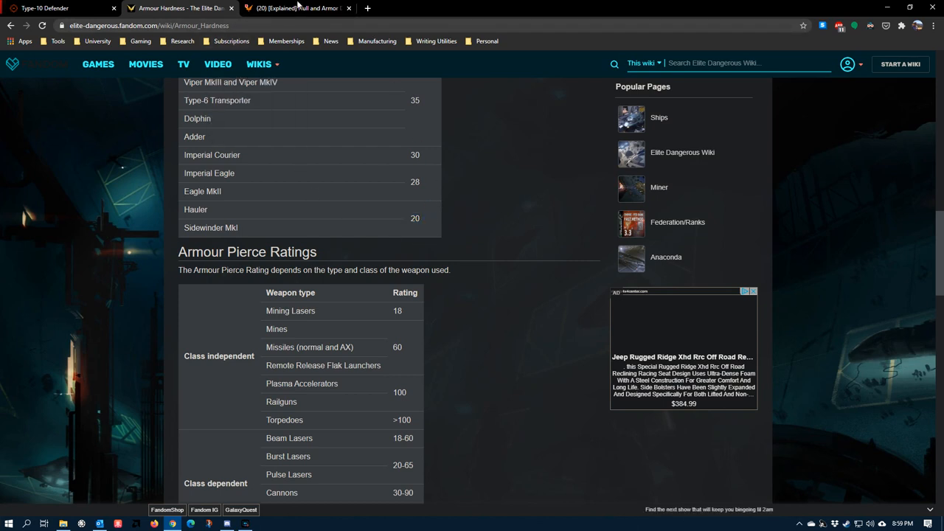
mouse_move(295, 8)
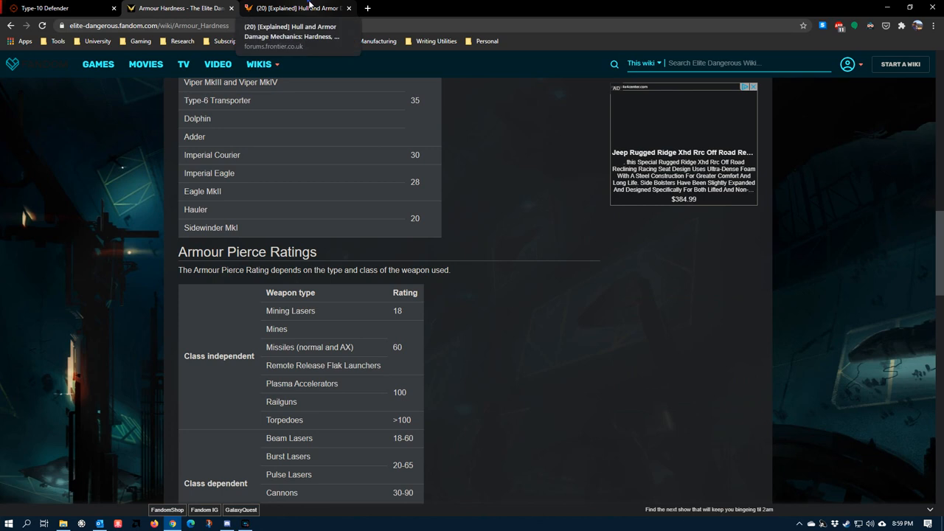
Open the hull damage mechanics thread and highlight the formula's Actual Damage and Hardness terms
click(295, 9)
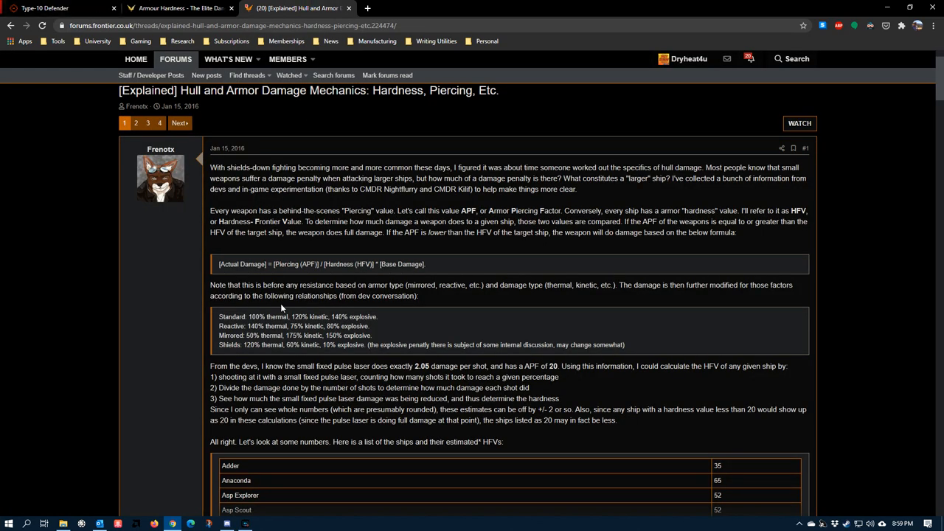
click(179, 8)
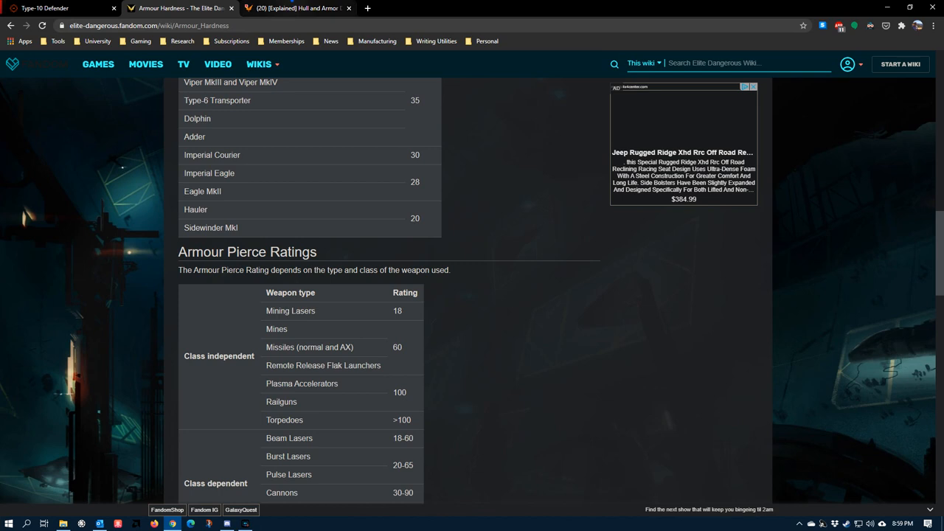
click(295, 8)
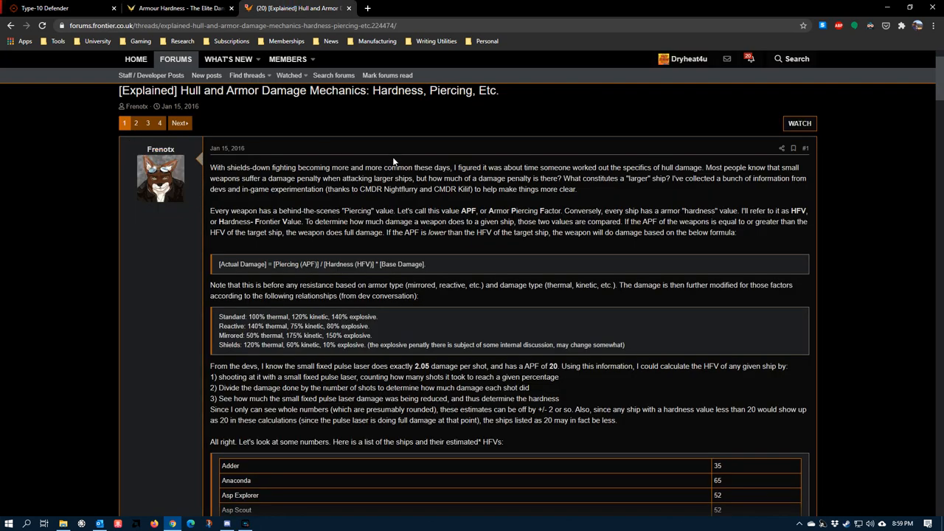
mouse_move(369, 252)
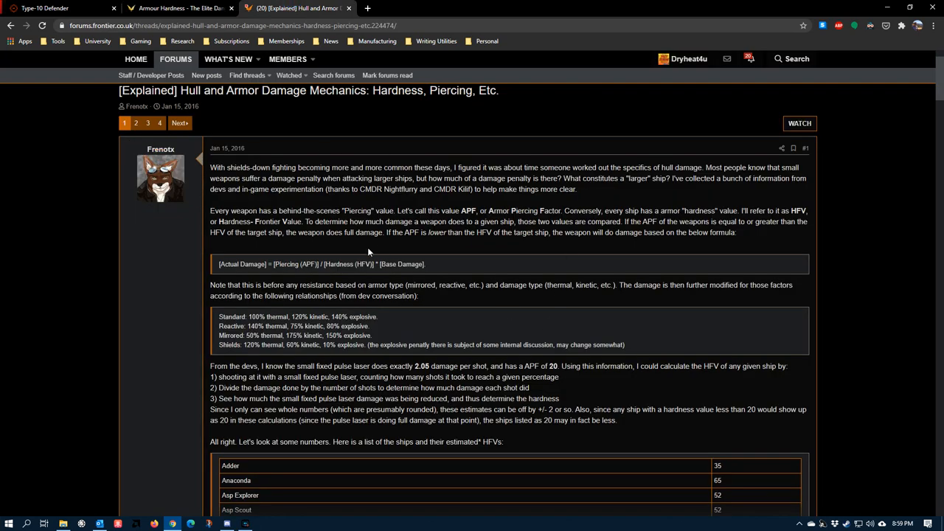
mouse_move(312, 354)
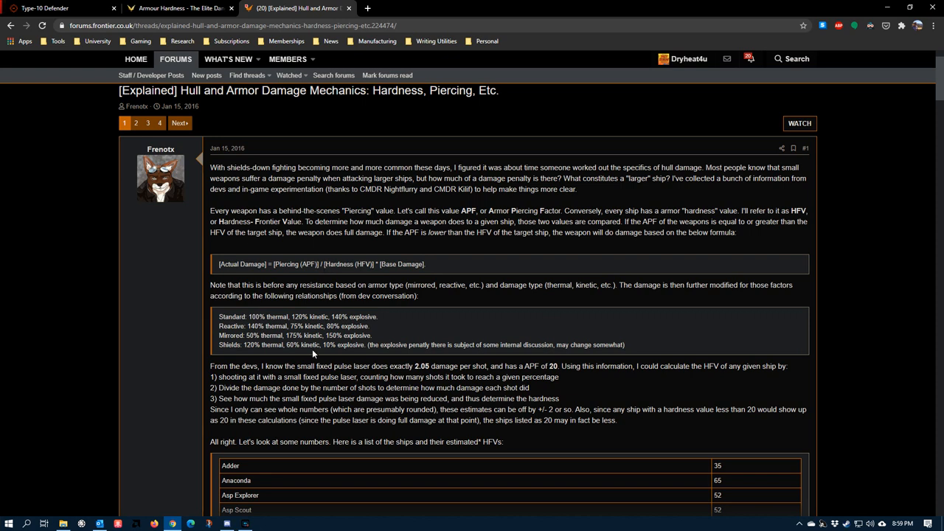
mouse_move(388, 295)
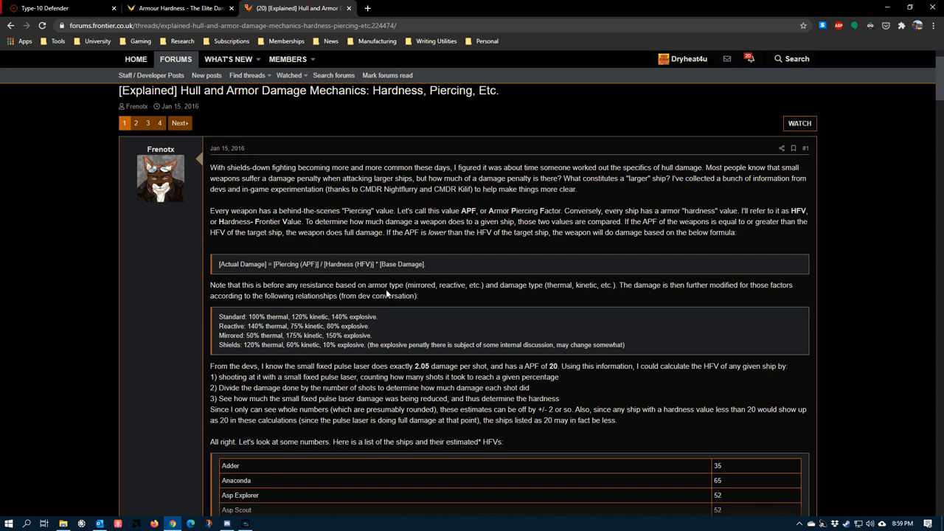
mouse_move(219, 267)
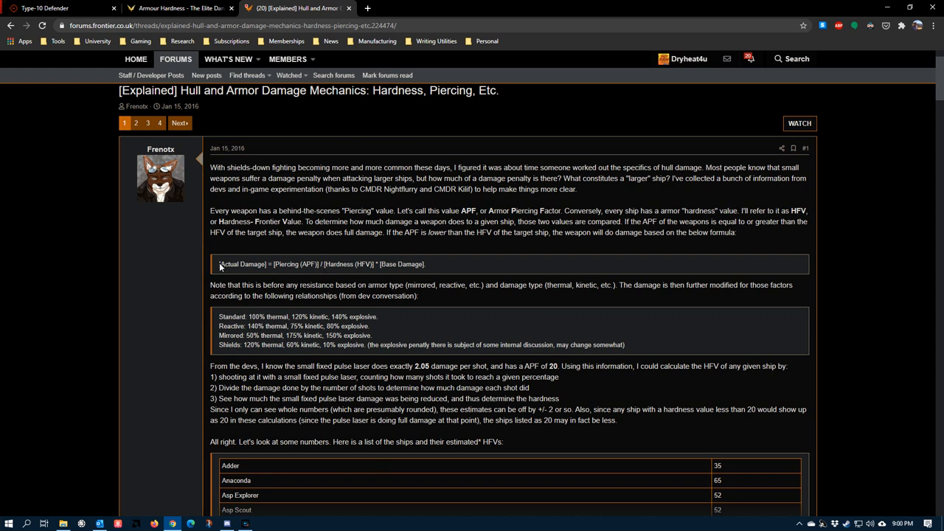
double_click(242, 264)
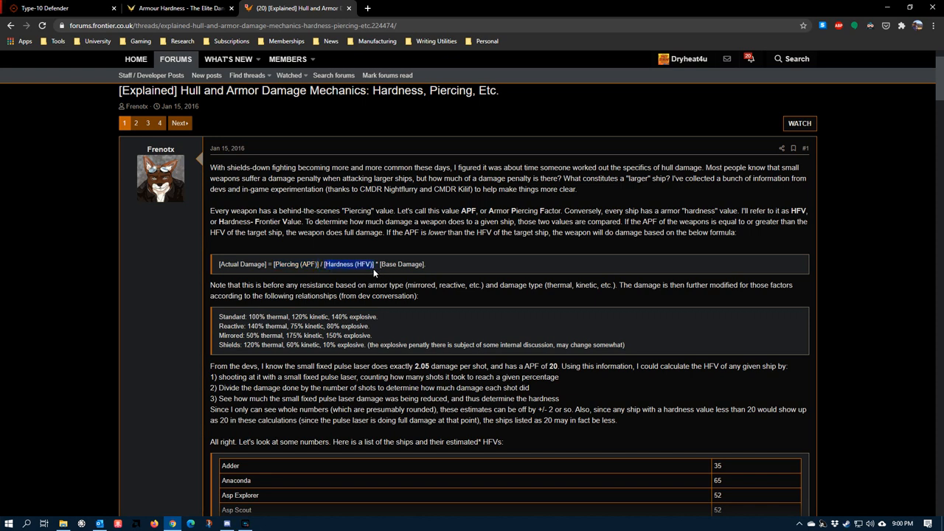
double_click(401, 264)
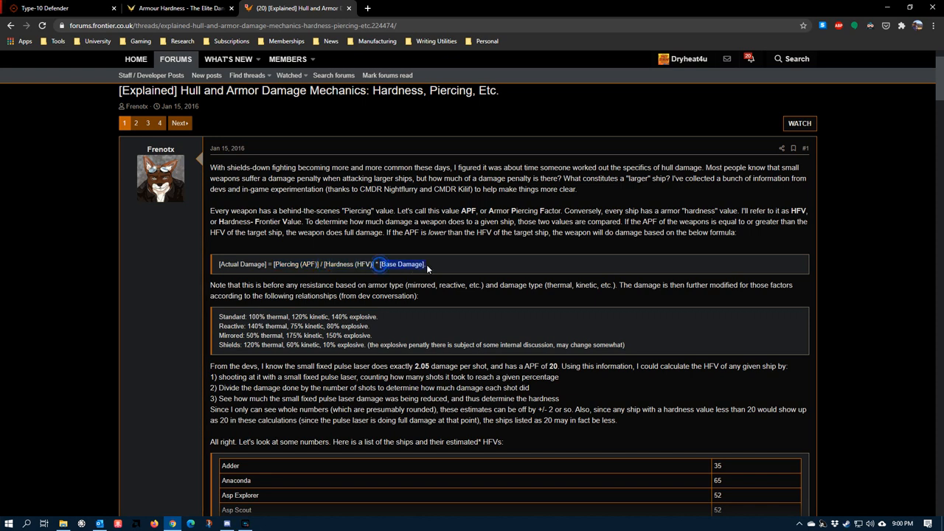
click(435, 264)
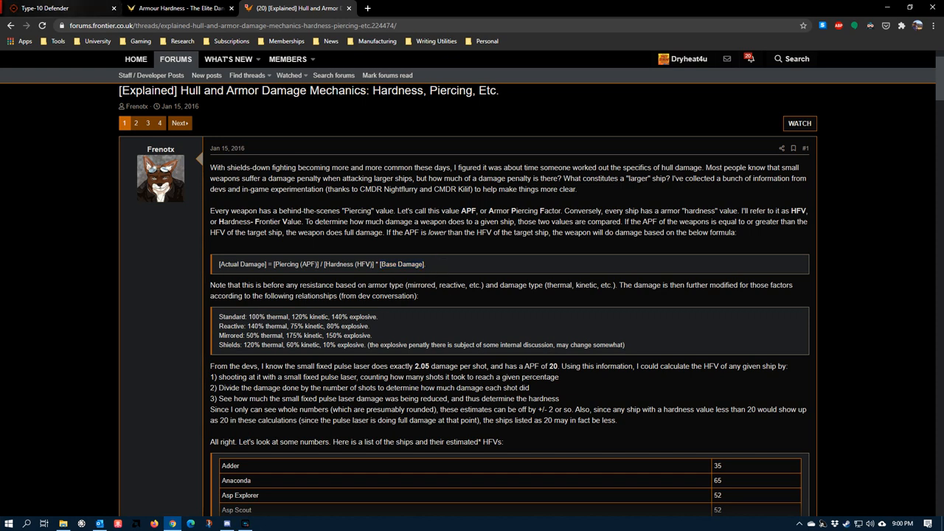
Fit a 3C multi-cannon to the Type-10 Defender's first large hardpoint
click(59, 8)
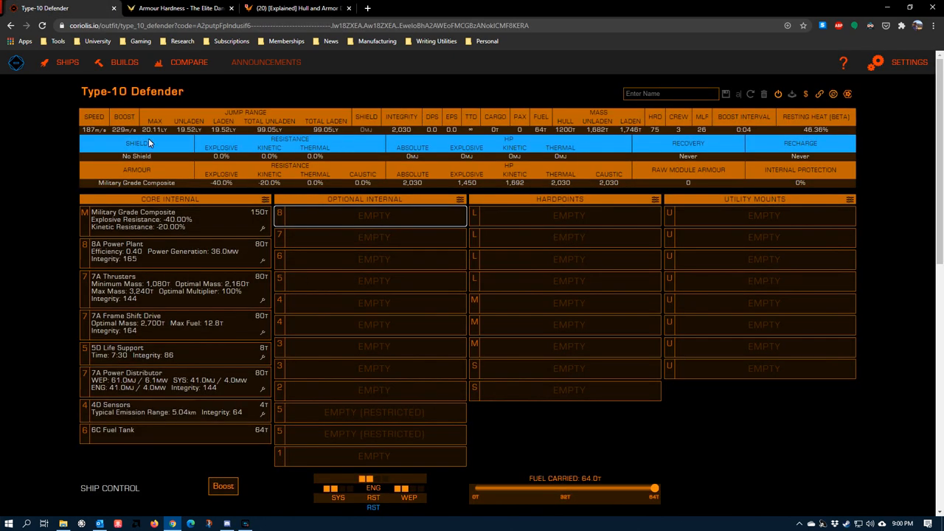
click(568, 214)
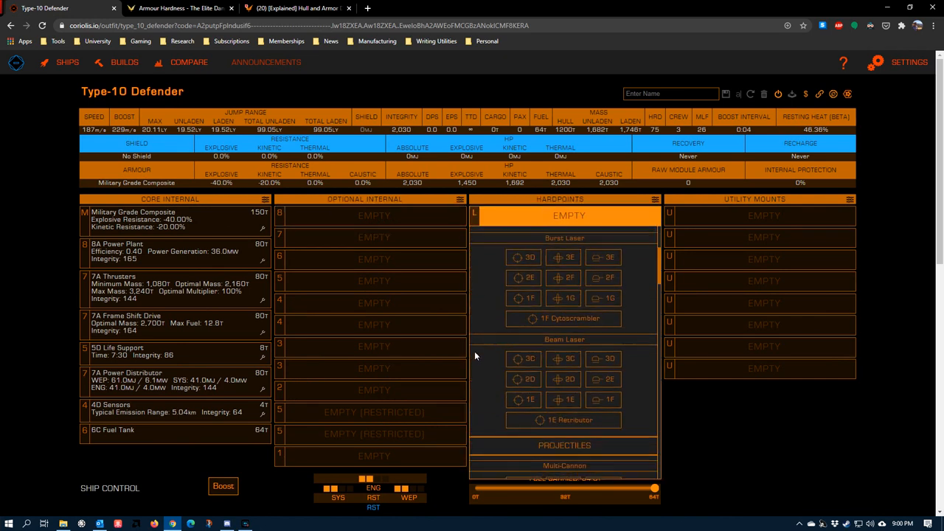
scroll(down, 3)
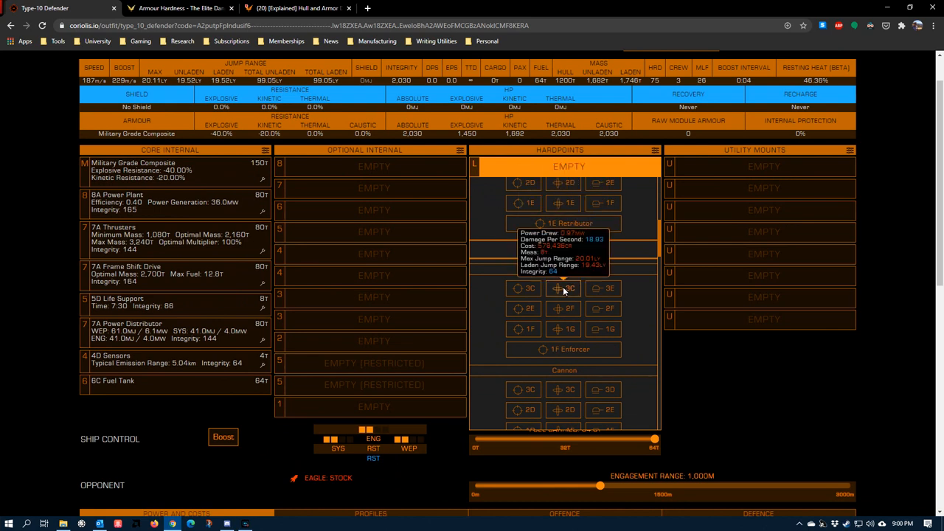
click(564, 288)
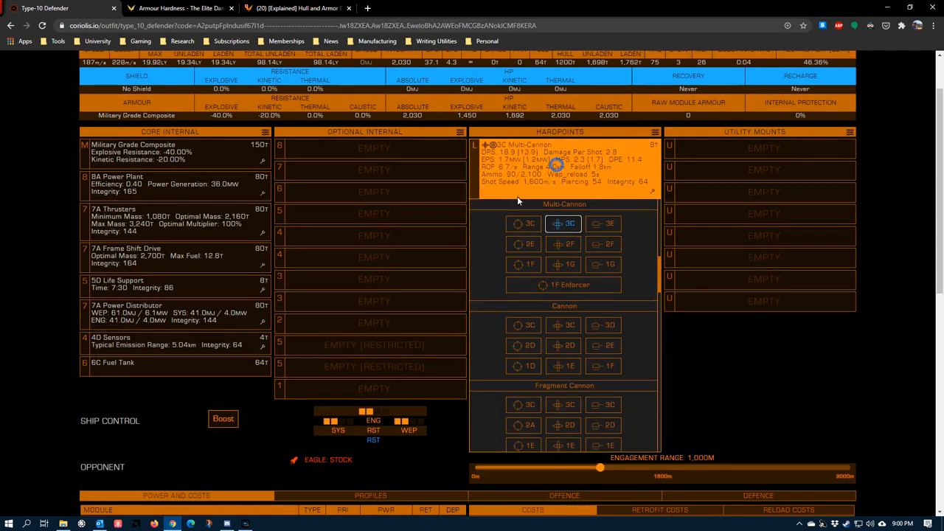
scroll(down, 3)
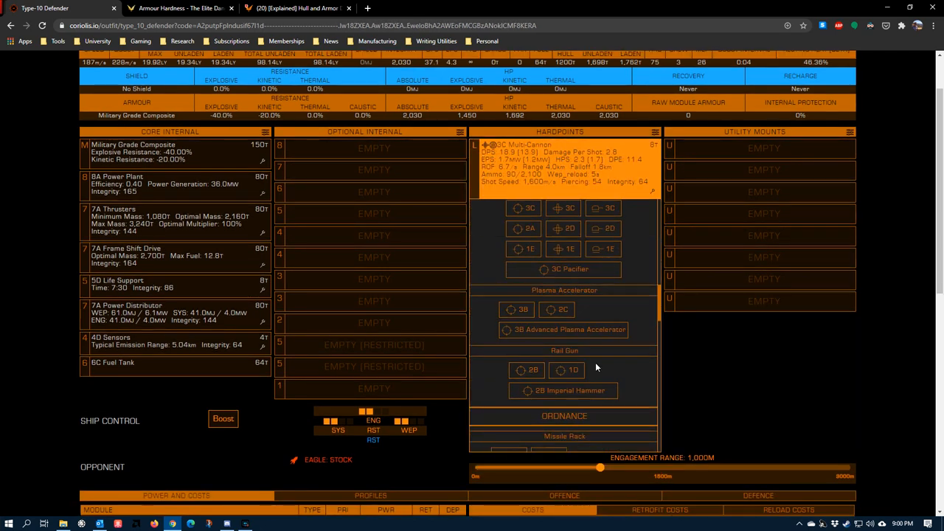
scroll(down, 3)
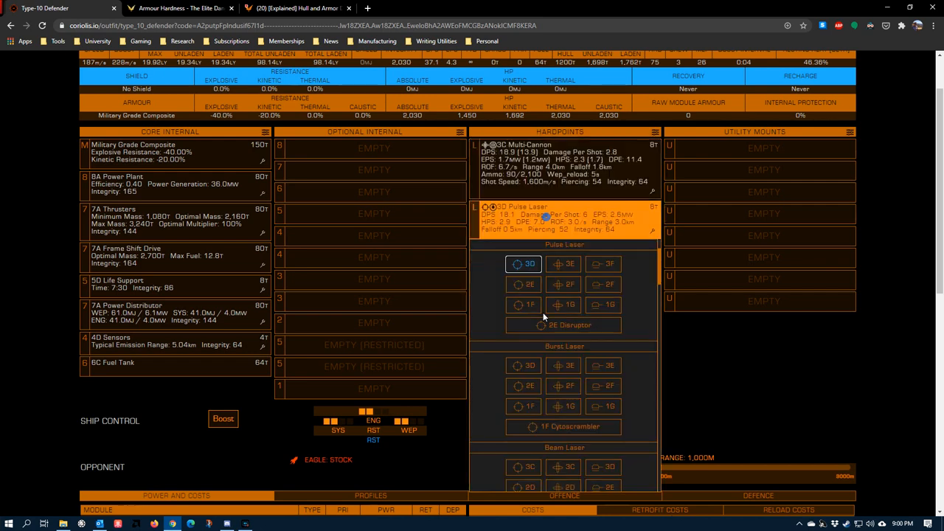
scroll(down, 3)
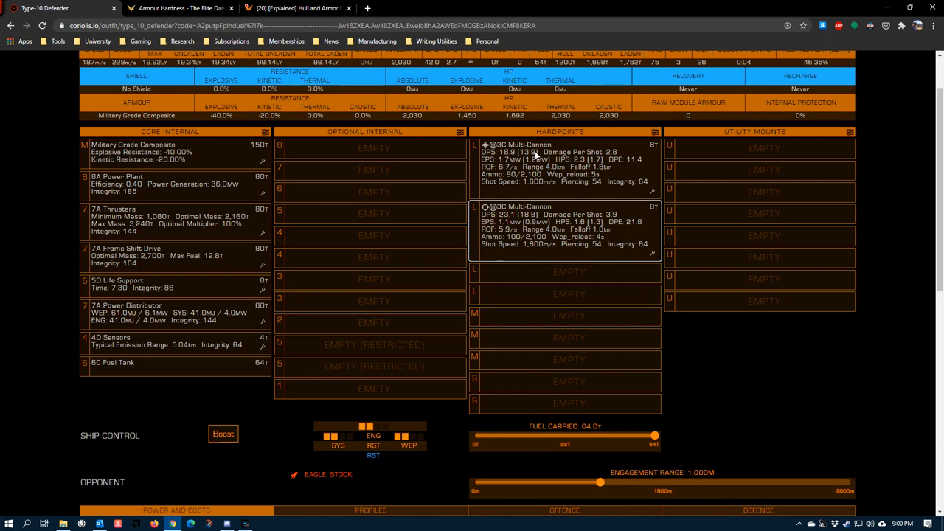
mouse_move(592, 164)
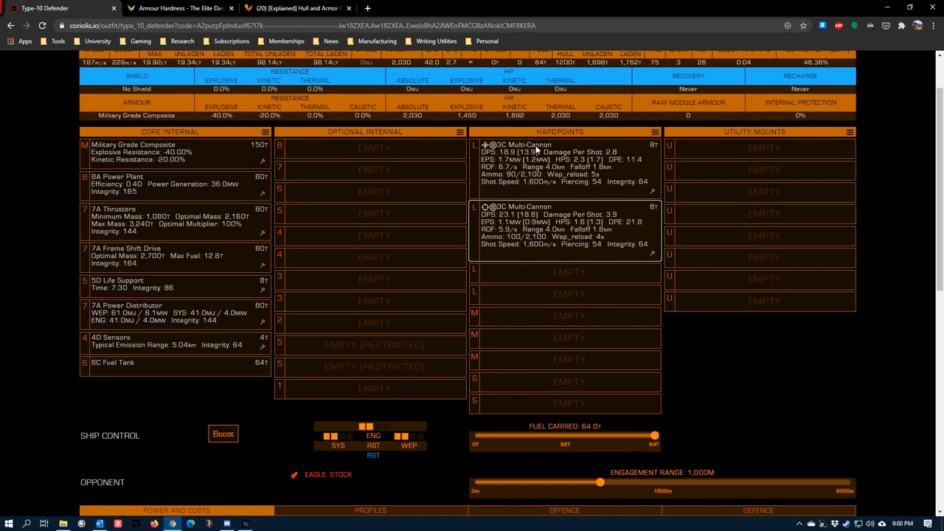
mouse_move(587, 194)
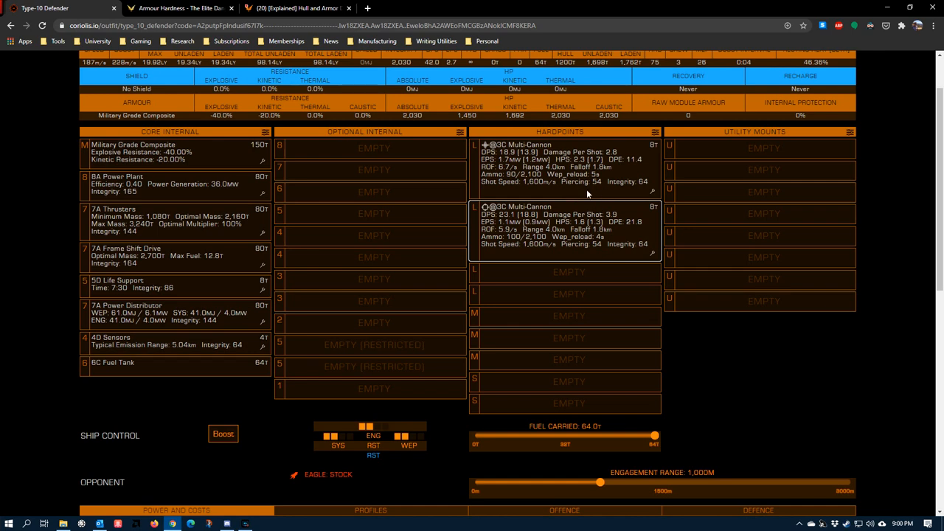
mouse_move(568, 207)
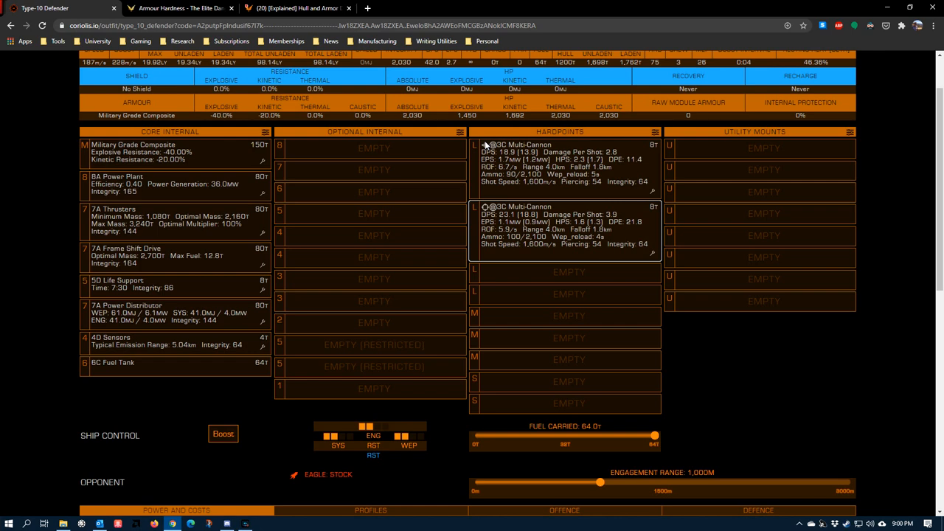
mouse_move(574, 191)
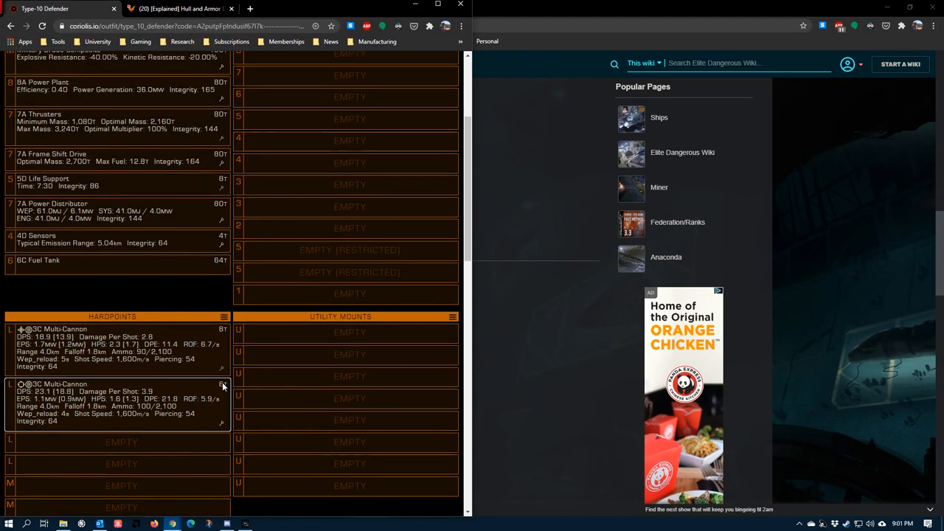
Reload the Coriolis build page and review armour, core internals and hardpoints
scroll(down, 3)
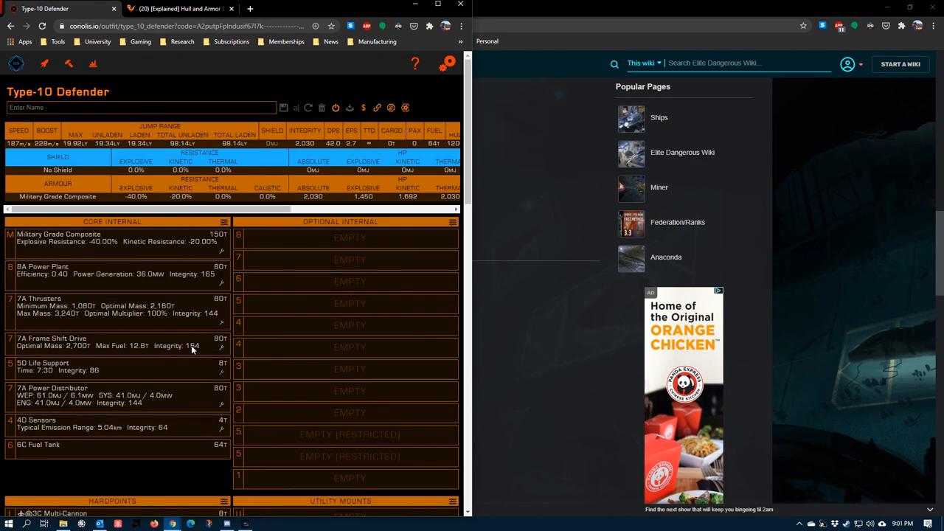
scroll(down, 3)
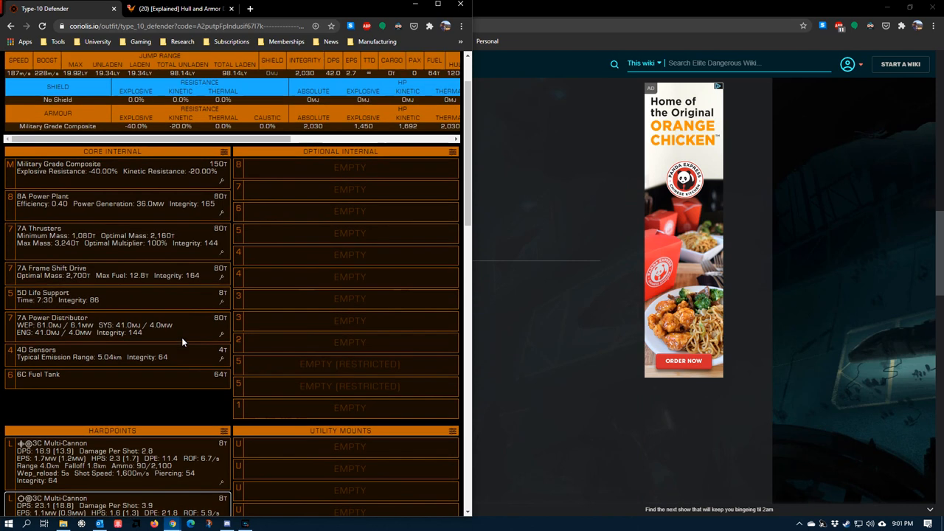
click(42, 27)
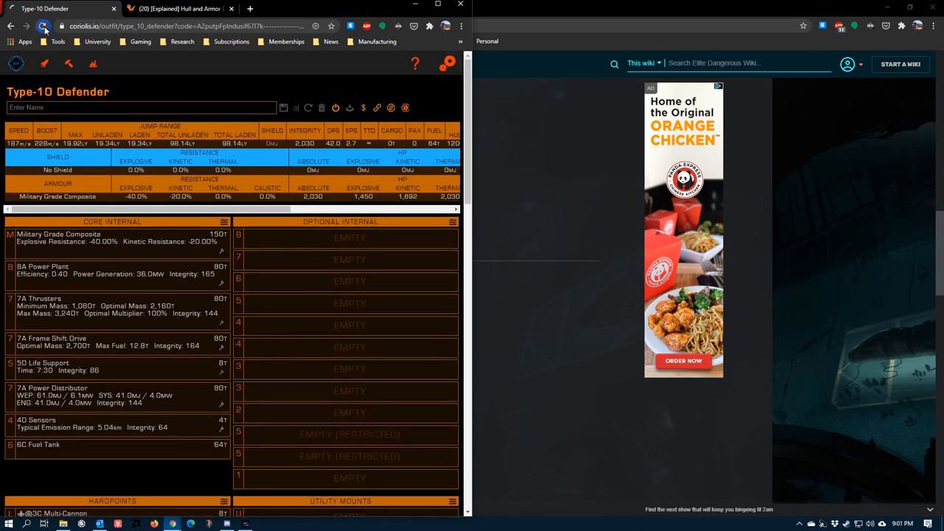
scroll(down, 3)
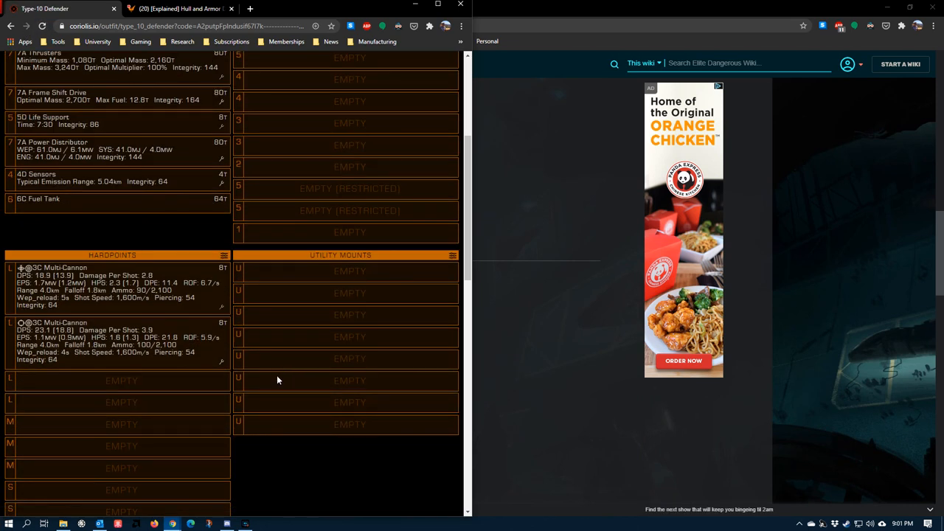
scroll(up, 3)
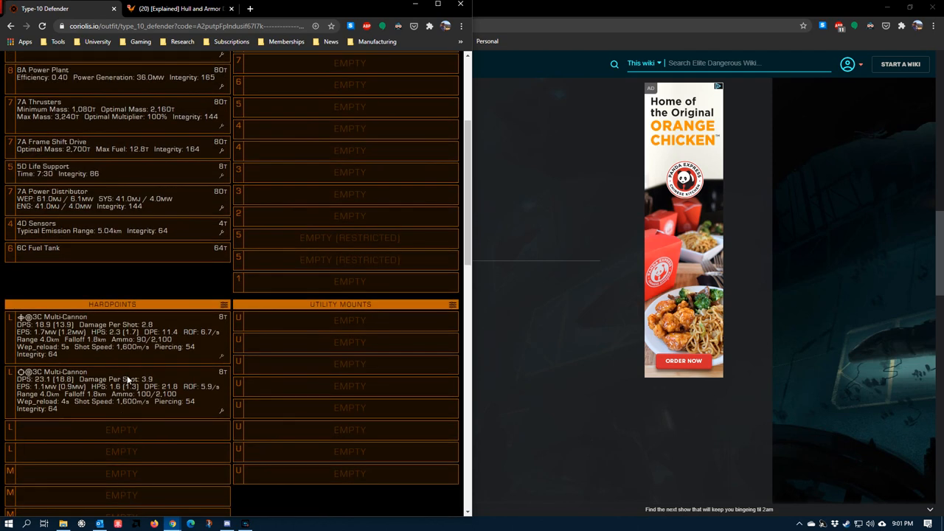
scroll(up, 3)
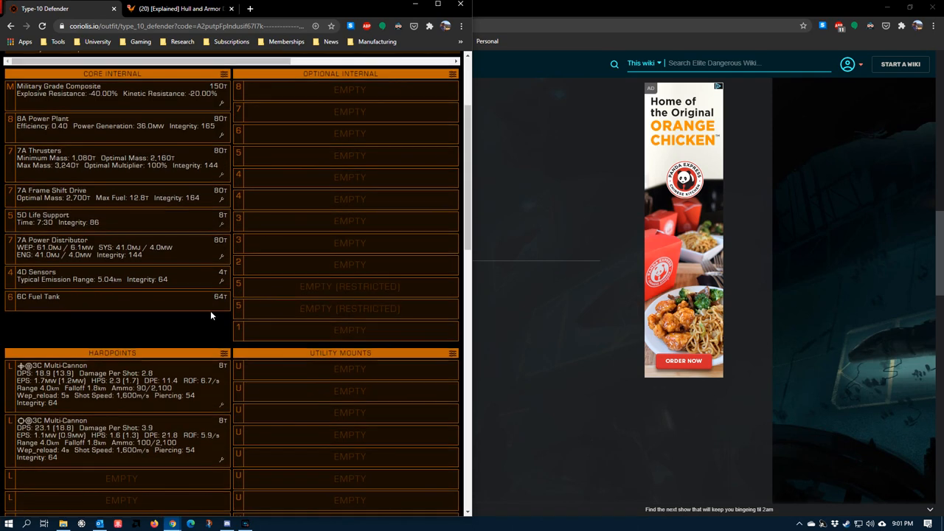
scroll(down, 3)
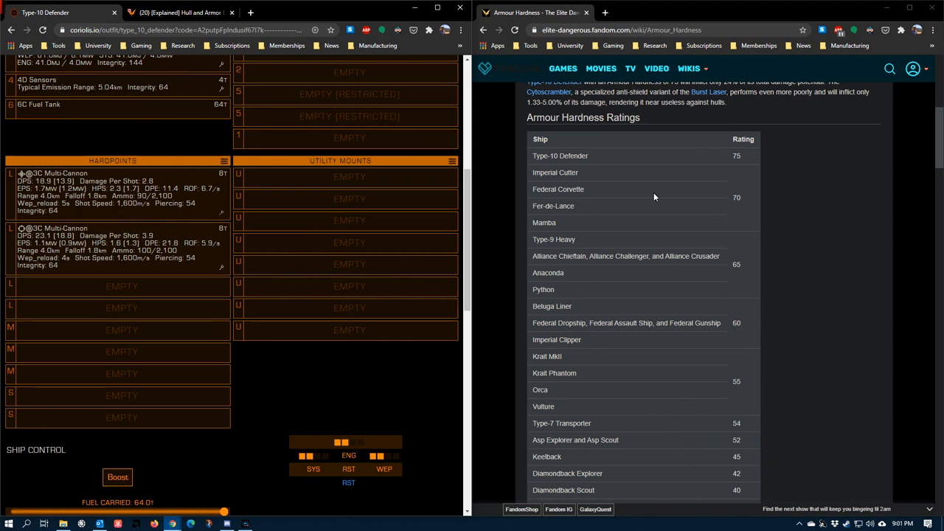
Scroll the hardness table down to ships rated 54 and below, Type-7 Transporter through Hauler
scroll(down, 3)
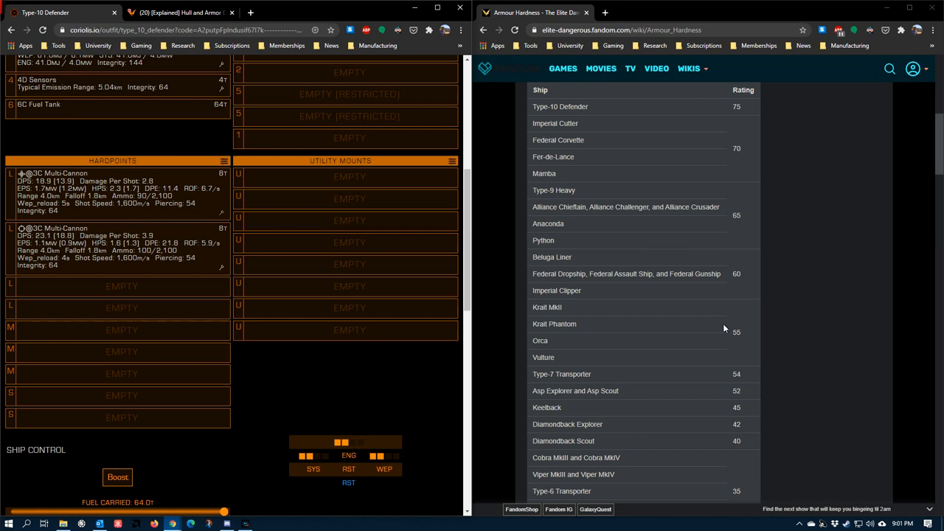
scroll(down, 3)
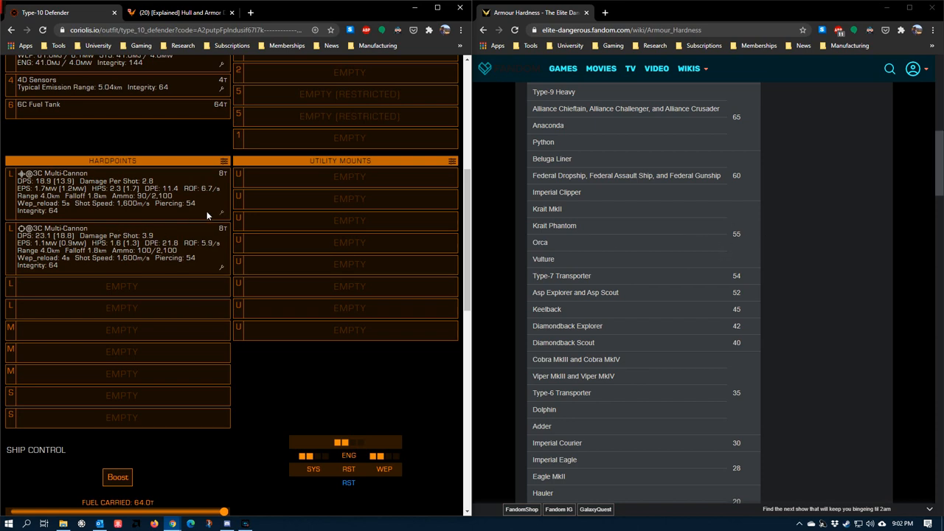
mouse_move(52, 187)
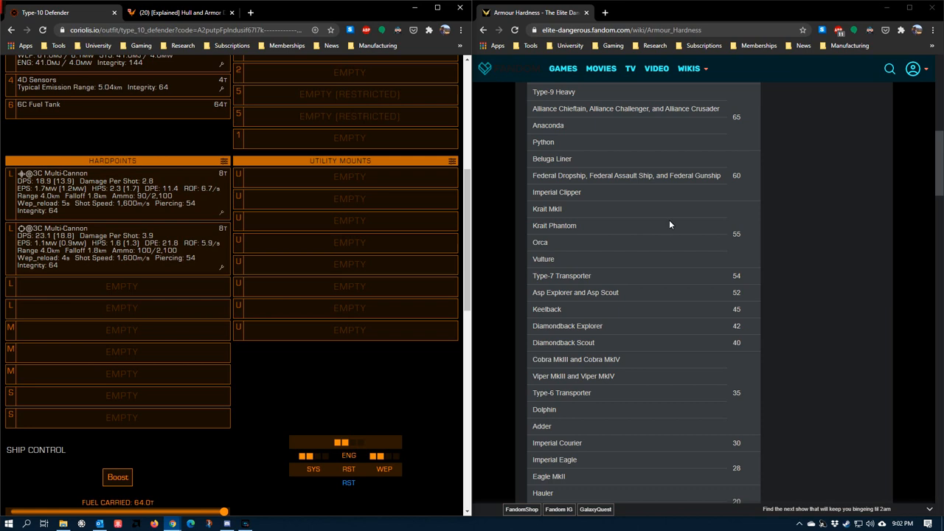
scroll(down, 3)
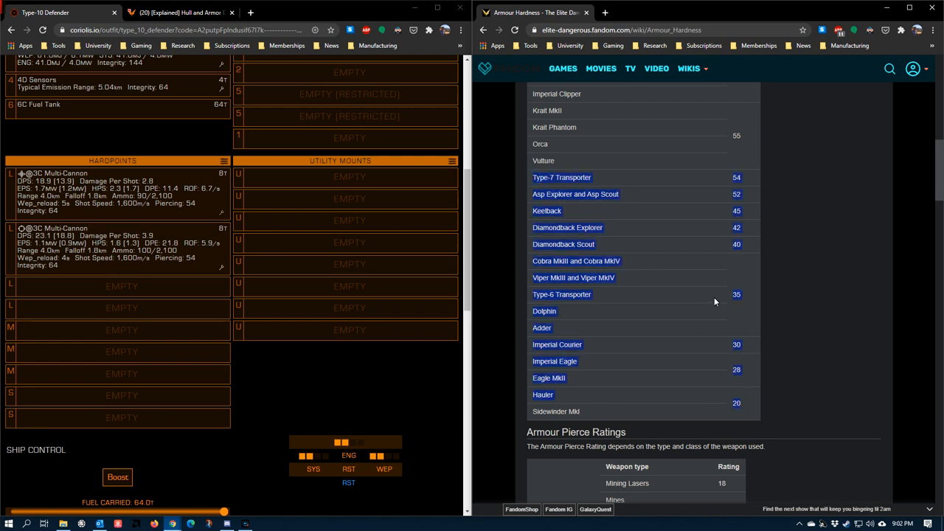
mouse_move(718, 251)
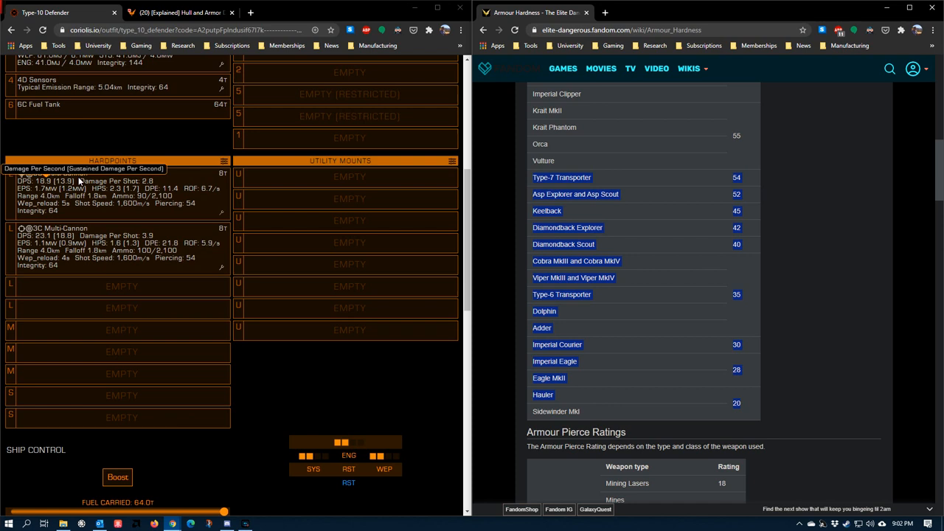
mouse_move(686, 272)
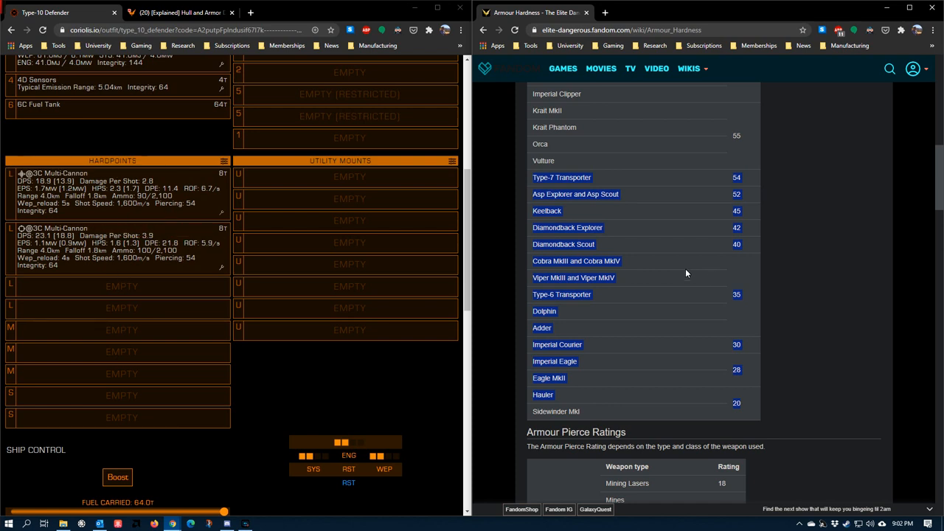
mouse_move(808, 258)
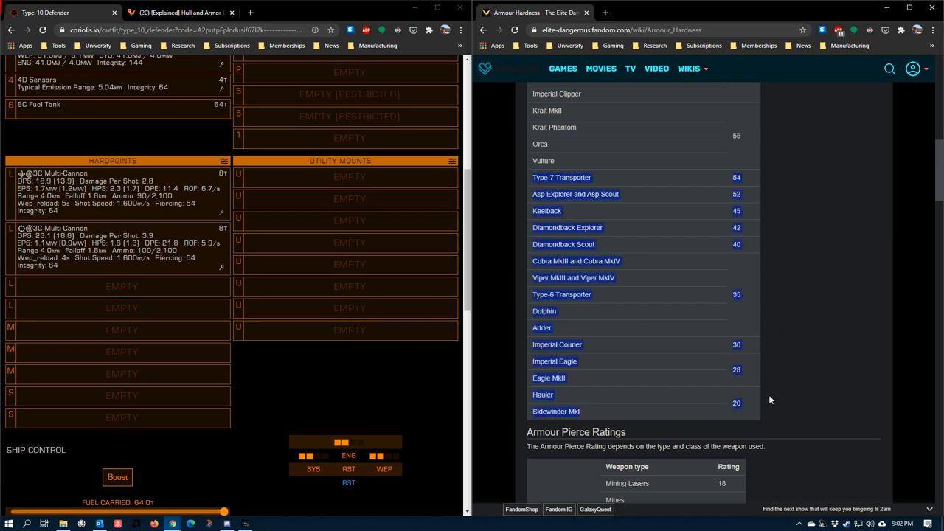
Scroll the wiki hardness table back to the top, showing Type-10 Defender through Vulture
scroll(up, 3)
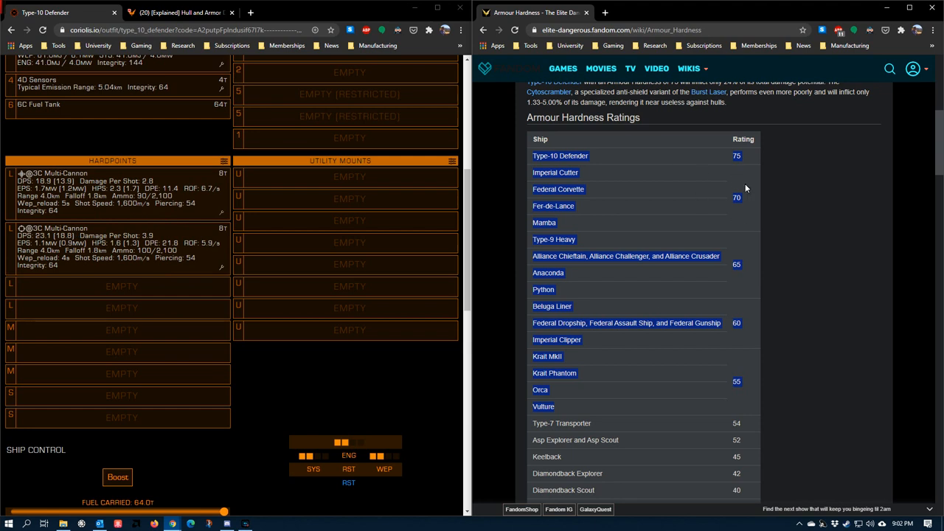
mouse_move(691, 165)
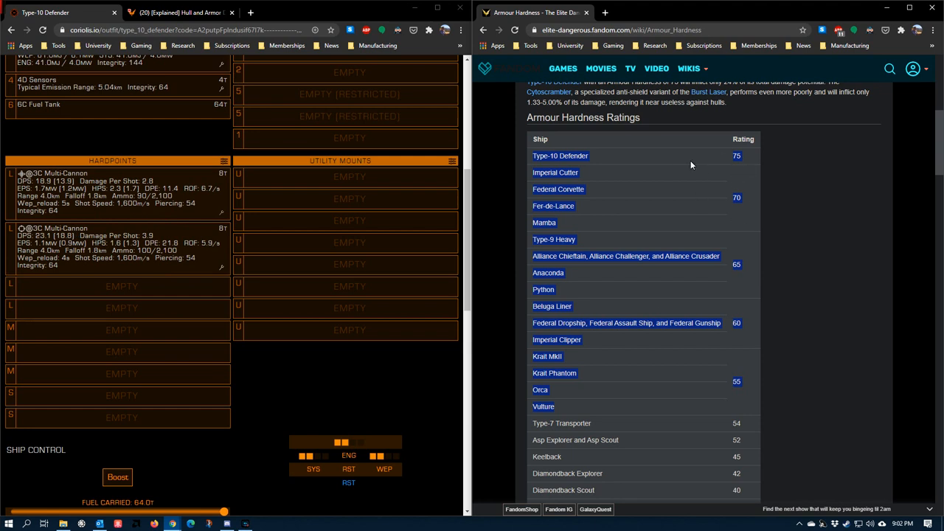
mouse_move(639, 165)
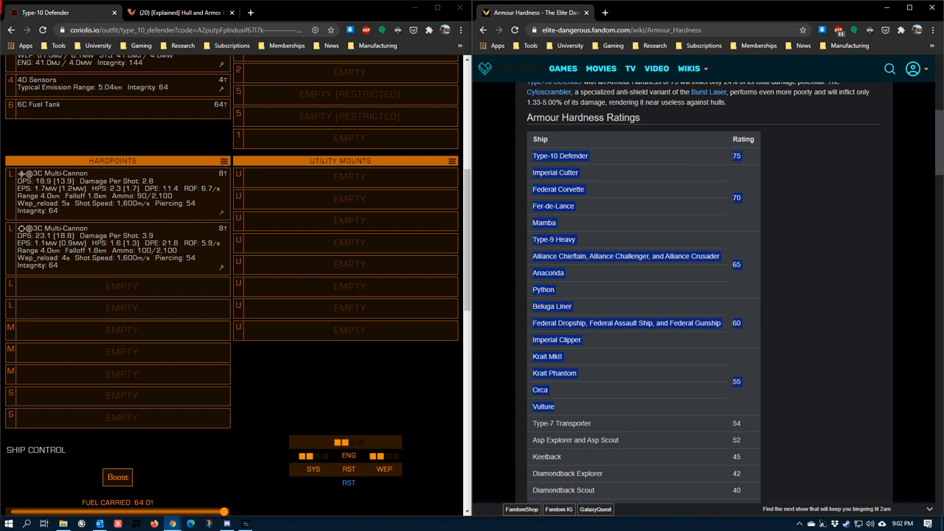
mouse_move(63, 188)
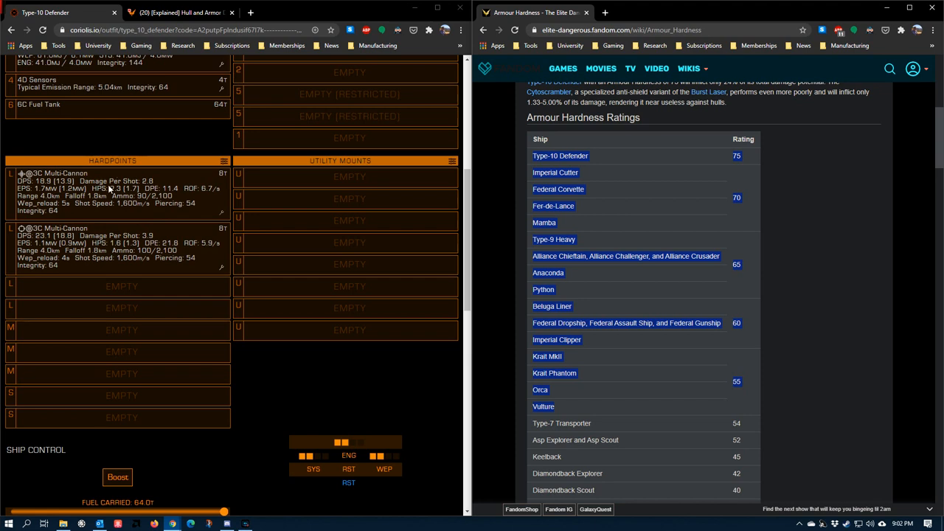
mouse_move(338, 210)
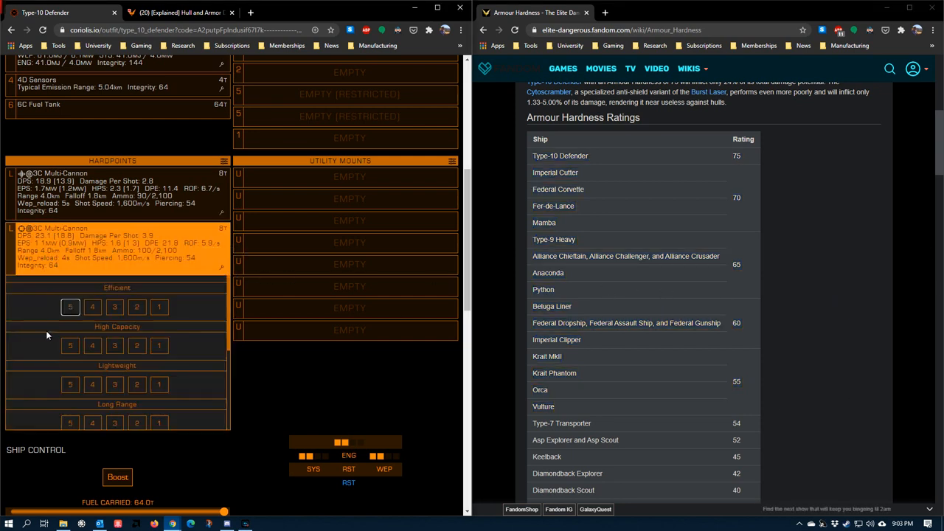
Scroll down the Coriolis modification panel of the second 3C multi-cannon
scroll(down, 3)
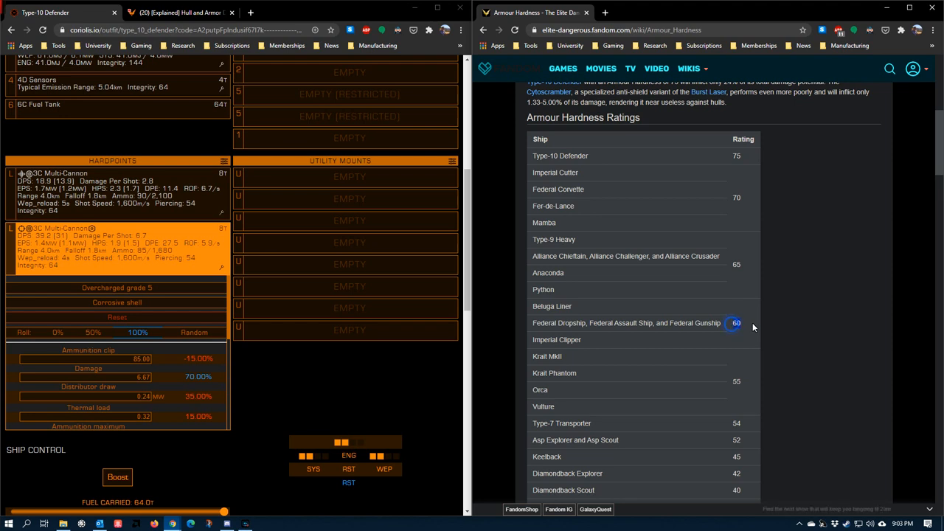
mouse_move(679, 332)
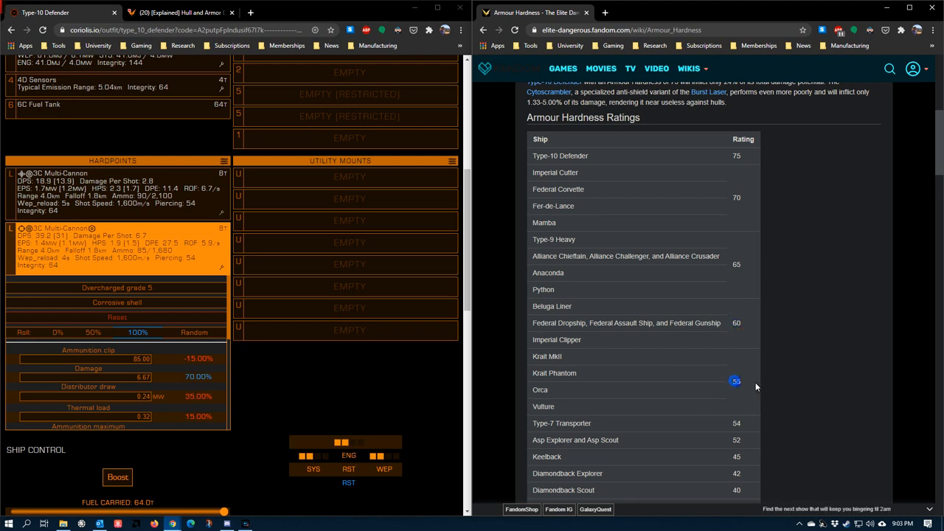
mouse_move(152, 303)
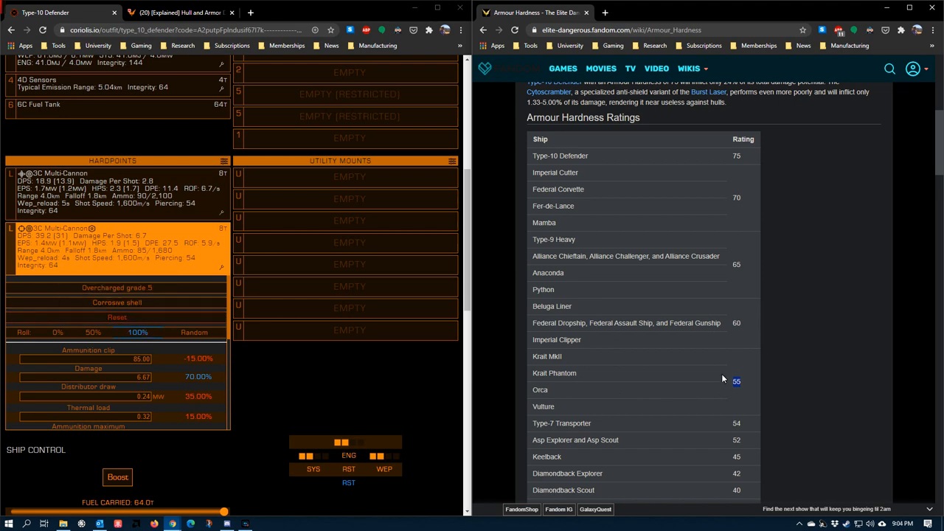
mouse_move(117, 316)
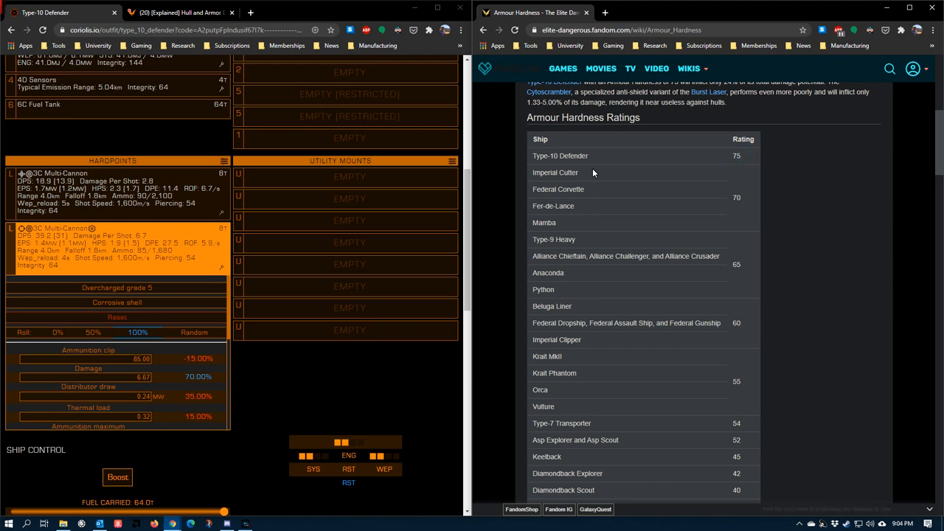
mouse_move(520, 194)
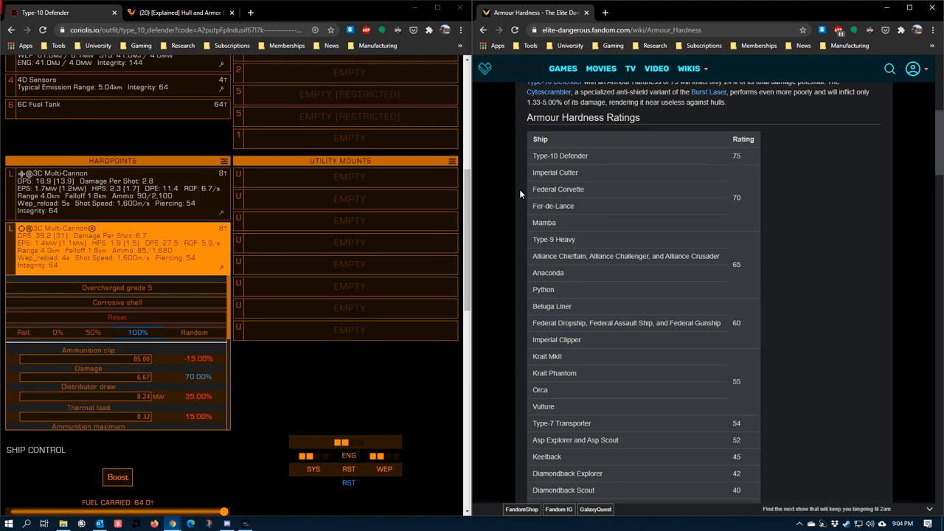
mouse_move(805, 335)
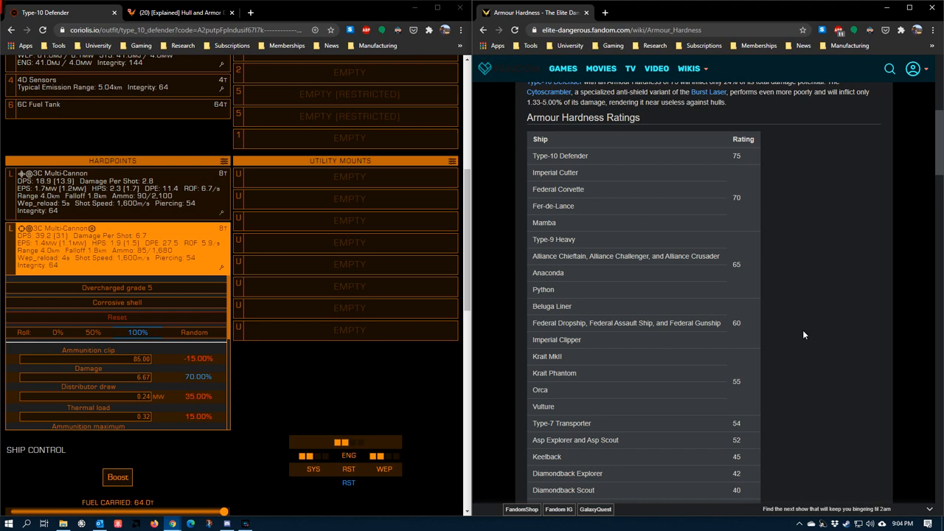
mouse_move(110, 310)
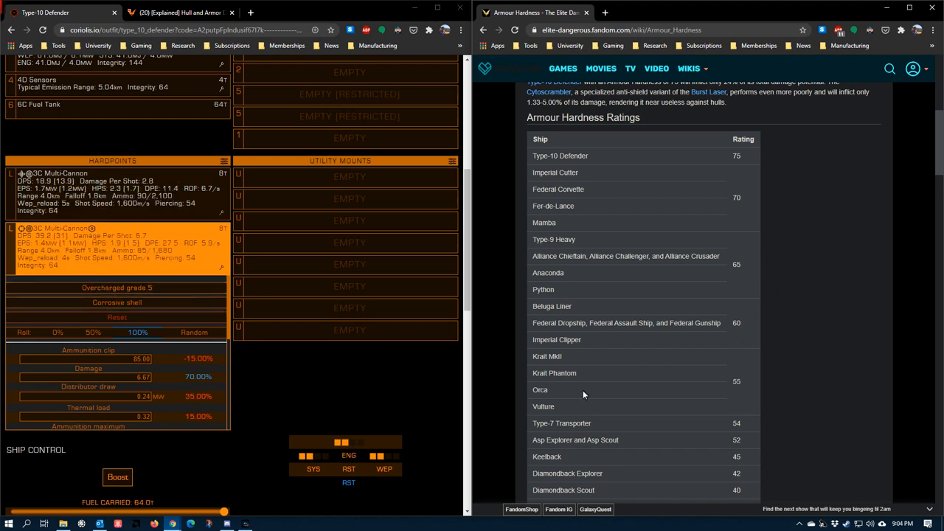
mouse_move(618, 351)
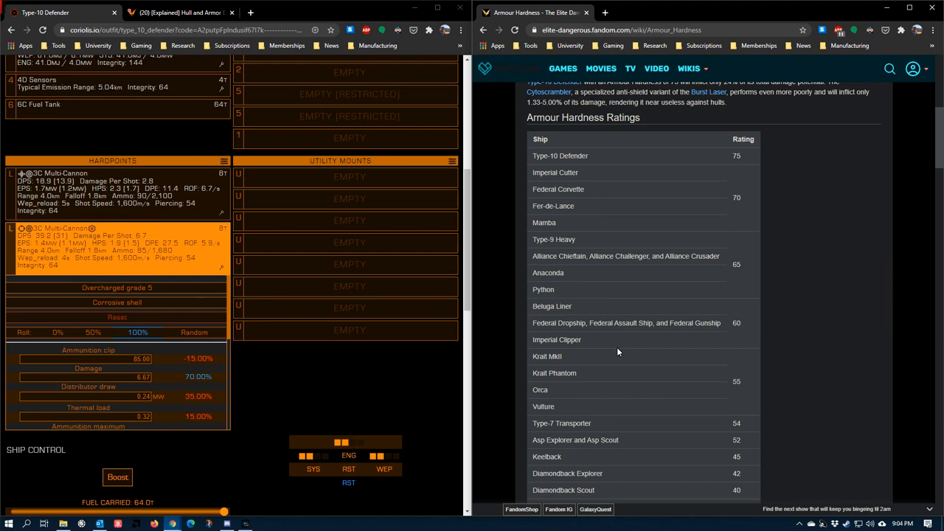
mouse_move(488, 333)
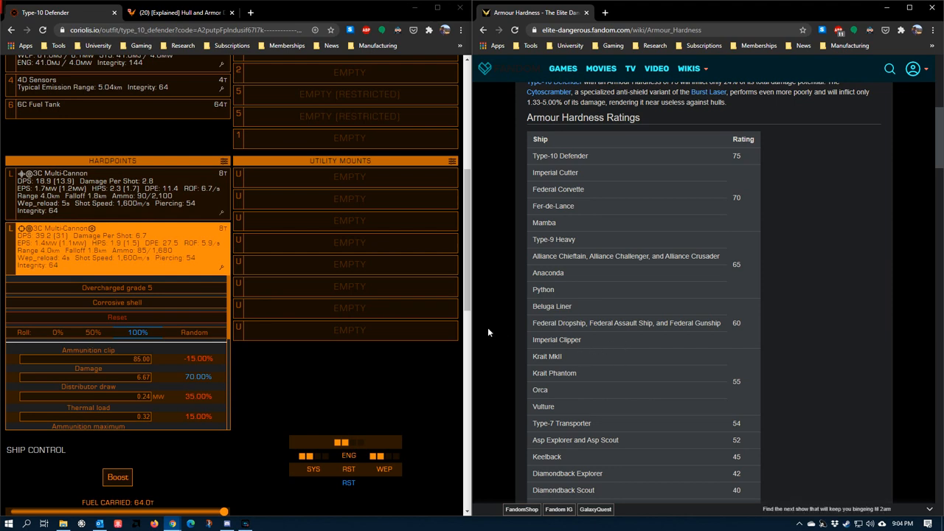
mouse_move(708, 172)
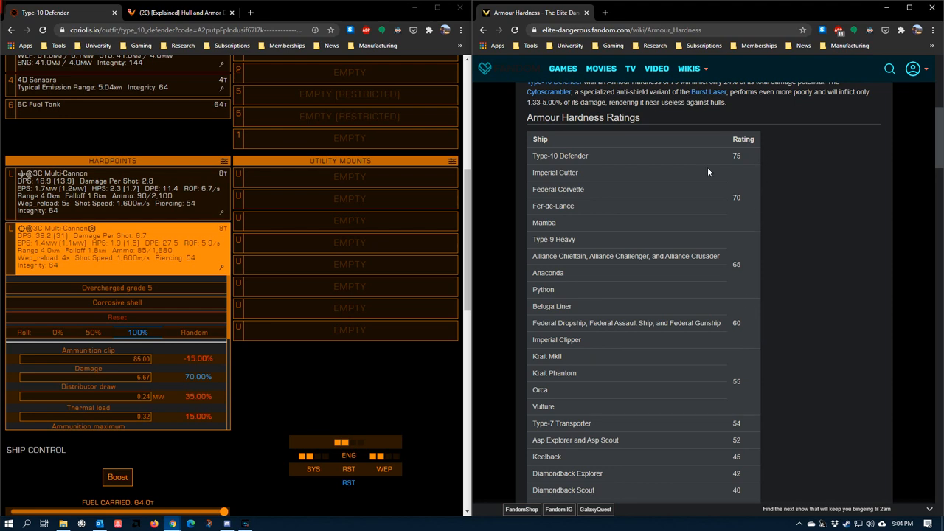
mouse_move(334, 380)
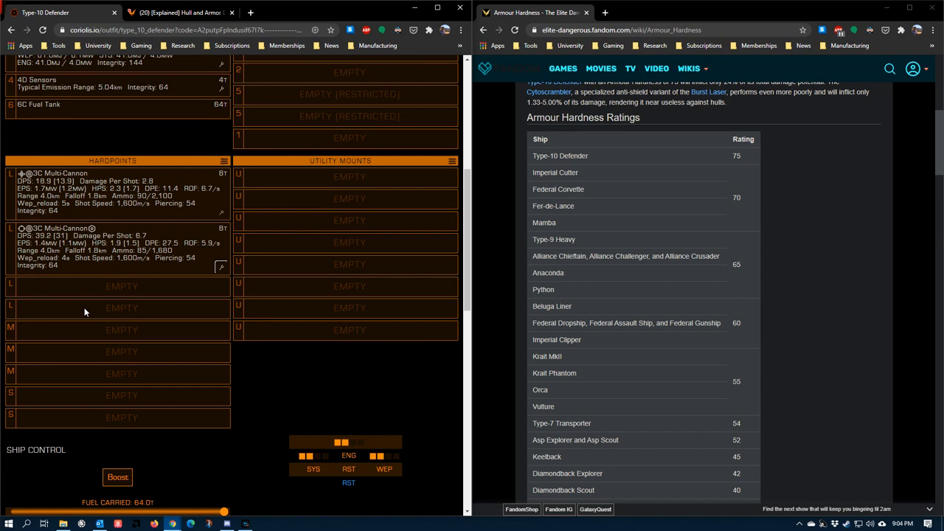
mouse_move(98, 254)
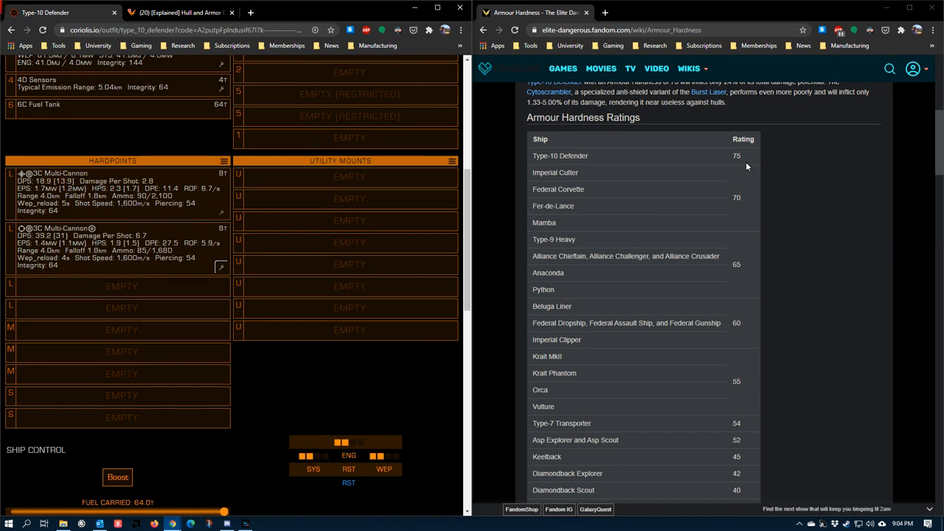
Open the medium hardpoint's weapon choices to replace the 2F pulse laser
scroll(down, 3)
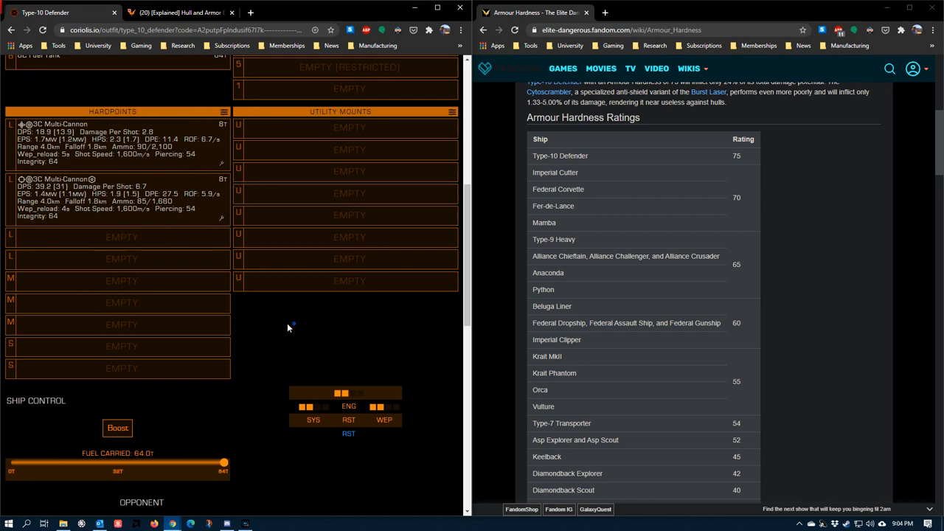
click(121, 280)
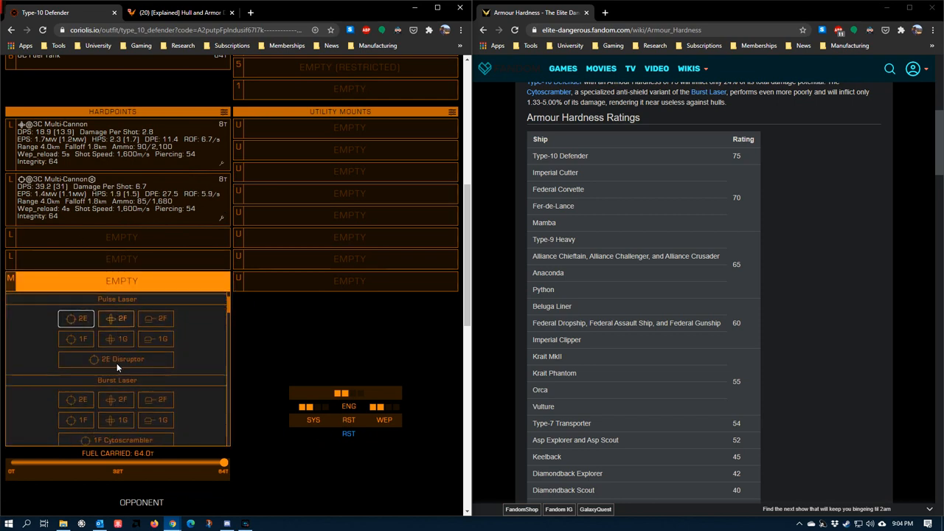
mouse_move(117, 319)
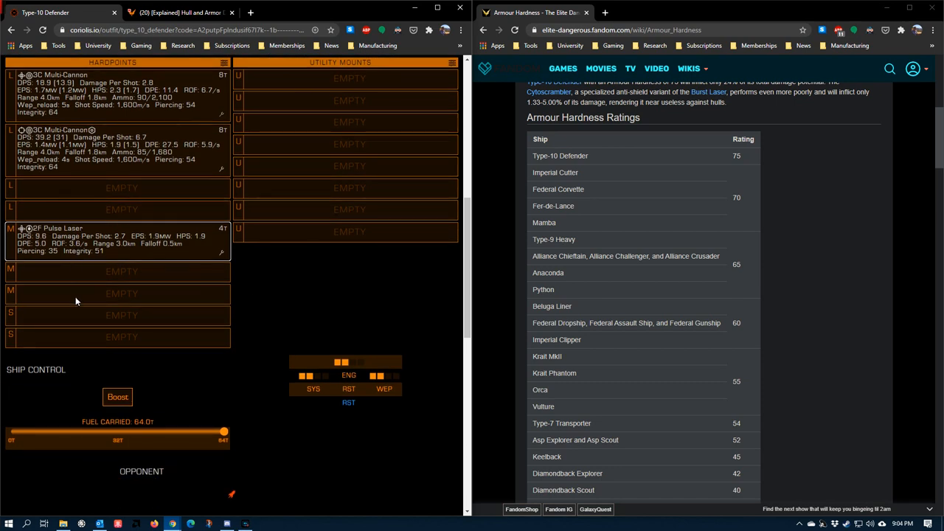
click(121, 315)
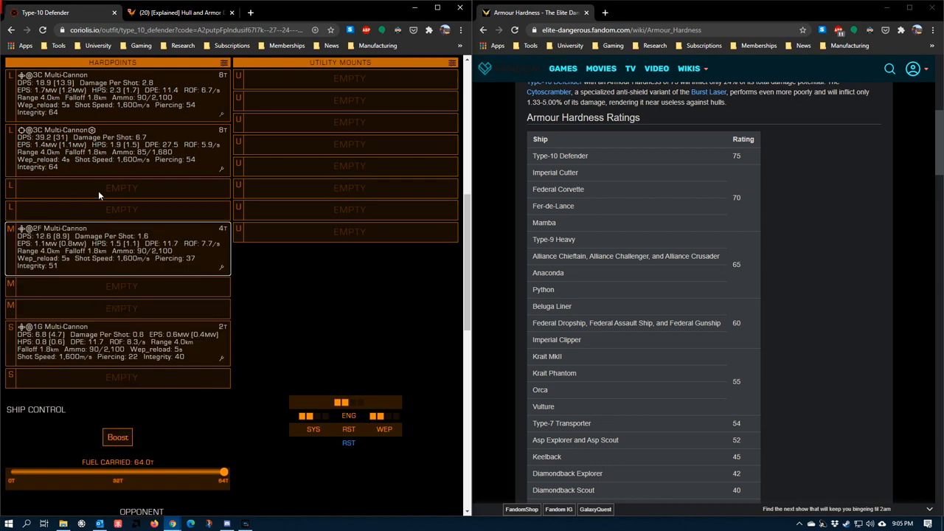
mouse_move(175, 275)
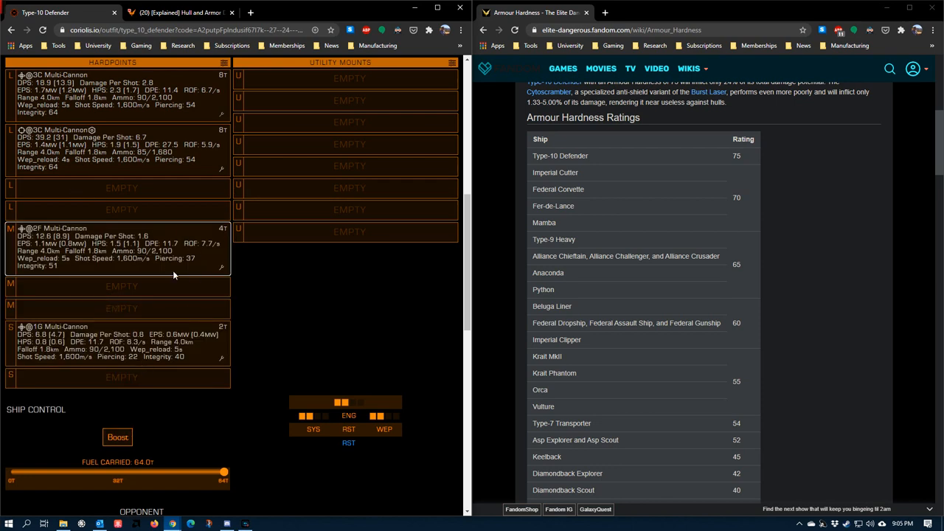
mouse_move(187, 305)
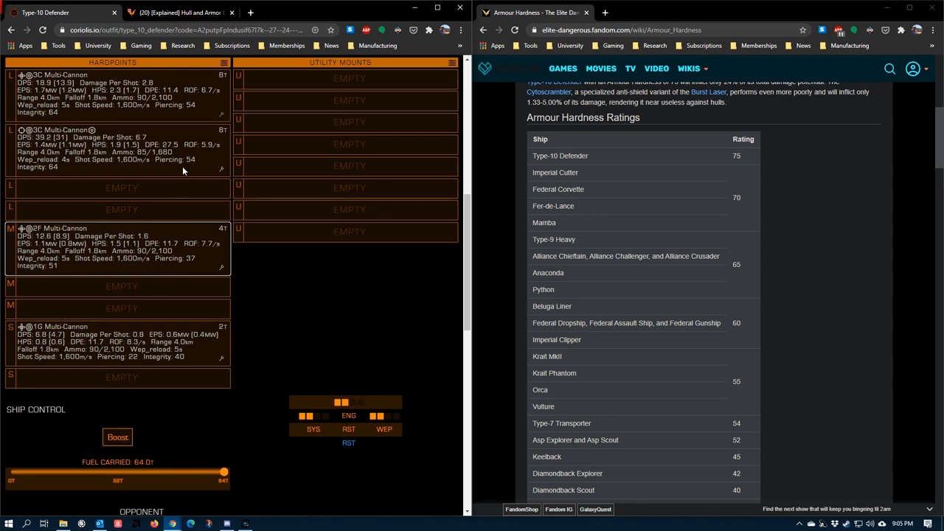
mouse_move(151, 369)
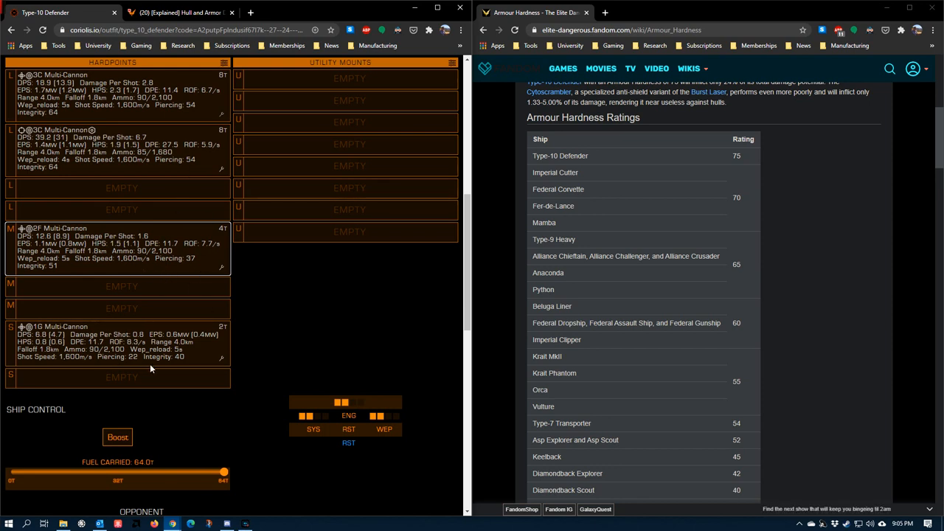
mouse_move(371, 375)
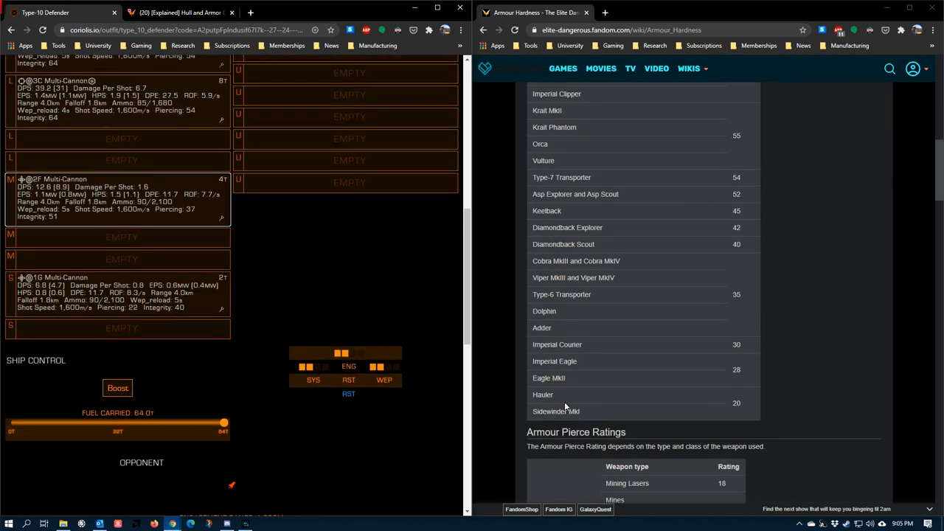
double_click(556, 410)
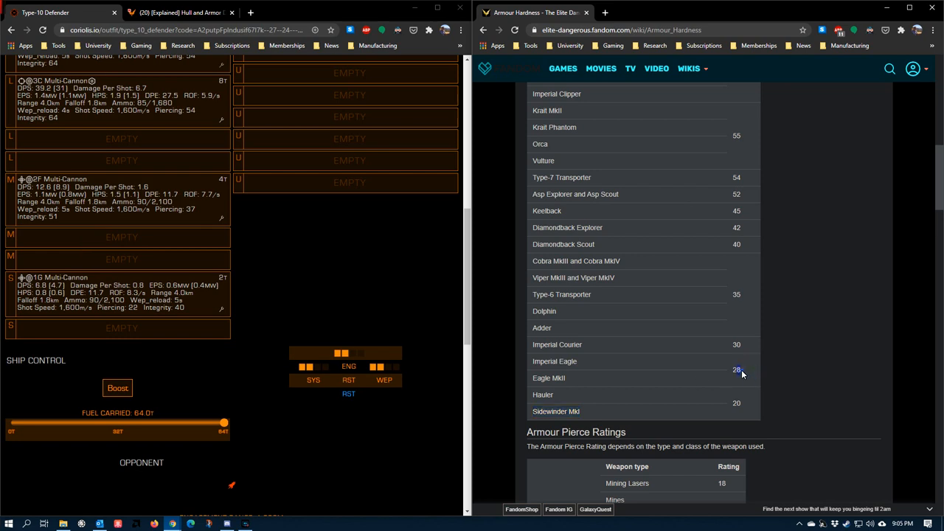
mouse_move(739, 373)
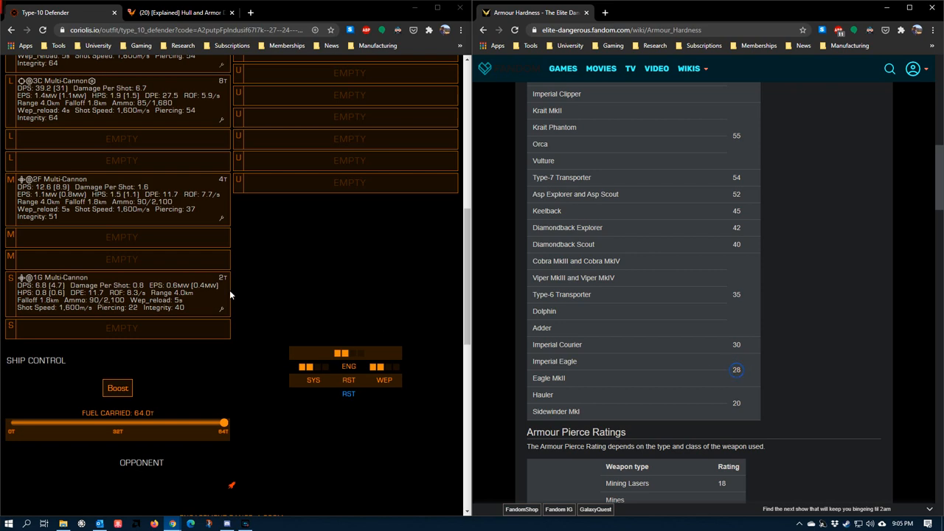
mouse_move(739, 370)
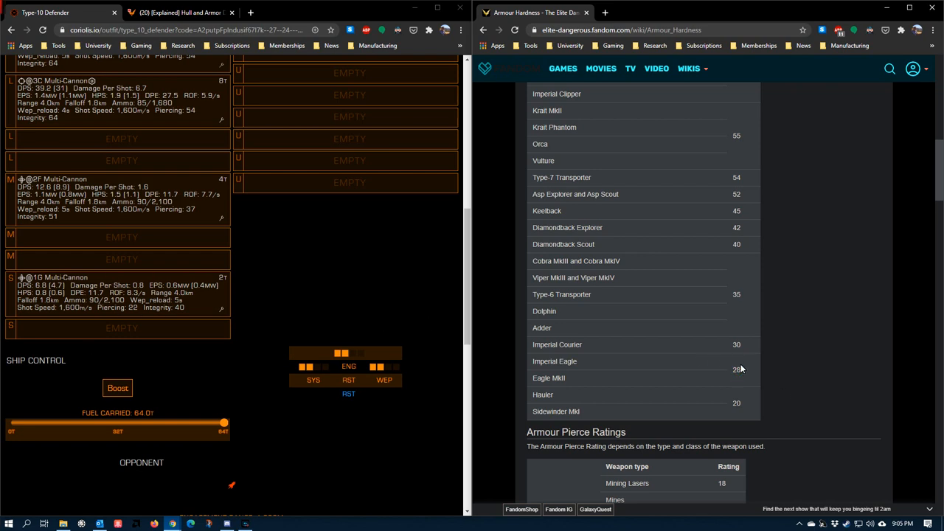
mouse_move(739, 373)
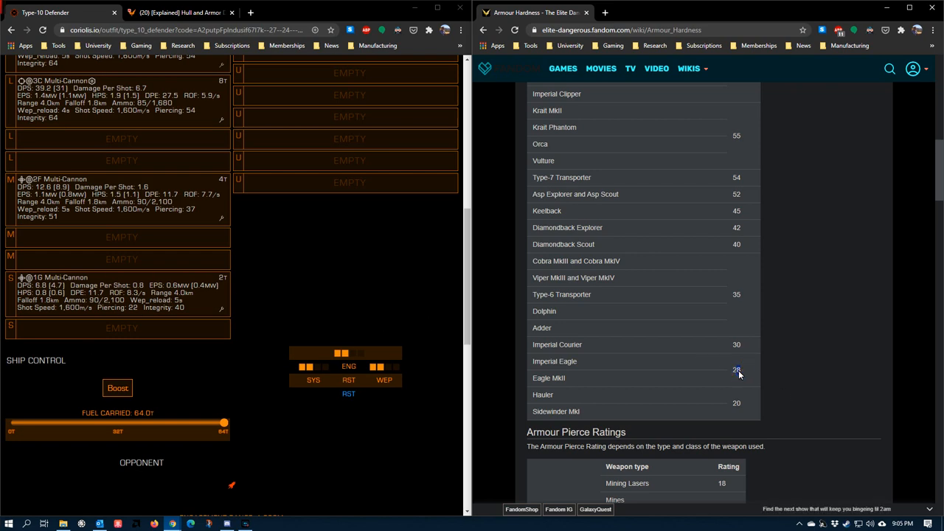
mouse_move(698, 365)
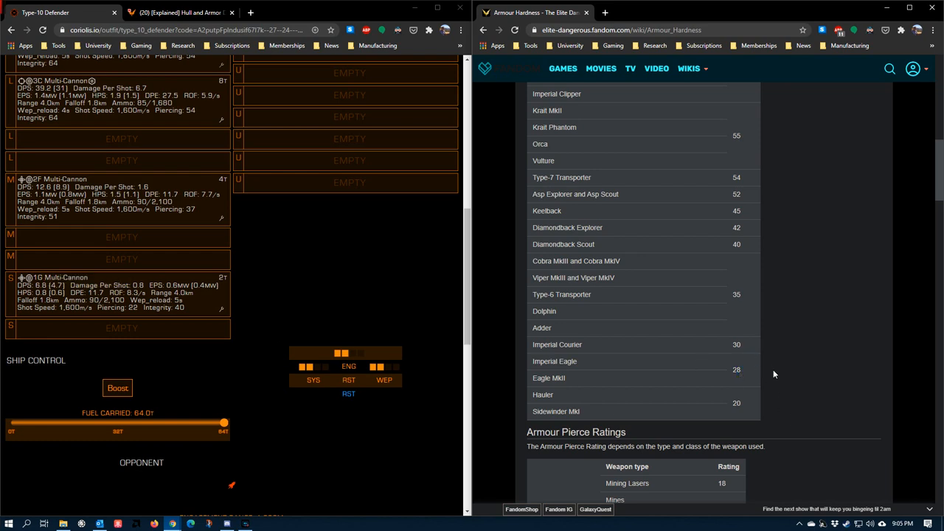
mouse_move(710, 382)
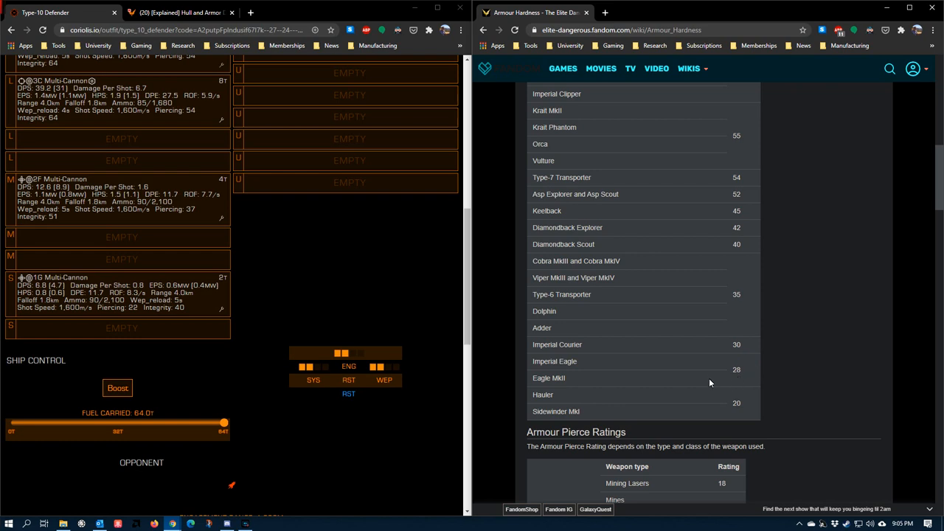
mouse_move(745, 378)
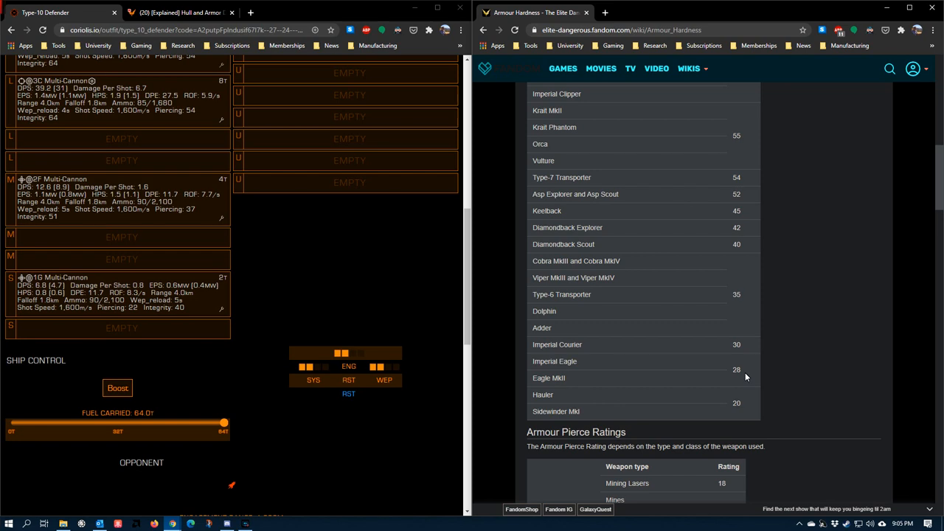
mouse_move(547, 275)
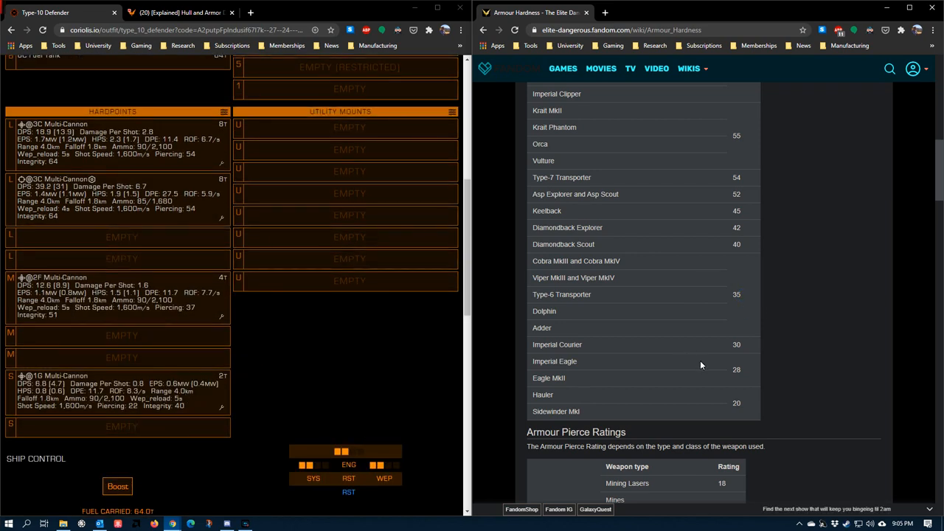
mouse_move(795, 393)
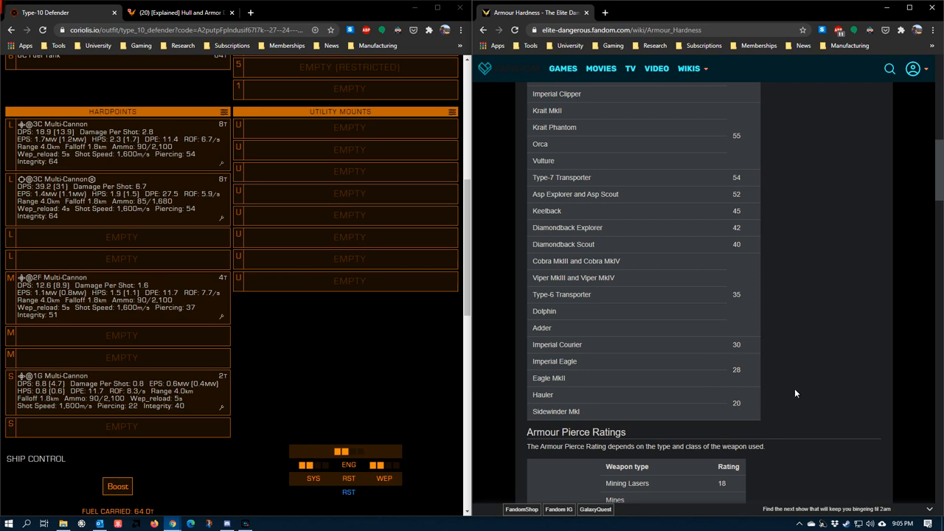
mouse_move(135, 391)
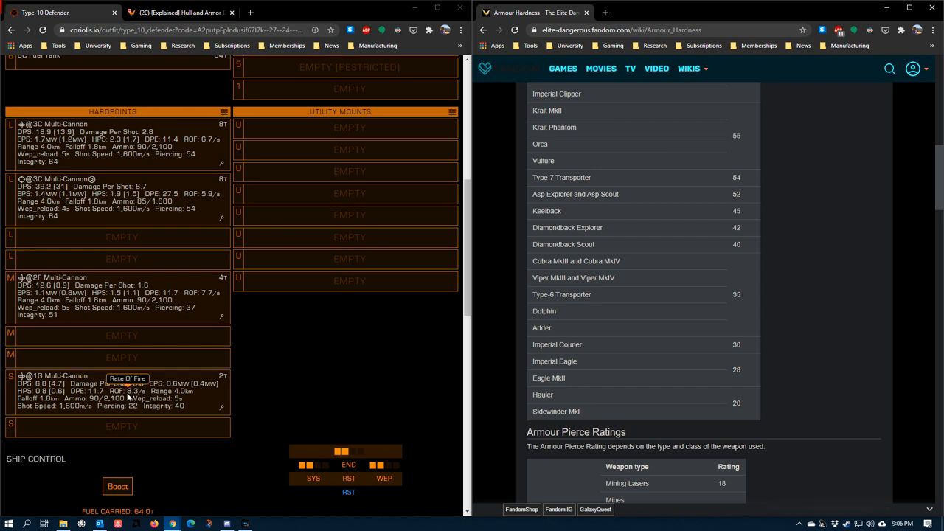
mouse_move(118, 384)
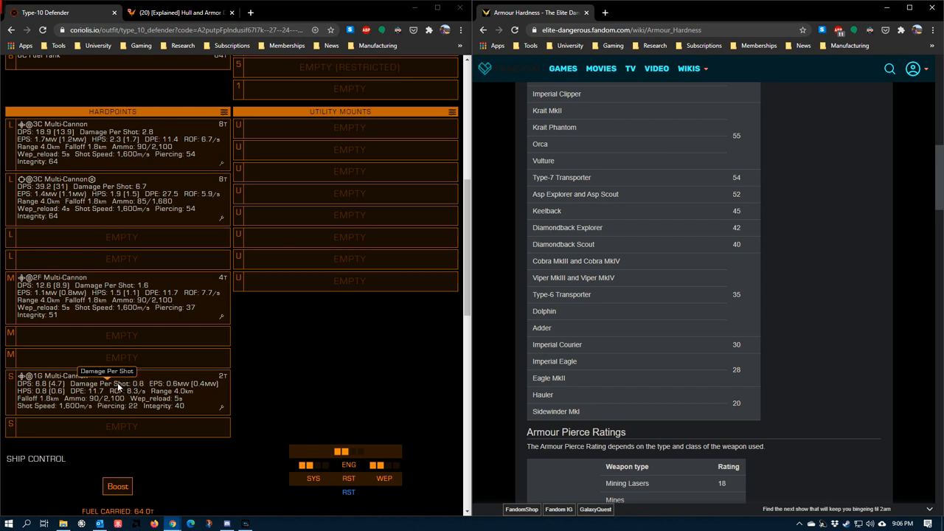
mouse_move(121, 391)
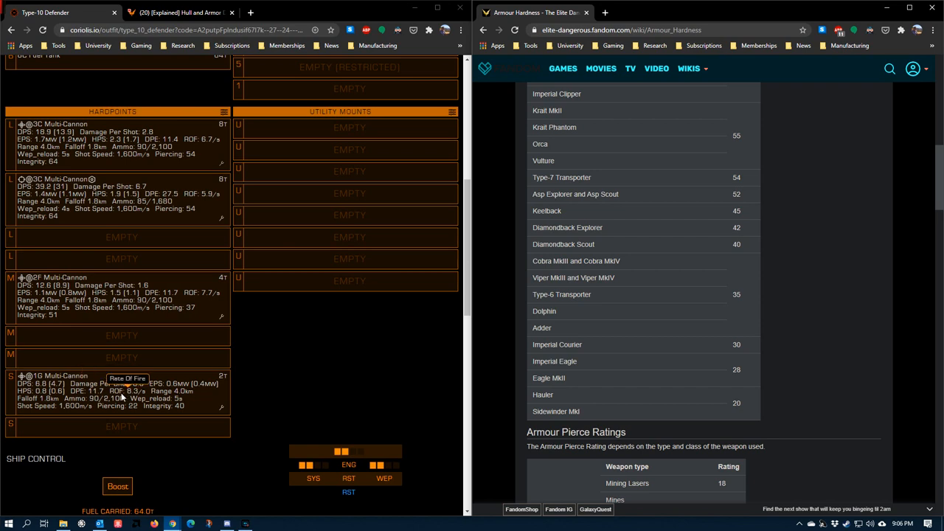
mouse_move(99, 387)
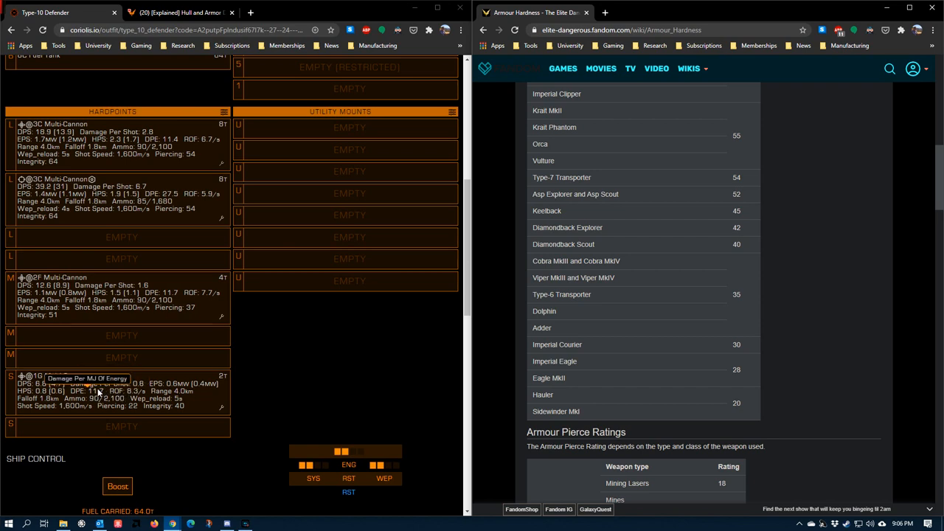
mouse_move(205, 341)
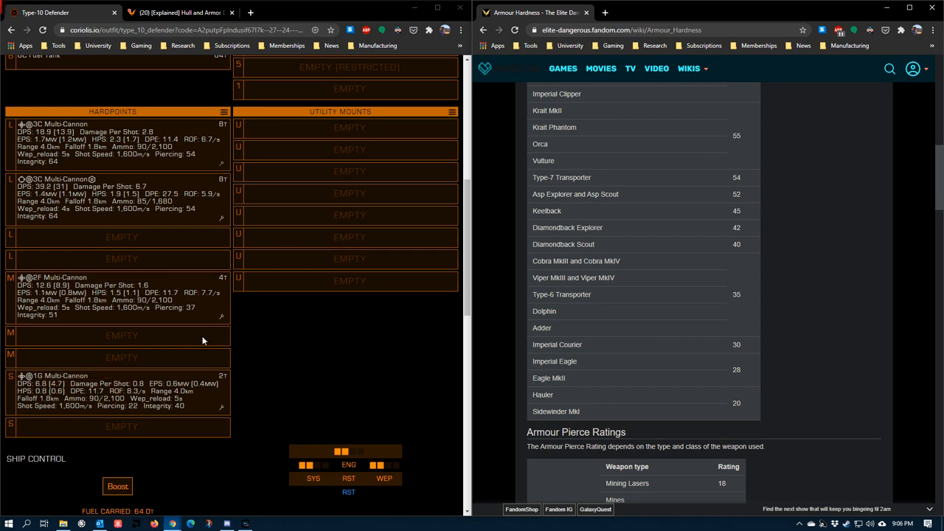
scroll(down, 3)
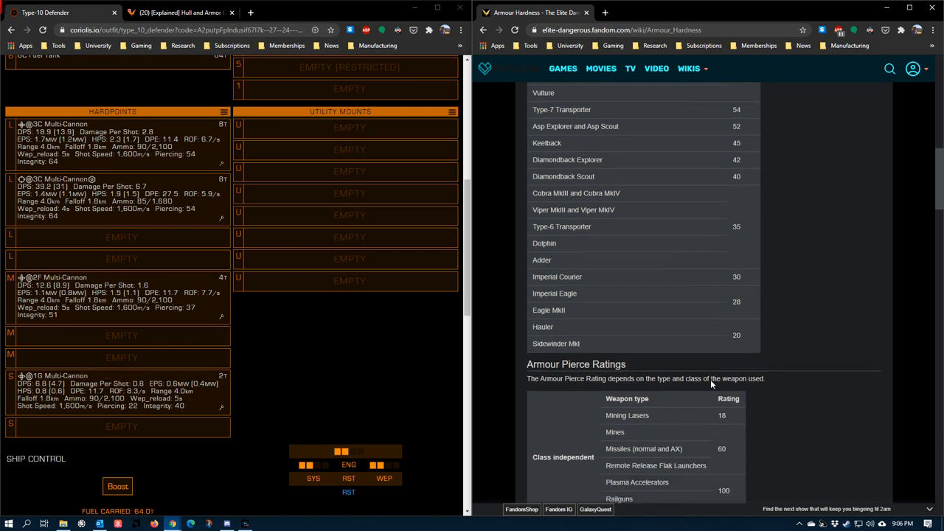
scroll(down, 3)
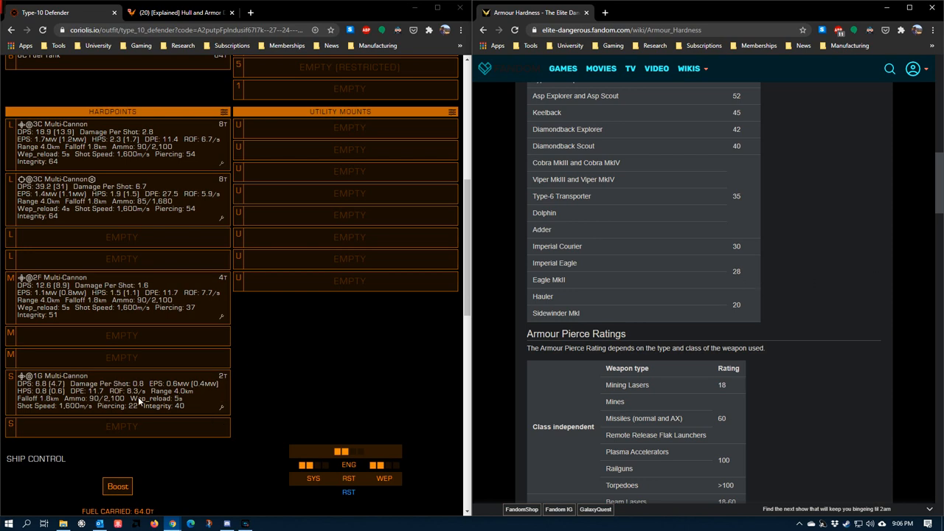
mouse_move(183, 424)
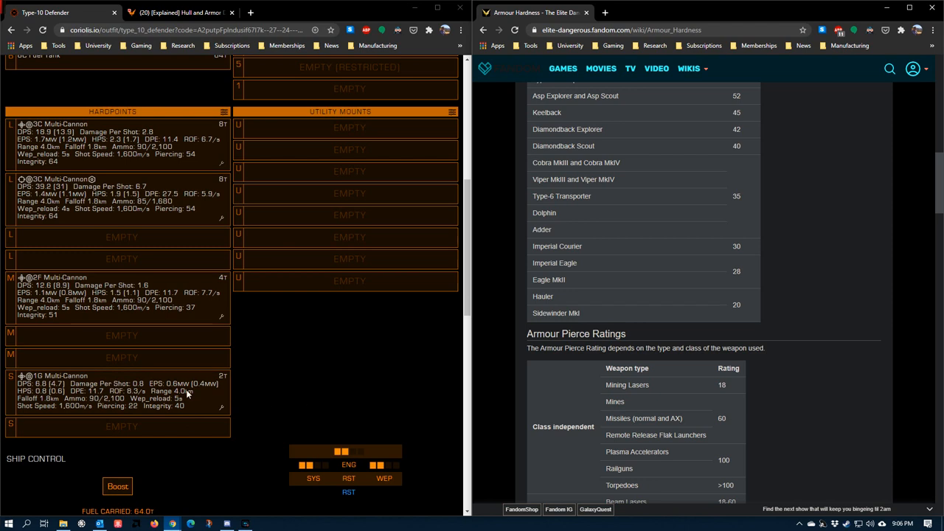
mouse_move(145, 326)
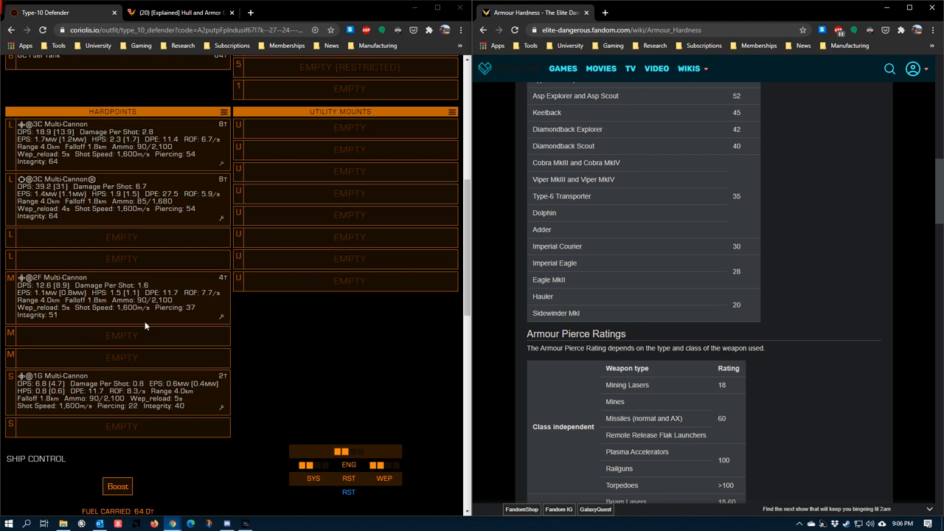
mouse_move(248, 420)
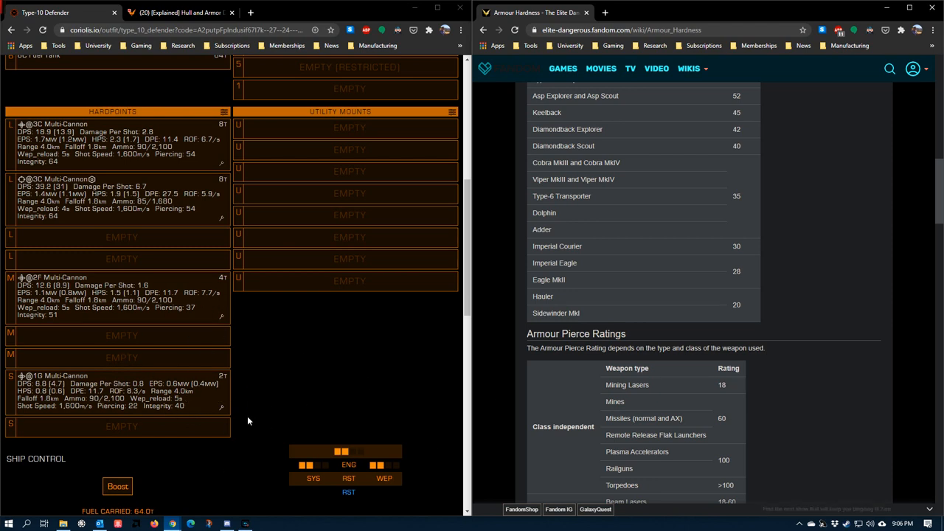
mouse_move(261, 367)
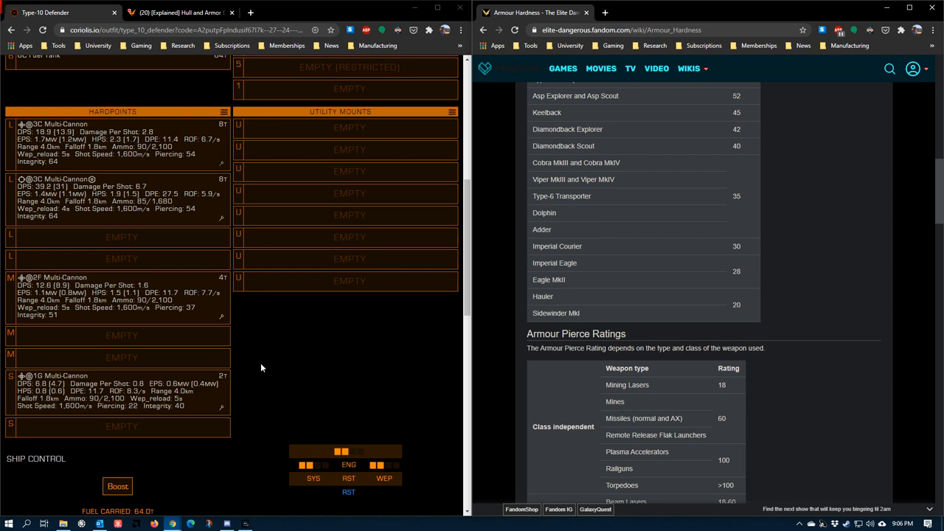
Open the 2F multi-cannon's engineering options and scroll through the blueprint list
click(221, 317)
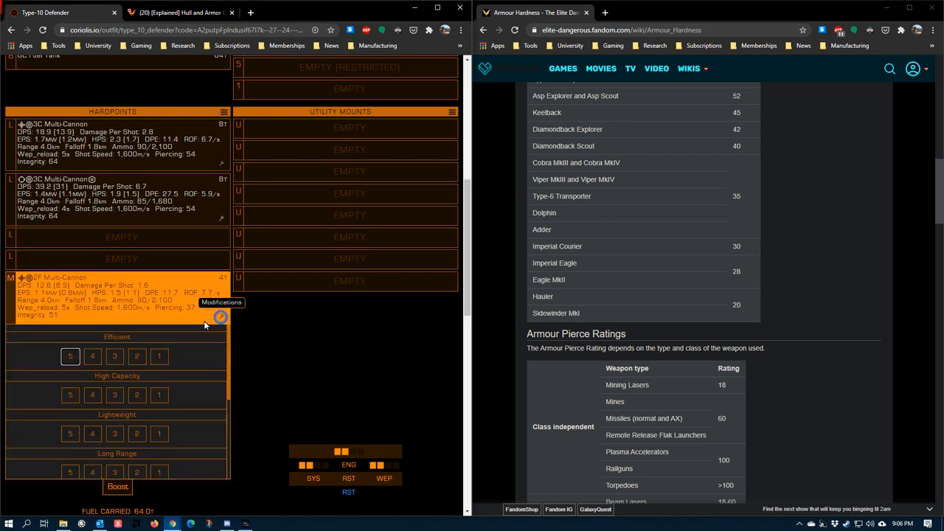
scroll(down, 3)
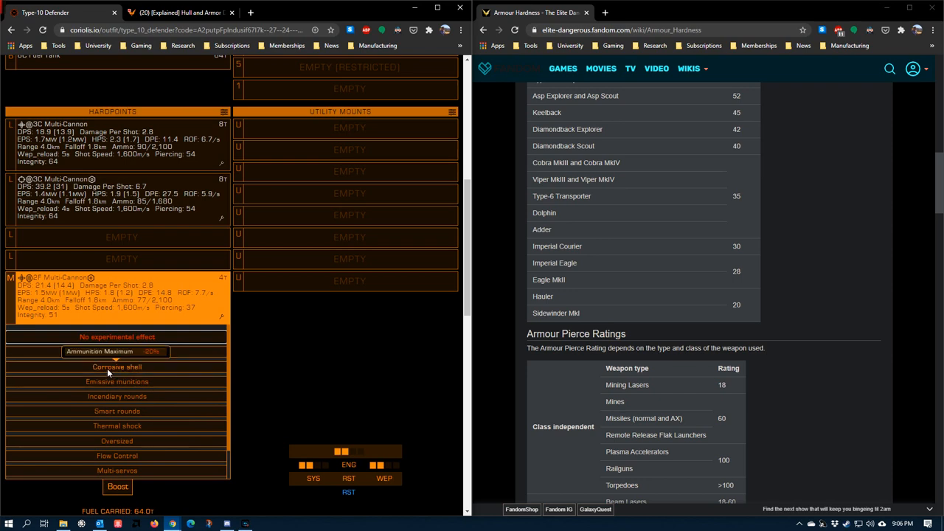
mouse_move(117, 381)
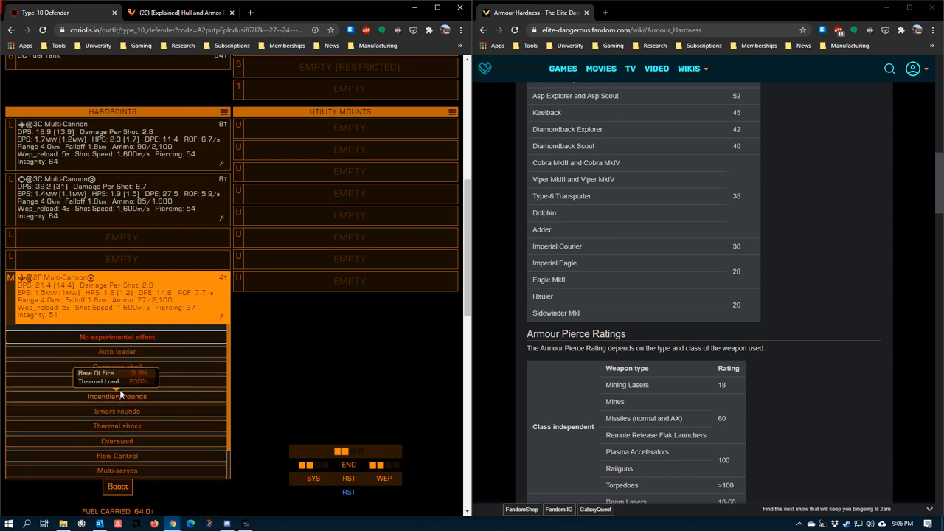
mouse_move(135, 483)
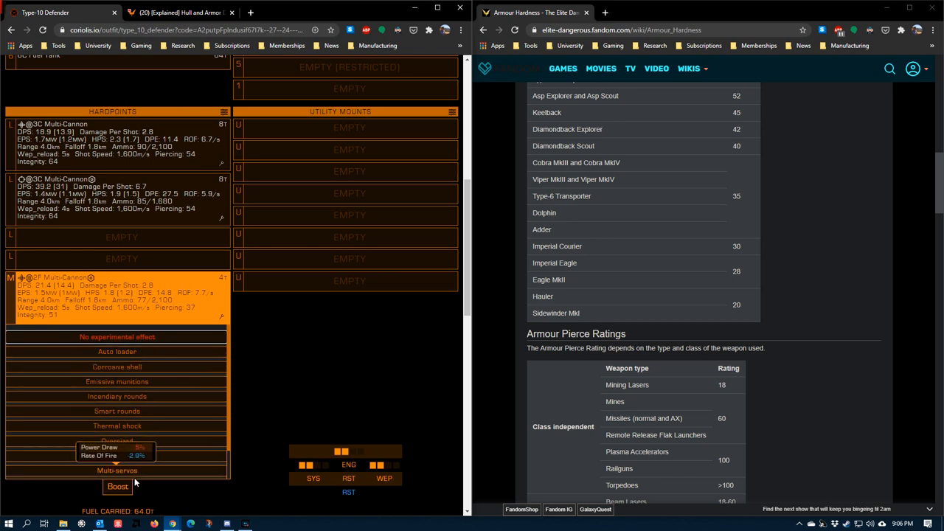
mouse_move(338, 372)
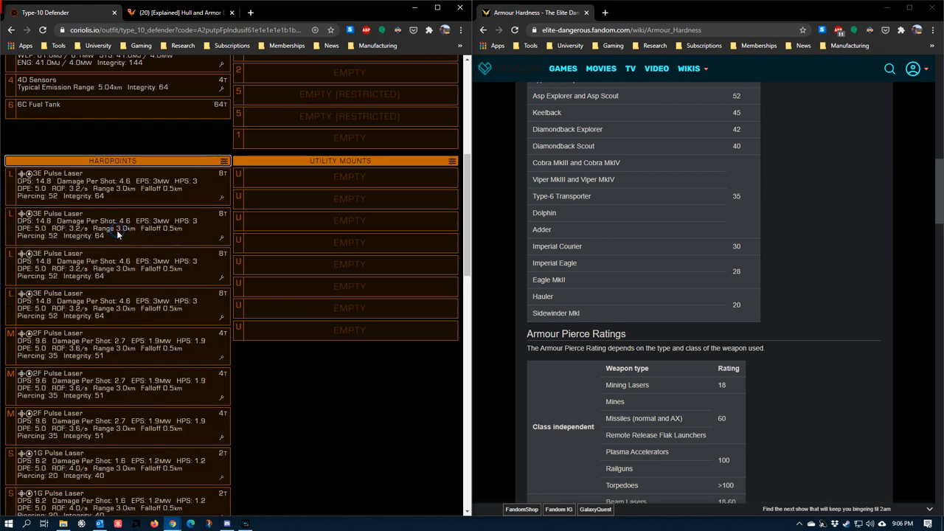
scroll(down, 3)
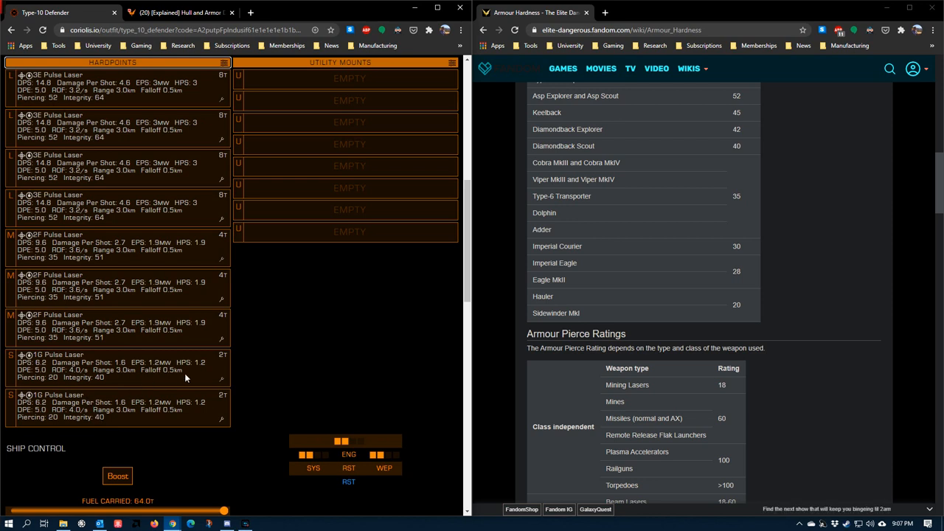
mouse_move(52, 297)
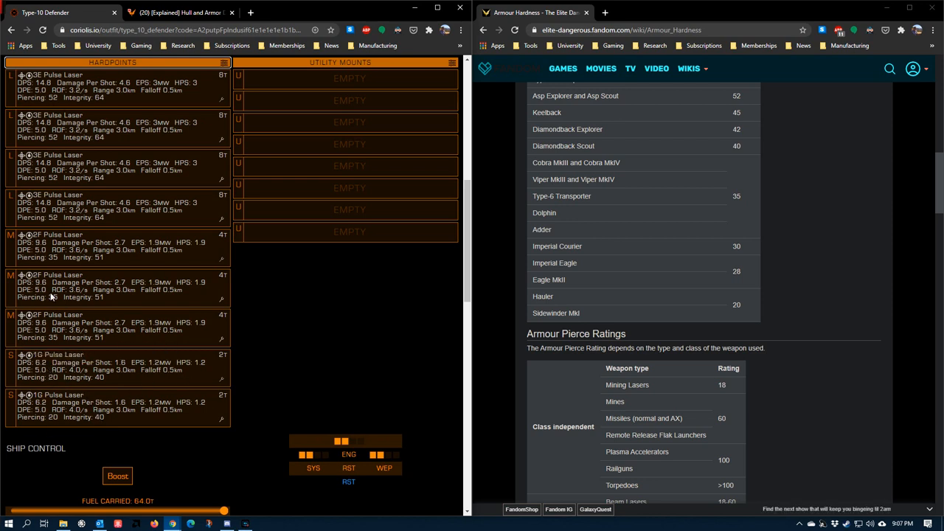
mouse_move(48, 90)
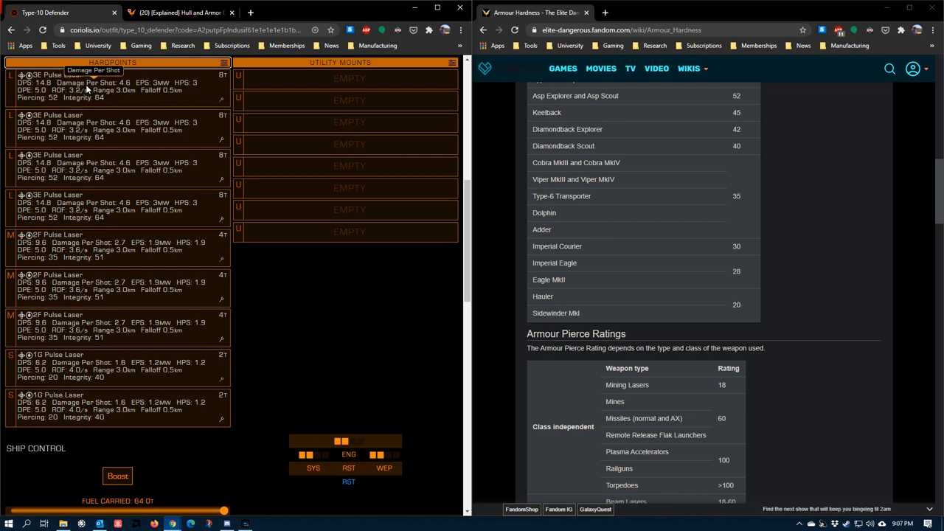
mouse_move(71, 90)
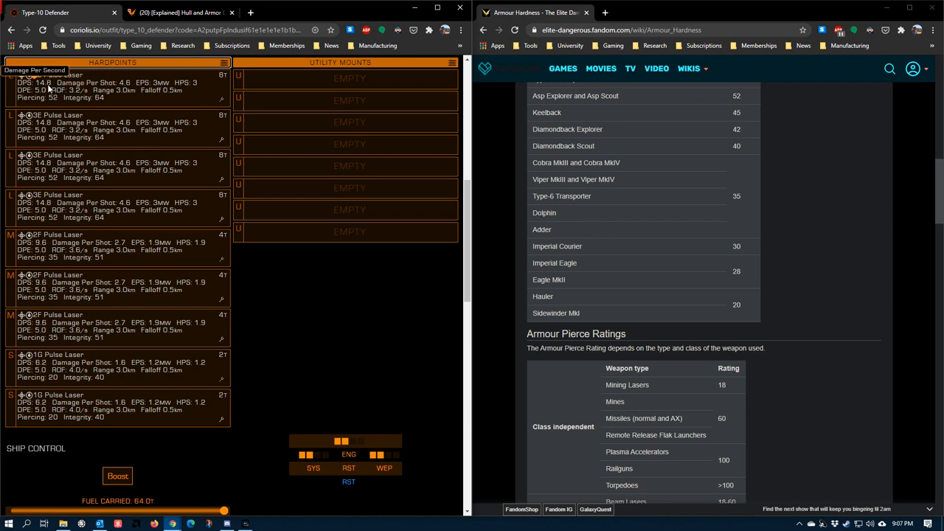
mouse_move(109, 79)
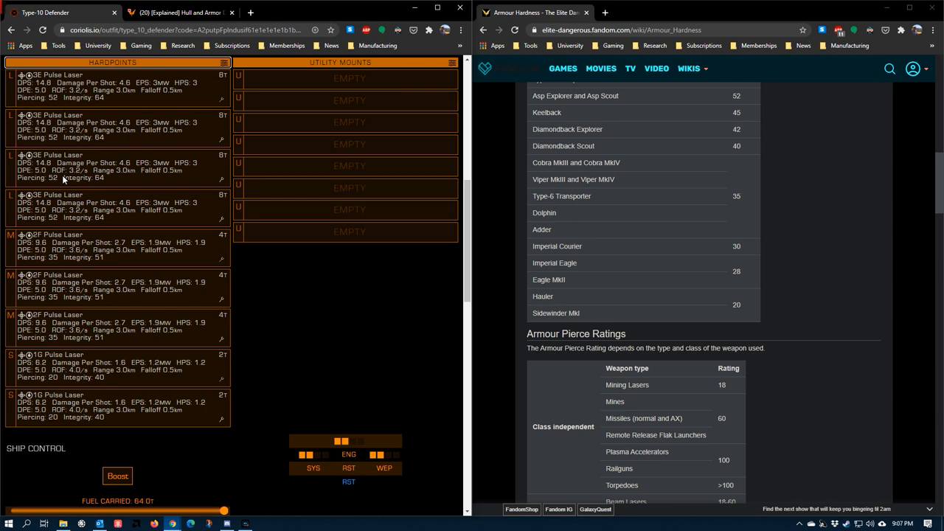
mouse_move(139, 163)
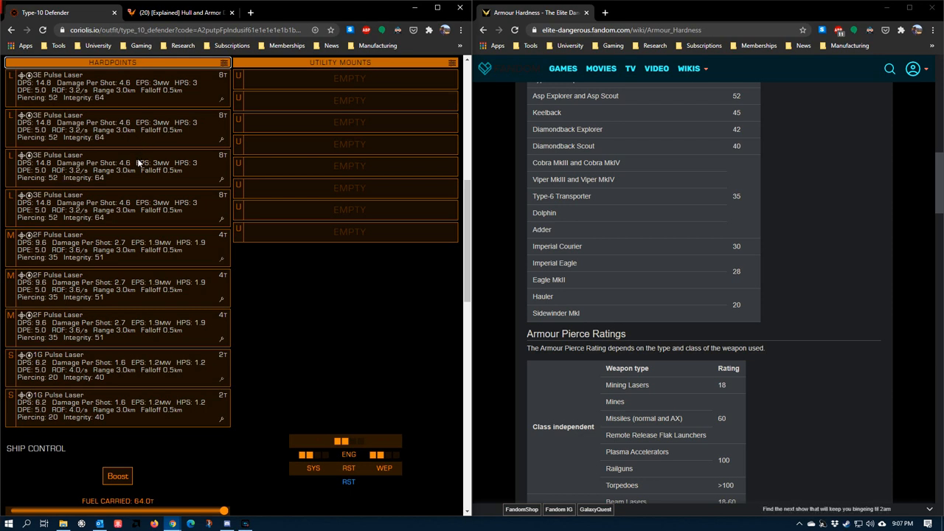
mouse_move(332, 387)
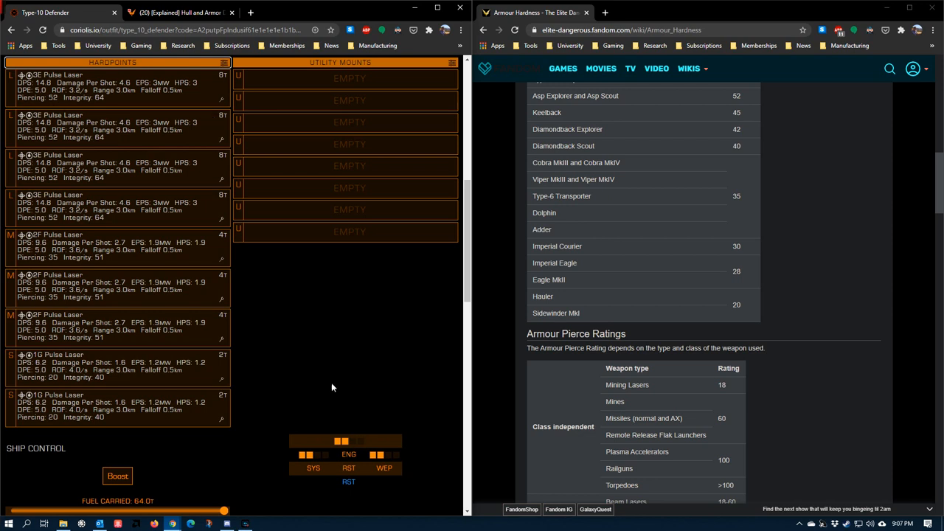
scroll(down, 3)
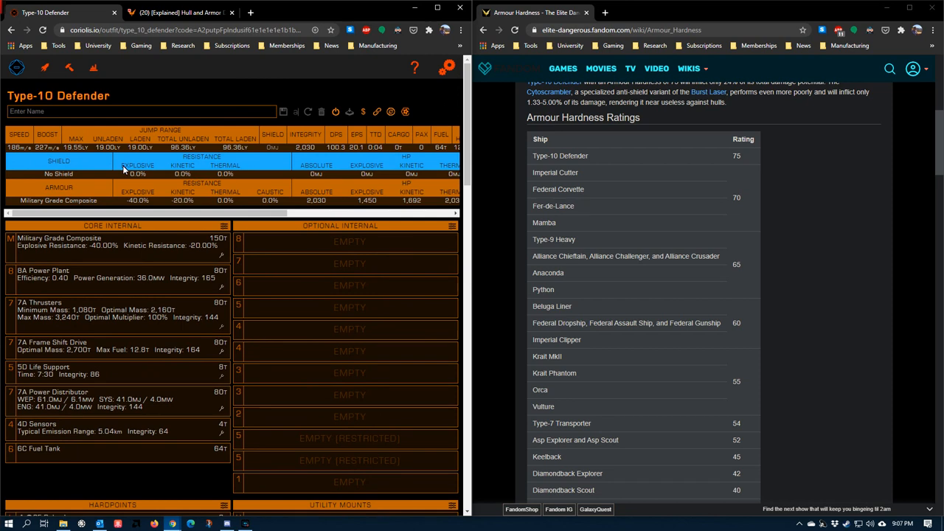
mouse_move(181, 168)
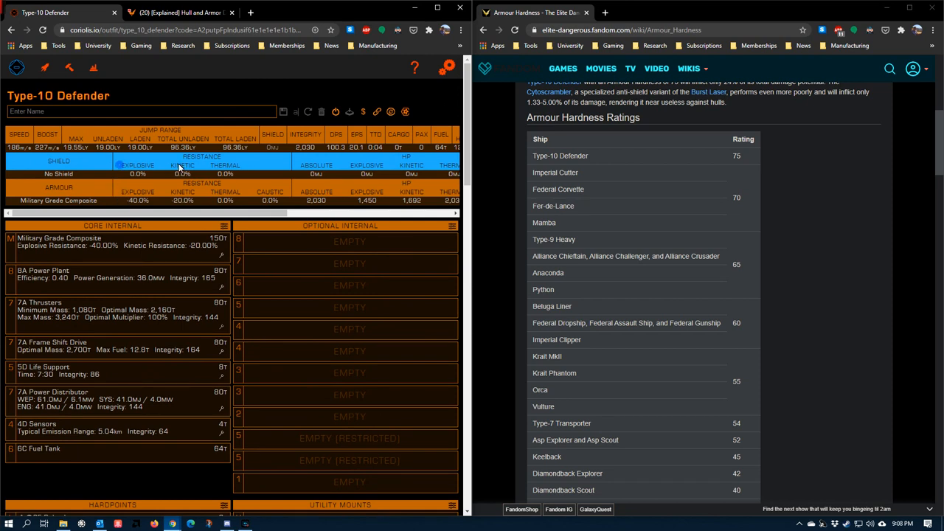
Empty all hardpoints from the Hardpoints header menu, leaving zero DPS
scroll(down, 3)
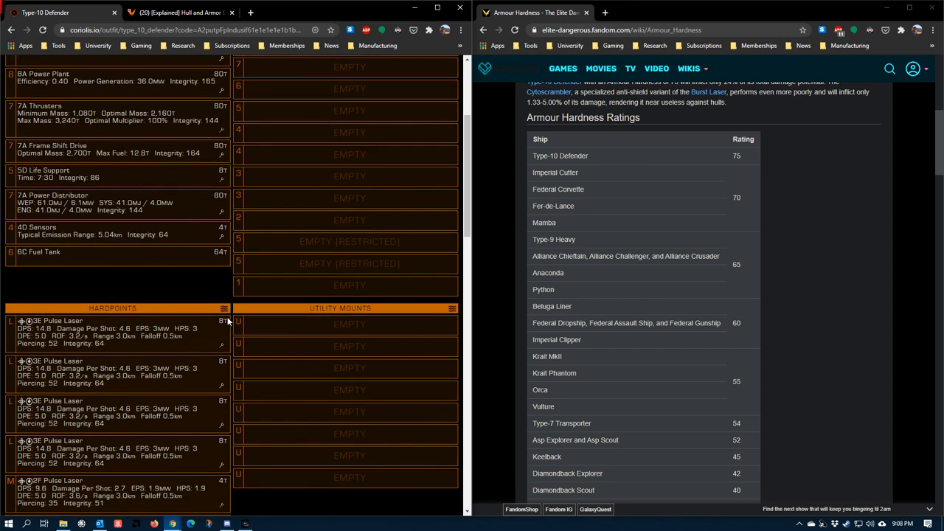
scroll(up, 3)
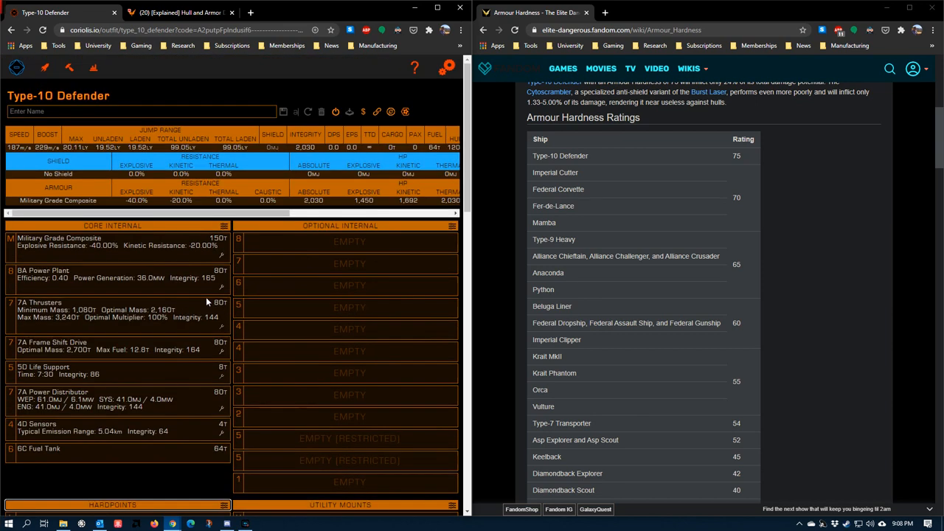
click(224, 226)
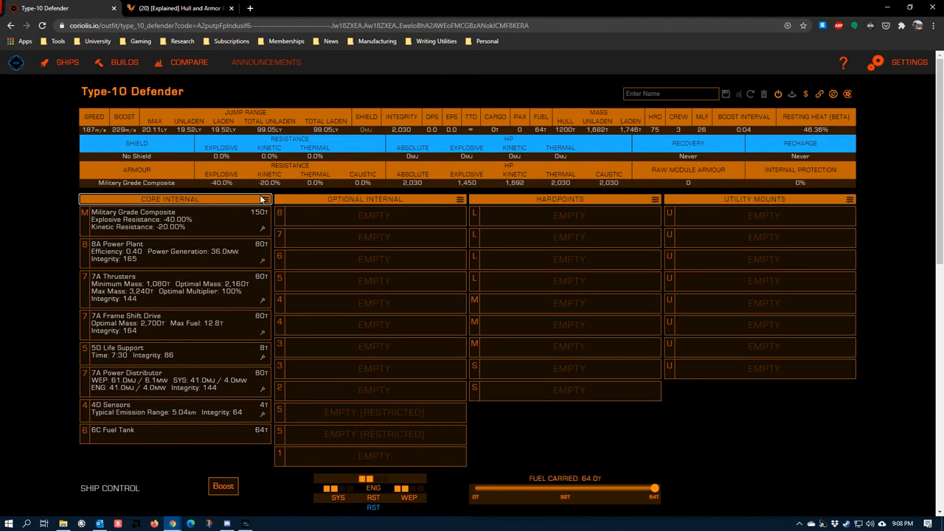
mouse_move(148, 228)
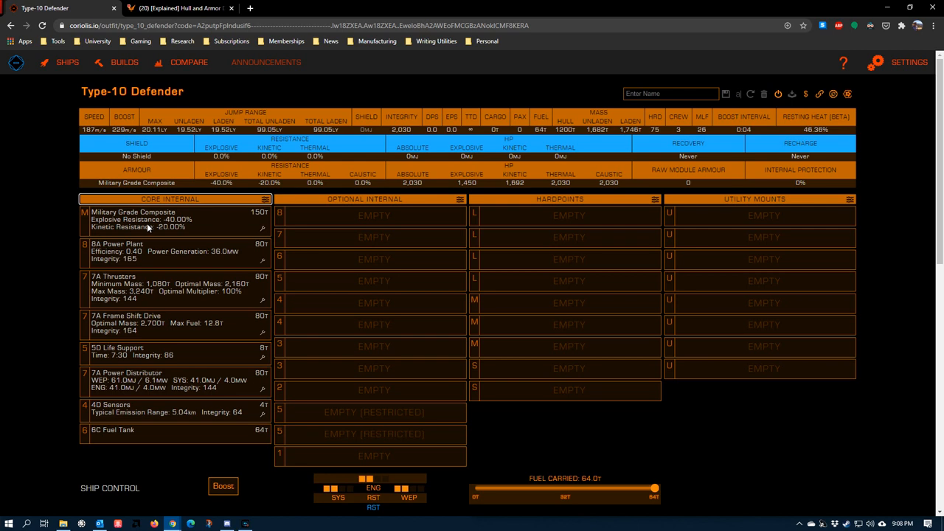
mouse_move(137, 212)
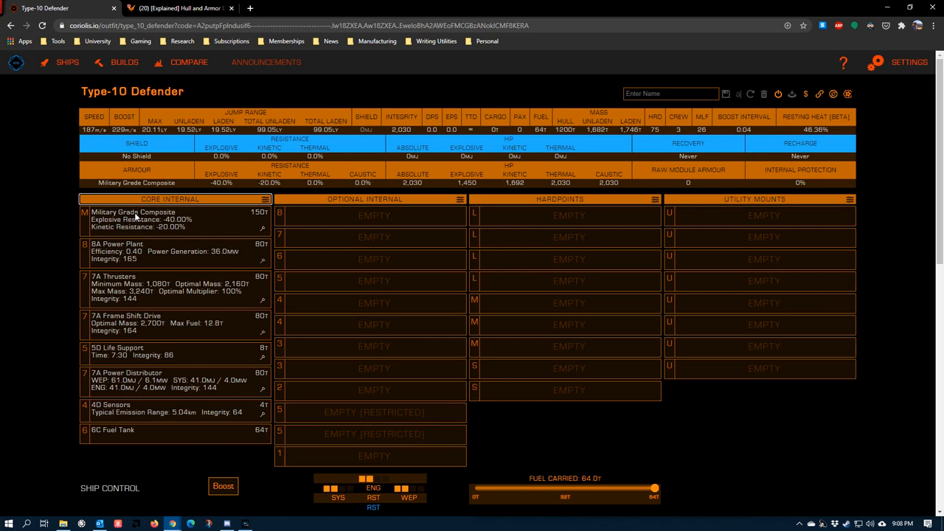
Open the weapon list for the Defender's first empty large (L) hardpoint
click(569, 216)
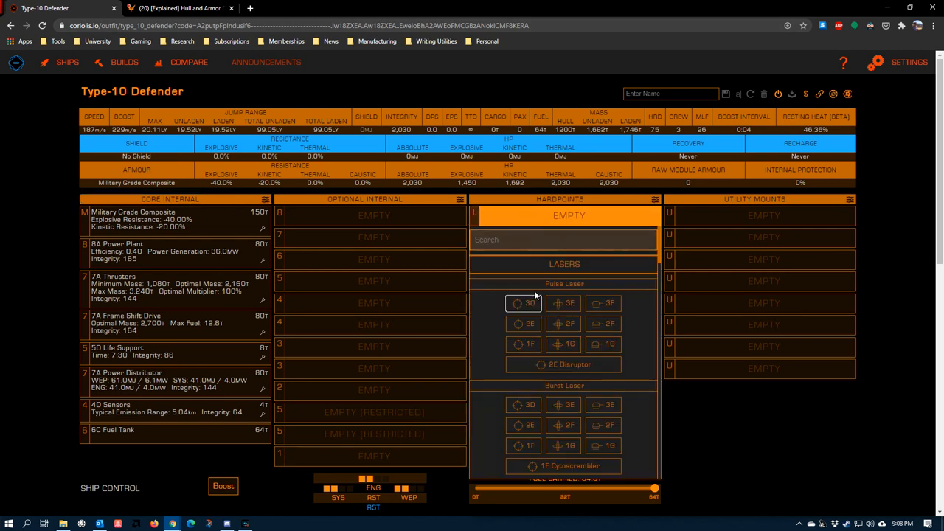
mouse_move(564, 303)
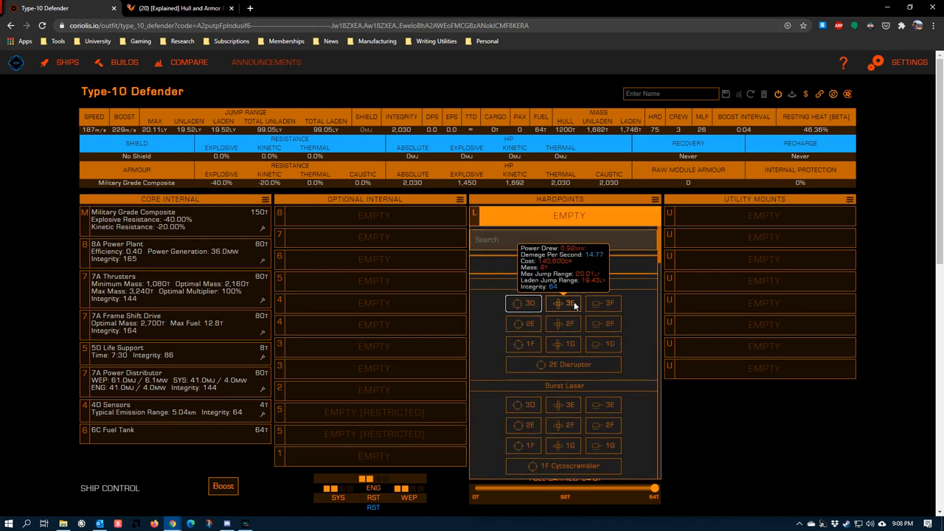
Fit a gimballed 3E Pulse Laser on the first large hardpoint, giving 14.8 DPS
click(564, 303)
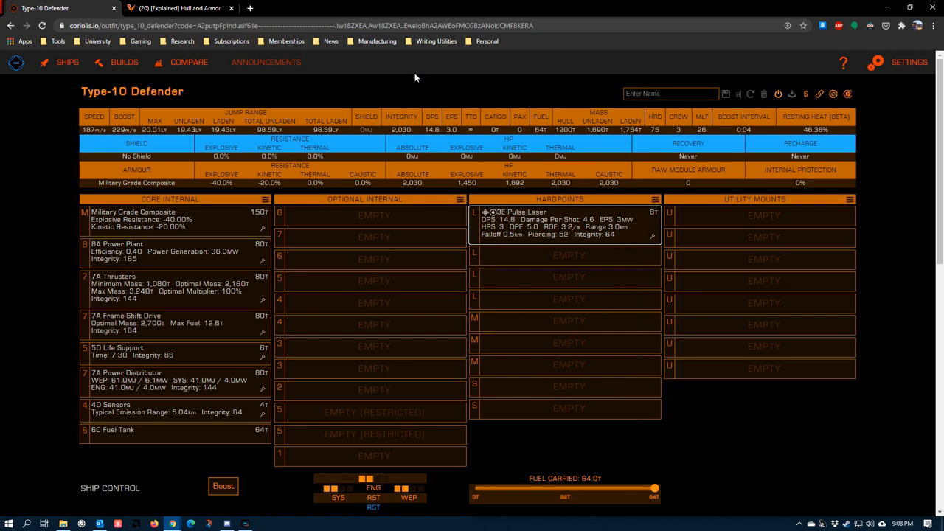
mouse_move(555, 177)
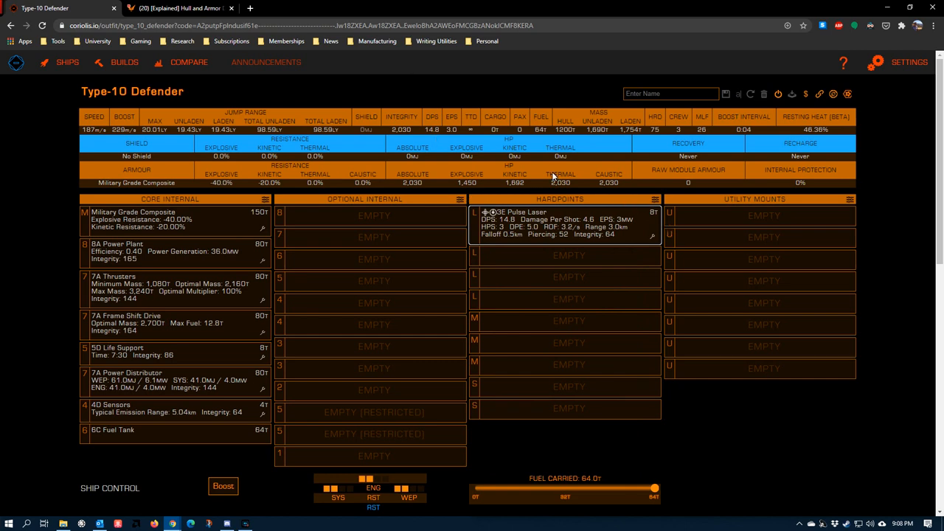
mouse_move(482, 217)
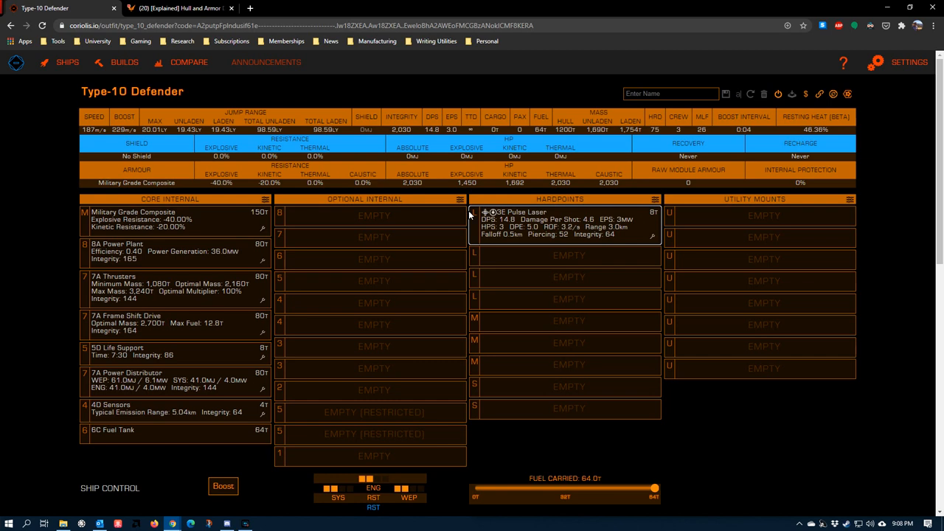
mouse_move(480, 218)
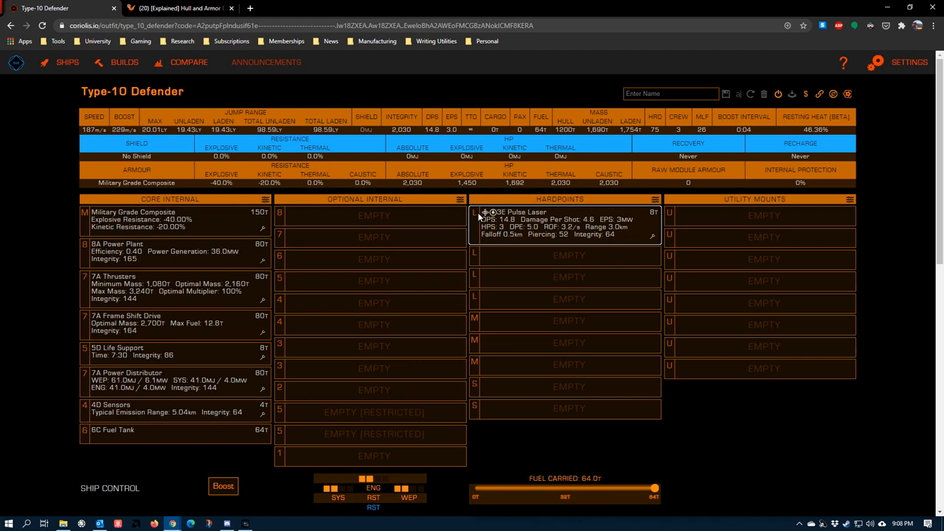
mouse_move(510, 241)
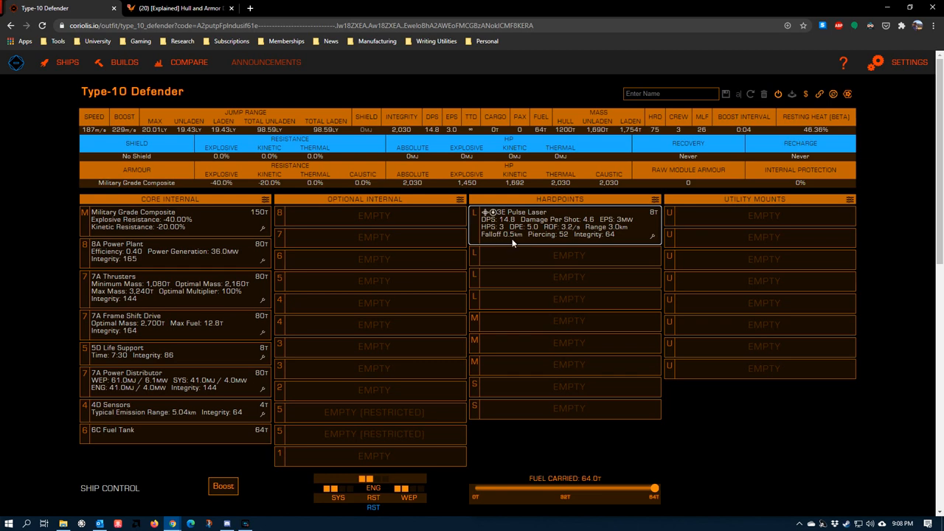
mouse_move(515, 241)
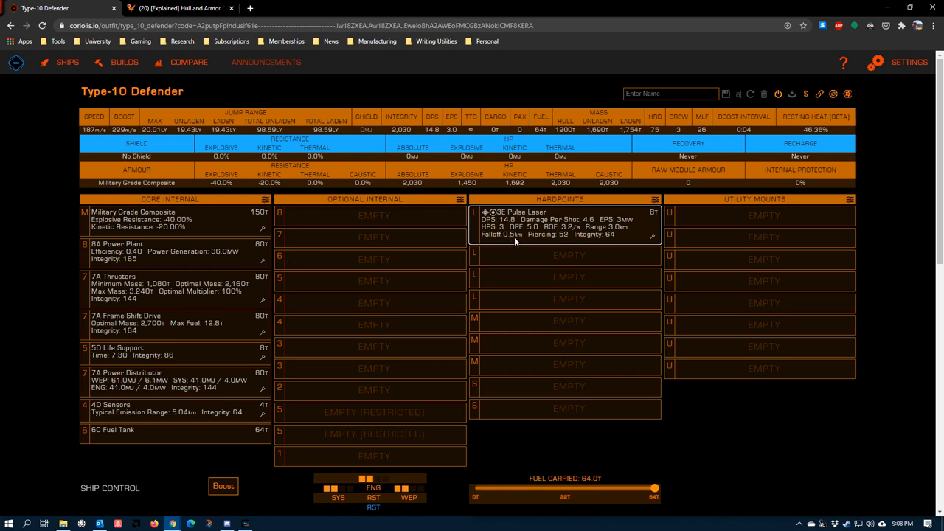
mouse_move(493, 235)
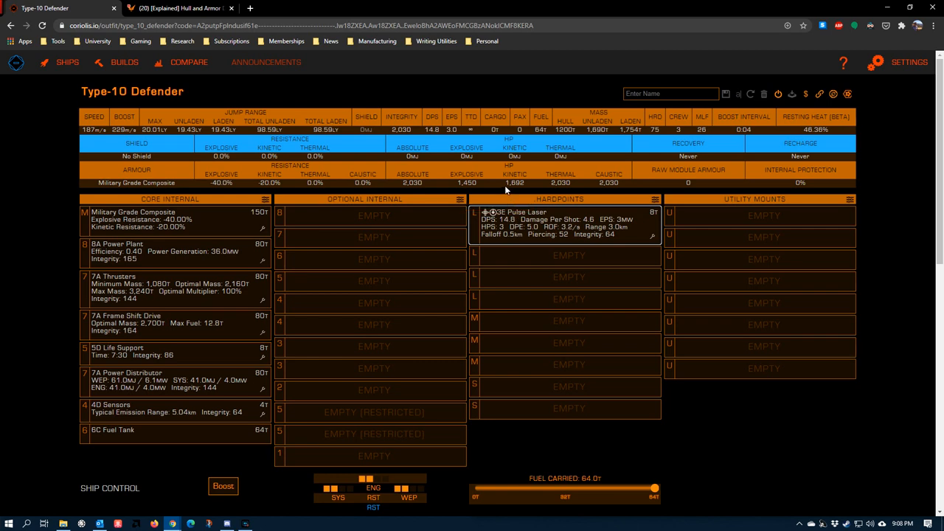
mouse_move(514, 238)
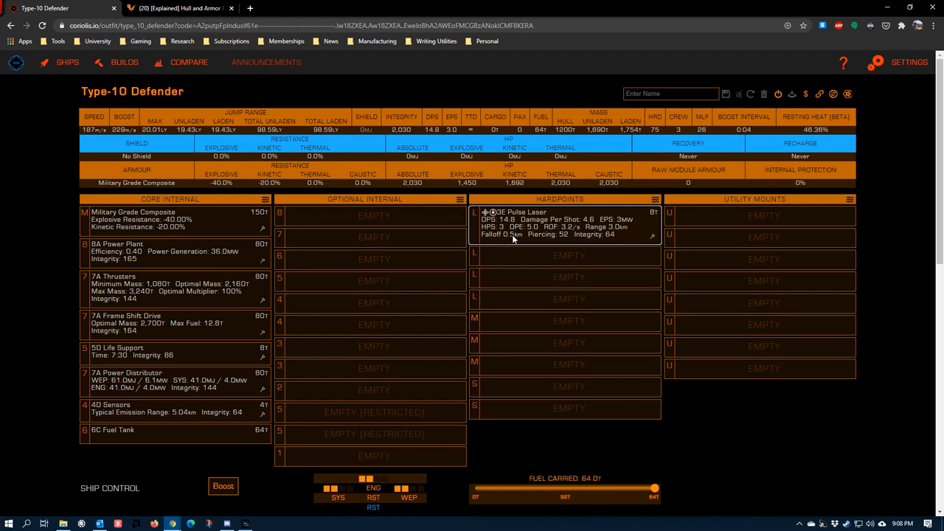
mouse_move(598, 233)
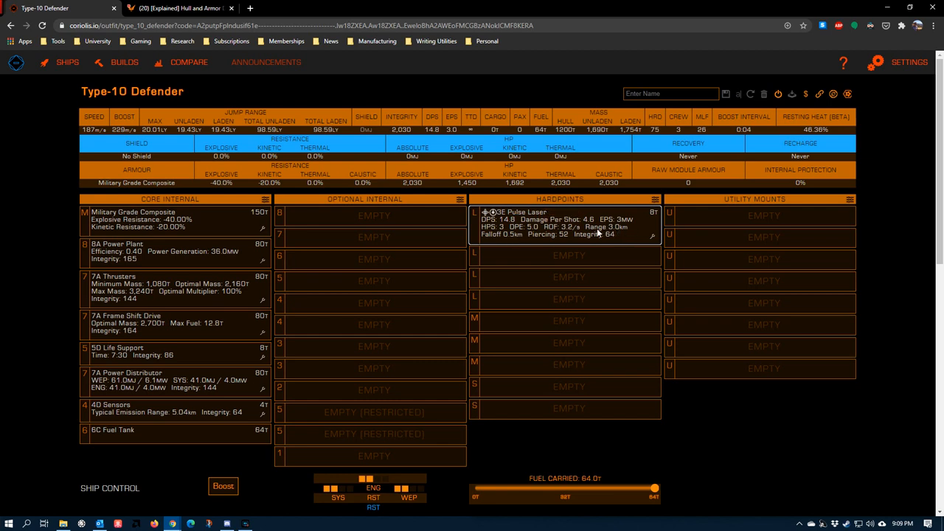
mouse_move(654, 199)
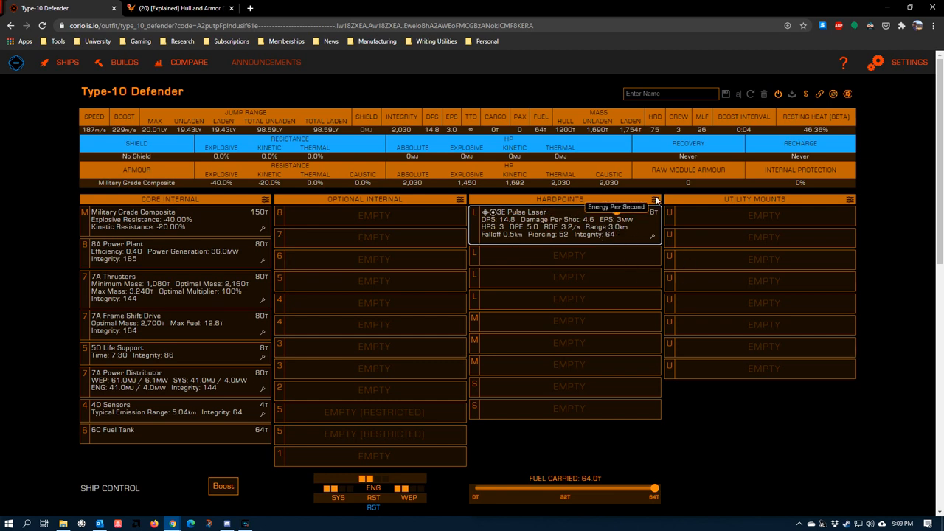
mouse_move(505, 133)
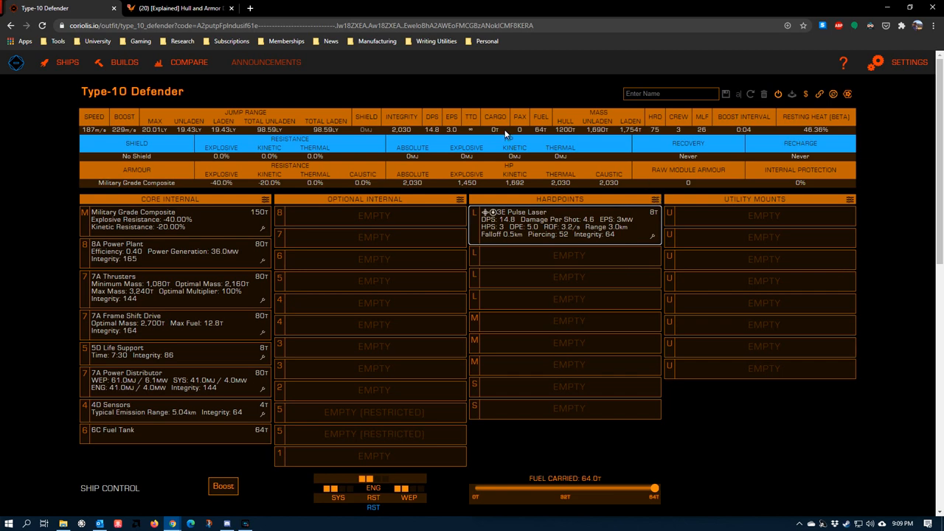
mouse_move(512, 237)
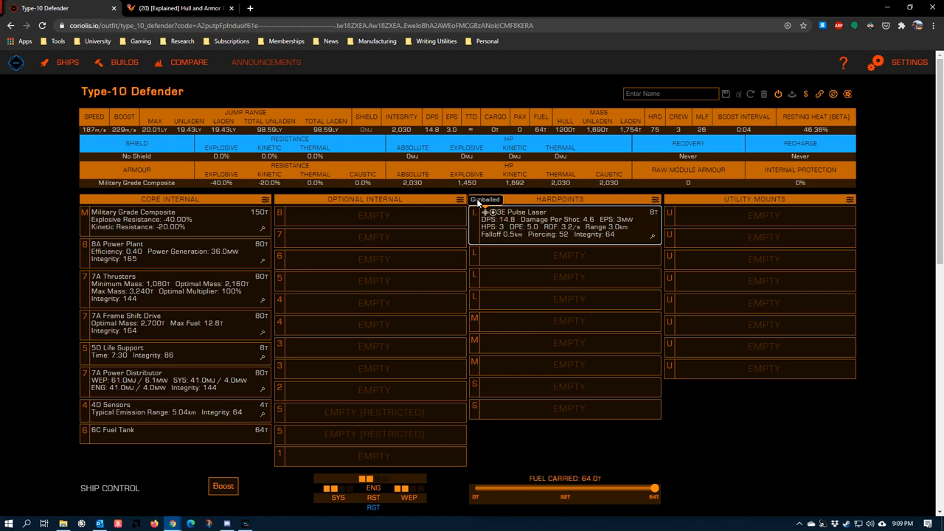
mouse_move(553, 243)
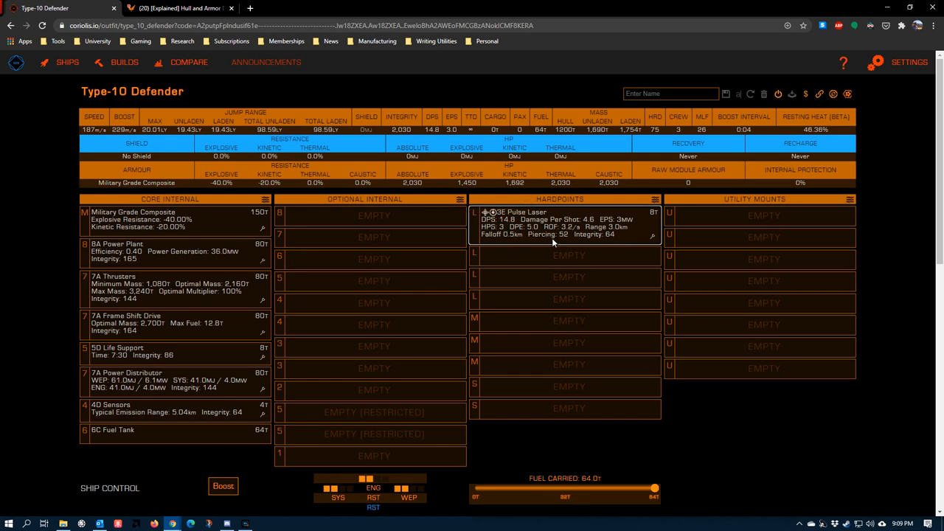
mouse_move(565, 241)
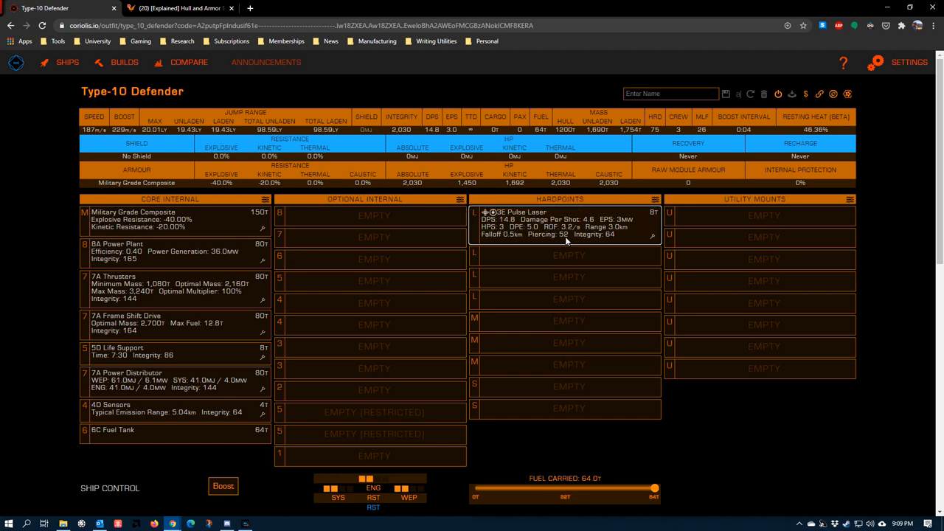
mouse_move(71, 86)
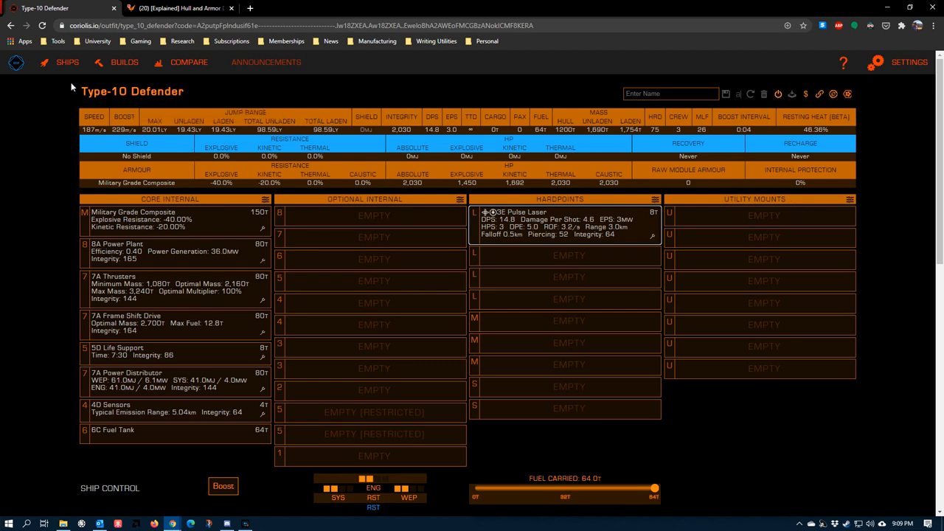
mouse_move(648, 234)
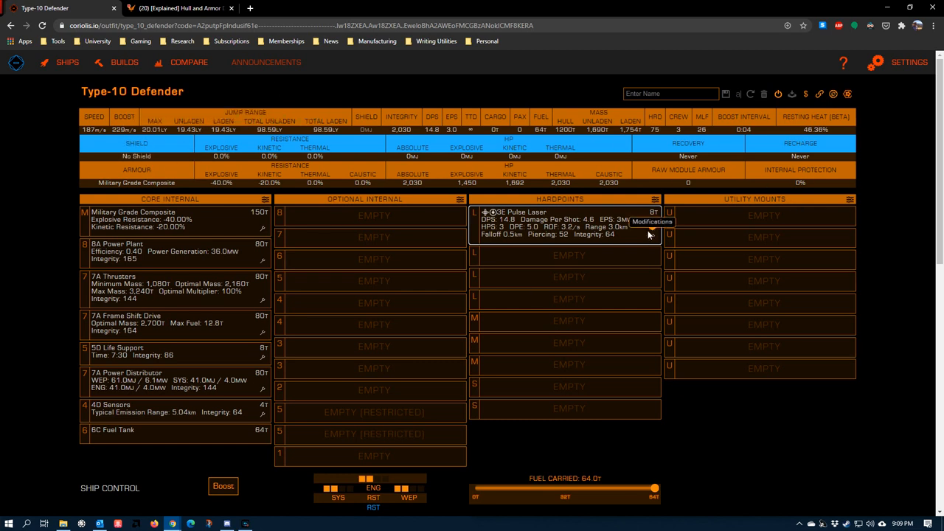
mouse_move(353, 209)
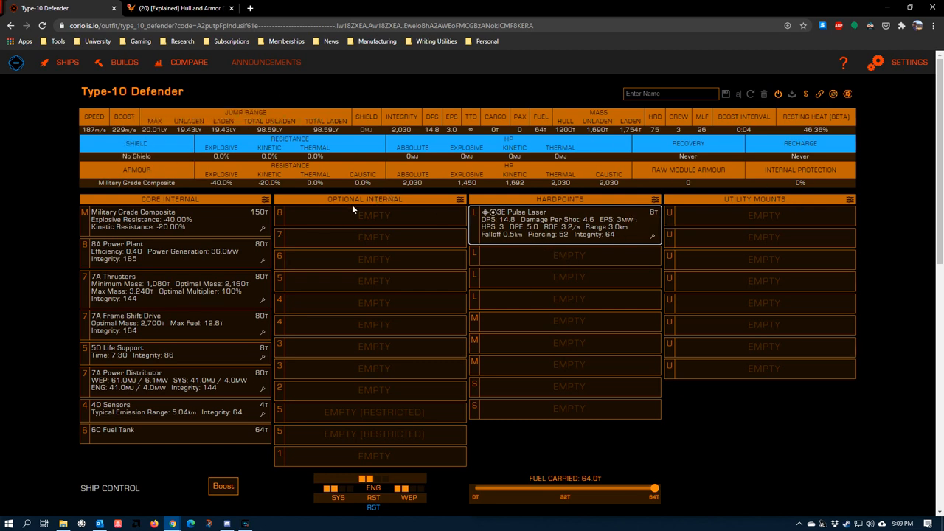
mouse_move(342, 192)
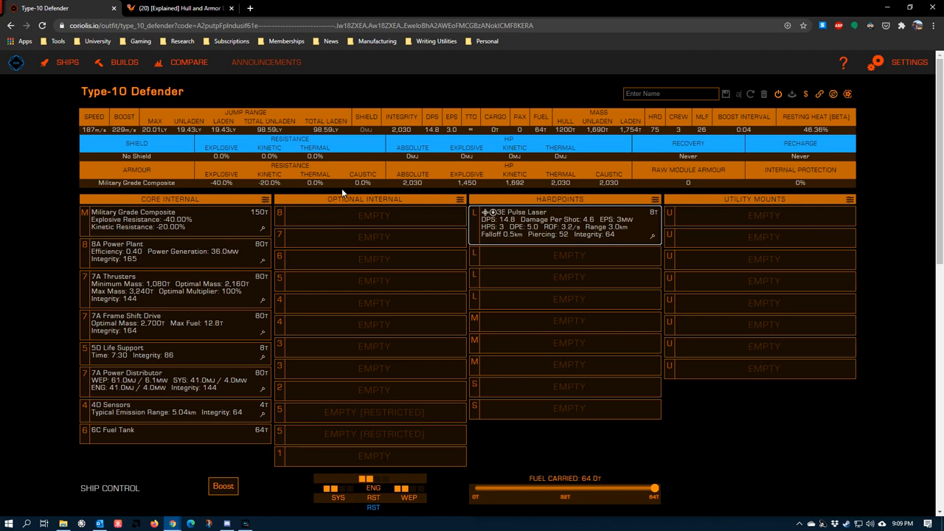
mouse_move(570, 249)
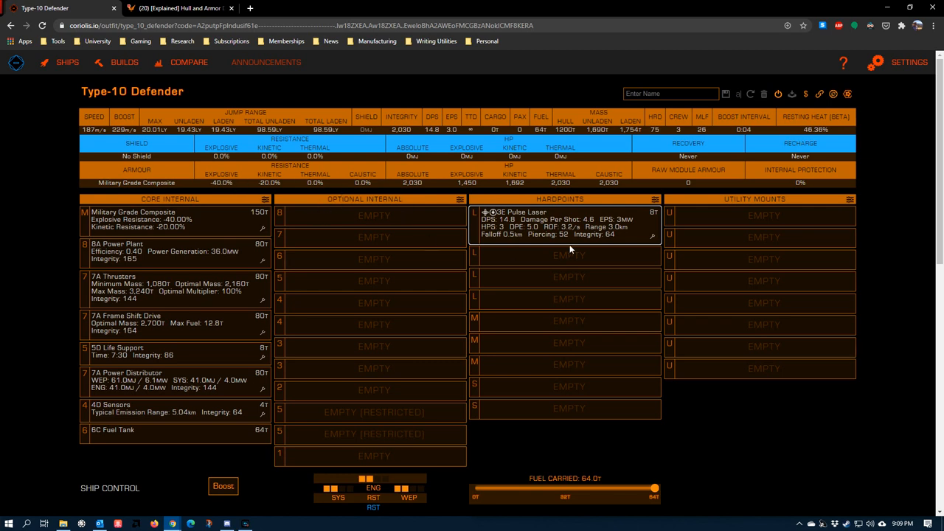
mouse_move(555, 242)
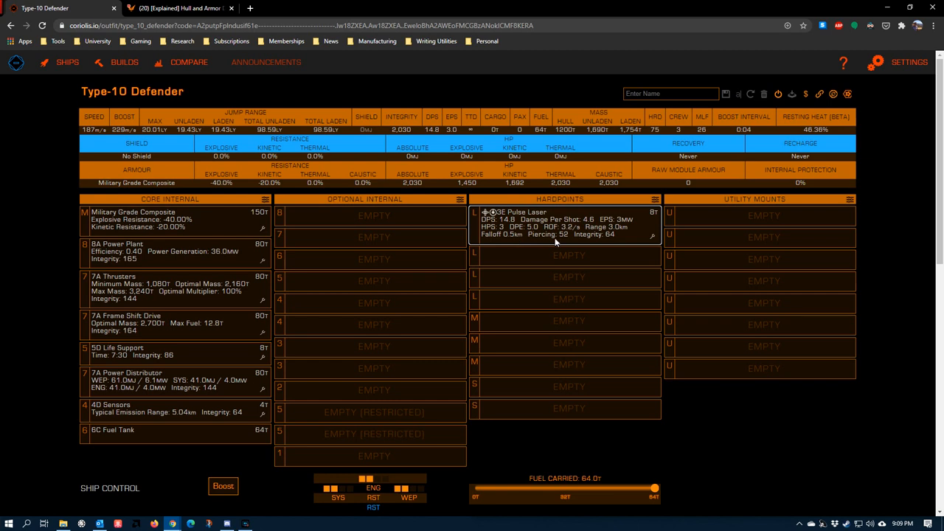
mouse_move(152, 138)
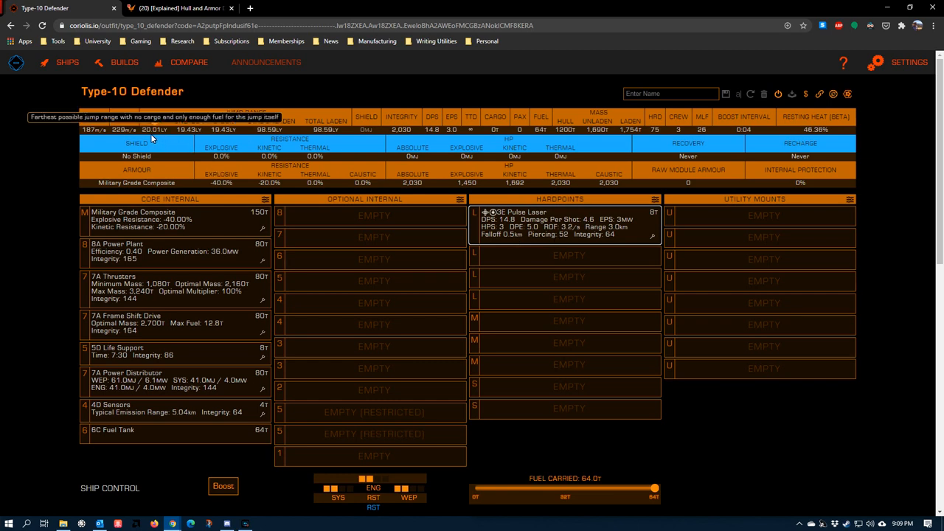
mouse_move(252, 143)
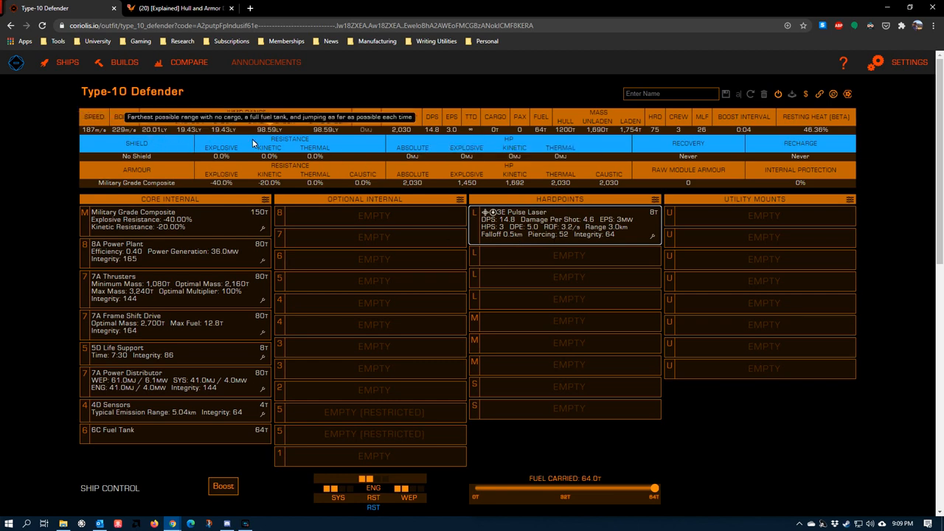
mouse_move(146, 155)
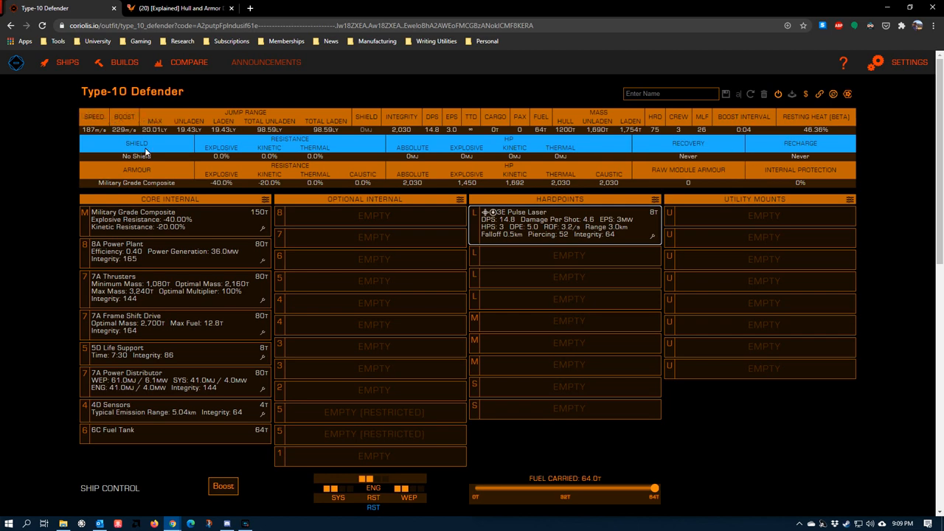
mouse_move(361, 199)
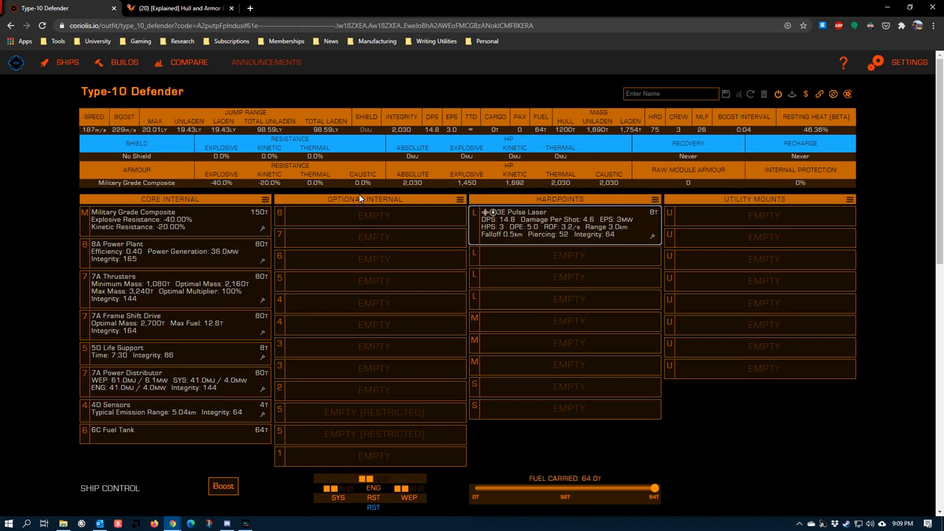
mouse_move(335, 226)
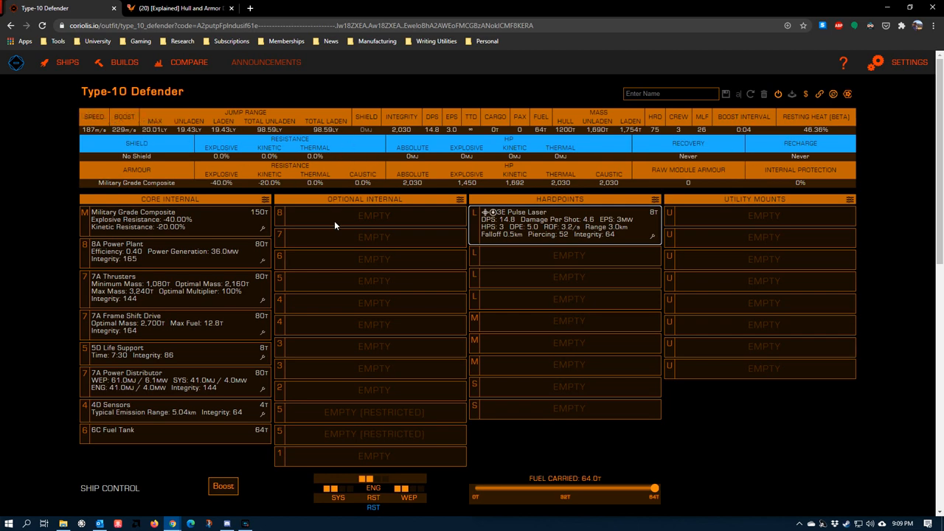
mouse_move(335, 255)
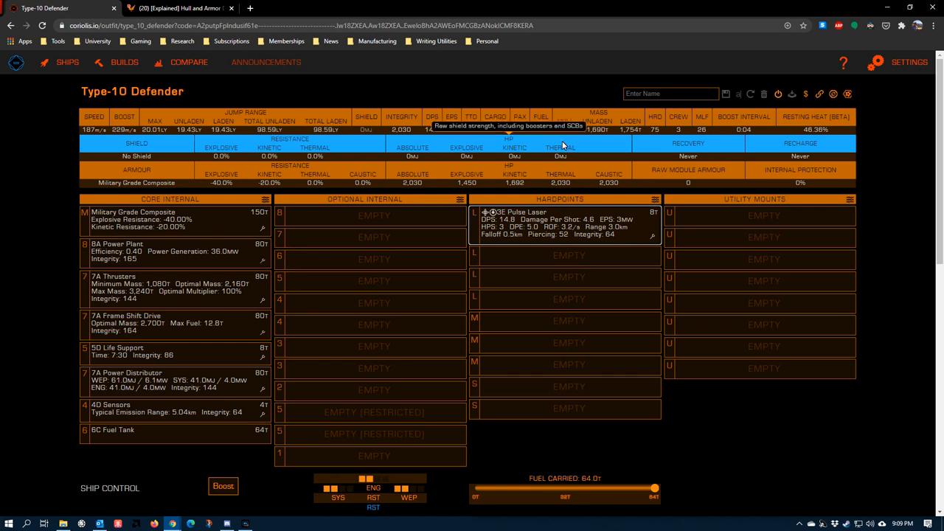
mouse_move(243, 195)
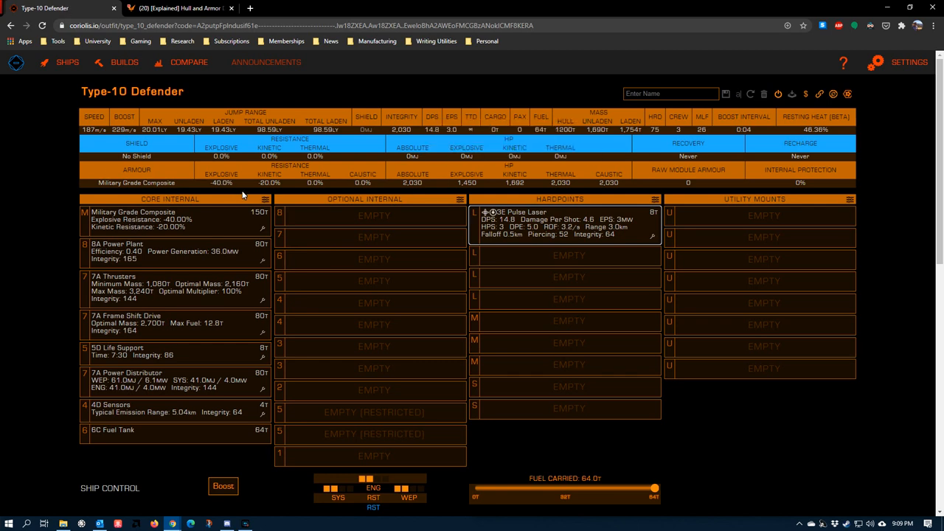
mouse_move(208, 196)
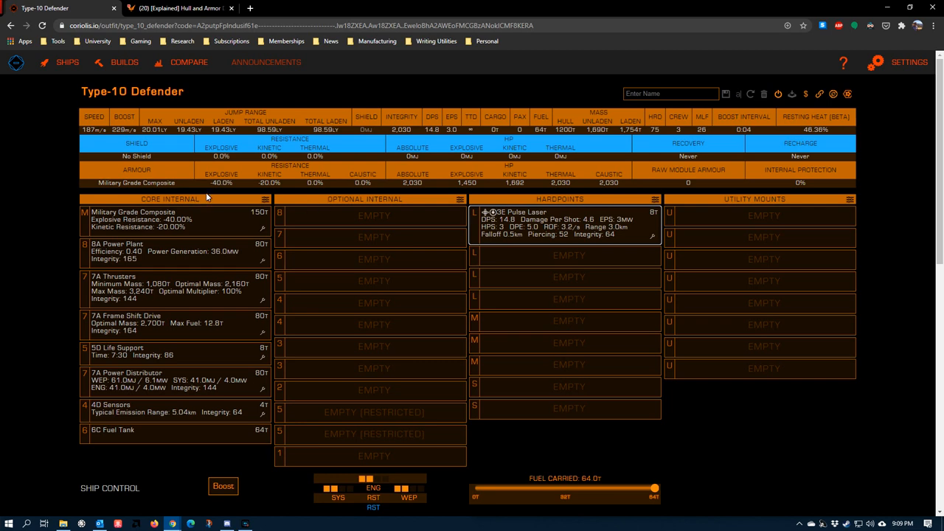
mouse_move(478, 158)
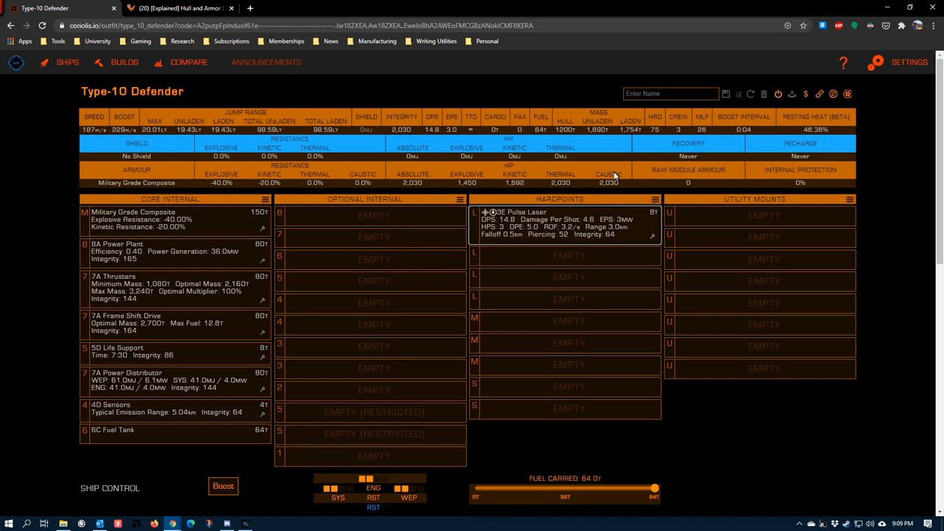
mouse_move(500, 242)
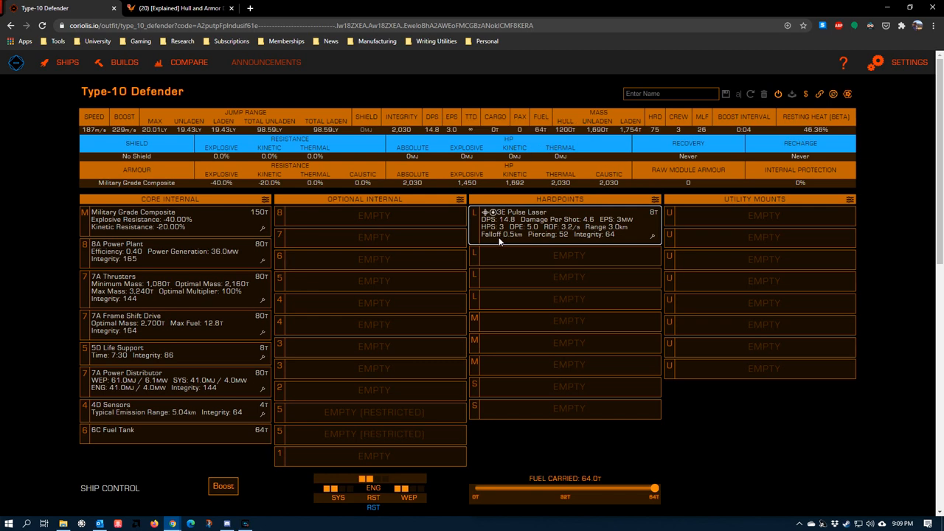
mouse_move(559, 237)
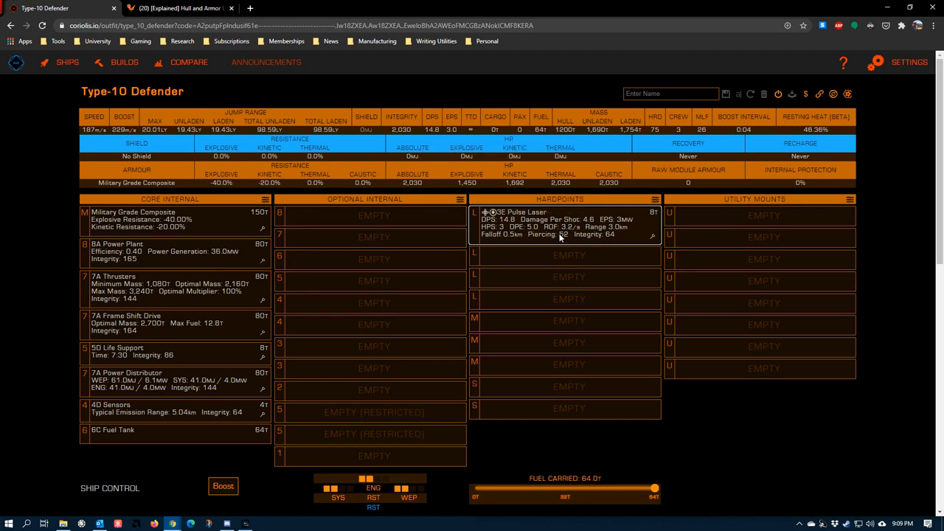
mouse_move(552, 220)
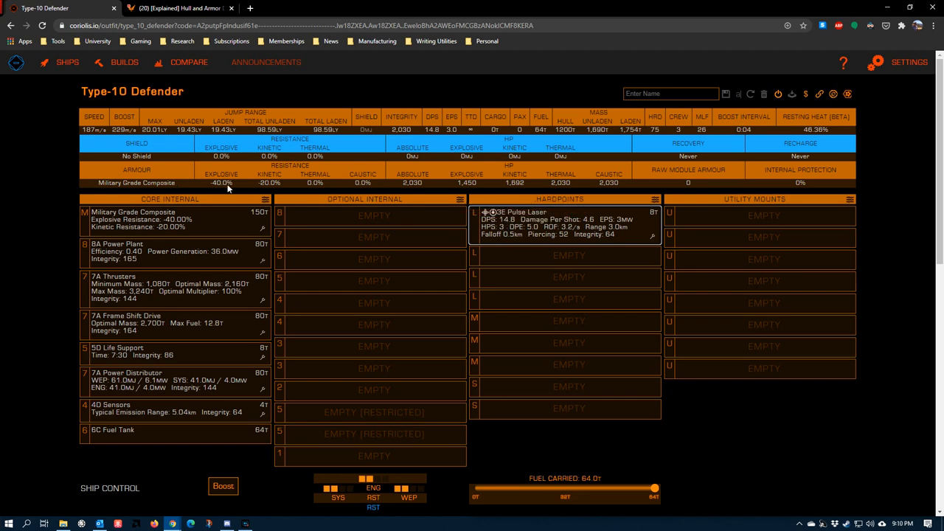
mouse_move(320, 185)
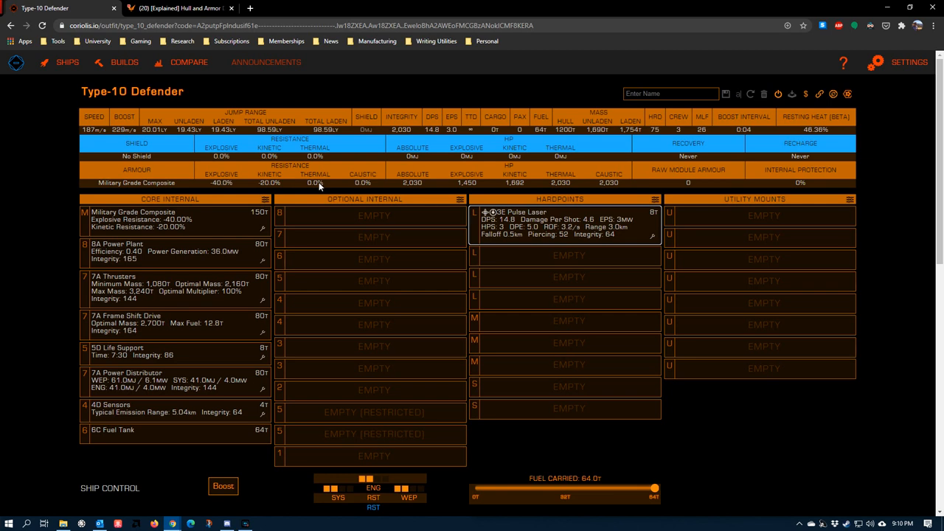
mouse_move(216, 181)
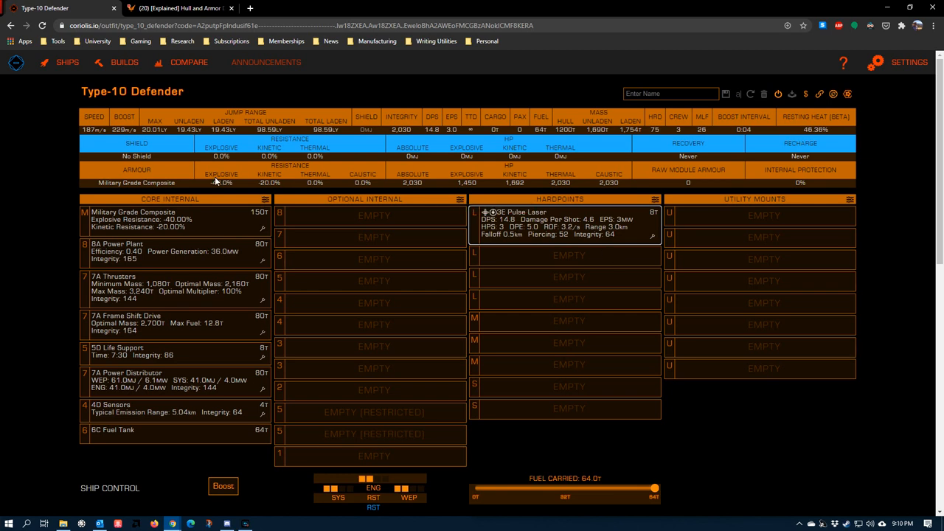
mouse_move(319, 228)
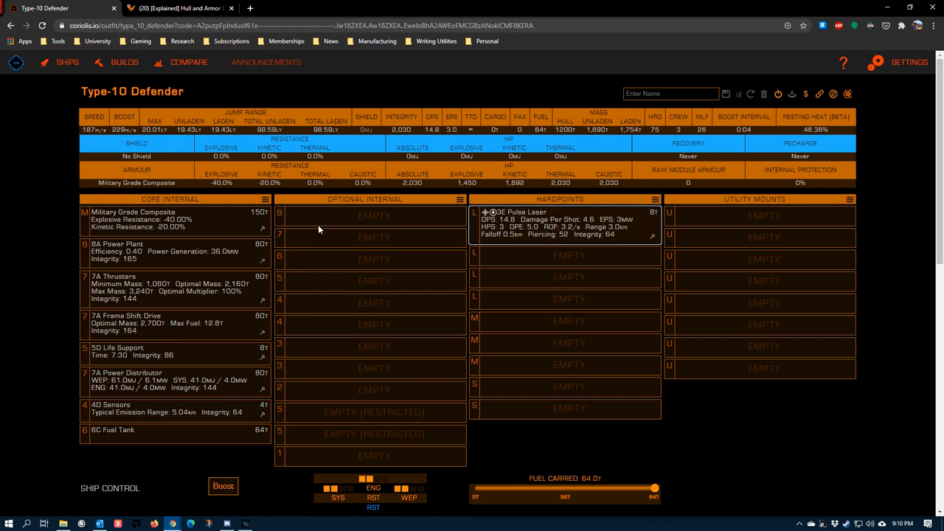
mouse_move(568, 249)
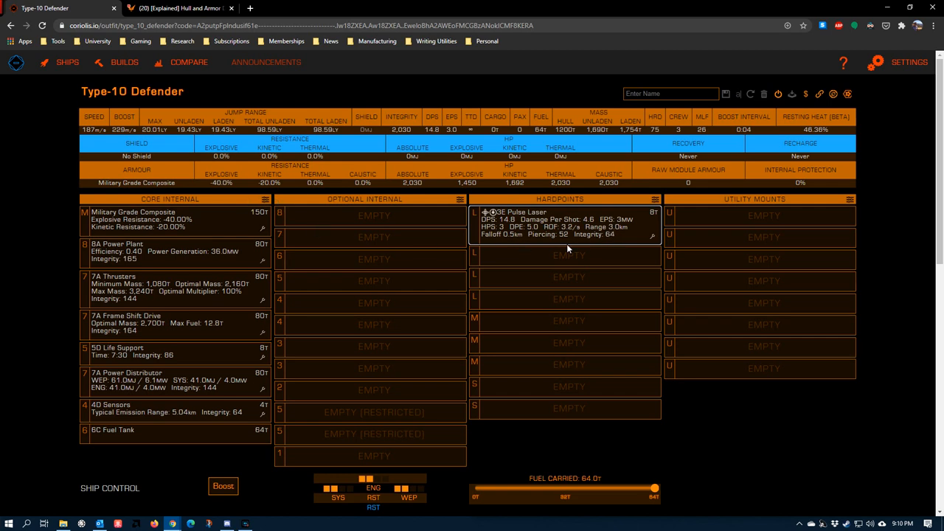
mouse_move(562, 242)
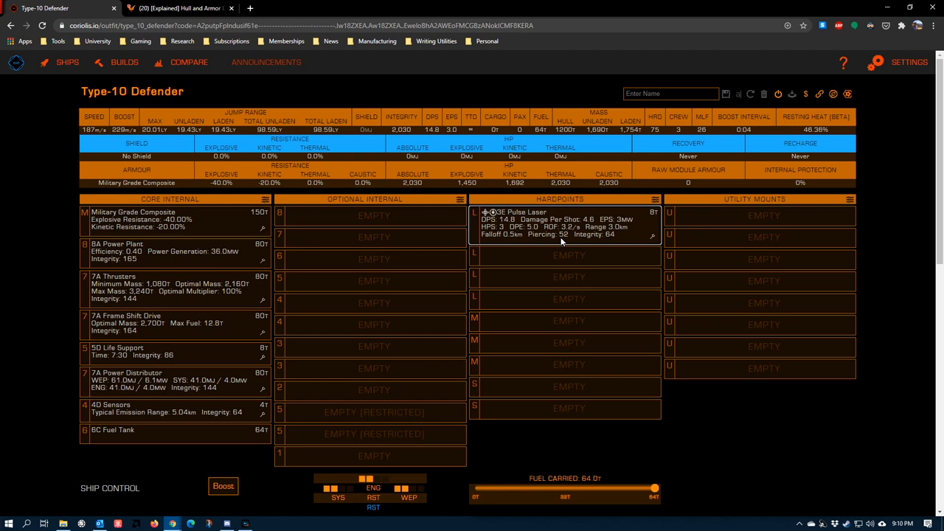
mouse_move(560, 243)
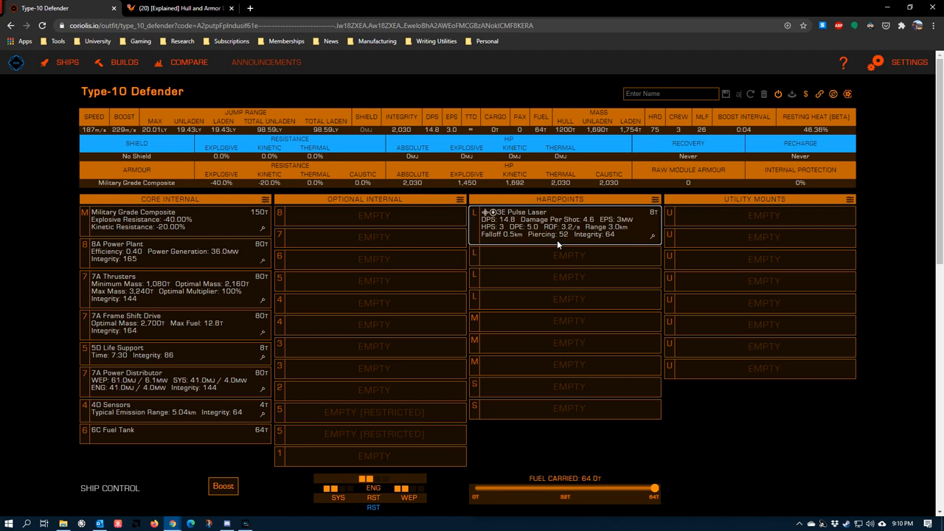
mouse_move(551, 240)
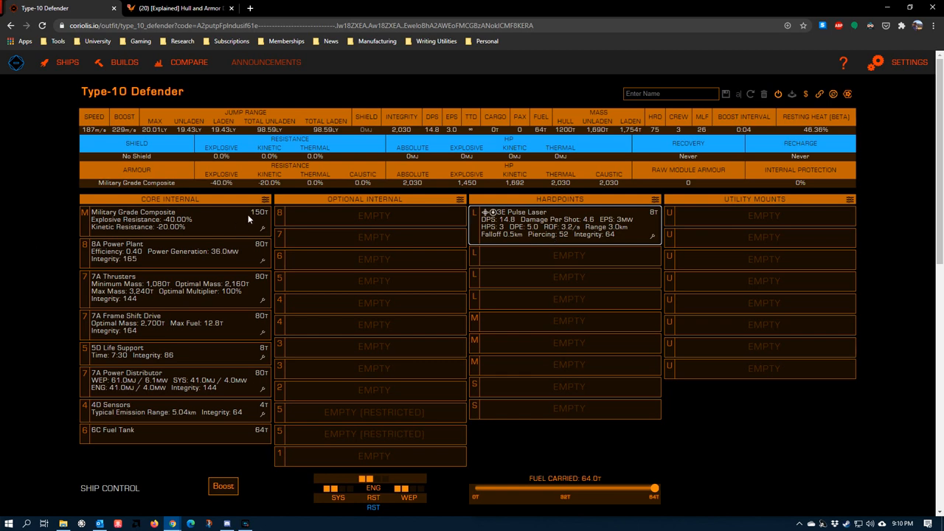
mouse_move(542, 231)
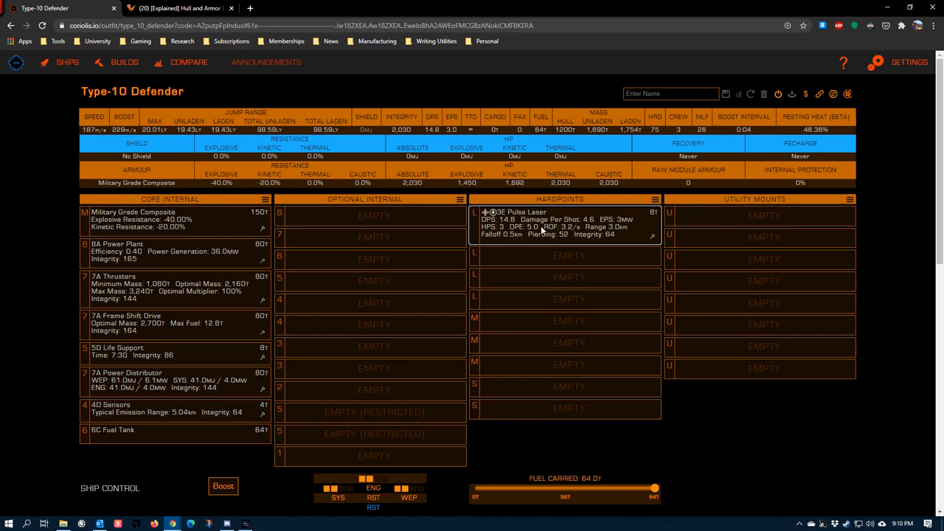
mouse_move(542, 391)
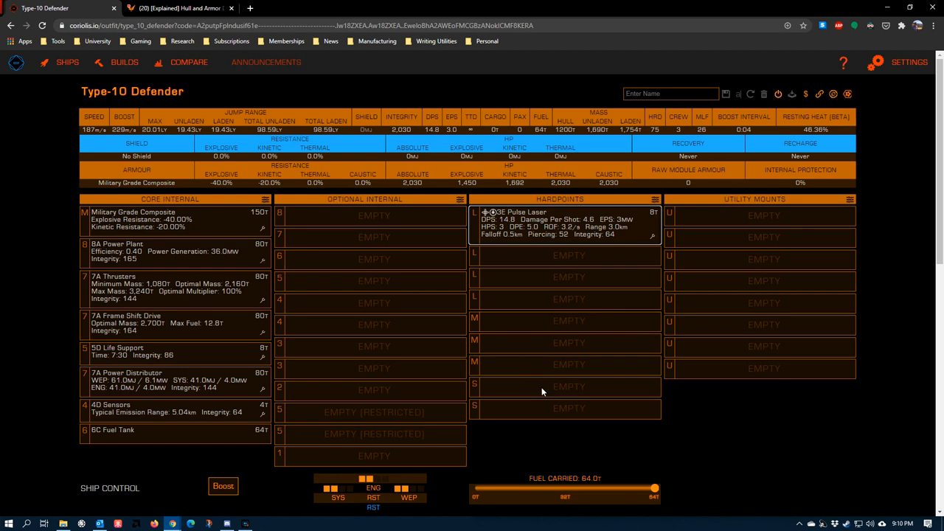
mouse_move(571, 223)
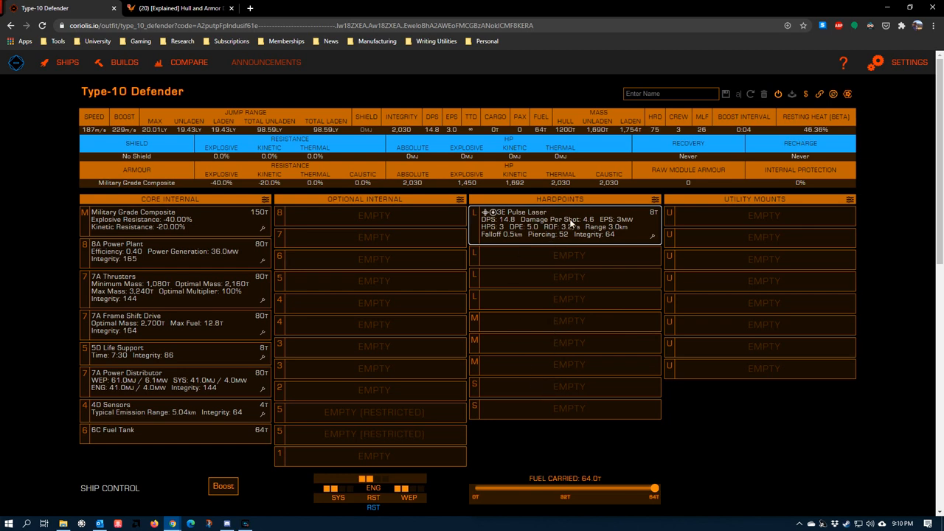
mouse_move(564, 308)
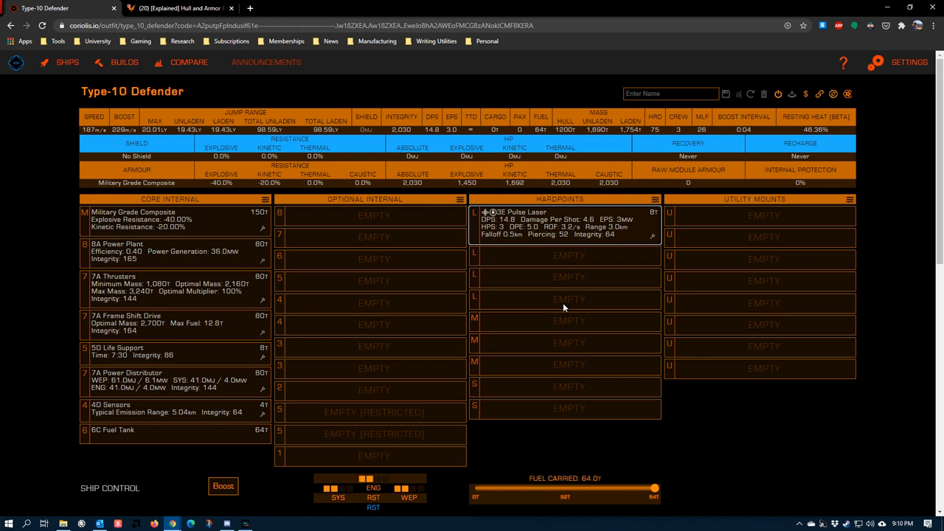
mouse_move(542, 59)
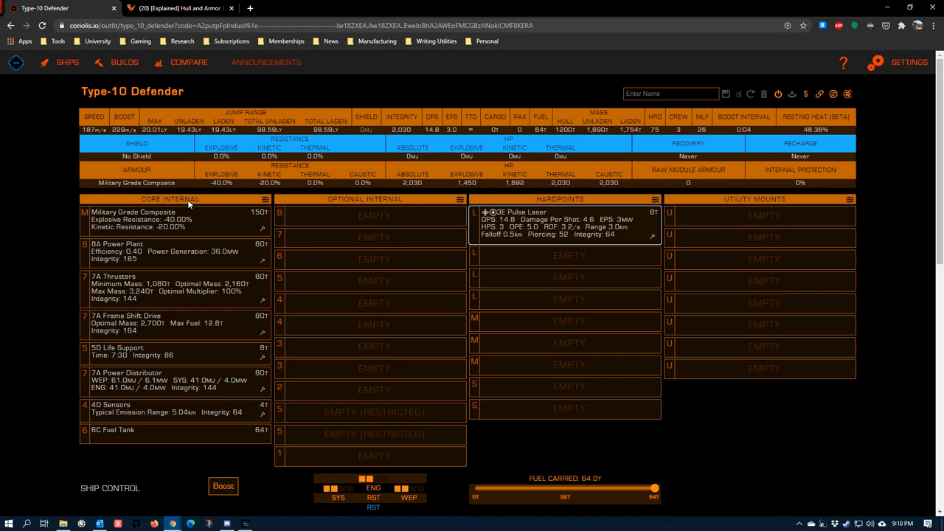
mouse_move(223, 170)
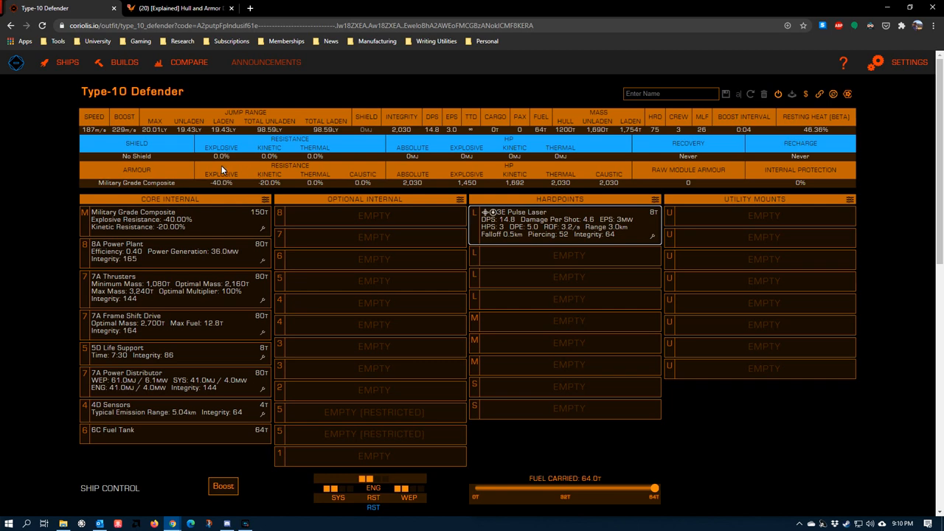
mouse_move(317, 184)
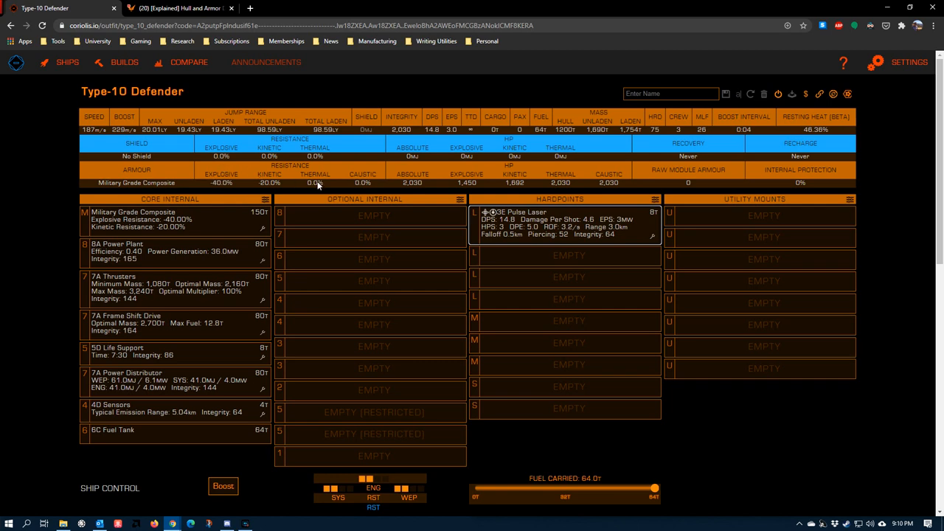
mouse_move(439, 218)
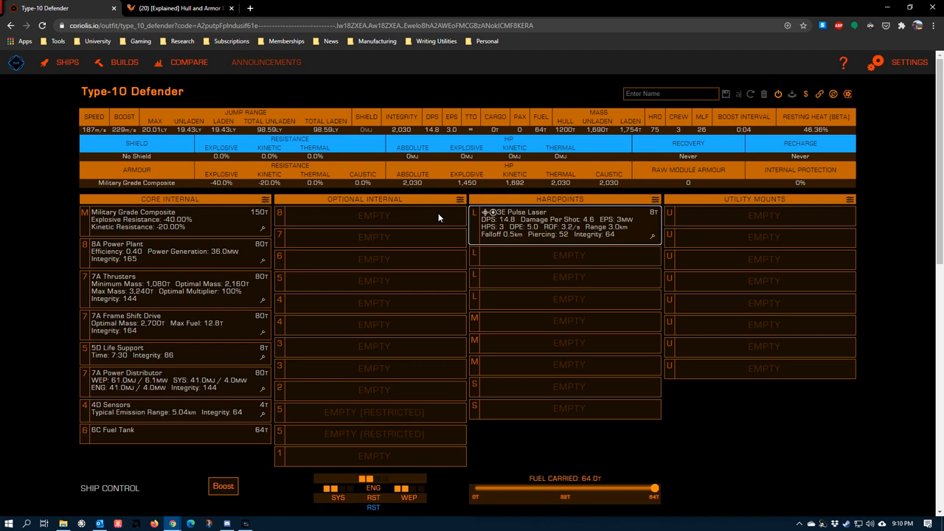
mouse_move(306, 236)
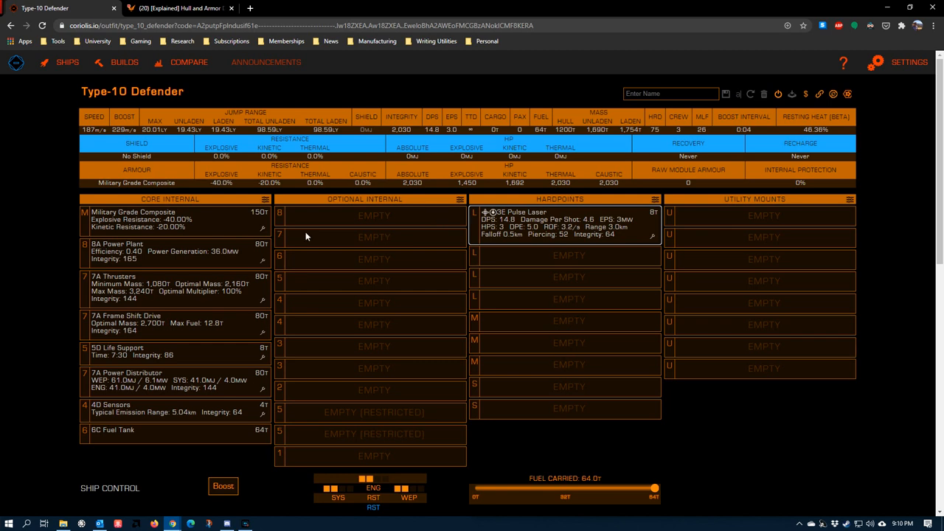
mouse_move(129, 191)
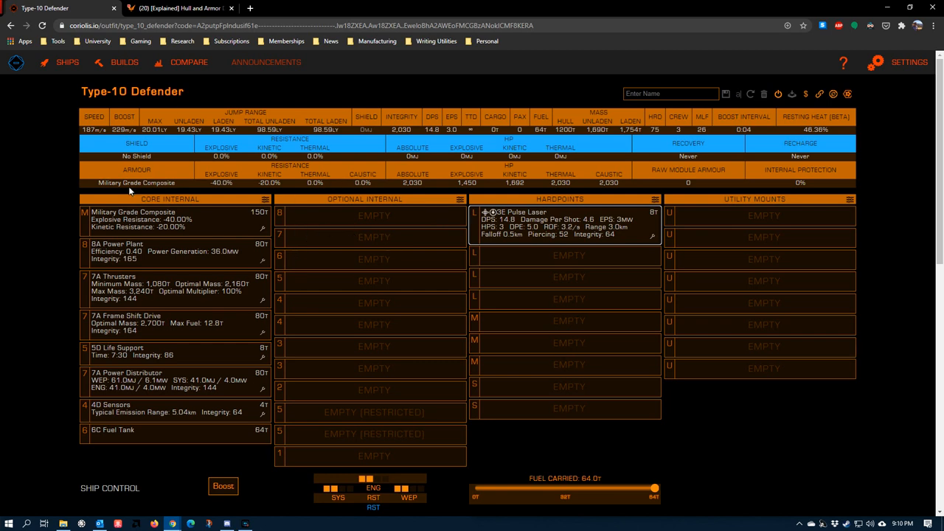
mouse_move(144, 252)
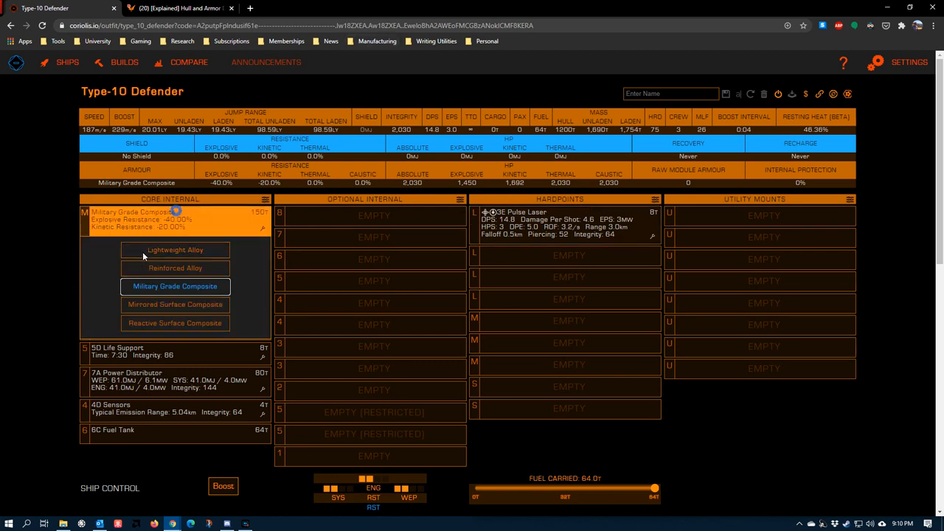
Replace Military Grade Composite with Lightweight Alloy armour, dropping armour to 1,044
click(175, 249)
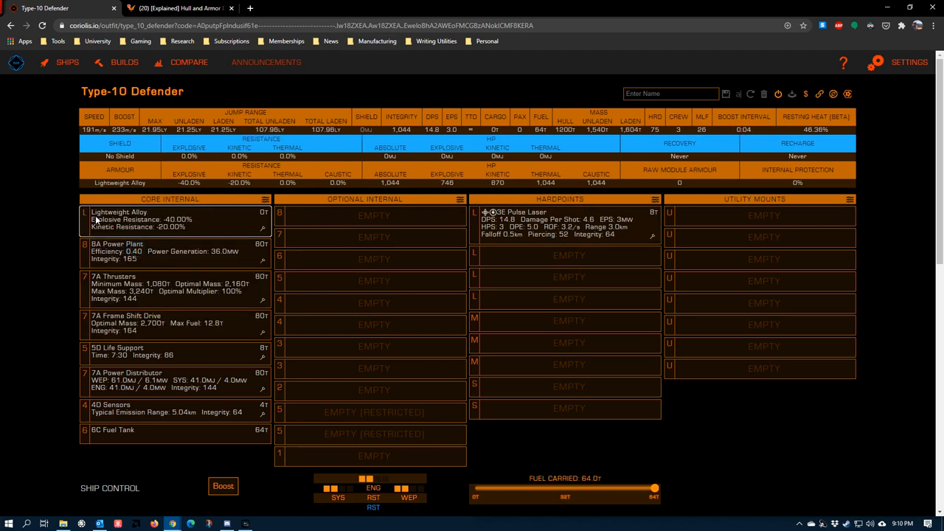
mouse_move(188, 220)
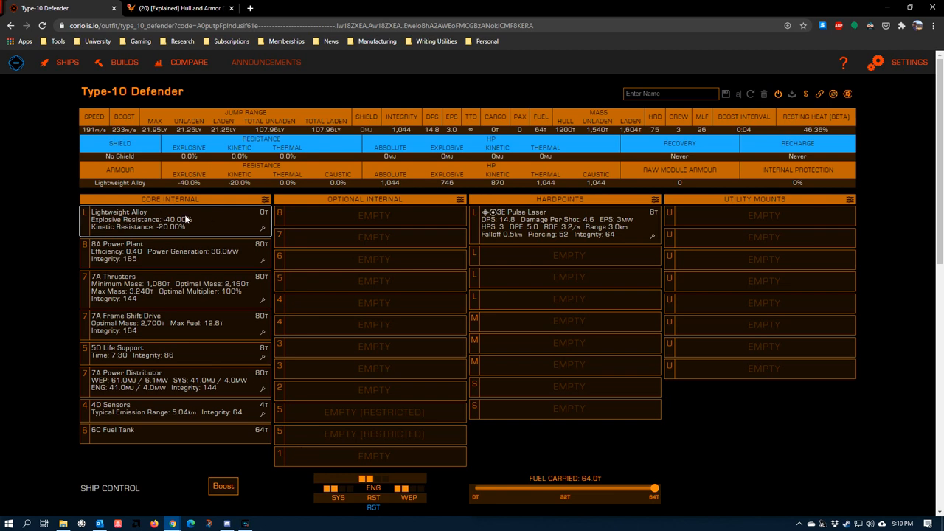
mouse_move(192, 237)
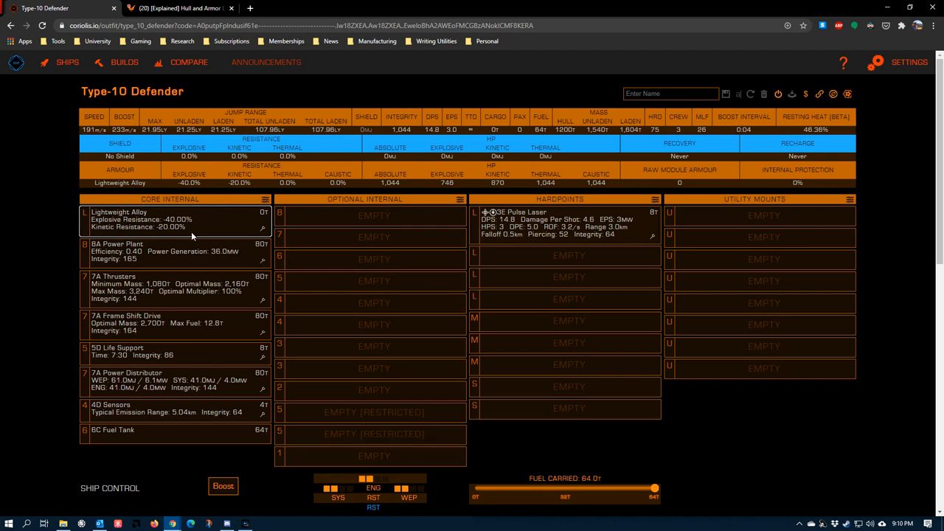
mouse_move(106, 216)
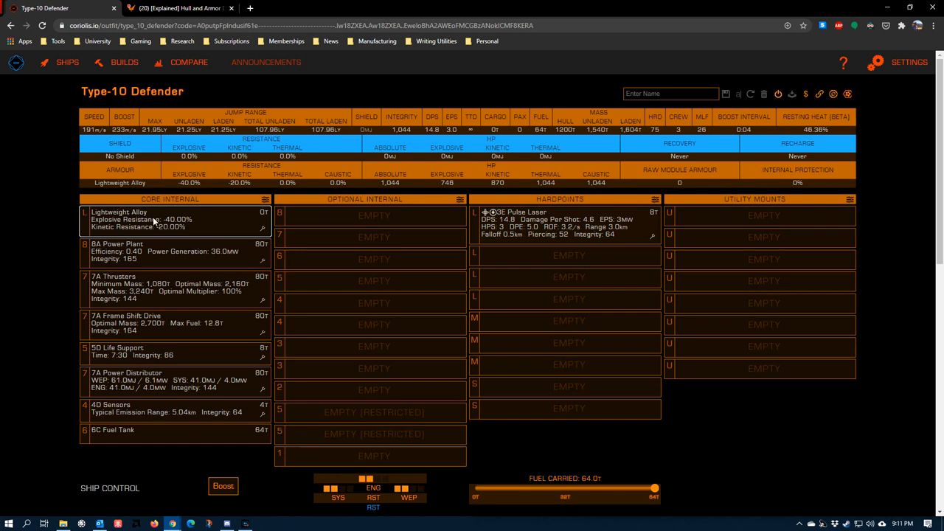
mouse_move(374, 182)
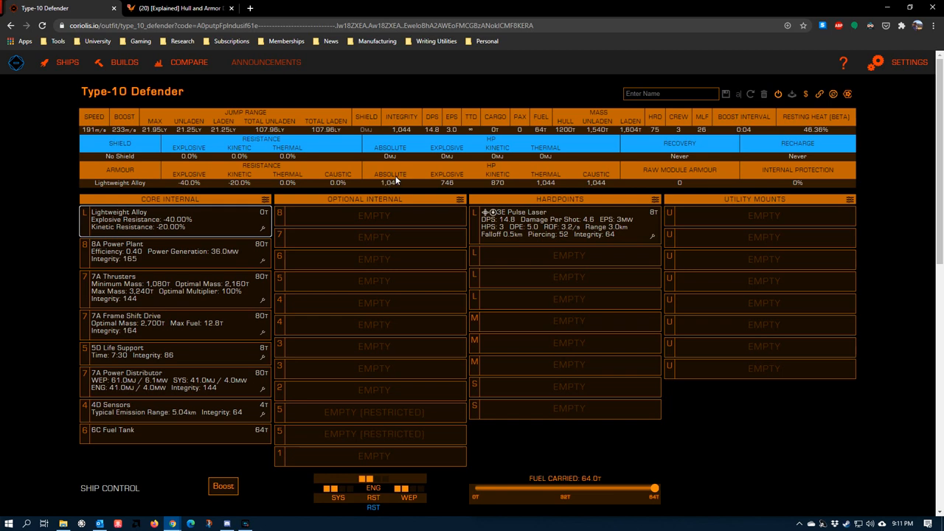
mouse_move(658, 136)
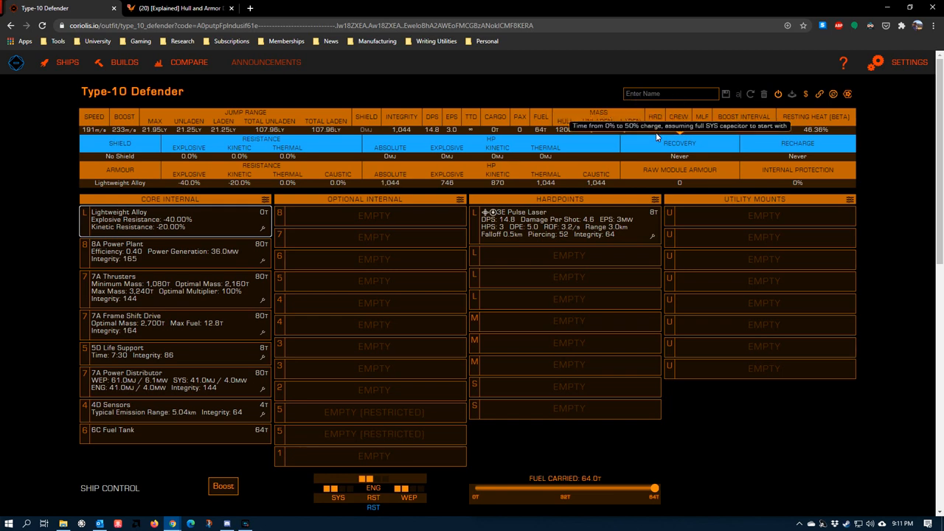
mouse_move(643, 103)
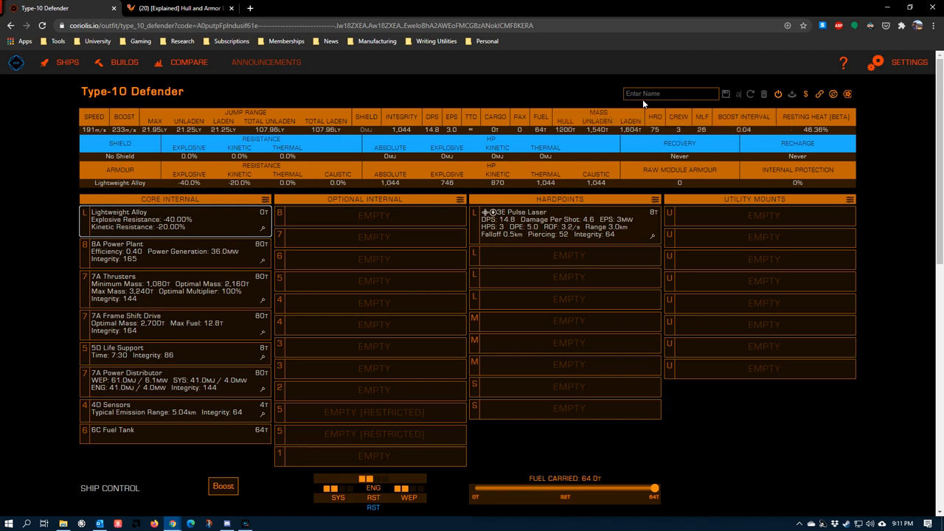
mouse_move(385, 186)
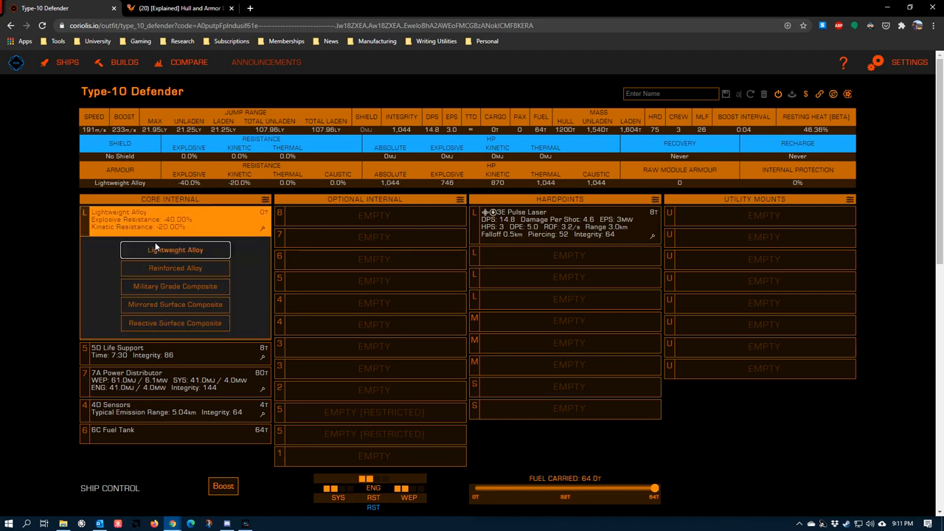
mouse_move(175, 268)
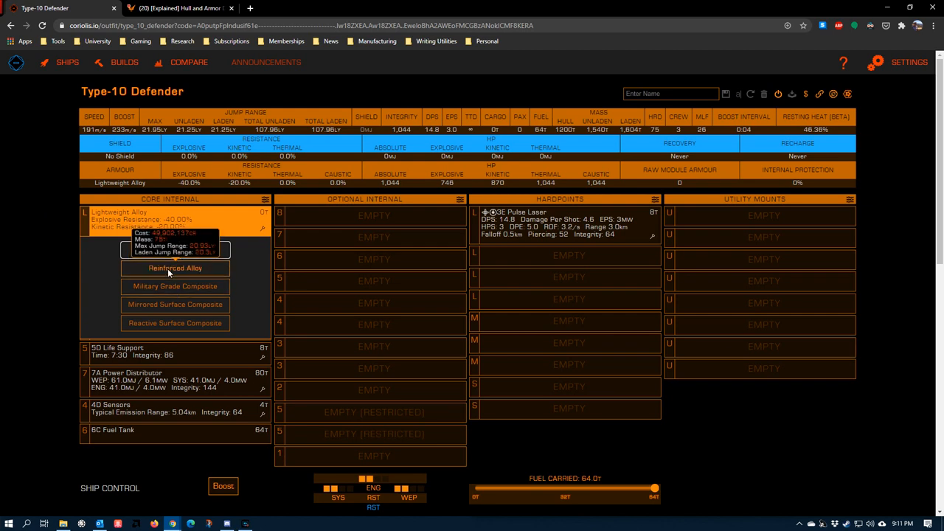
Try Reinforced Alloy armour (1,462 armour, 20.93 ly jump), then dismiss the armour list
click(175, 268)
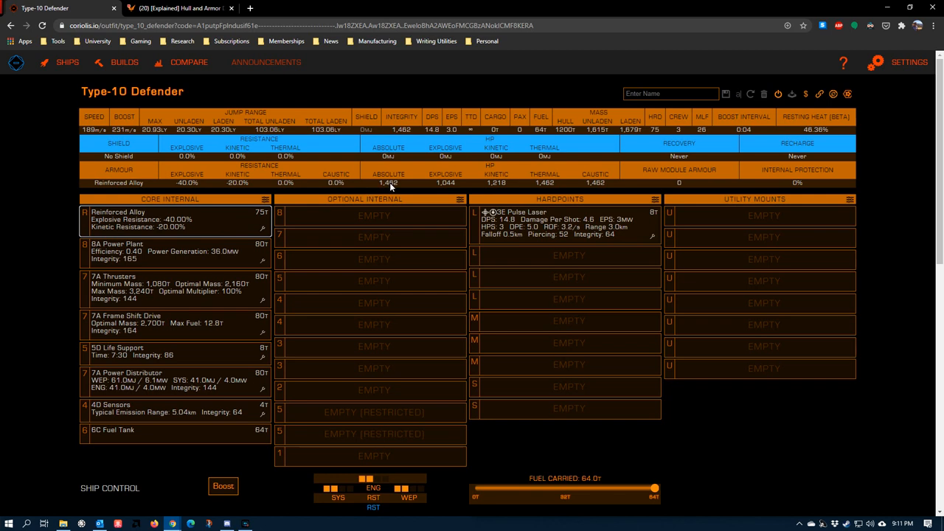
mouse_move(210, 234)
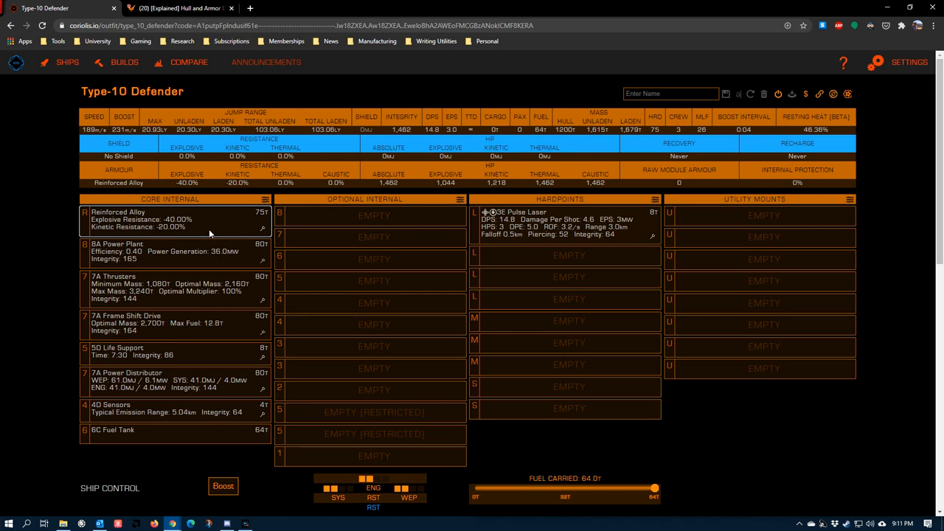
mouse_move(402, 188)
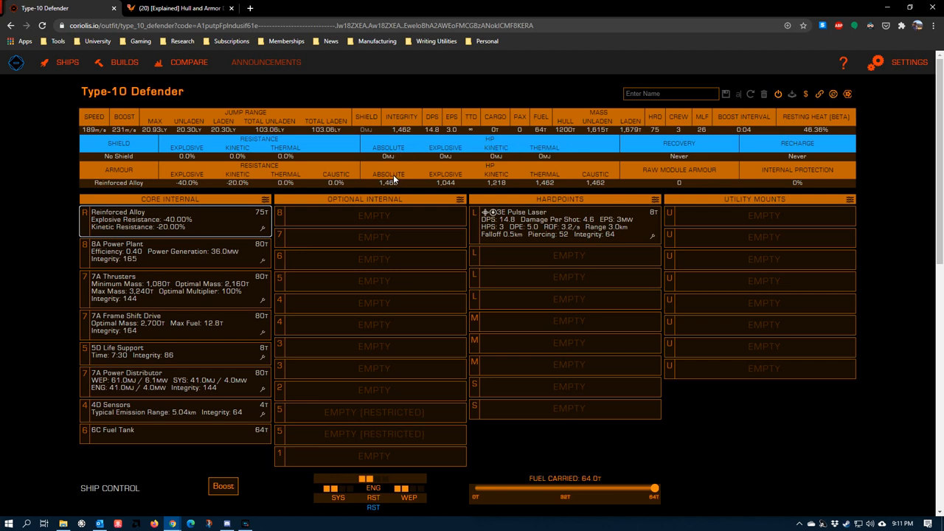
mouse_move(562, 200)
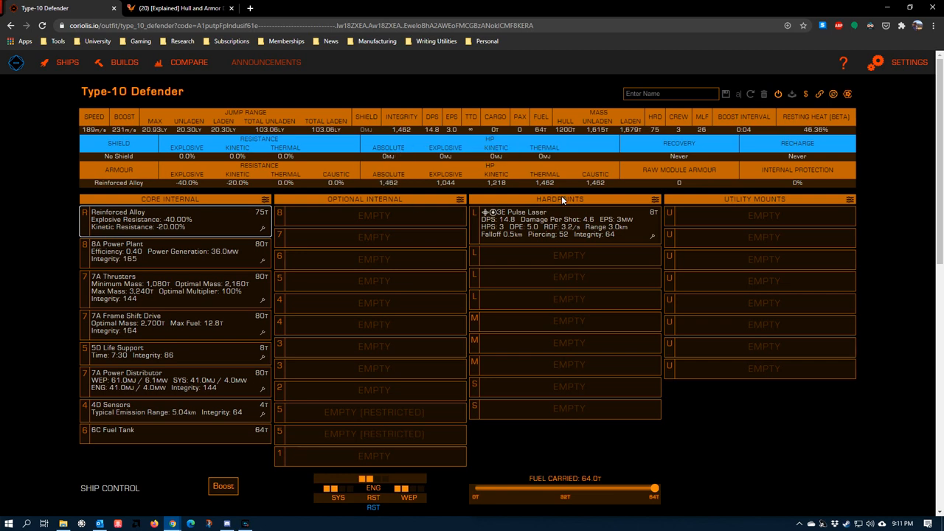
mouse_move(387, 138)
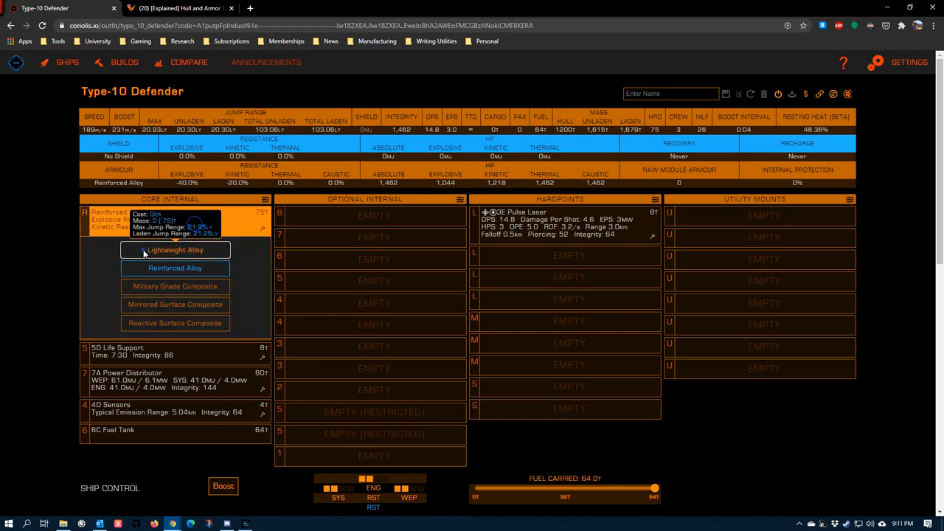
click(174, 249)
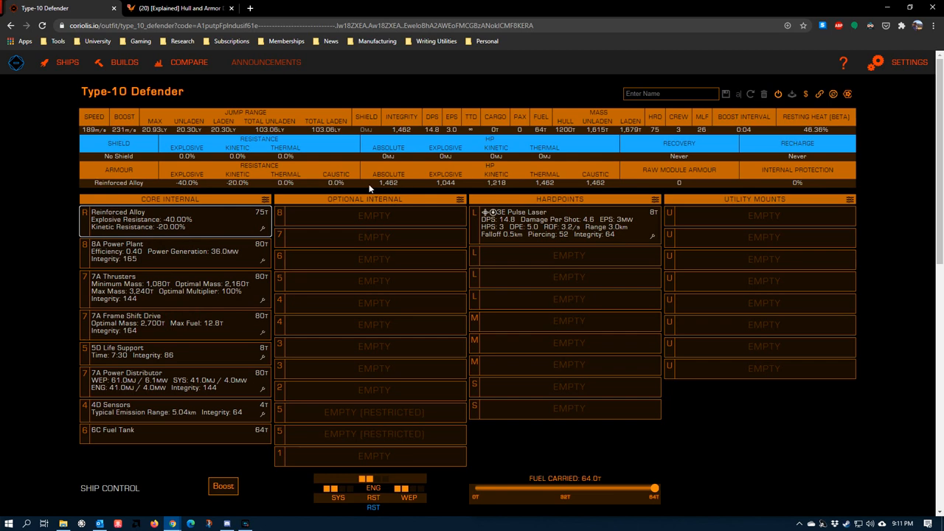
mouse_move(161, 225)
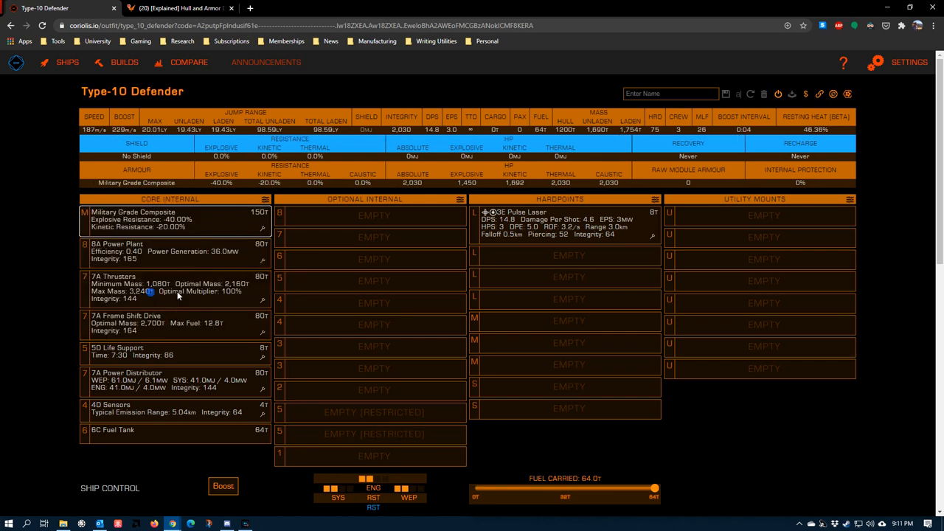
mouse_move(142, 226)
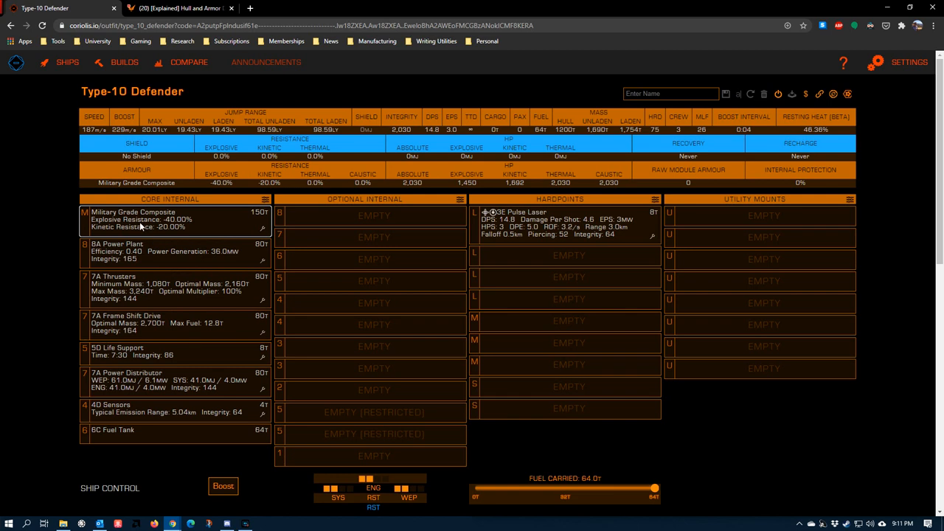
mouse_move(413, 200)
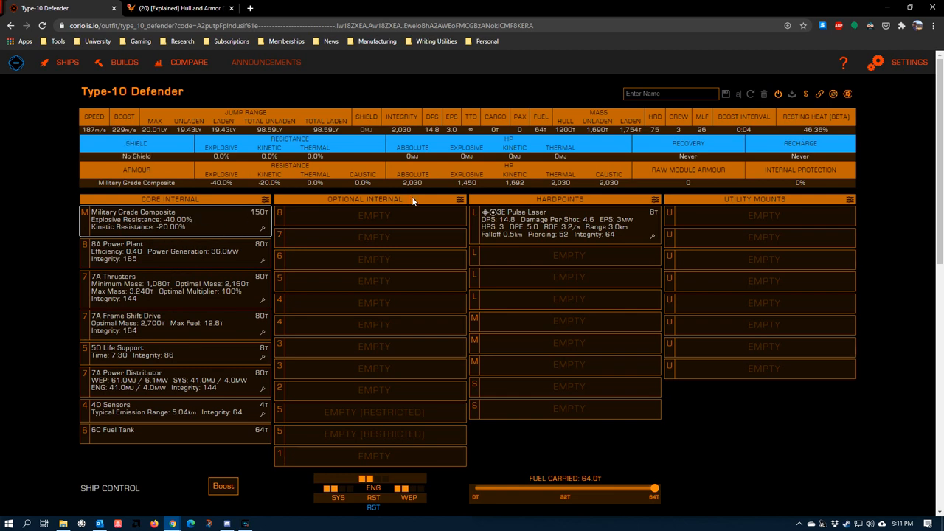
mouse_move(414, 181)
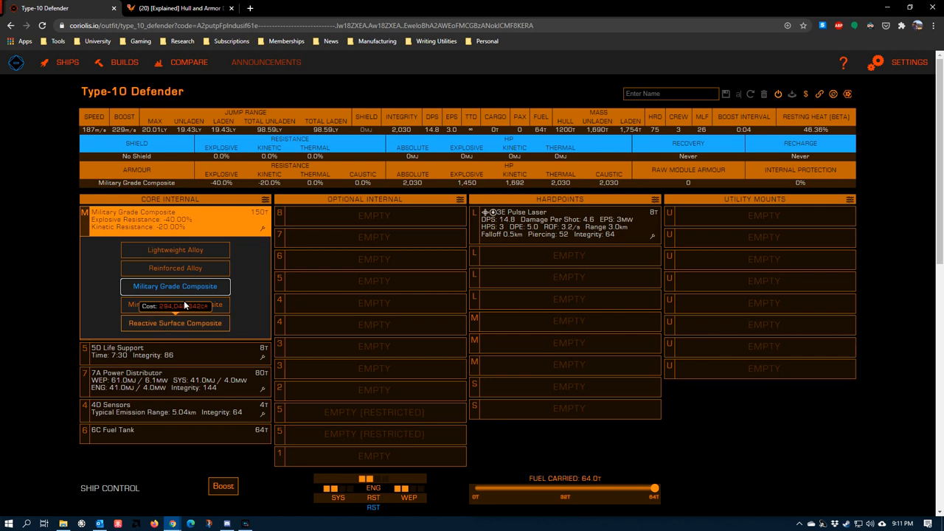
mouse_move(199, 186)
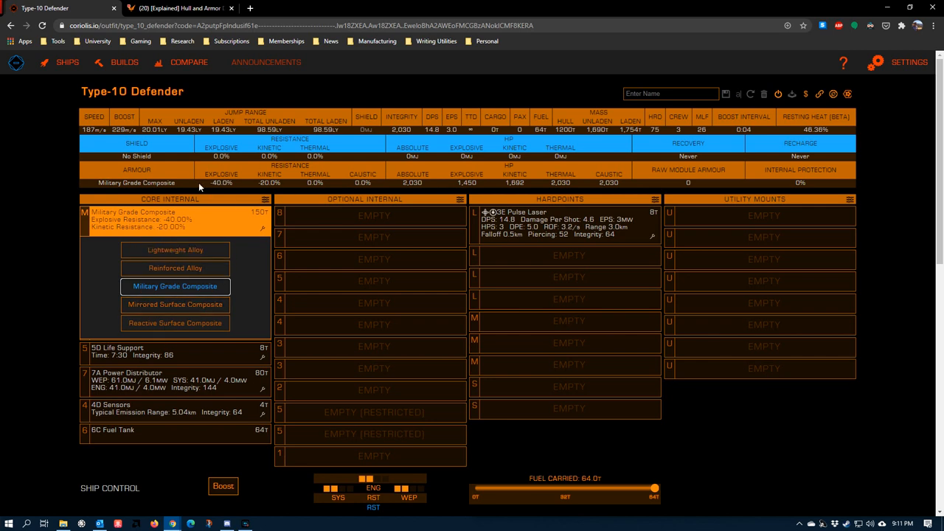
mouse_move(233, 177)
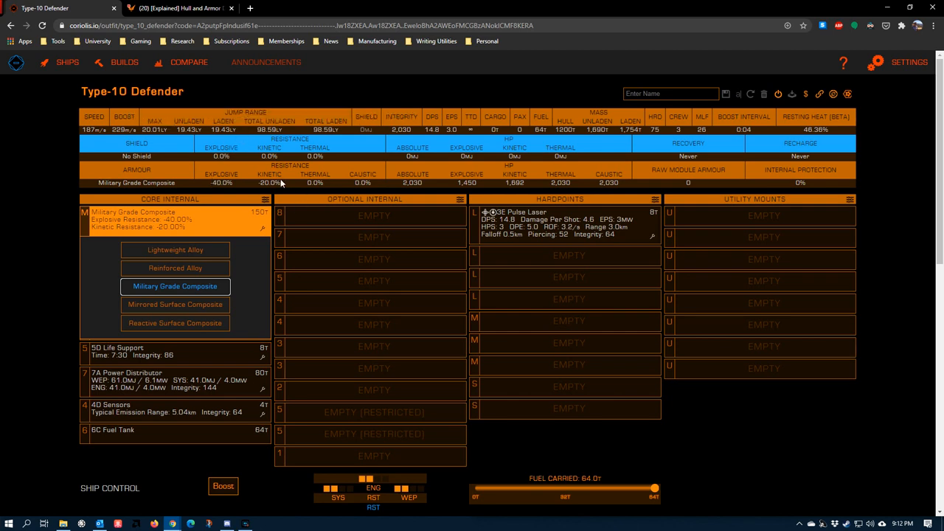
mouse_move(270, 199)
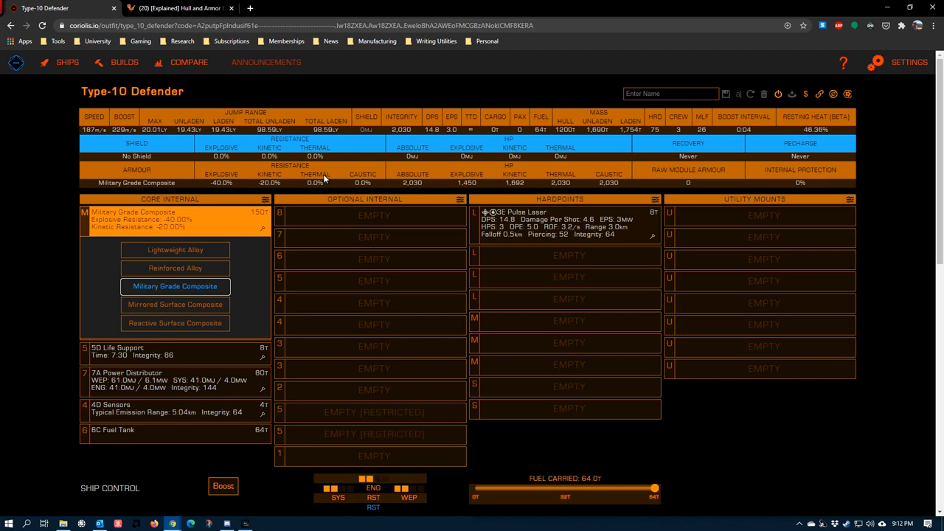
mouse_move(298, 185)
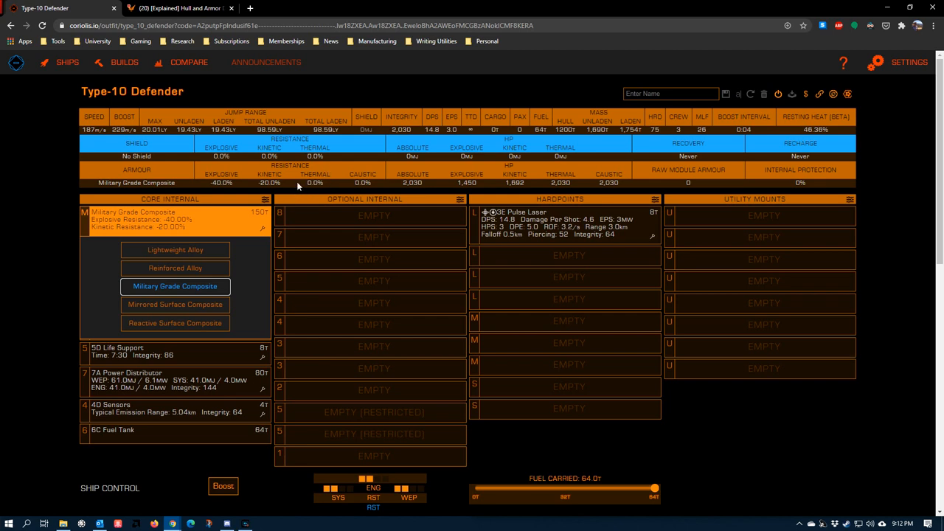
mouse_move(519, 226)
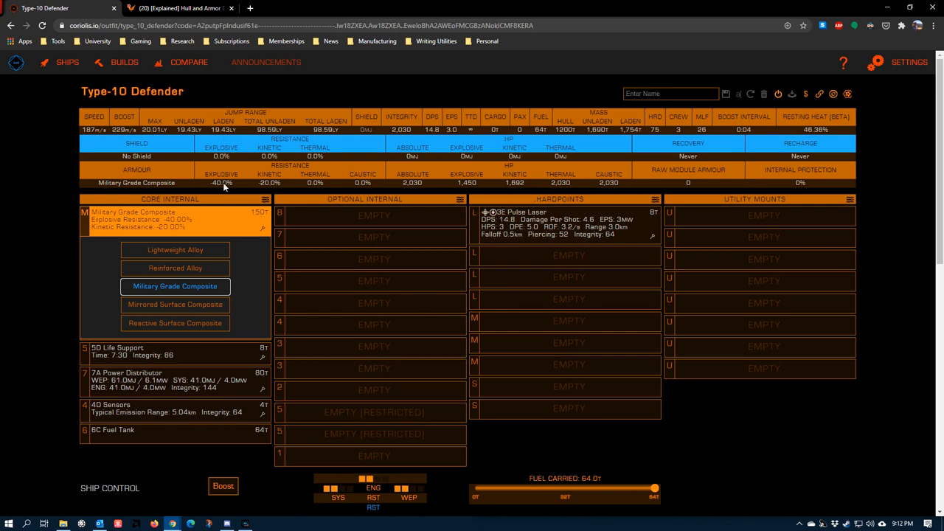
Fit a 3C multi-cannon from Projectiles on the second large hardpoint, reaching 33.7 DPS
click(568, 255)
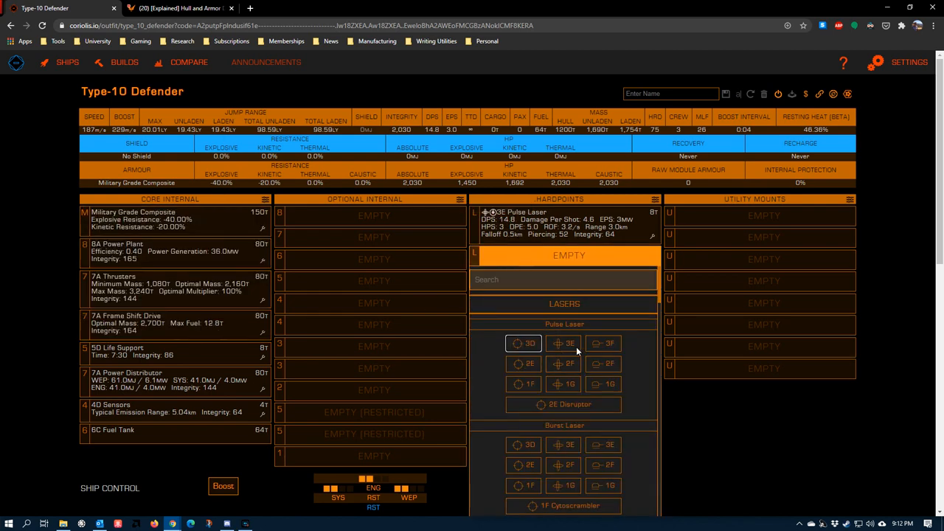
scroll(down, 3)
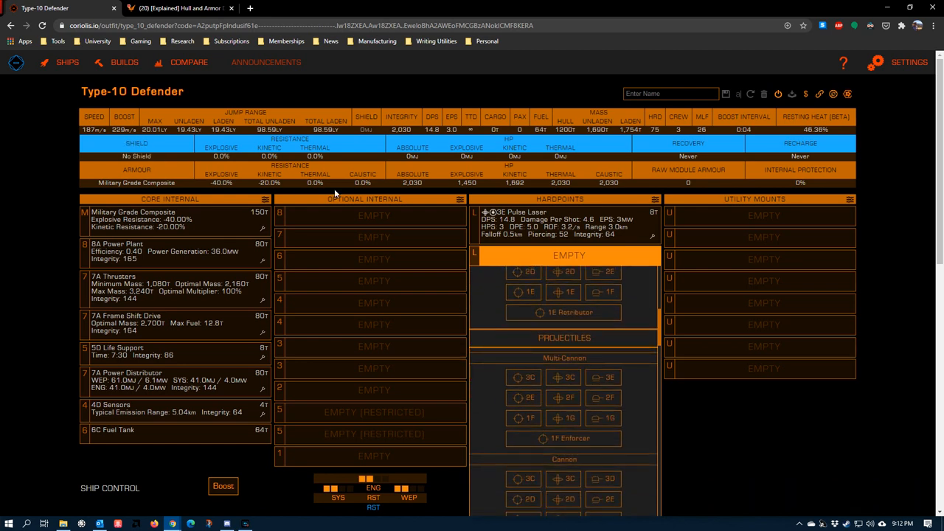
mouse_move(568, 378)
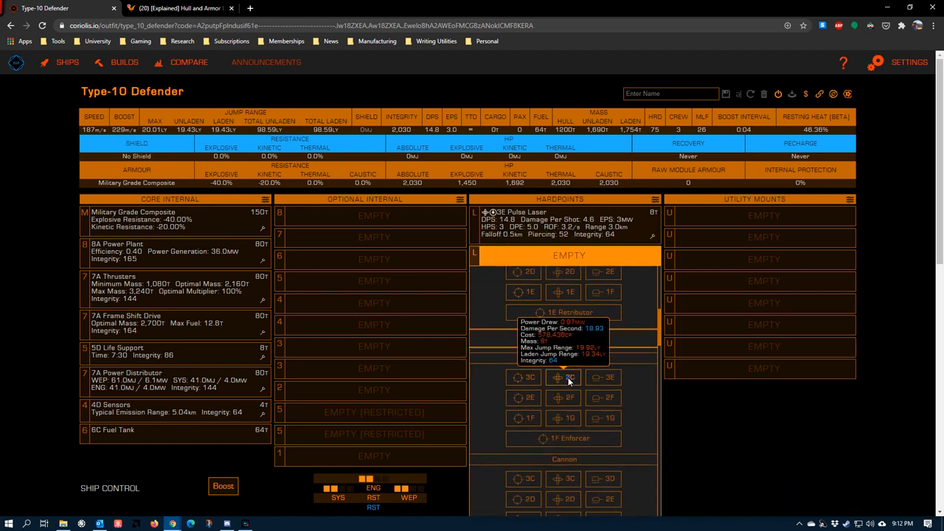
click(569, 378)
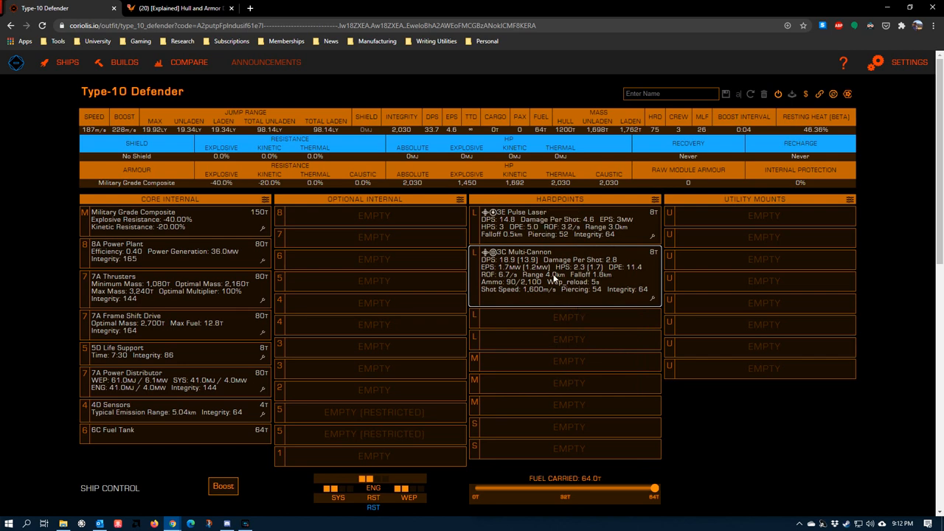
mouse_move(581, 296)
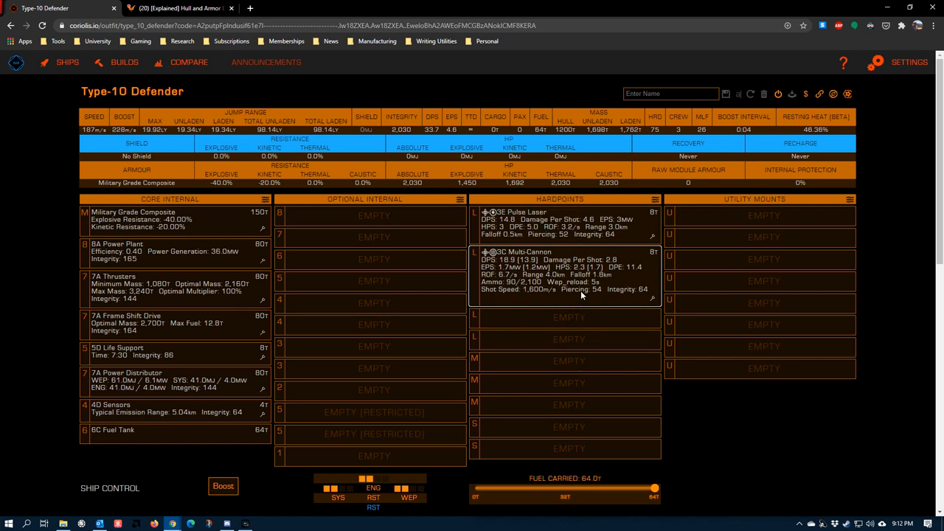
mouse_move(491, 265)
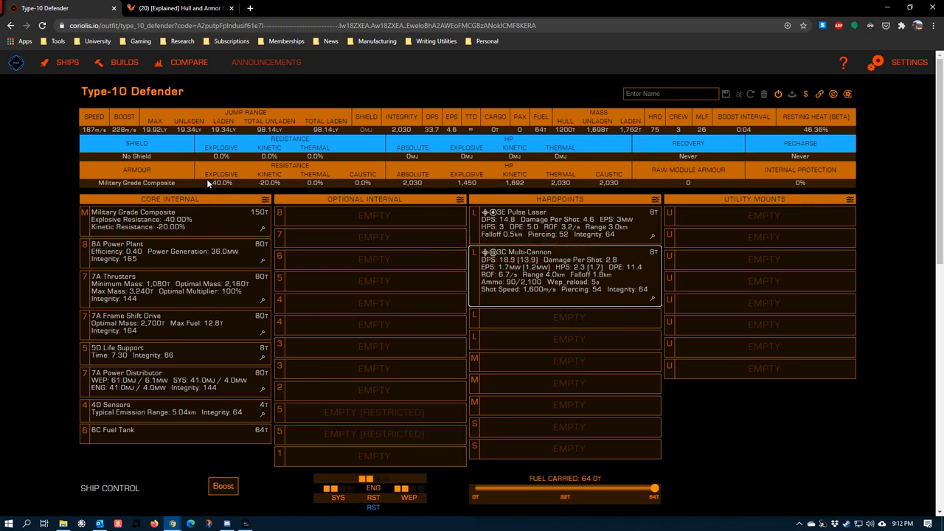
mouse_move(209, 184)
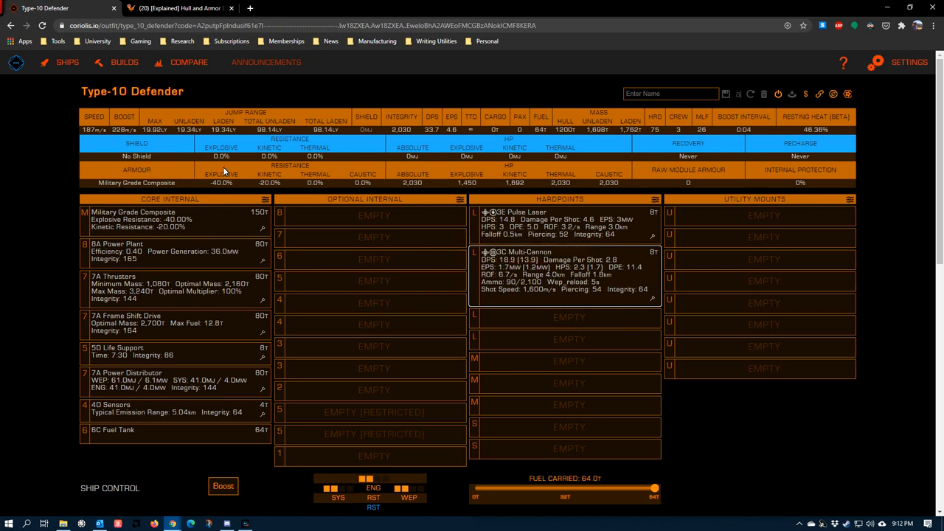
mouse_move(537, 252)
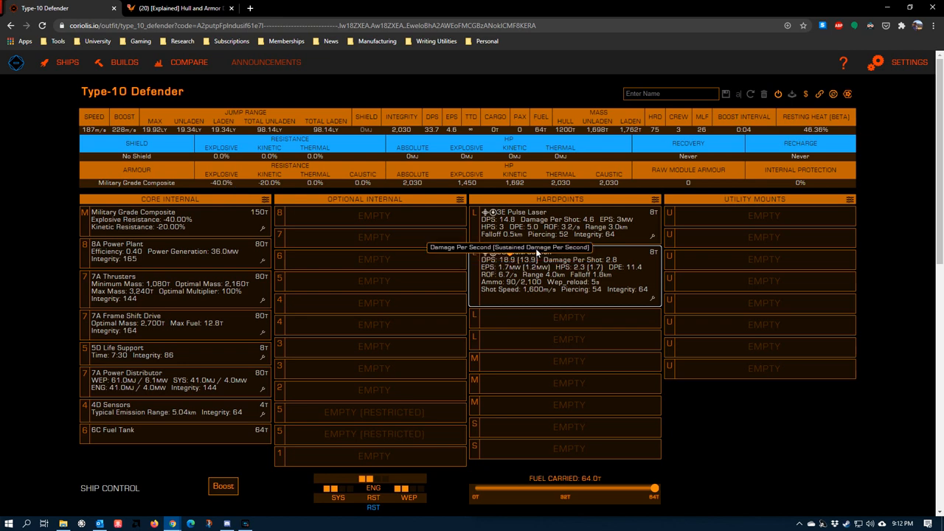
mouse_move(512, 263)
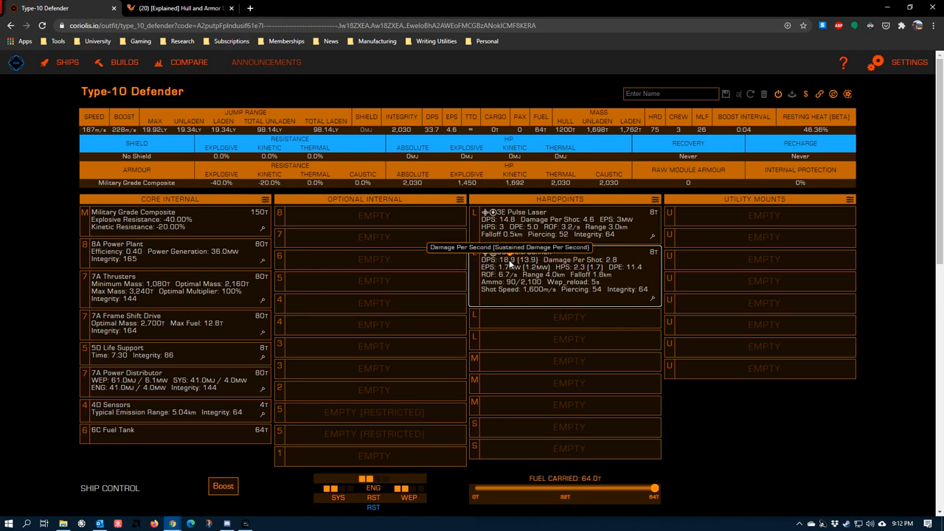
mouse_move(214, 183)
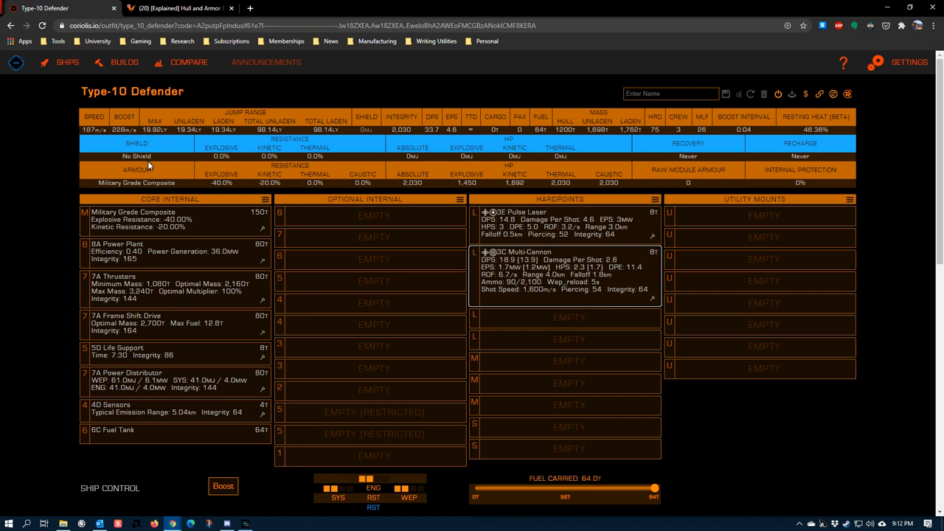
mouse_move(211, 184)
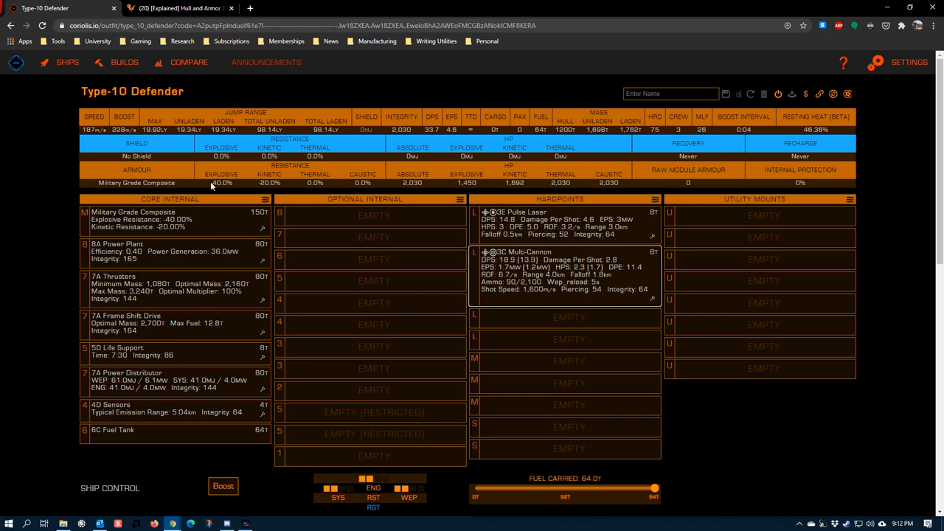
mouse_move(196, 247)
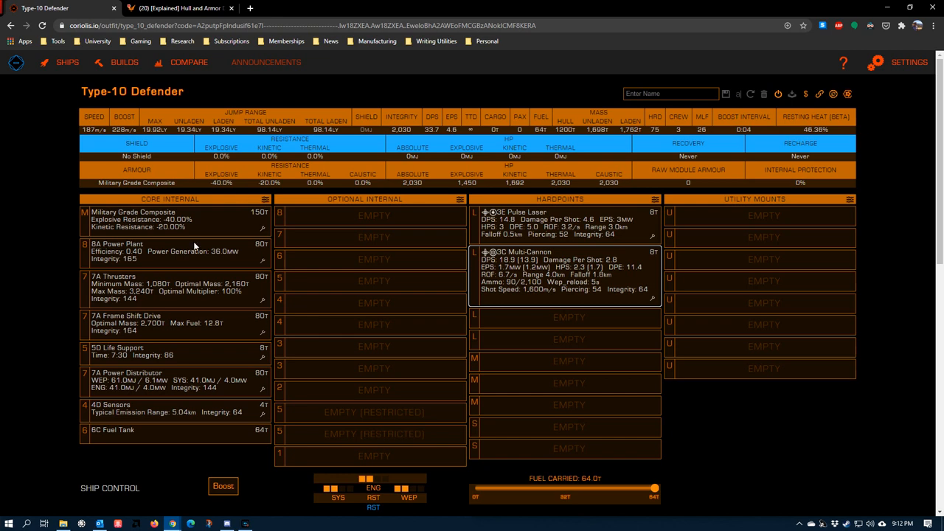
mouse_move(171, 169)
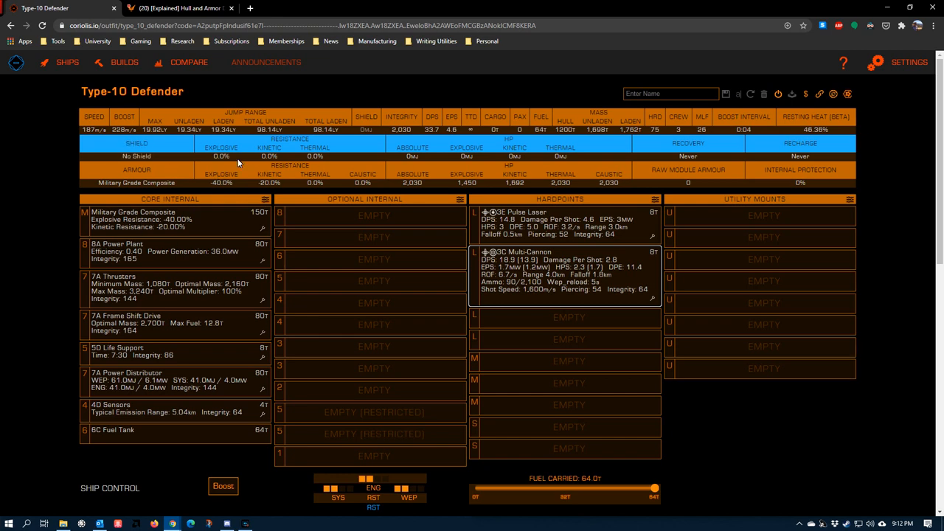
mouse_move(309, 154)
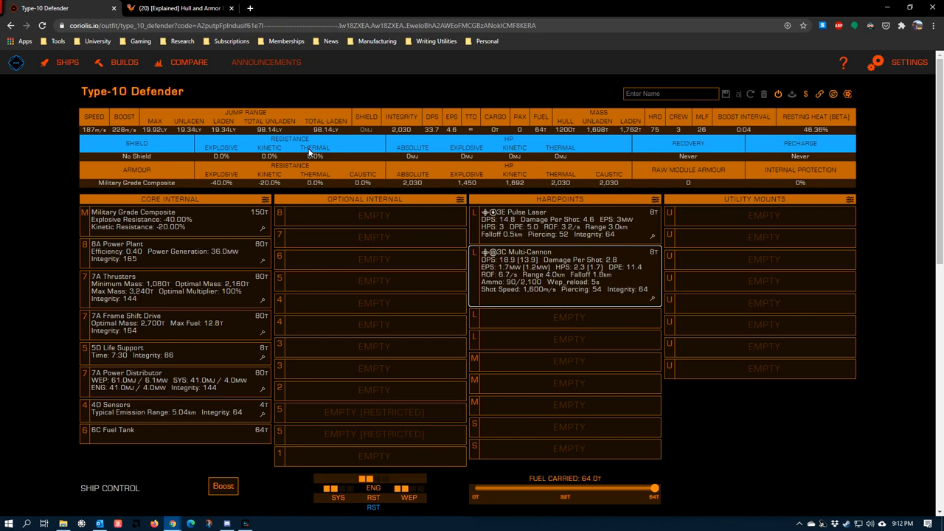
mouse_move(276, 173)
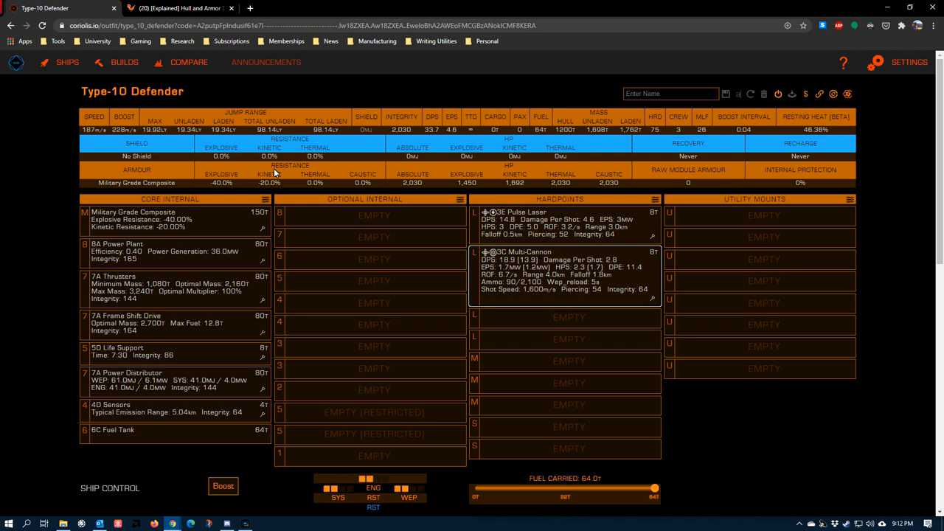
mouse_move(287, 162)
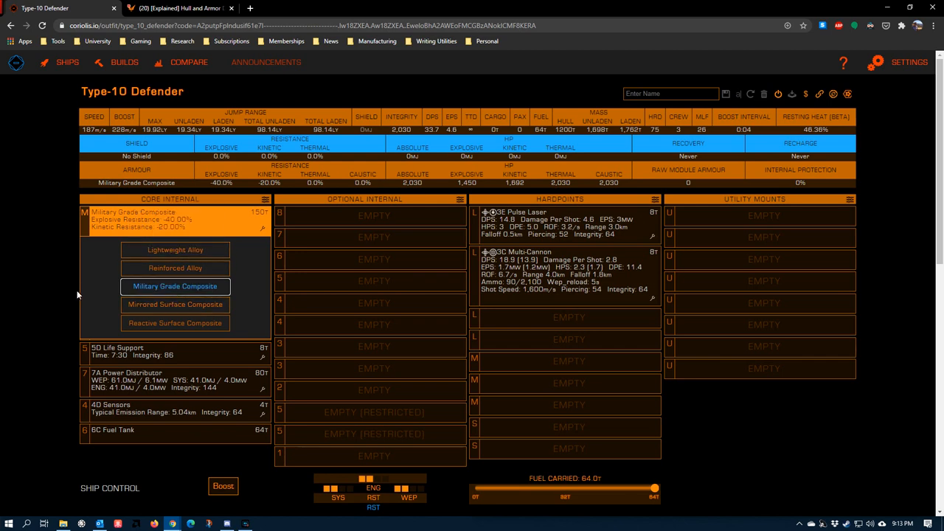
mouse_move(175, 323)
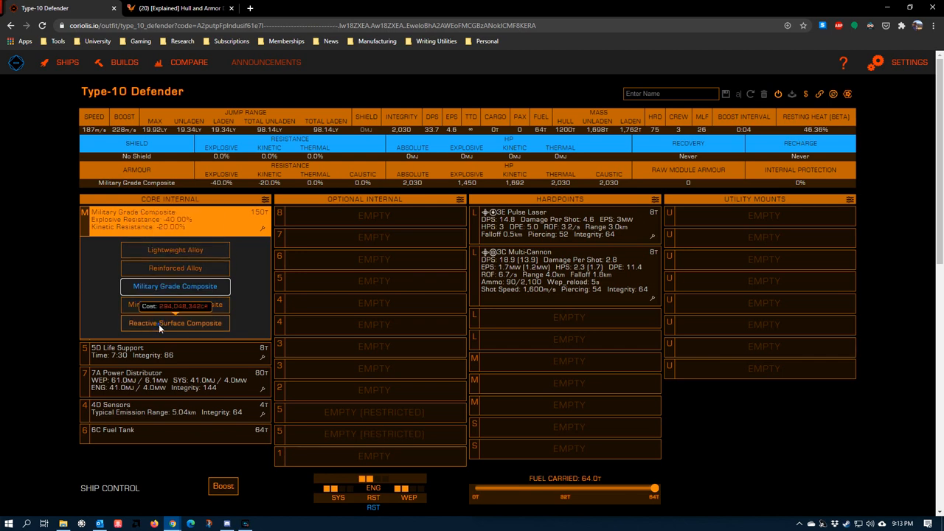
Fit Reactive Surface Composite armour, briefly reverting to Military Grade Composite before reselecting it
click(174, 323)
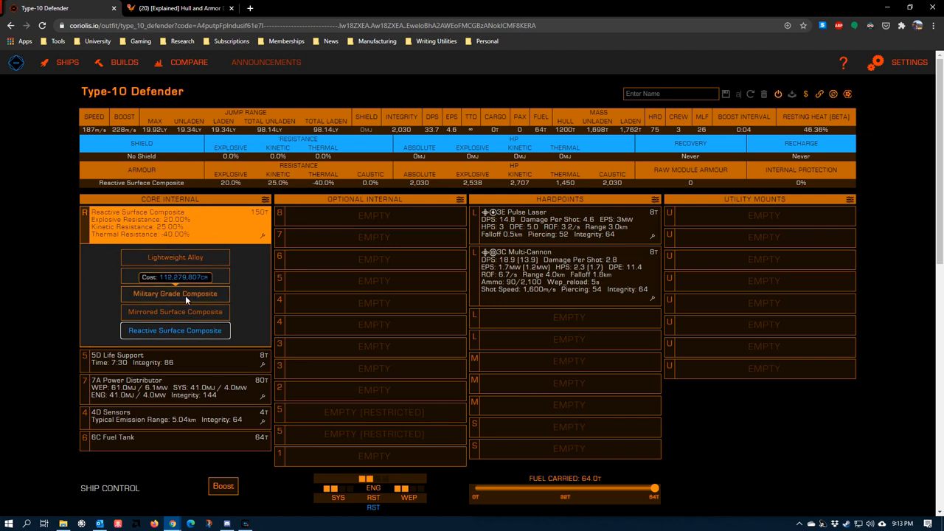
click(174, 294)
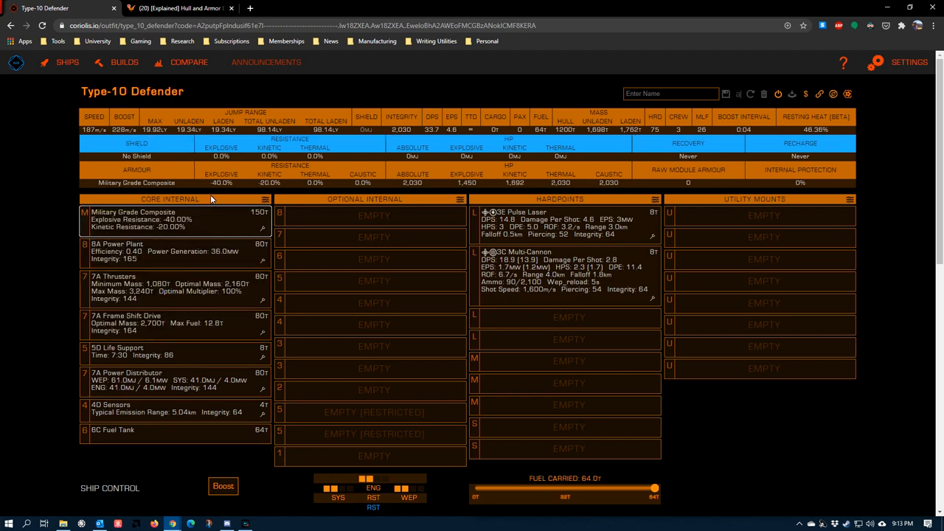
mouse_move(266, 176)
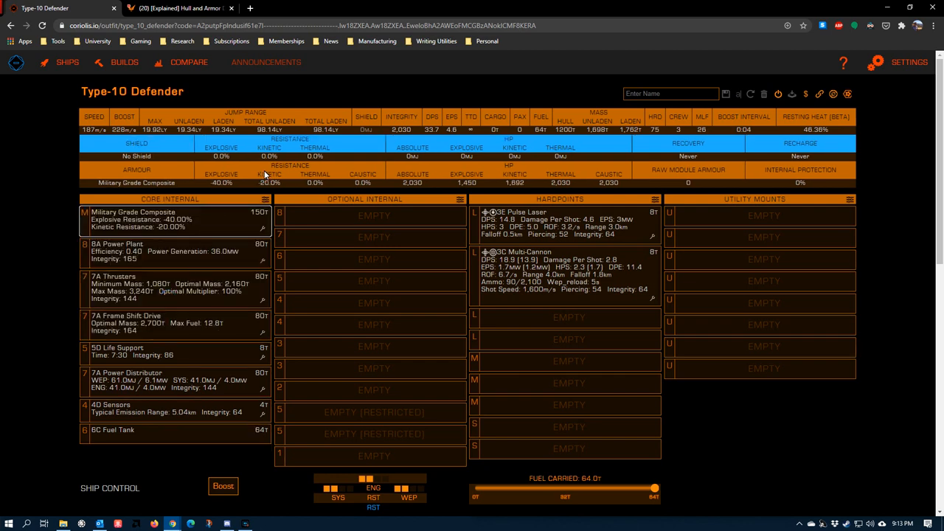
mouse_move(264, 227)
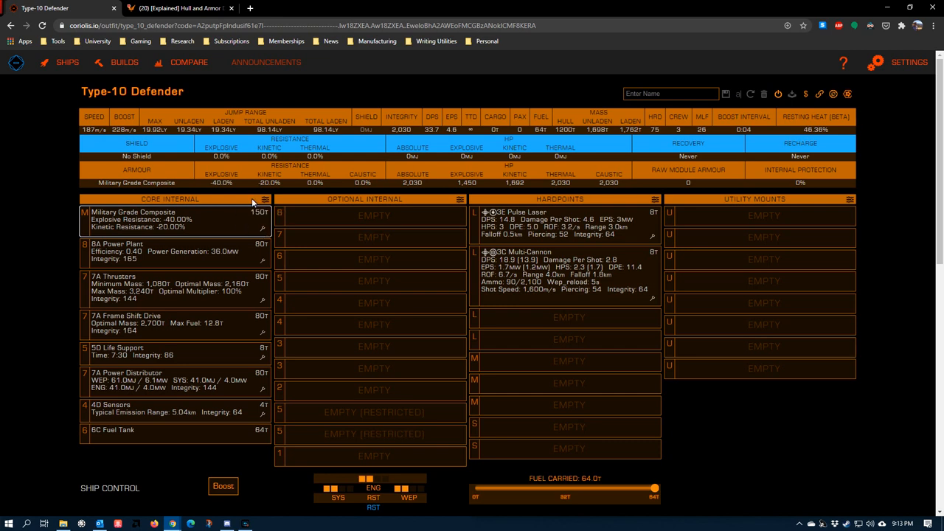
mouse_move(431, 169)
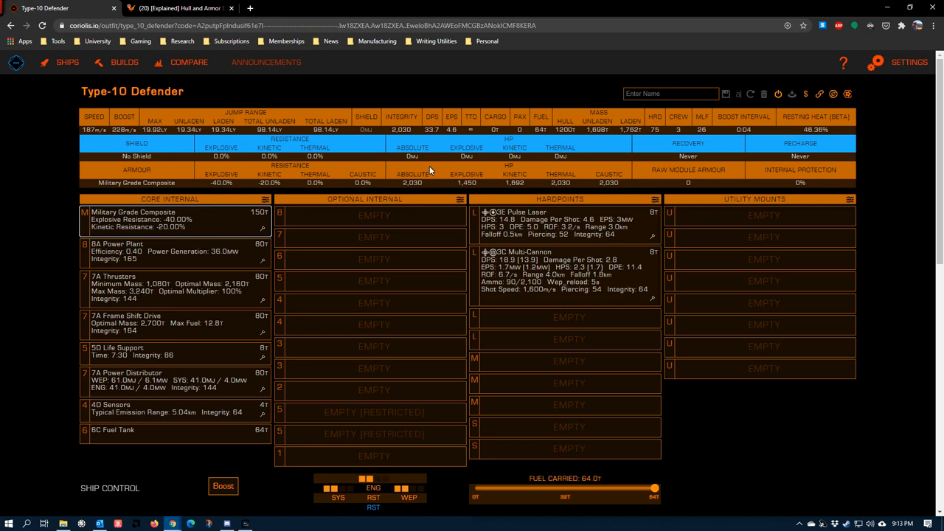
click(169, 219)
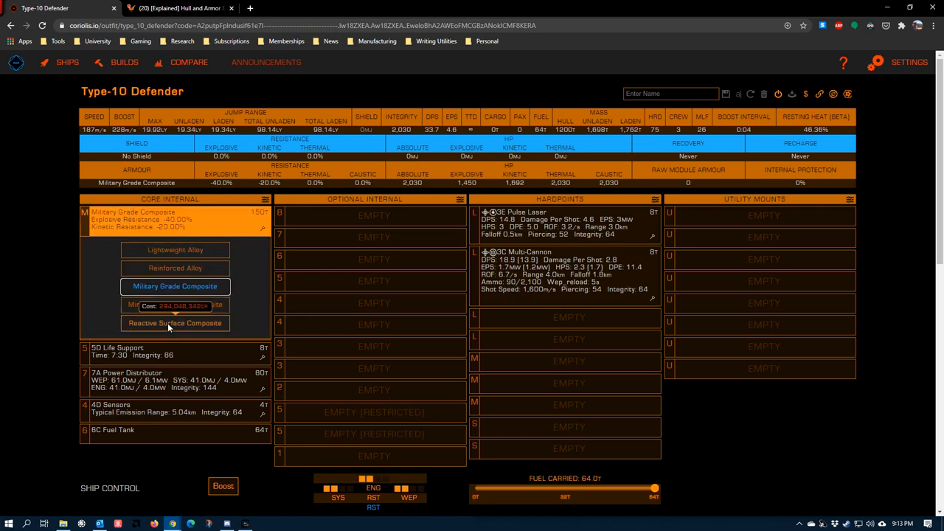
click(175, 323)
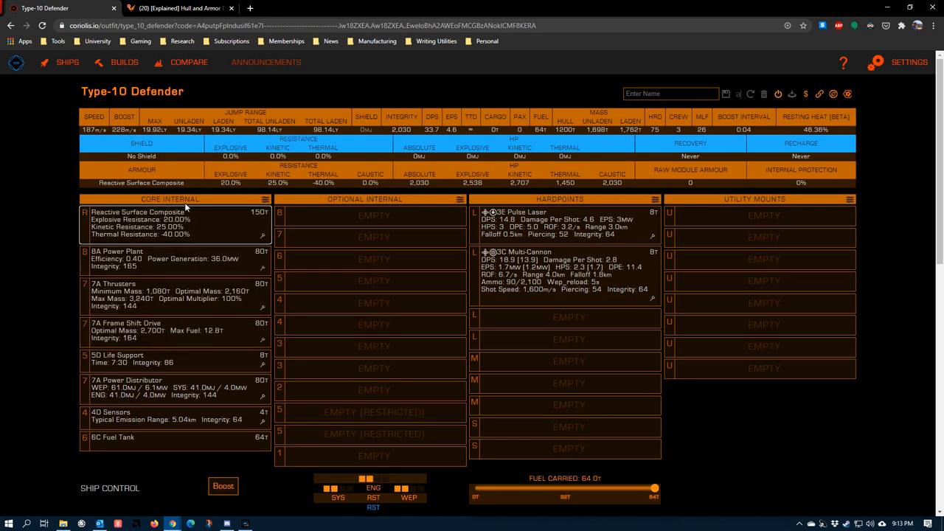
mouse_move(229, 179)
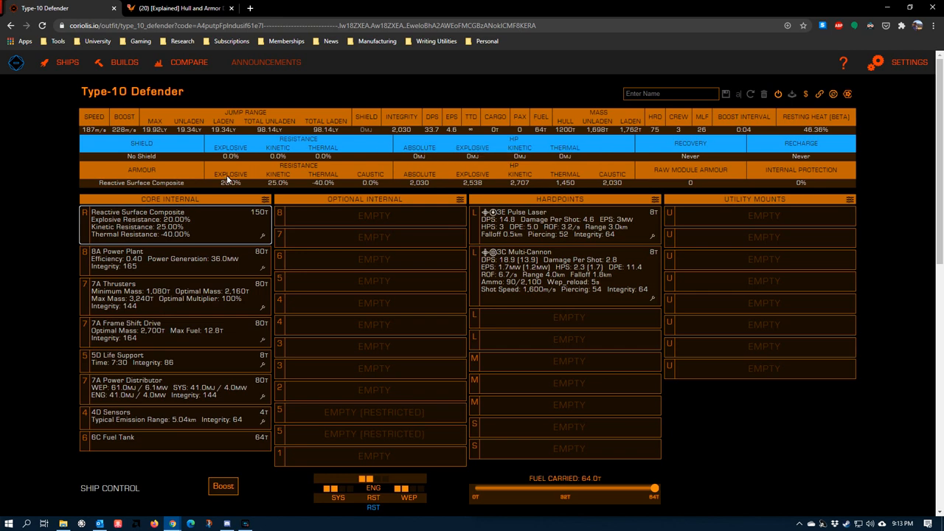
mouse_move(338, 184)
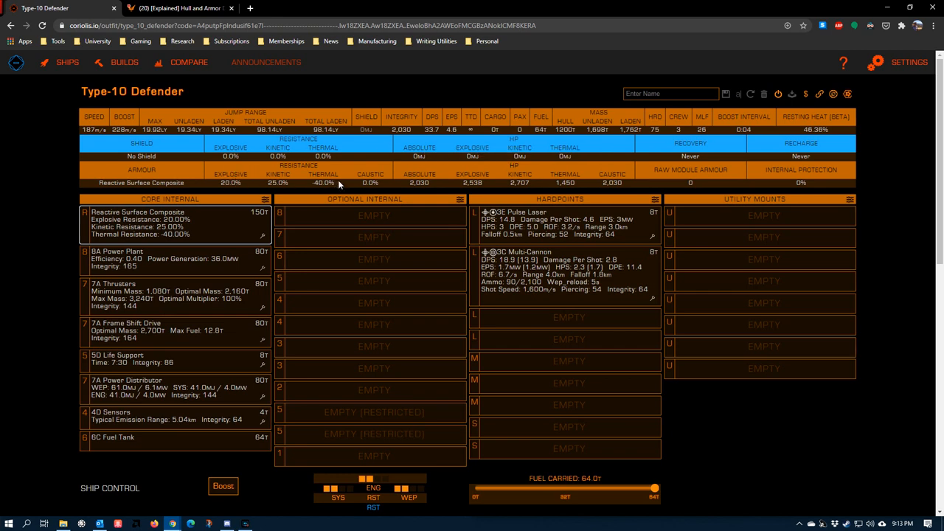
mouse_move(323, 196)
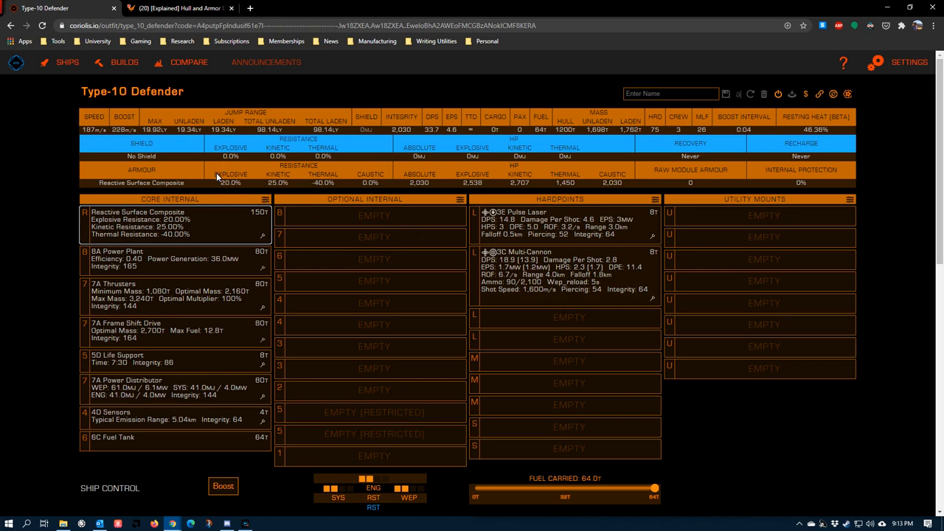
mouse_move(247, 182)
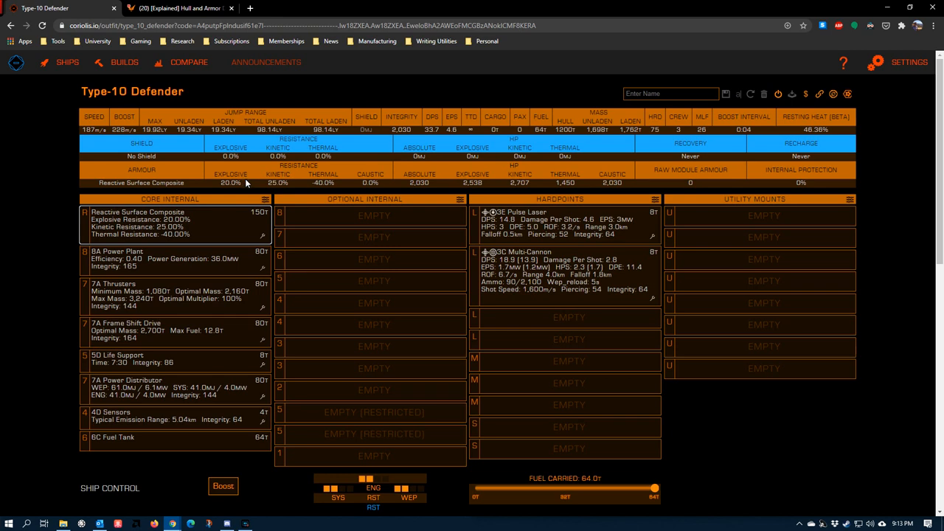
mouse_move(355, 256)
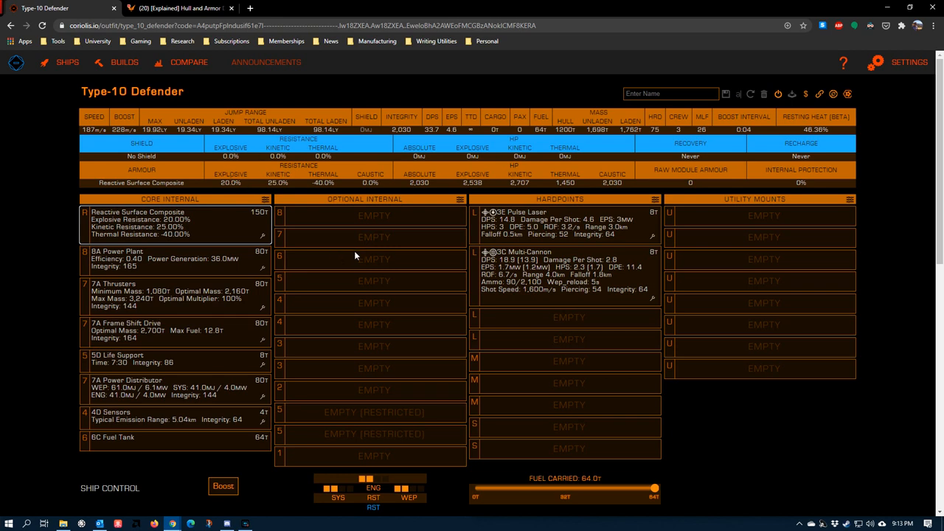
mouse_move(241, 219)
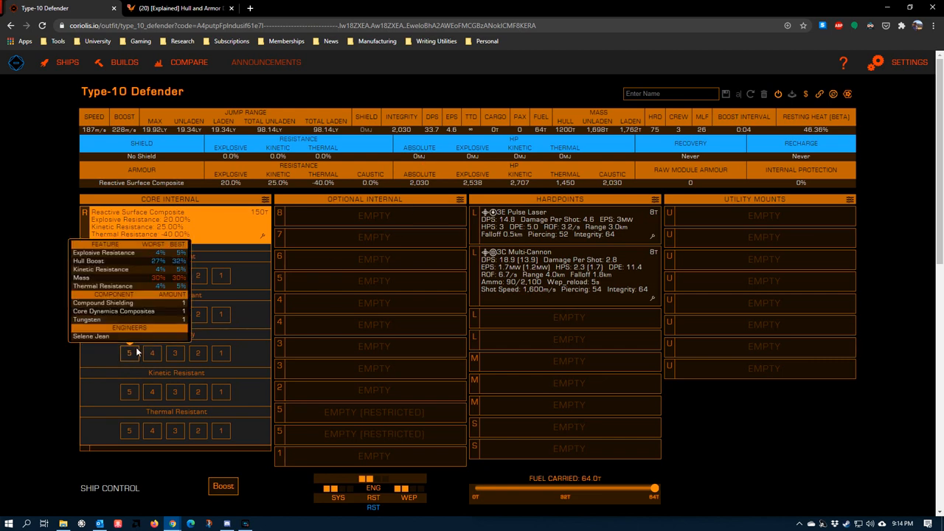
mouse_move(130, 354)
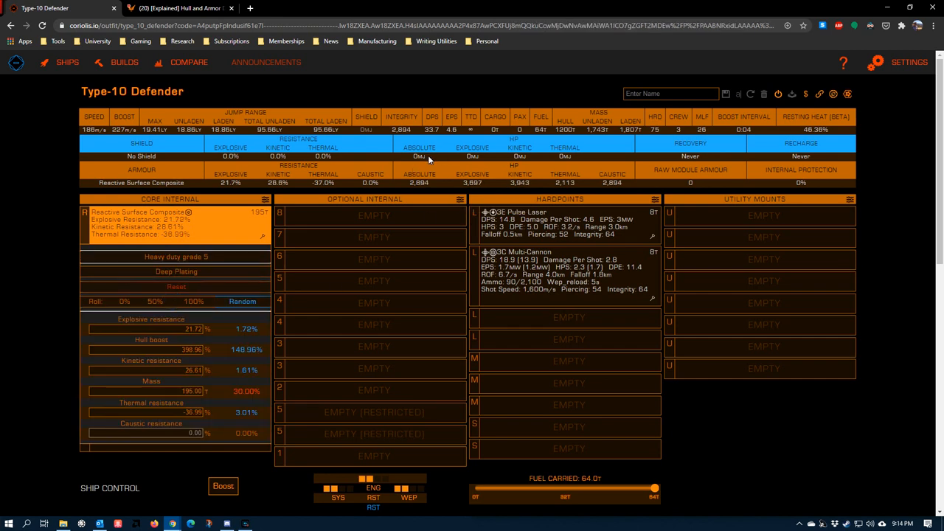
mouse_move(452, 162)
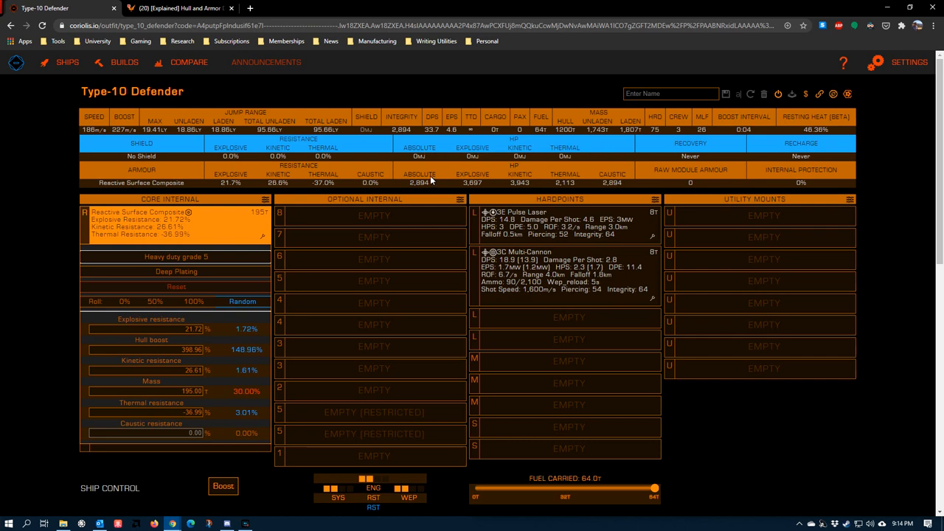
mouse_move(402, 192)
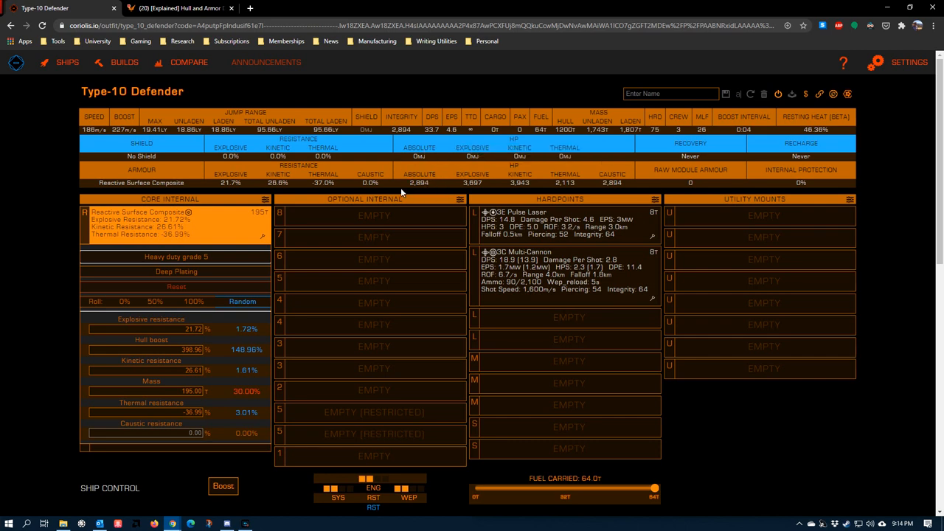
mouse_move(428, 199)
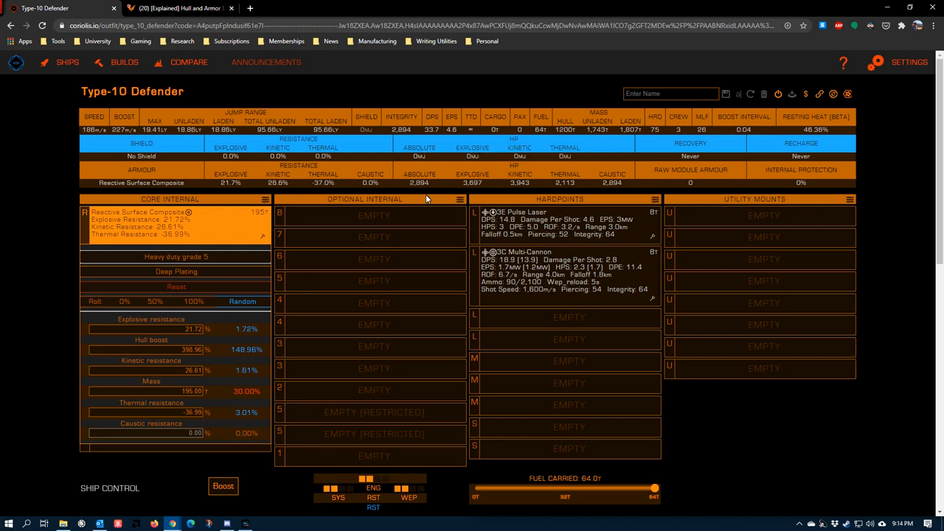
mouse_move(412, 195)
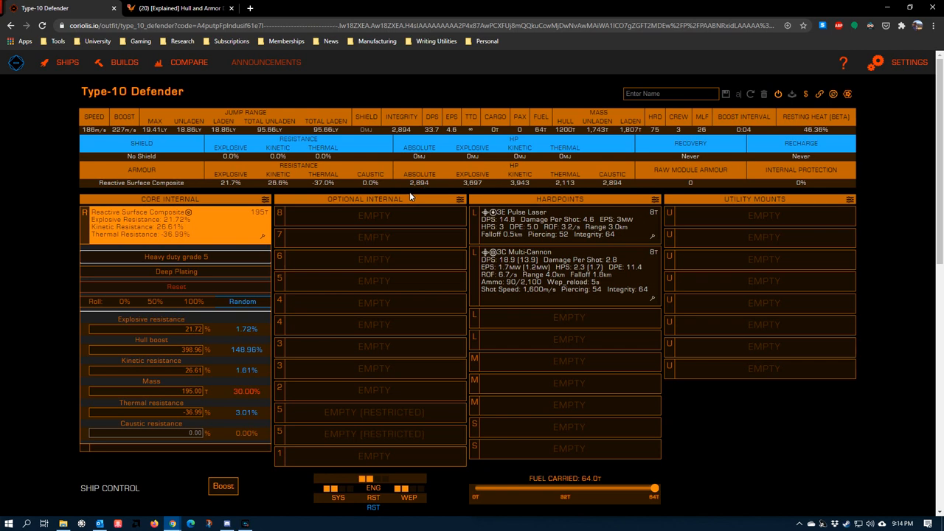
mouse_move(504, 182)
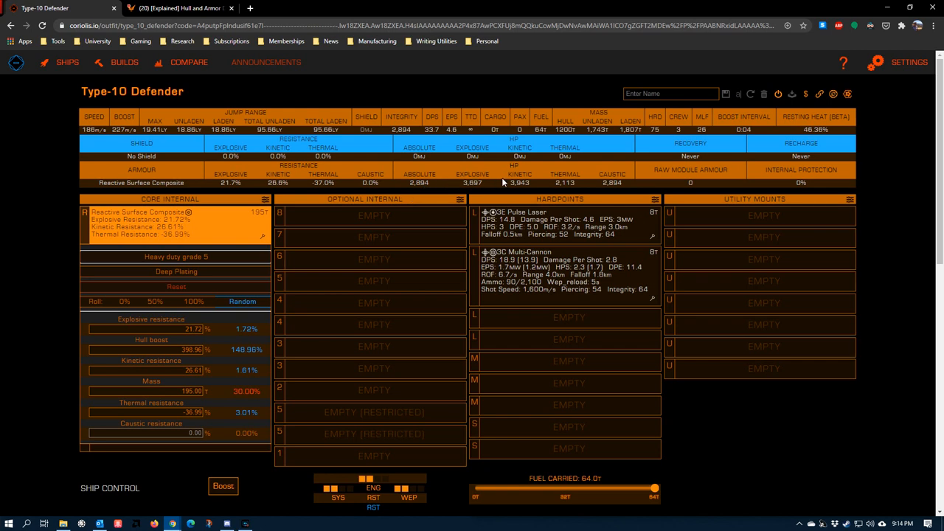
mouse_move(471, 170)
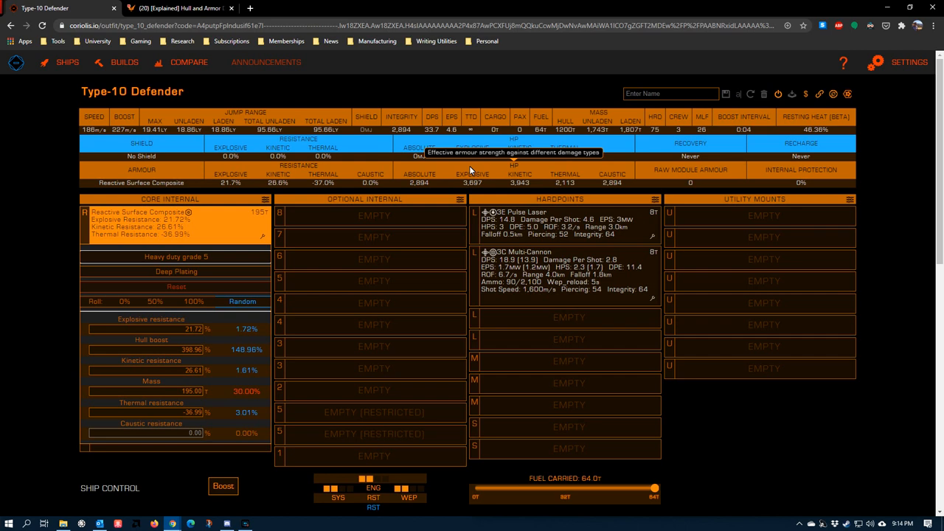
mouse_move(474, 186)
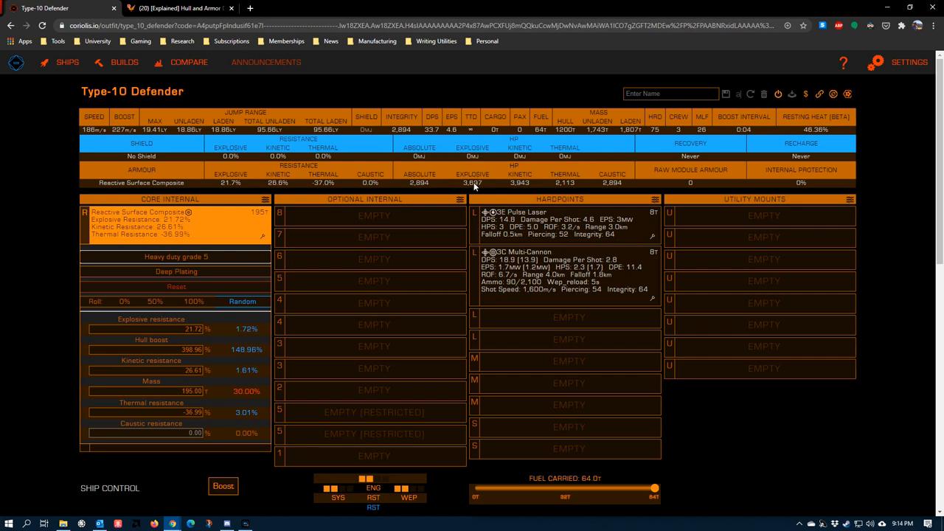
mouse_move(210, 179)
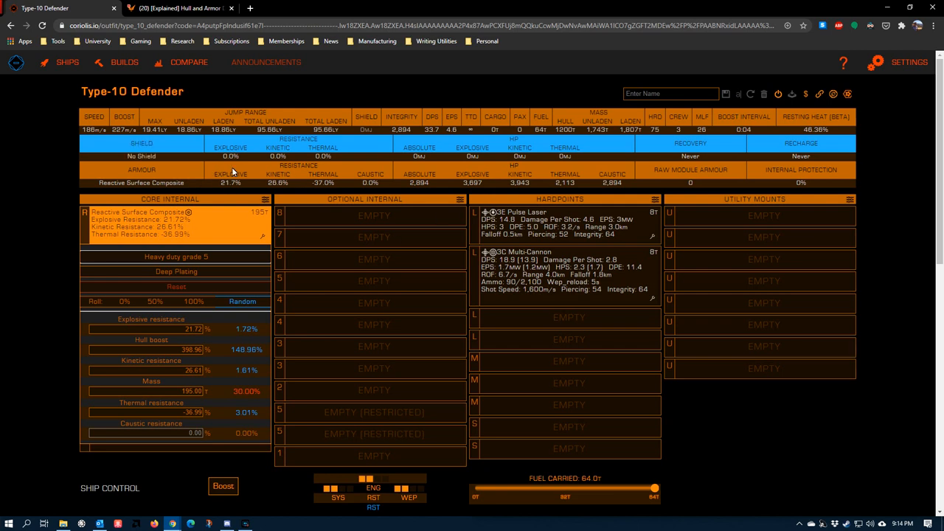
mouse_move(483, 192)
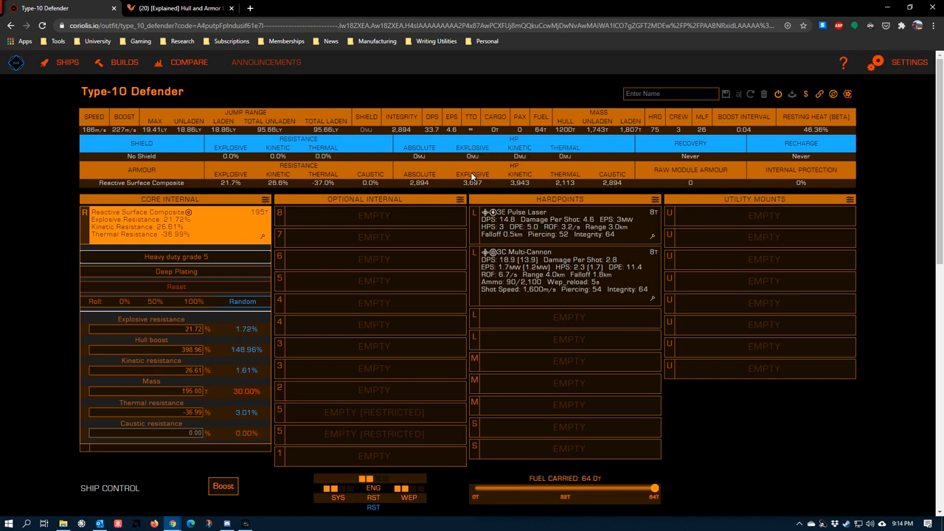
mouse_move(479, 187)
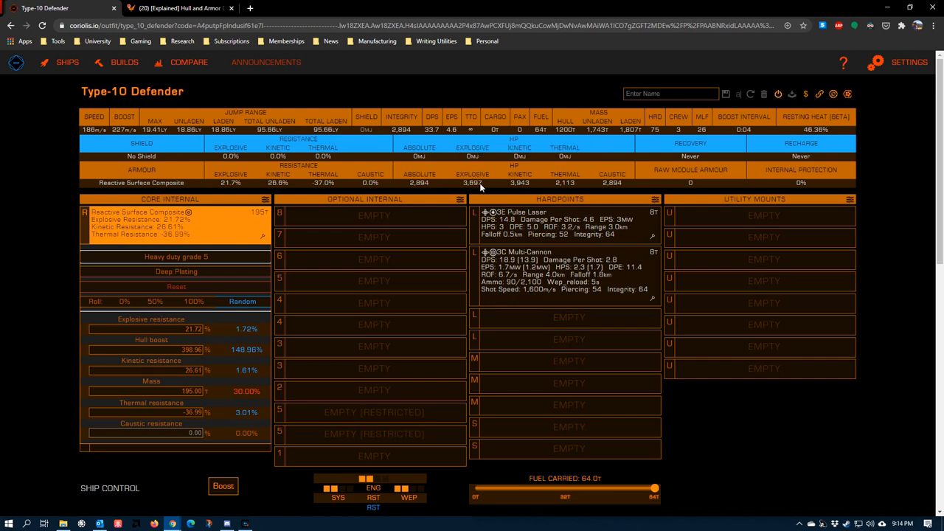
mouse_move(470, 193)
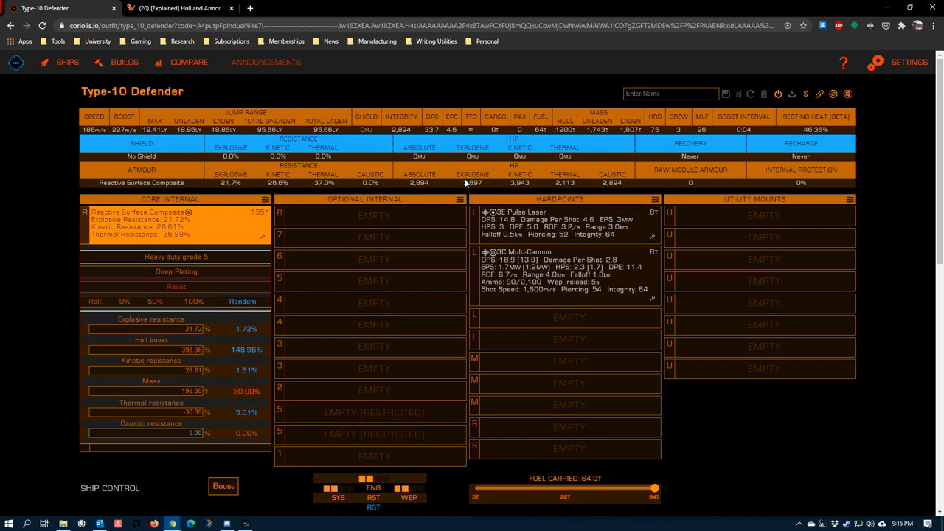
mouse_move(471, 182)
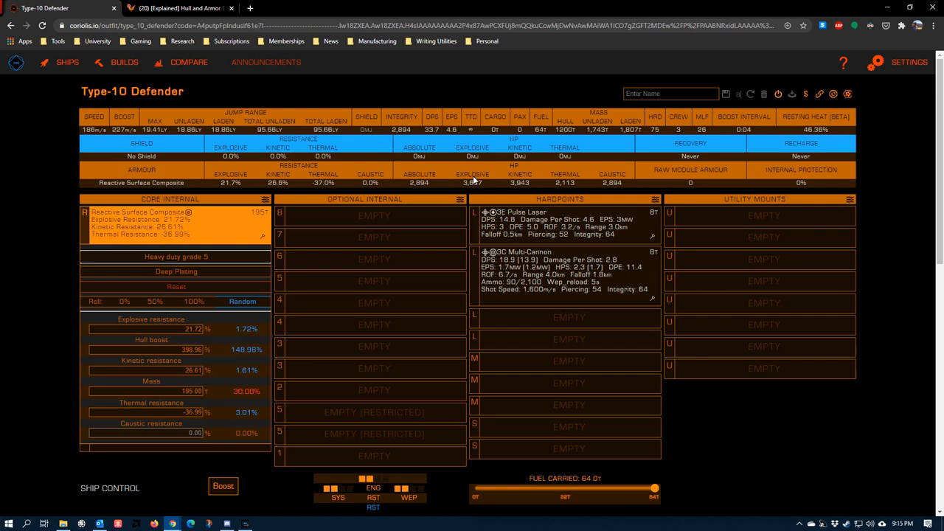
mouse_move(280, 187)
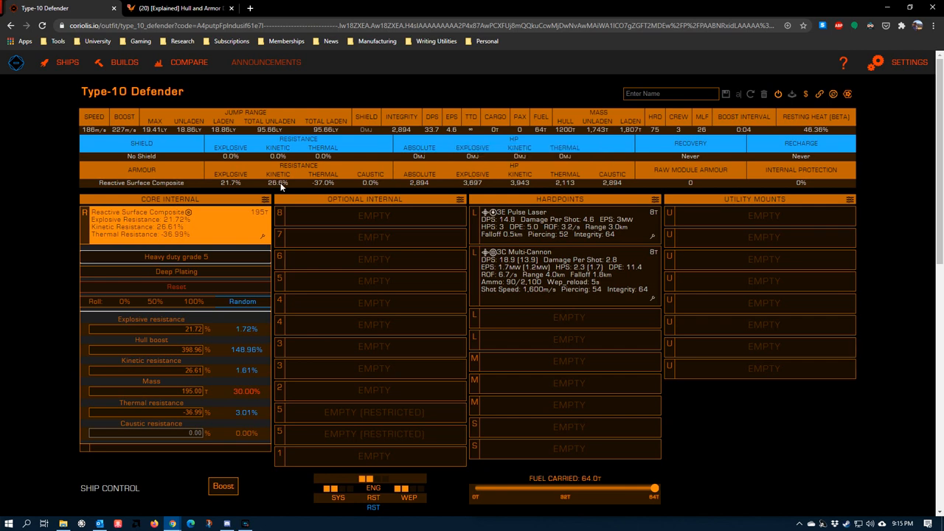
mouse_move(315, 171)
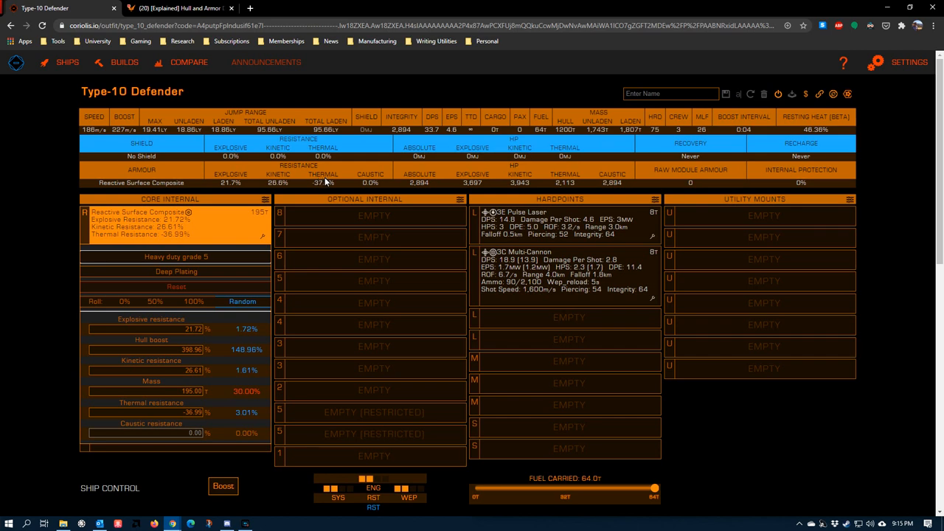
mouse_move(411, 214)
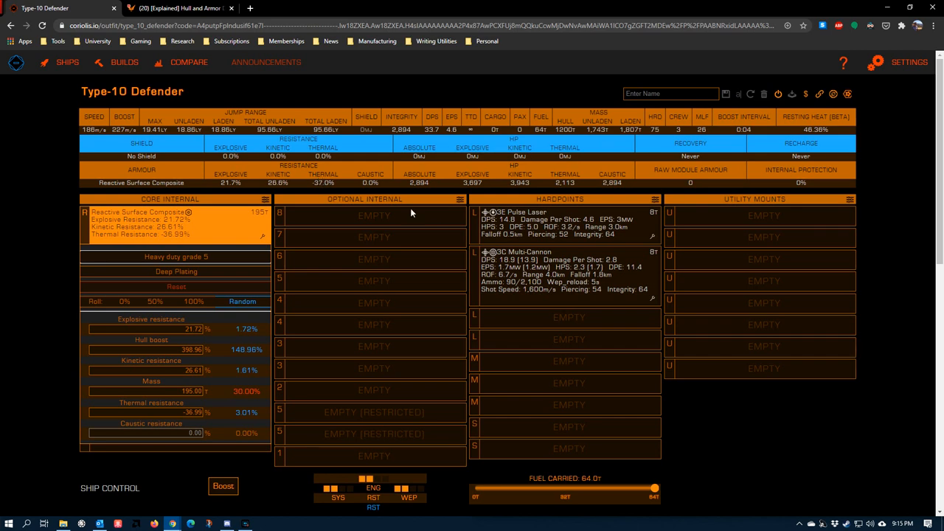
mouse_move(568, 180)
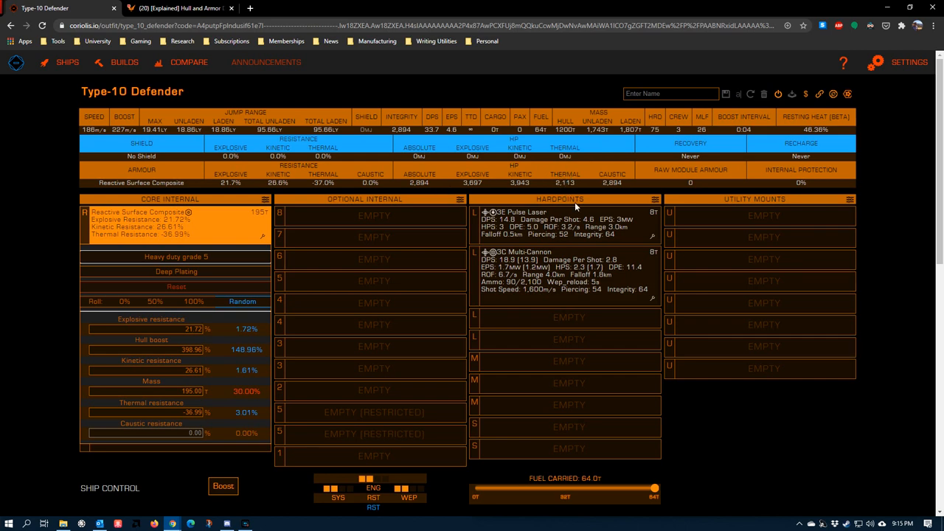
mouse_move(326, 181)
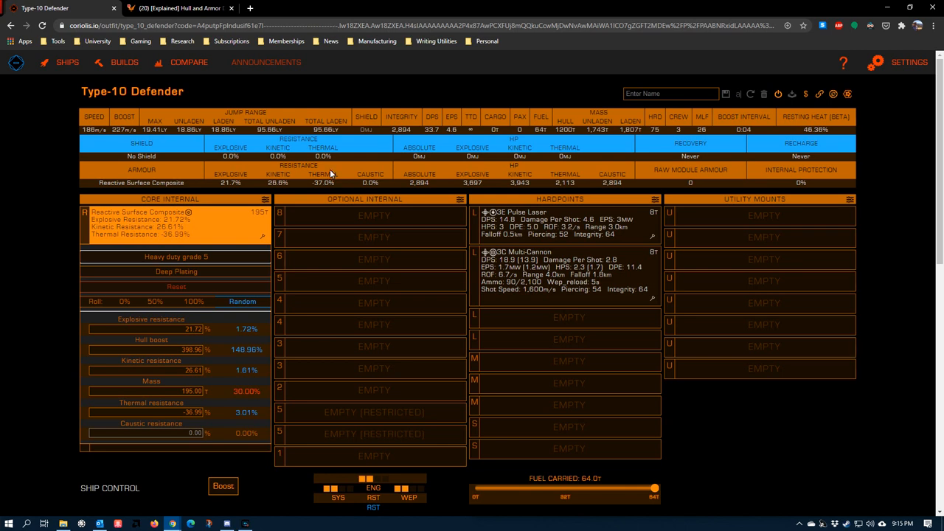
mouse_move(575, 247)
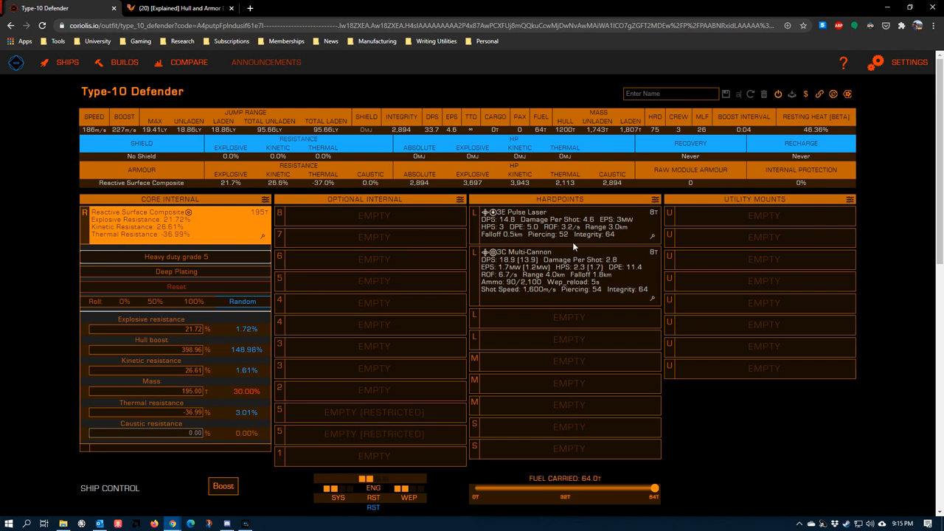
mouse_move(639, 427)
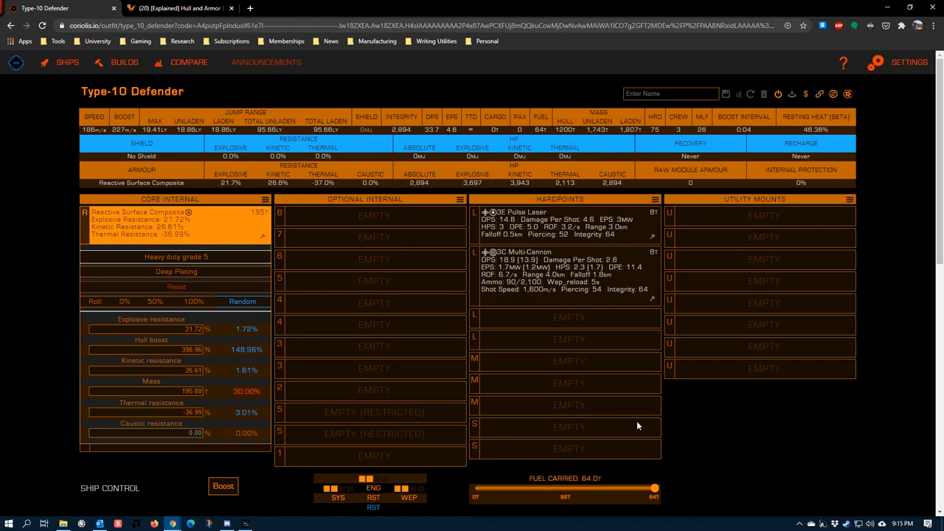
mouse_move(610, 173)
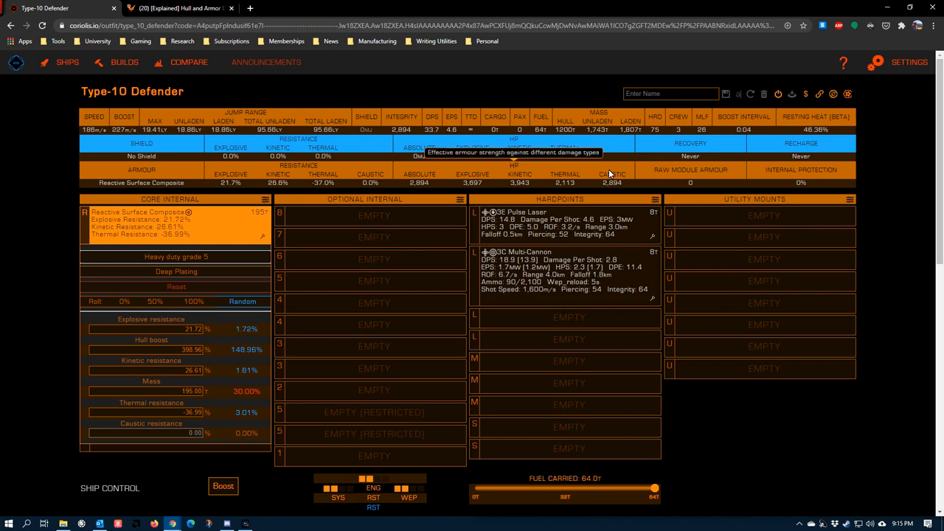
mouse_move(623, 186)
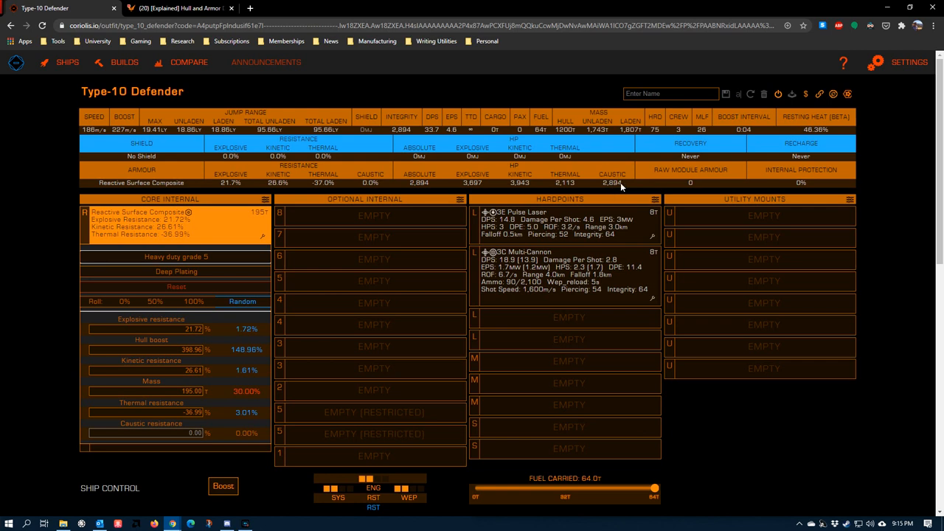
mouse_move(743, 413)
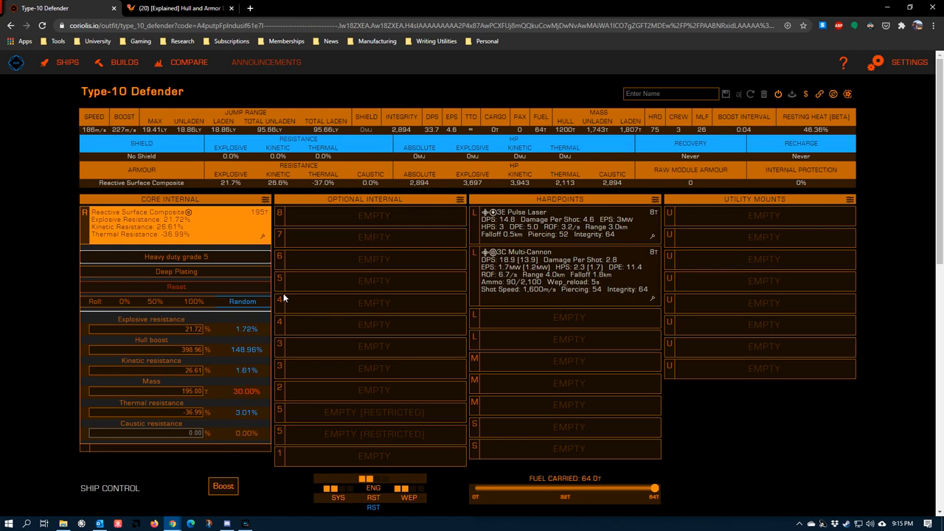
mouse_move(48, 267)
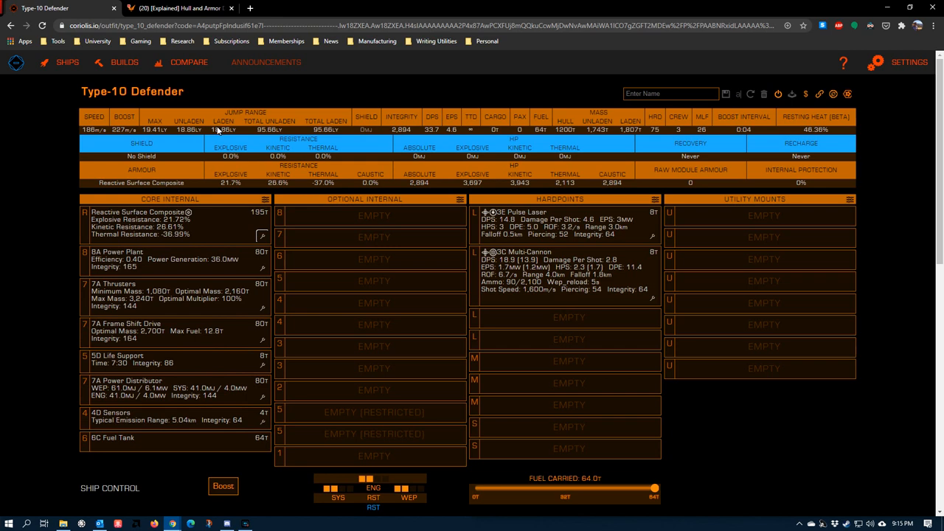
mouse_move(251, 155)
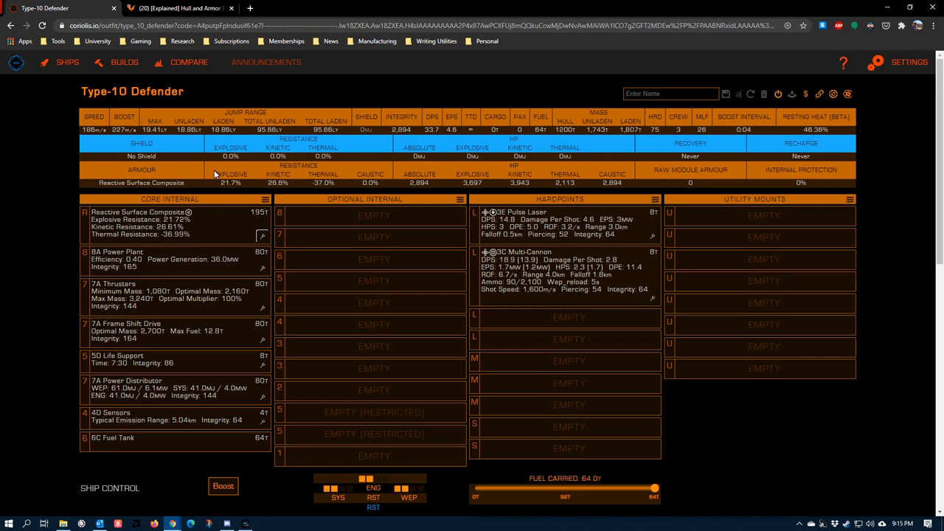
mouse_move(253, 175)
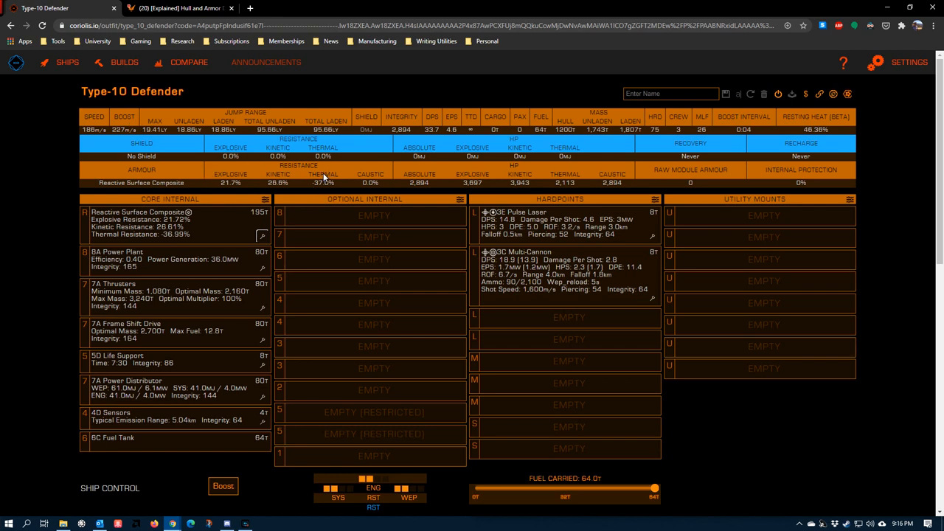
mouse_move(354, 221)
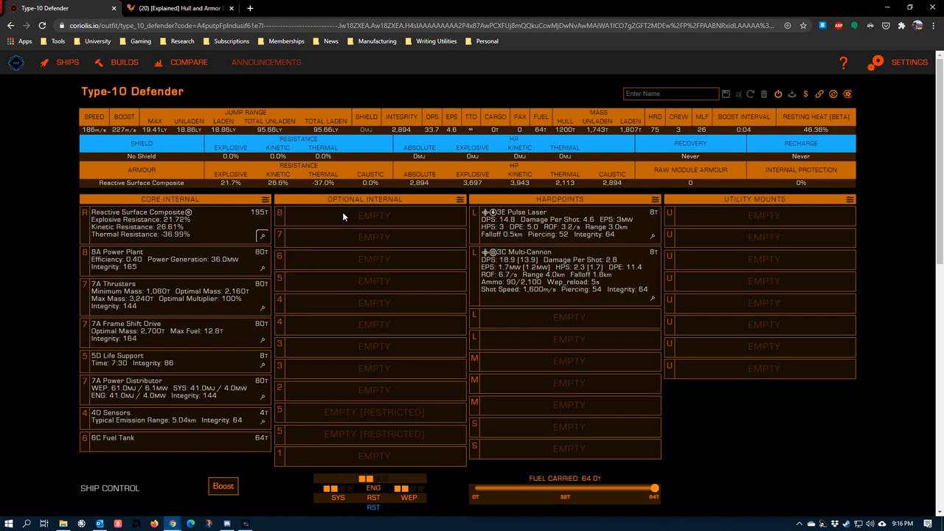
mouse_move(393, 153)
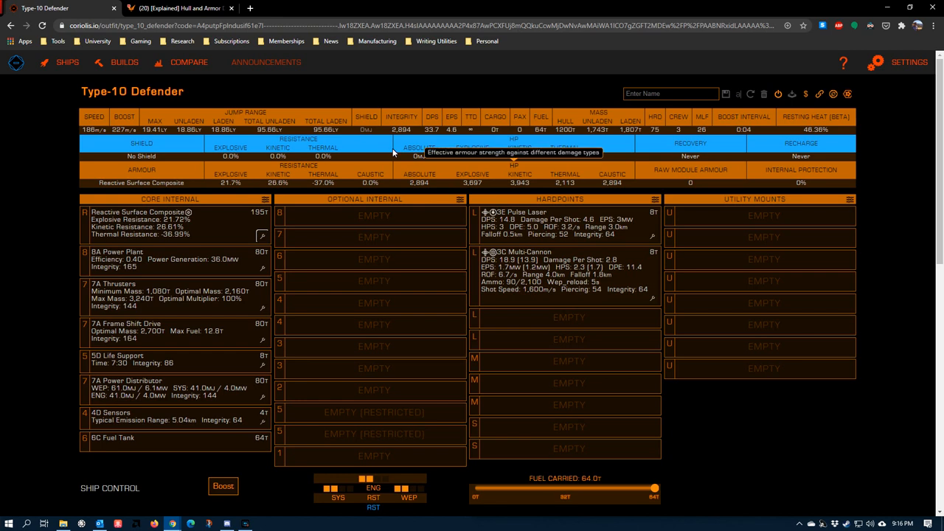
mouse_move(435, 182)
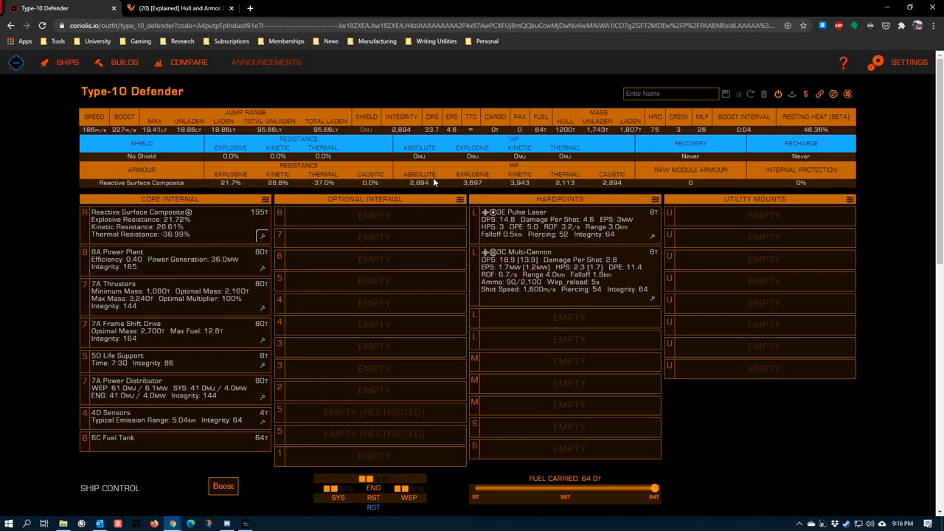
scroll(down, 3)
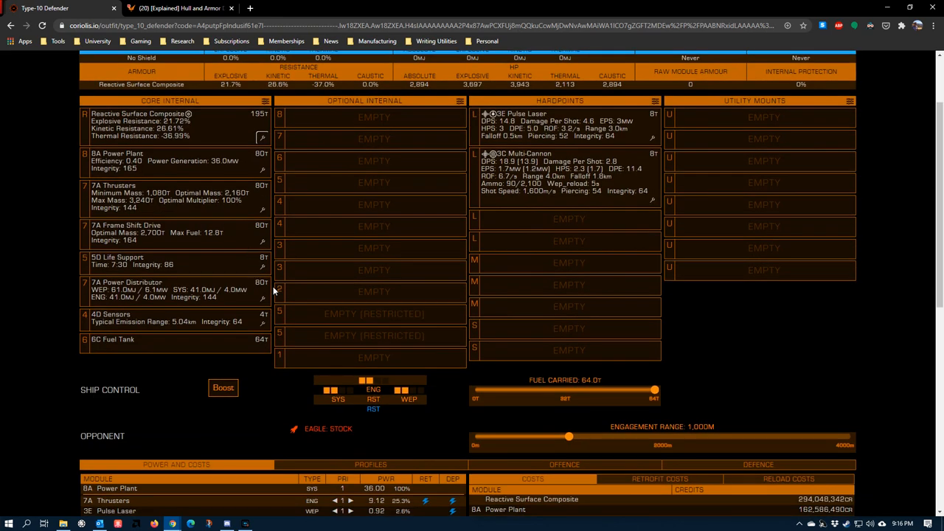
scroll(up, 3)
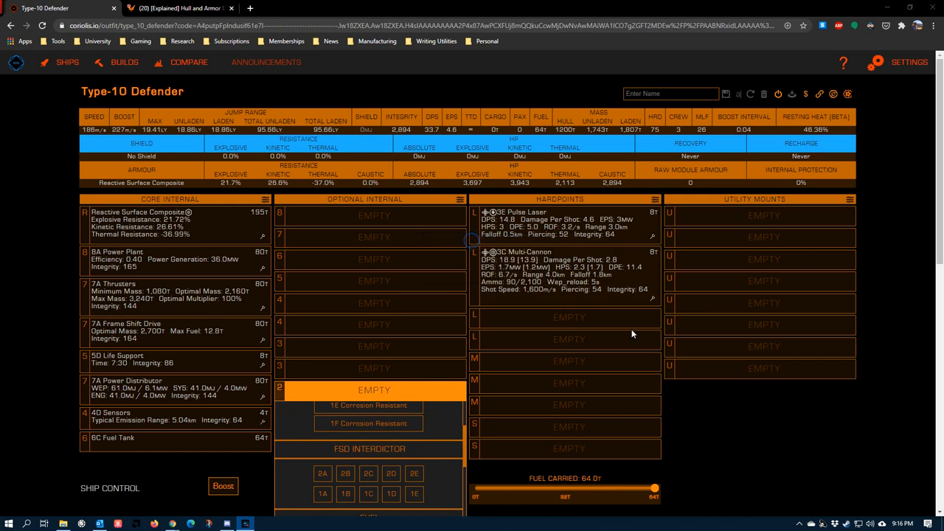
Fit a 2D Hull Reinforcement Package in slot 2 and a 5D package in slot 5
scroll(down, 3)
text(hull)
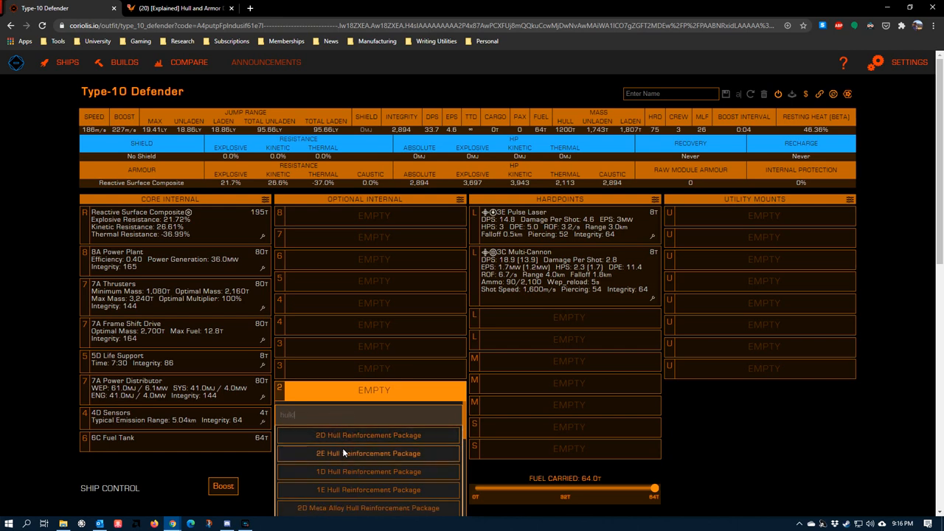
click(367, 435)
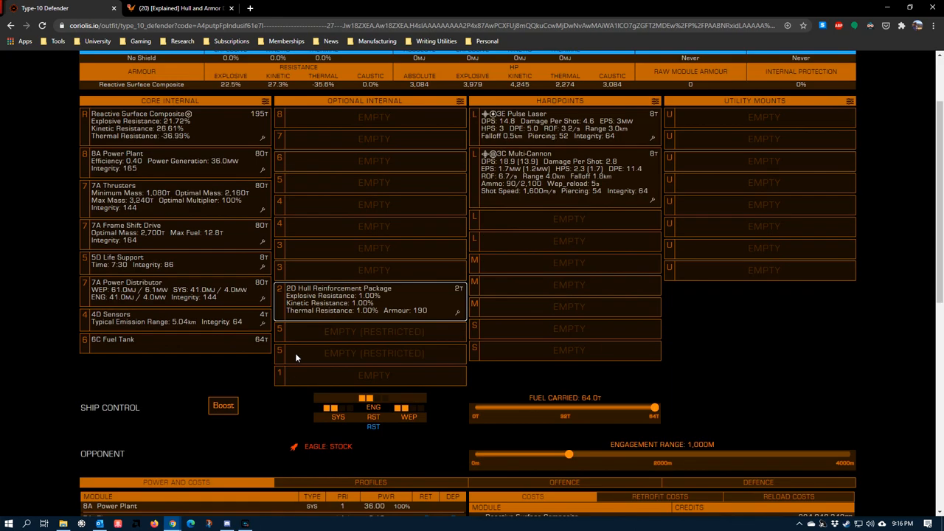
click(374, 331)
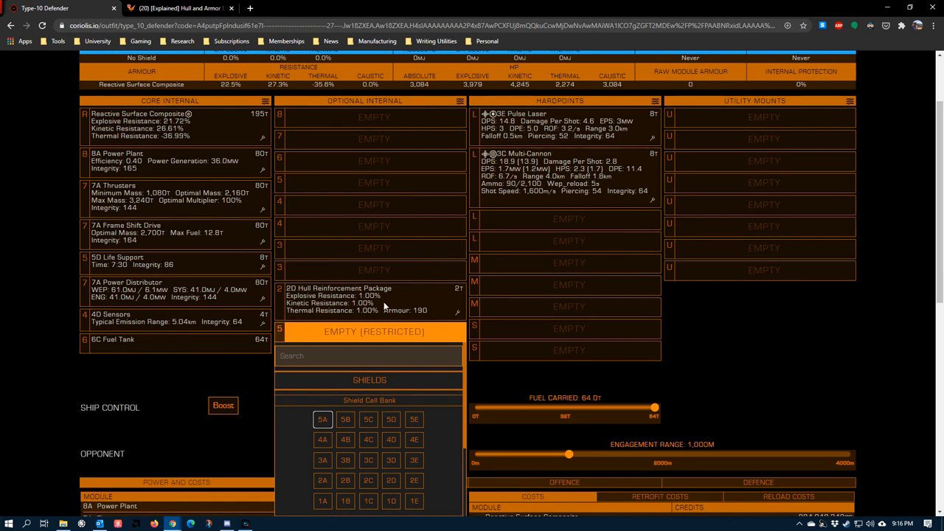
mouse_move(432, 317)
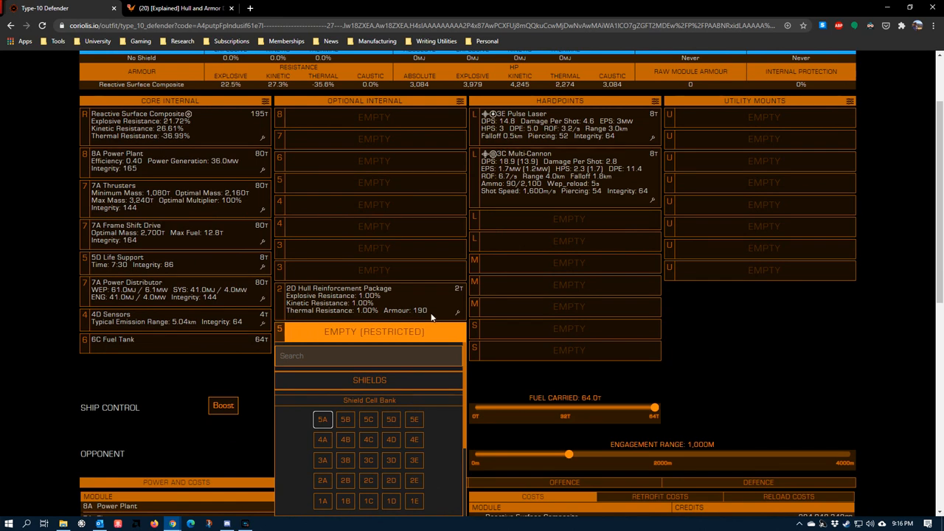
scroll(up, 3)
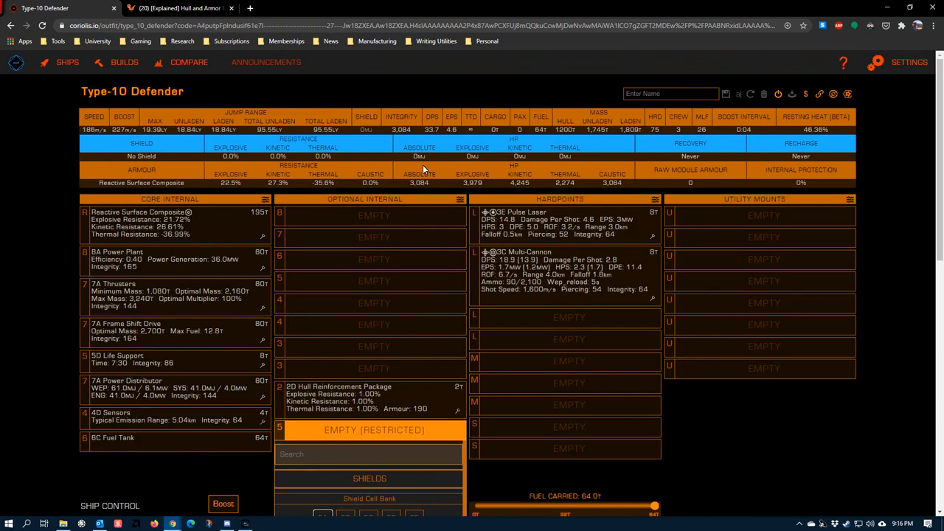
scroll(down, 3)
text(hull)
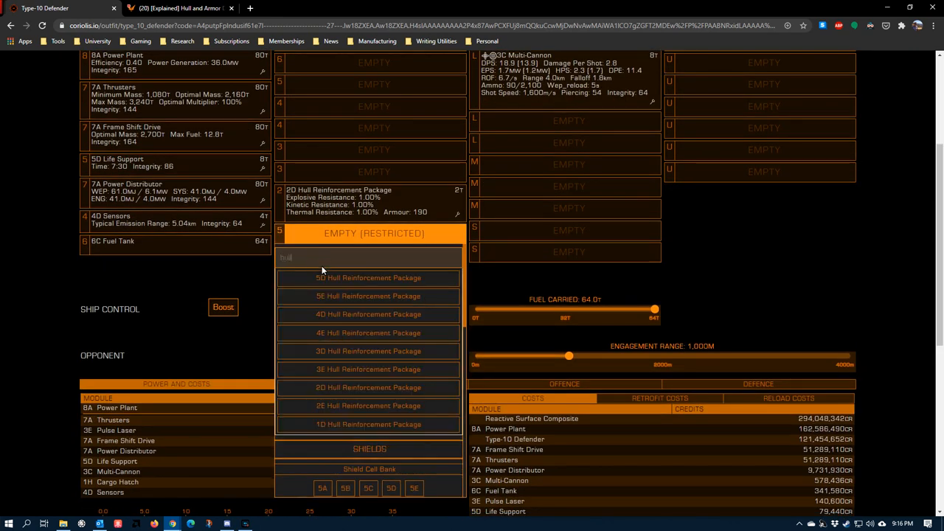
click(368, 277)
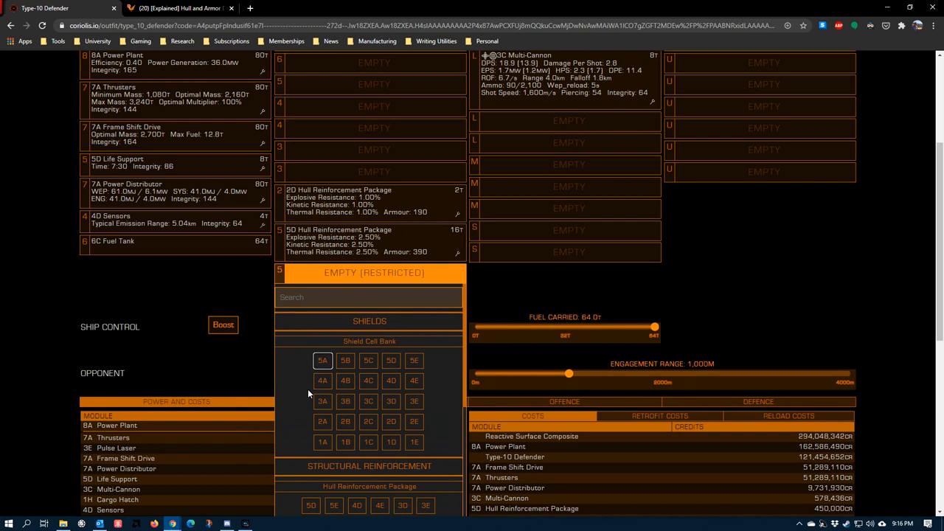
Search 'hull' and add a second 5D Hull Reinforcement Package
scroll(down, 3)
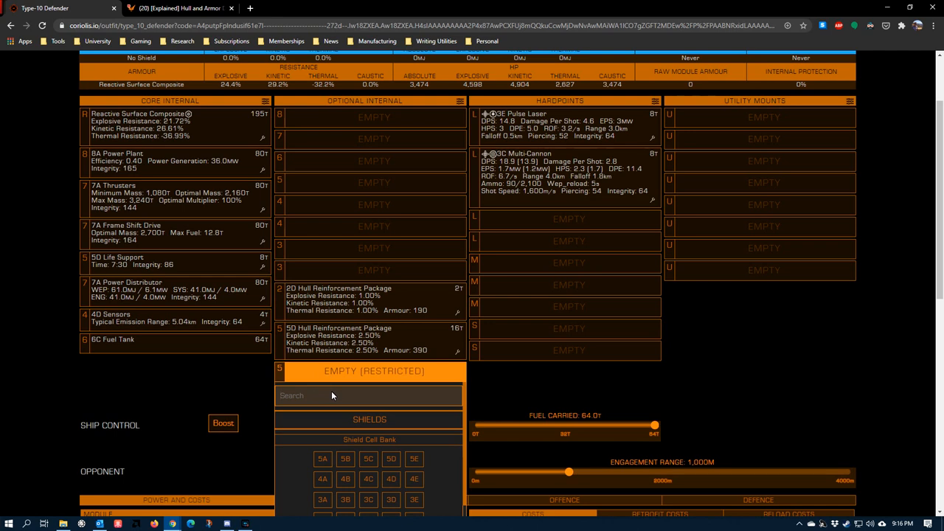
text(hull)
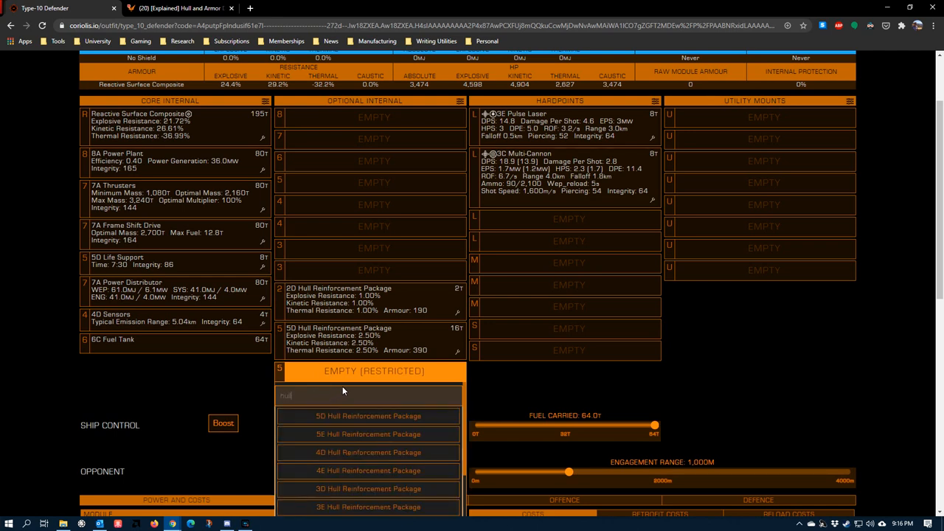
click(368, 415)
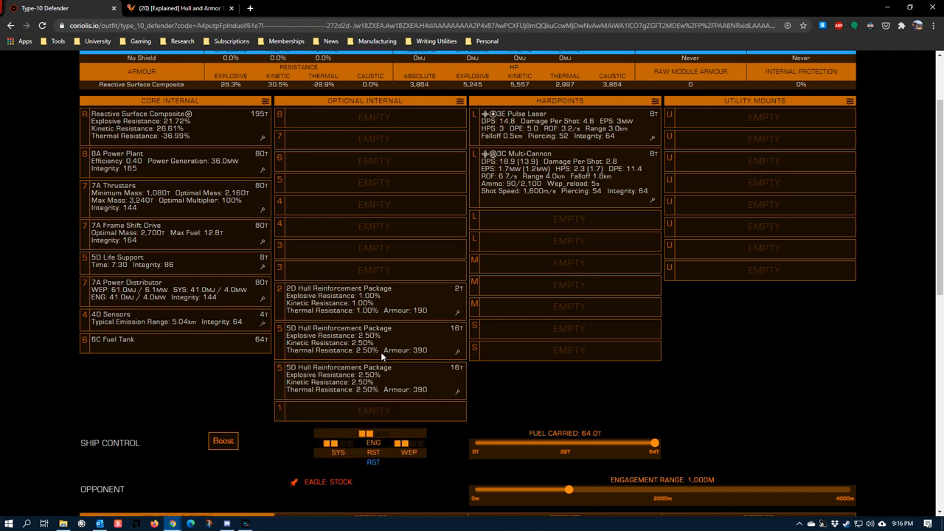
mouse_move(402, 389)
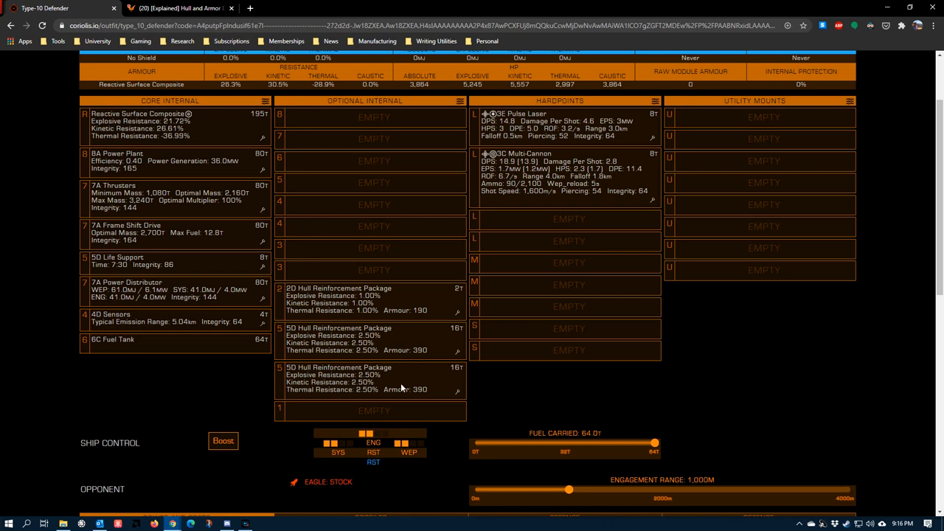
mouse_move(337, 340)
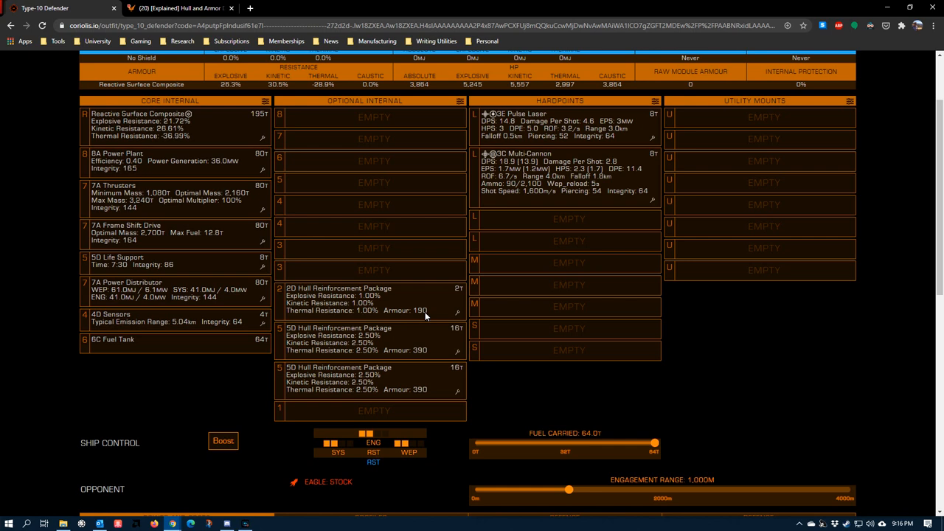
mouse_move(525, 405)
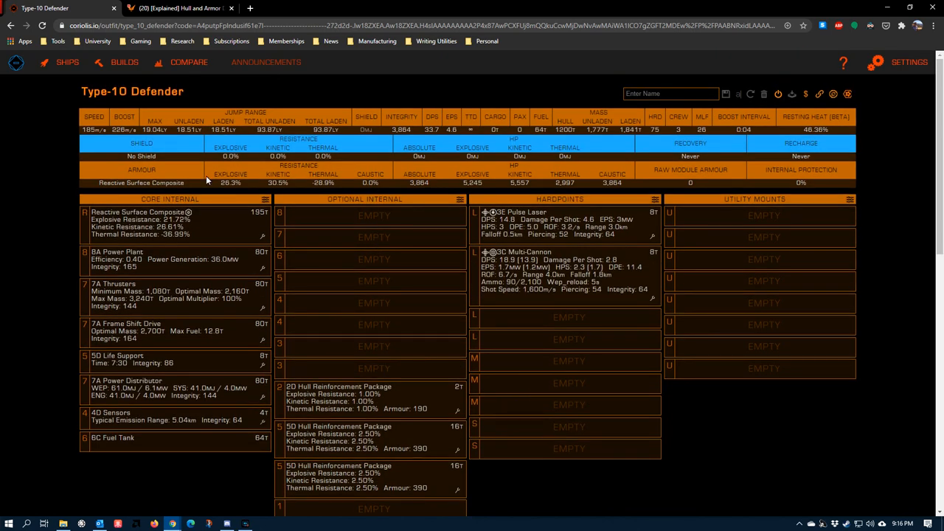
scroll(down, 3)
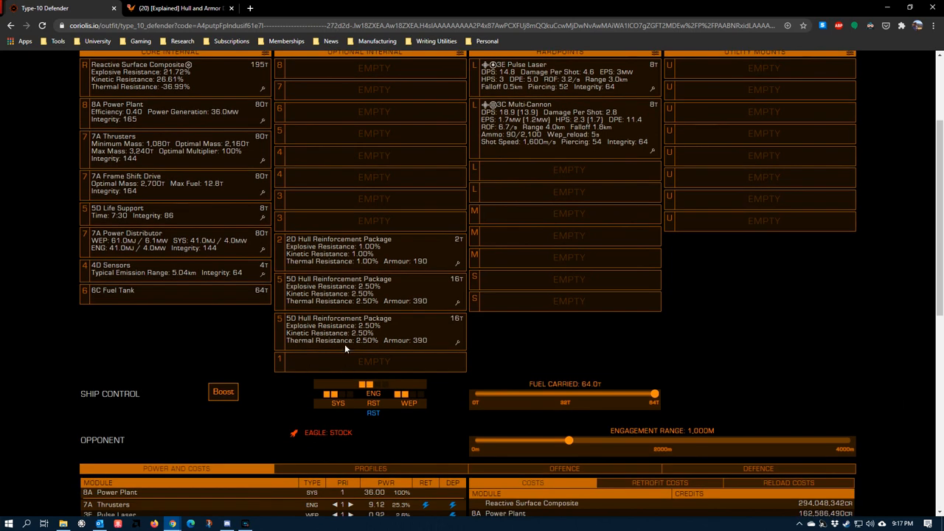
scroll(up, 3)
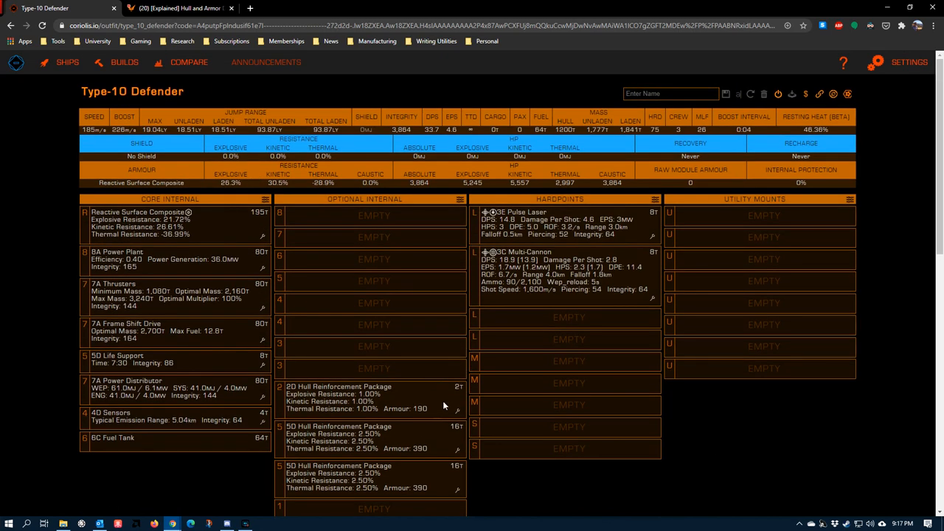
Scroll the outfitting page while giving a 5D package grade 5 Heavy Duty (738 armour)
scroll(down, 3)
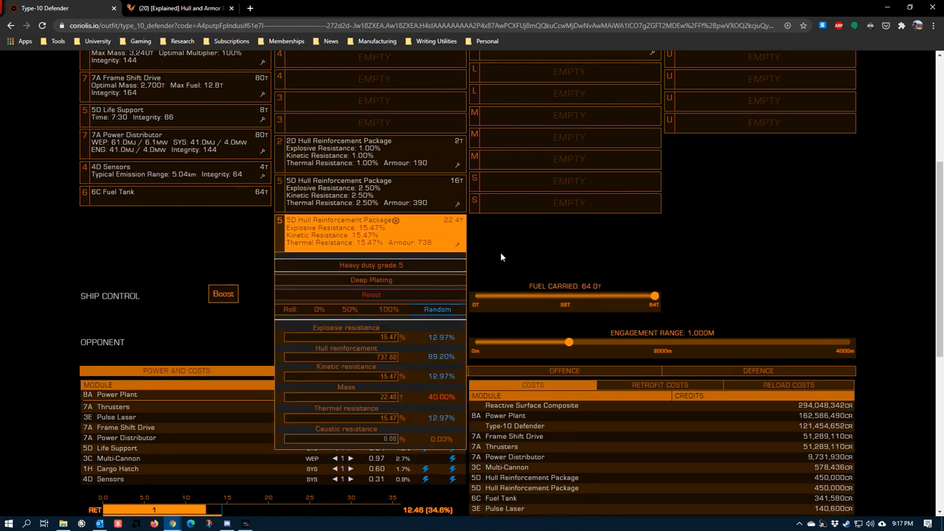
mouse_move(403, 236)
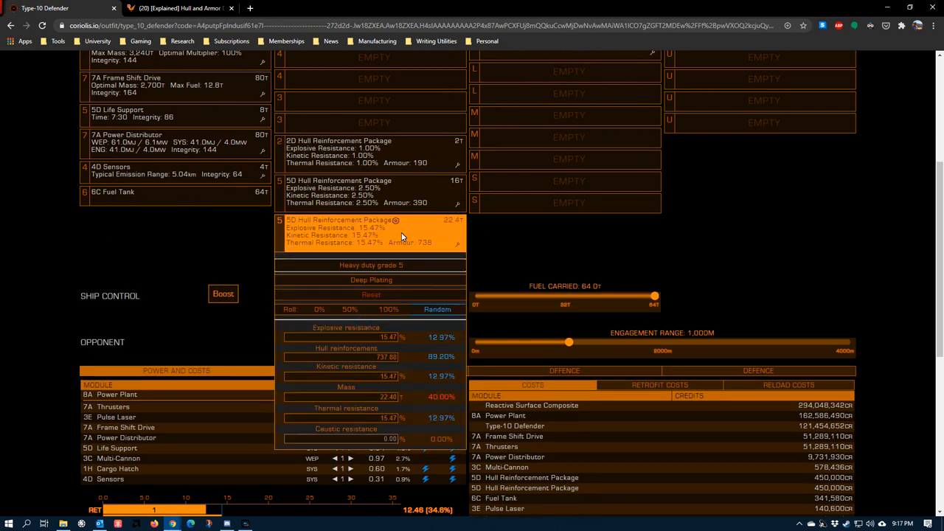
mouse_move(413, 244)
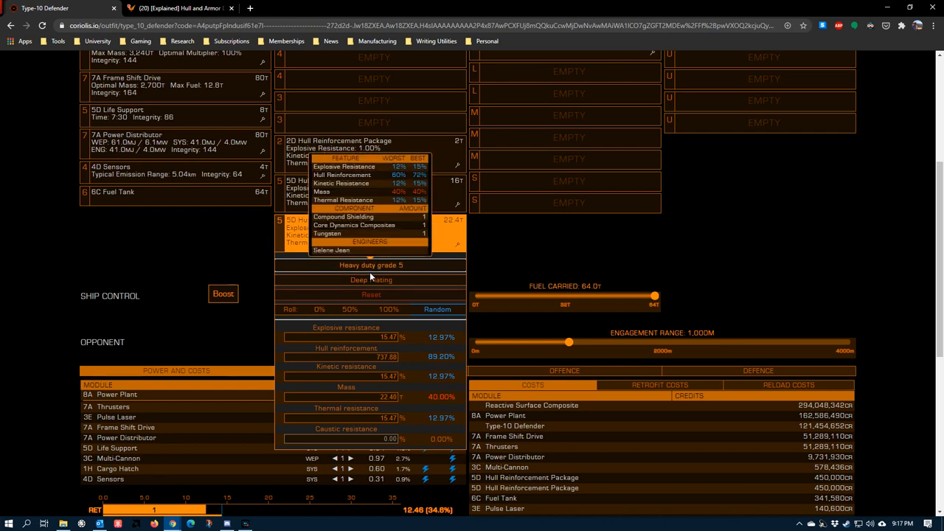
mouse_move(346, 264)
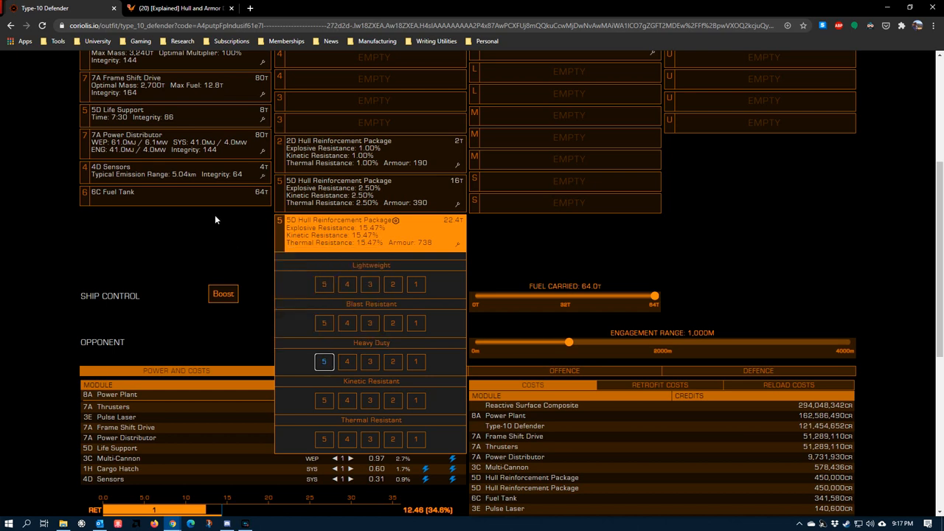
scroll(up, 3)
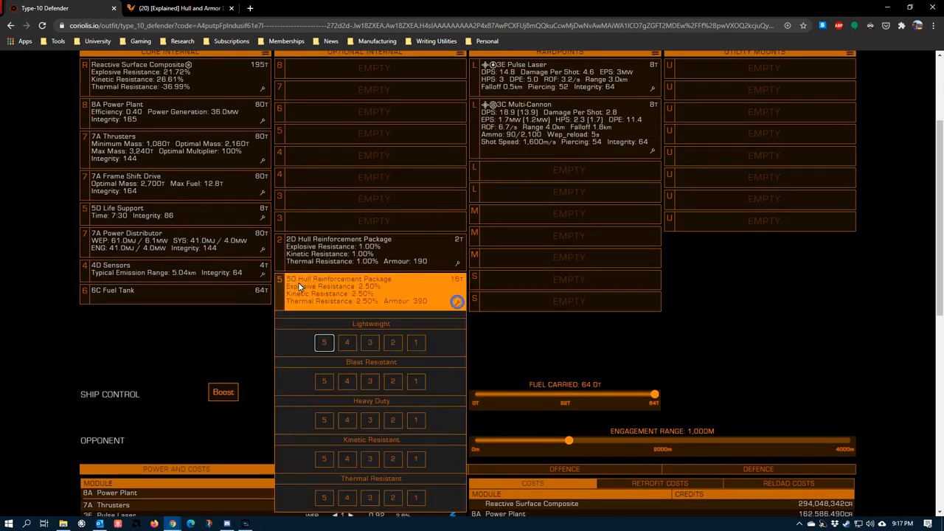
scroll(down, 3)
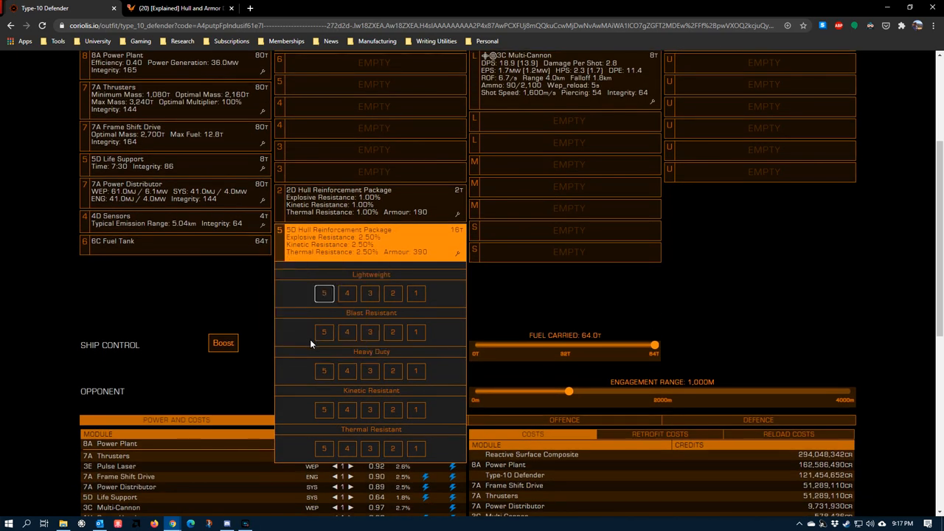
mouse_move(330, 365)
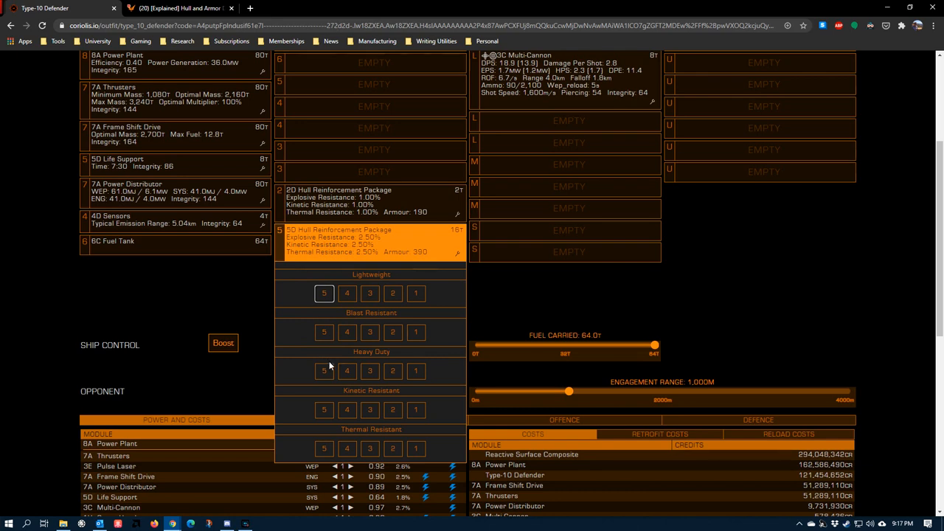
mouse_move(301, 354)
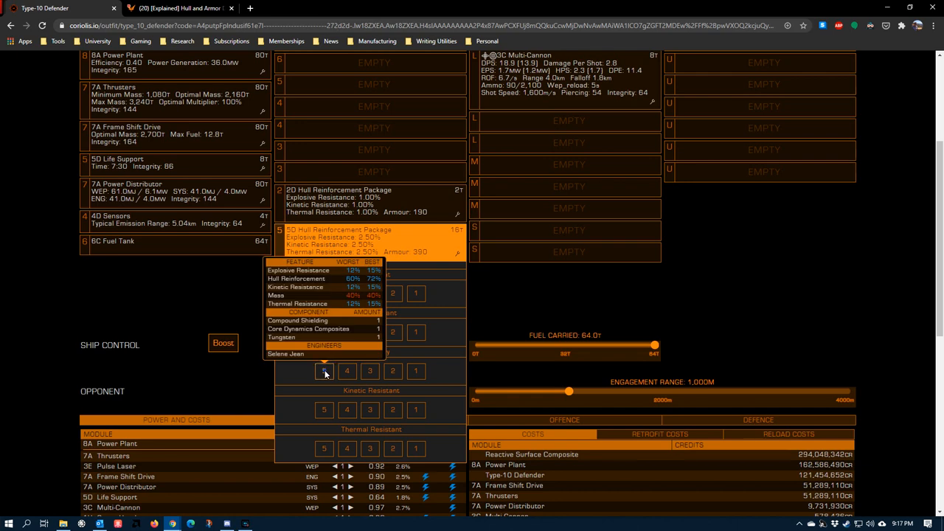
Apply grade 5 Heavy Duty to the other 5D package and review the armour resistance table
click(324, 370)
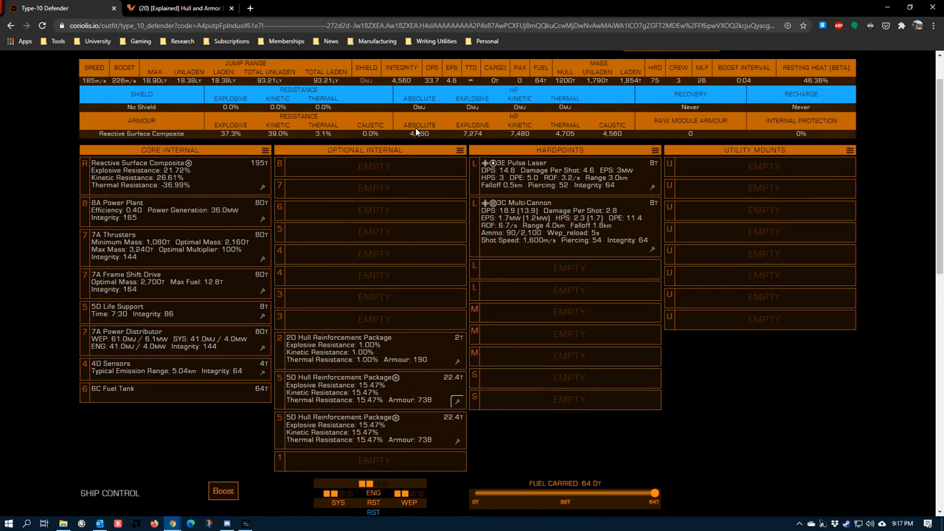
mouse_move(221, 125)
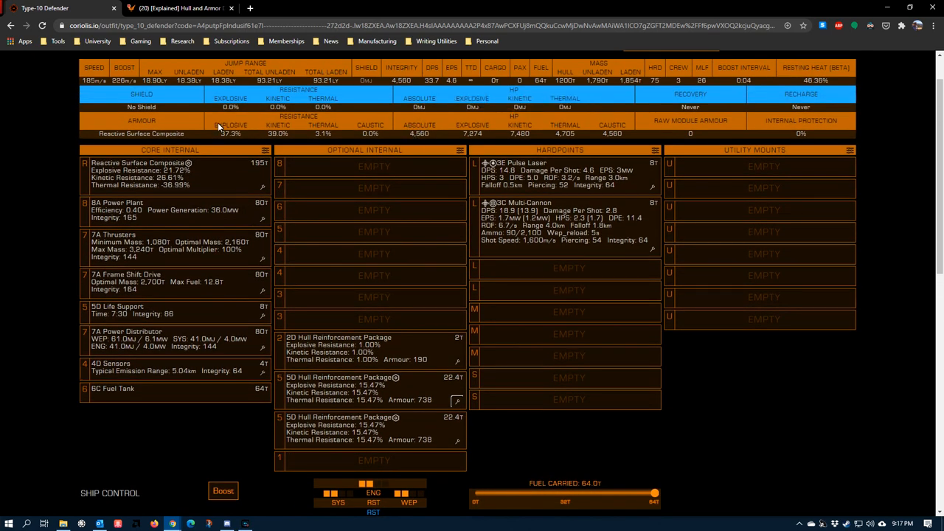
mouse_move(280, 125)
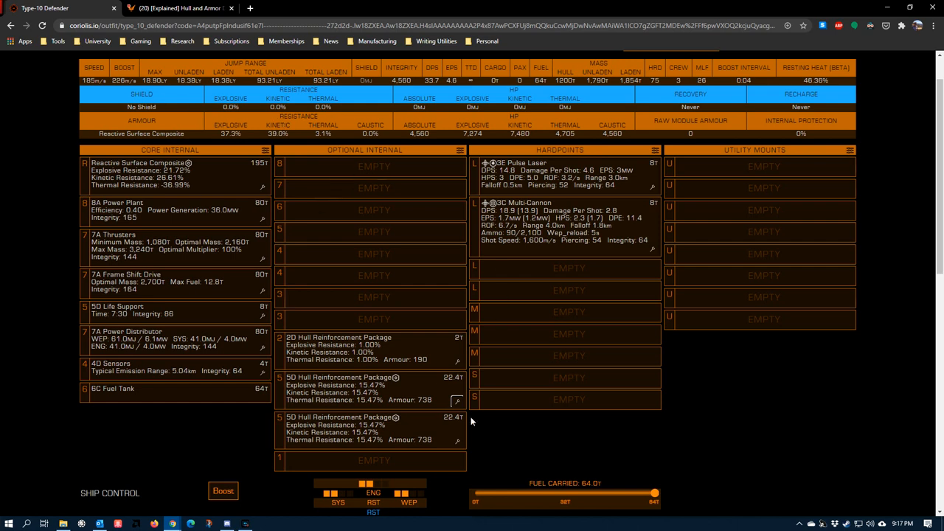
mouse_move(327, 131)
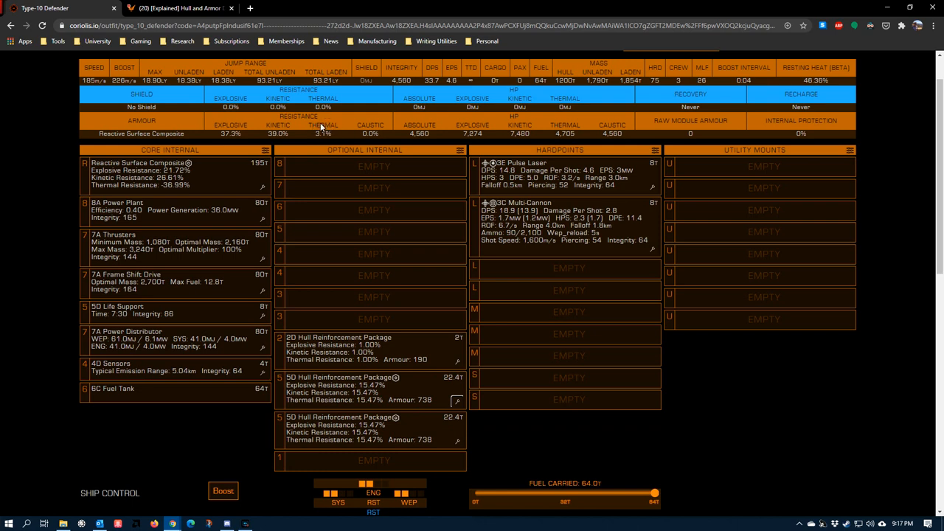
mouse_move(332, 128)
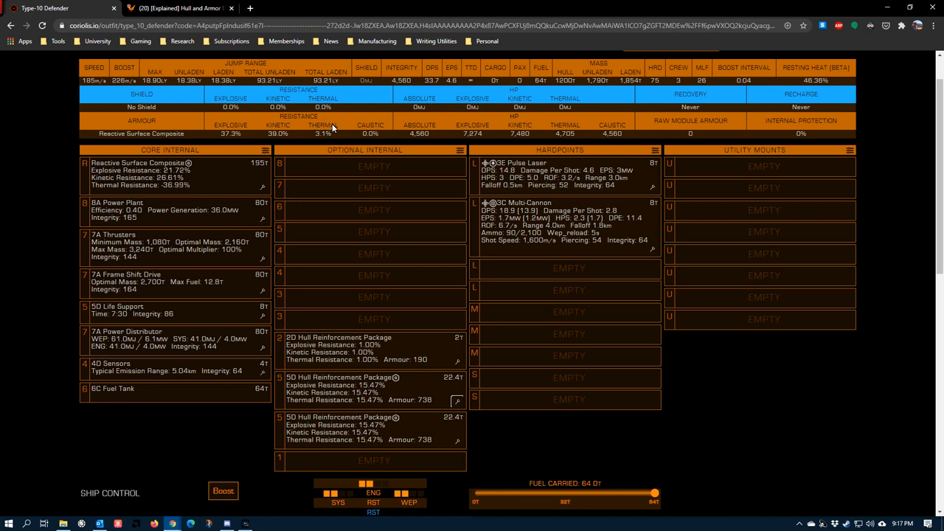
mouse_move(323, 139)
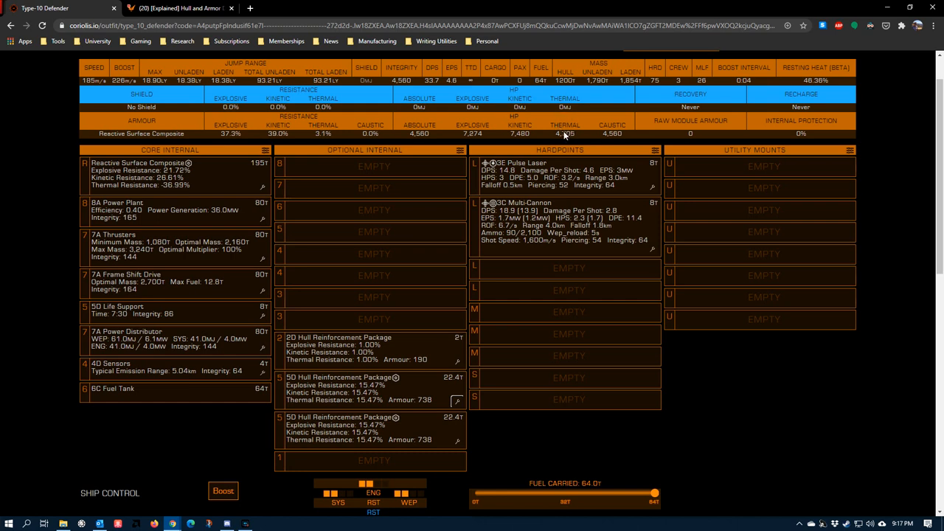
mouse_move(680, 319)
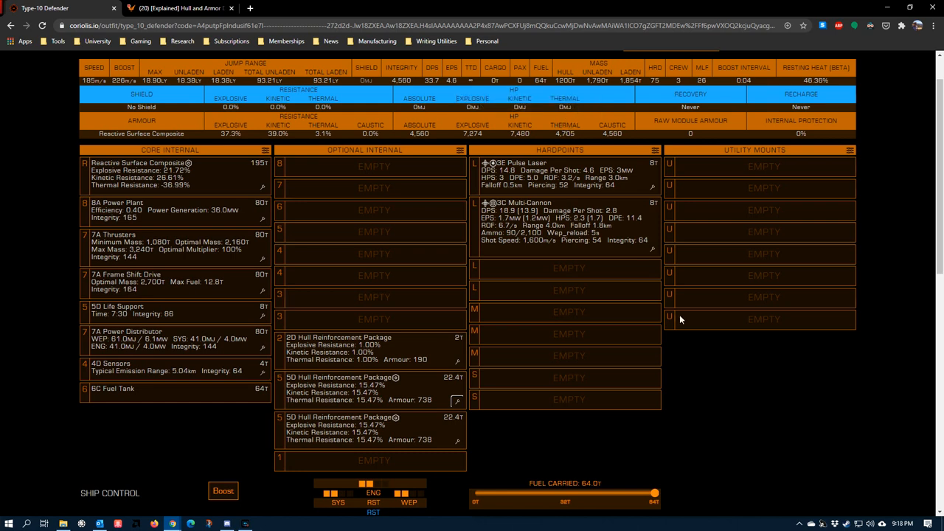
mouse_move(424, 354)
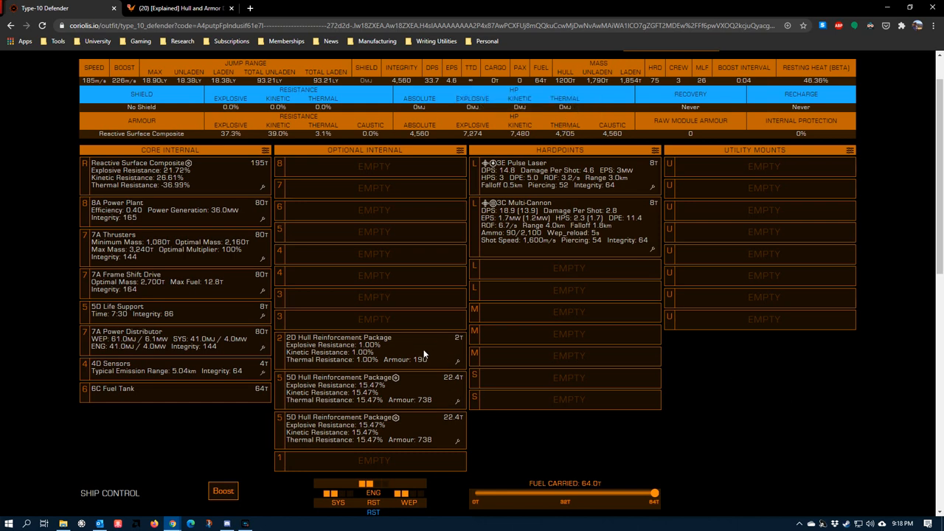
scroll(down, 3)
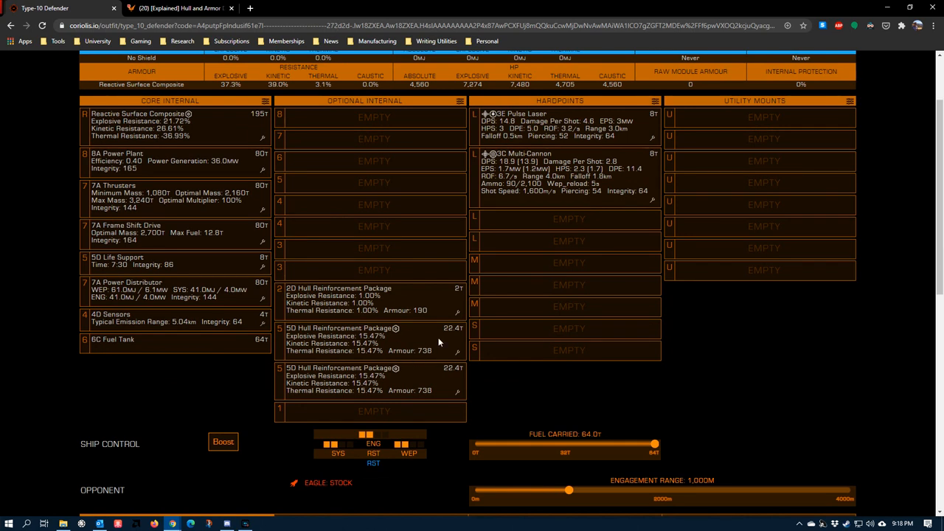
Give the 2D Hull Reinforcement Package Thermal Resistant grade 5 with Reflective Plating
click(369, 299)
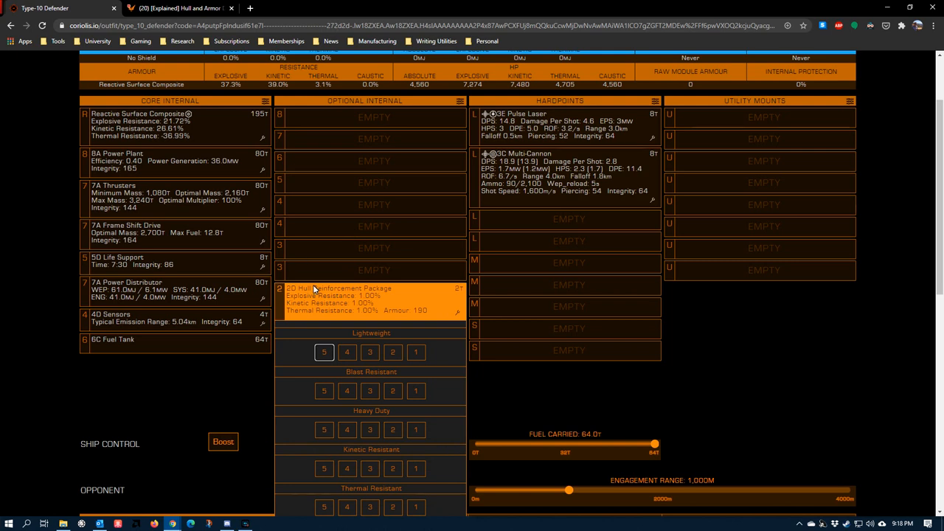
scroll(down, 3)
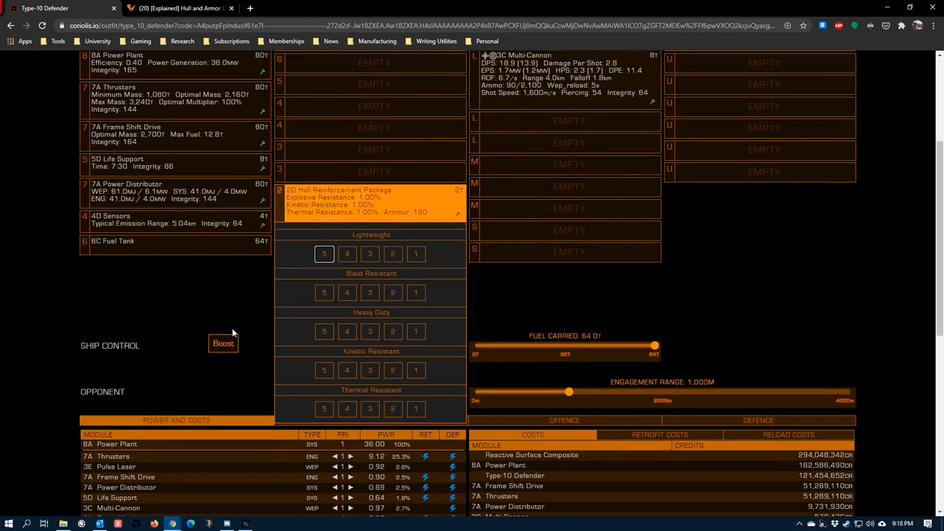
scroll(up, 3)
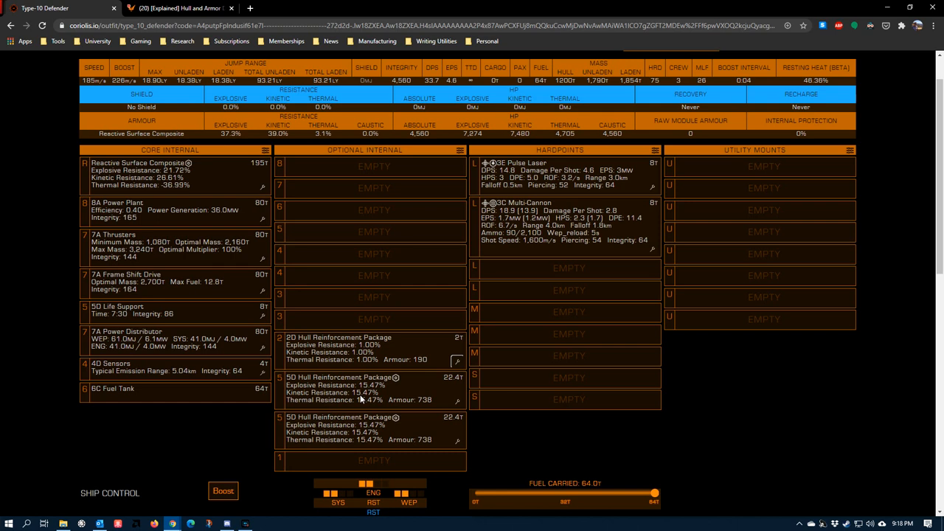
mouse_move(424, 352)
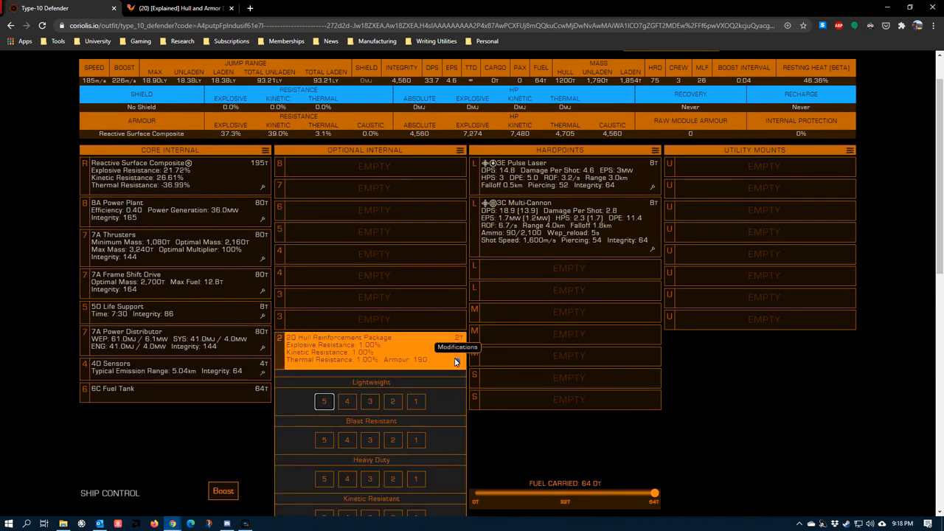
scroll(down, 3)
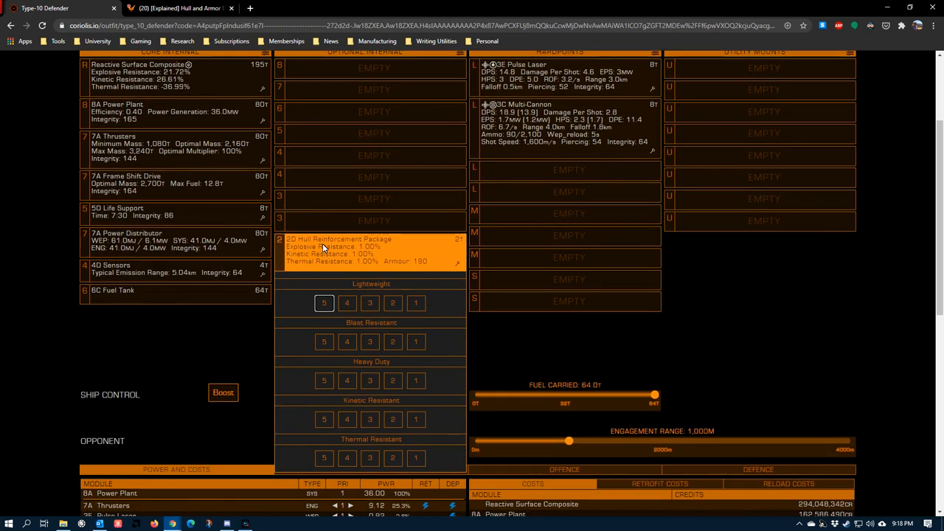
scroll(down, 3)
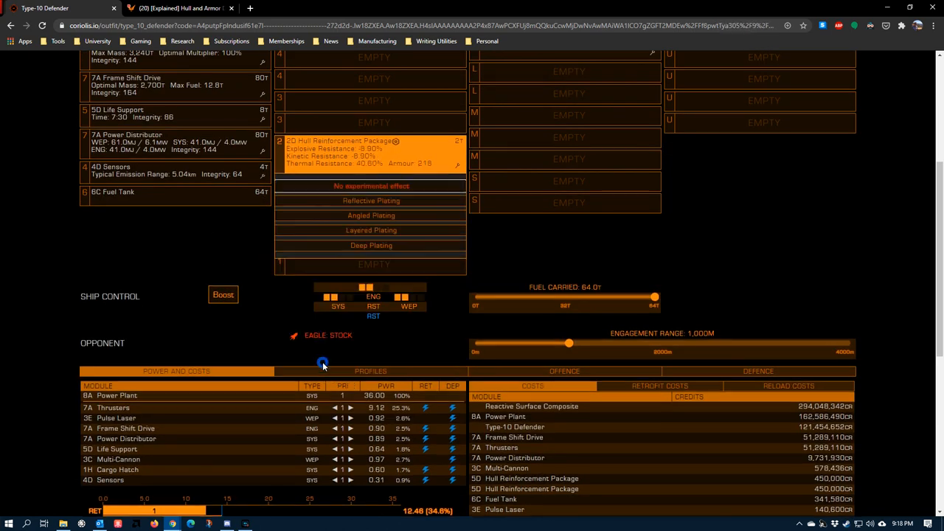
mouse_move(371, 200)
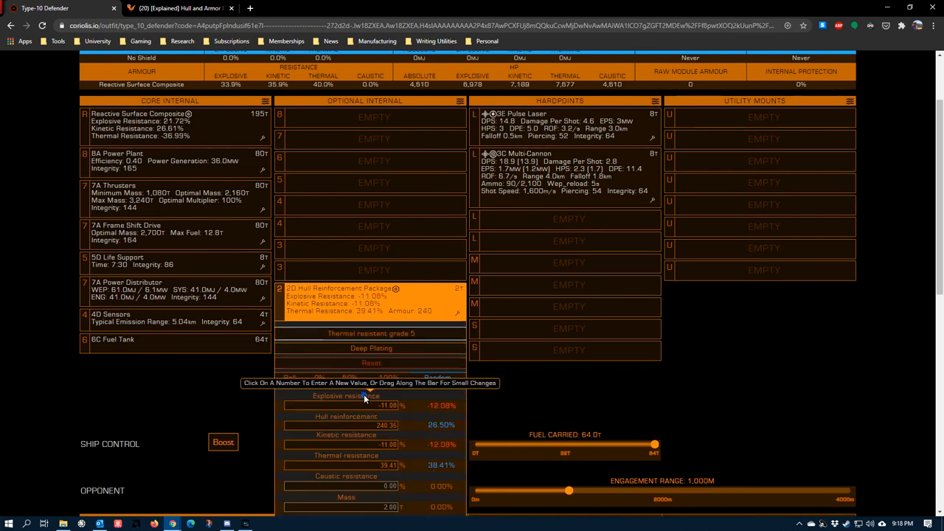
mouse_move(236, 290)
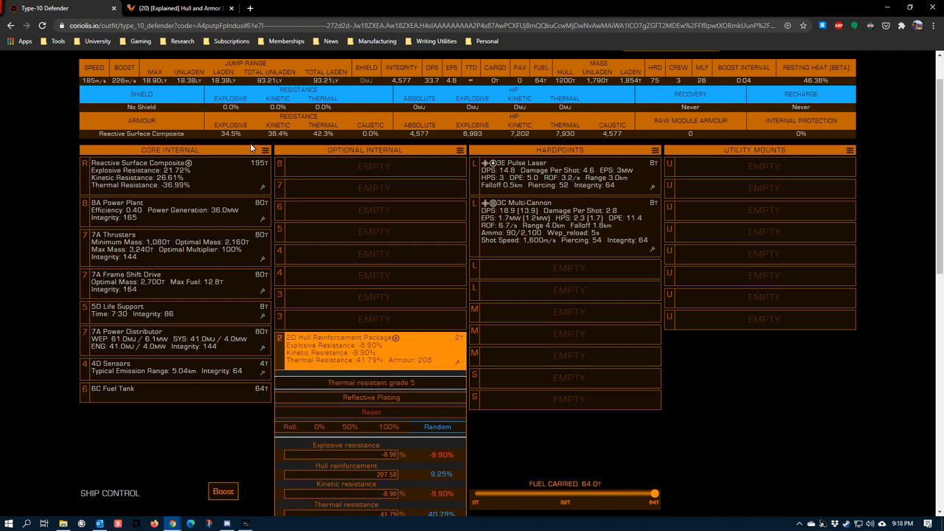
mouse_move(300, 191)
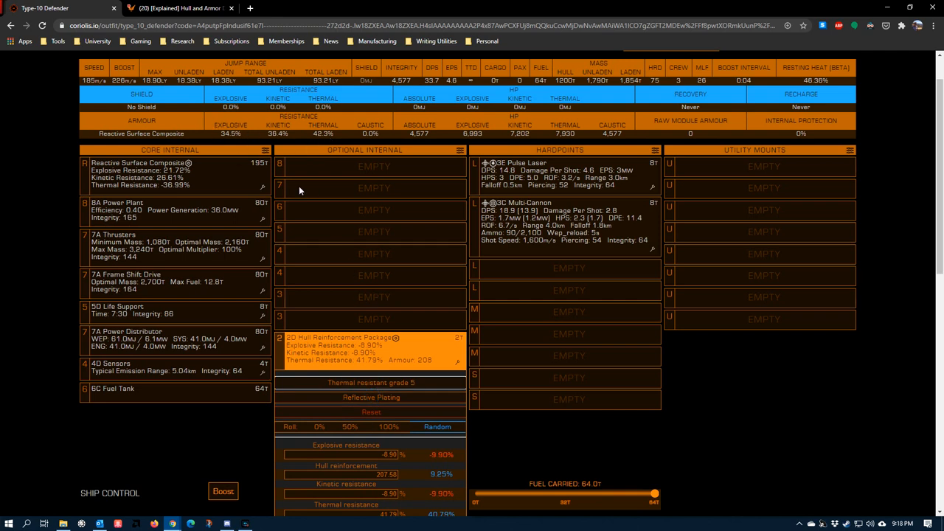
mouse_move(367, 285)
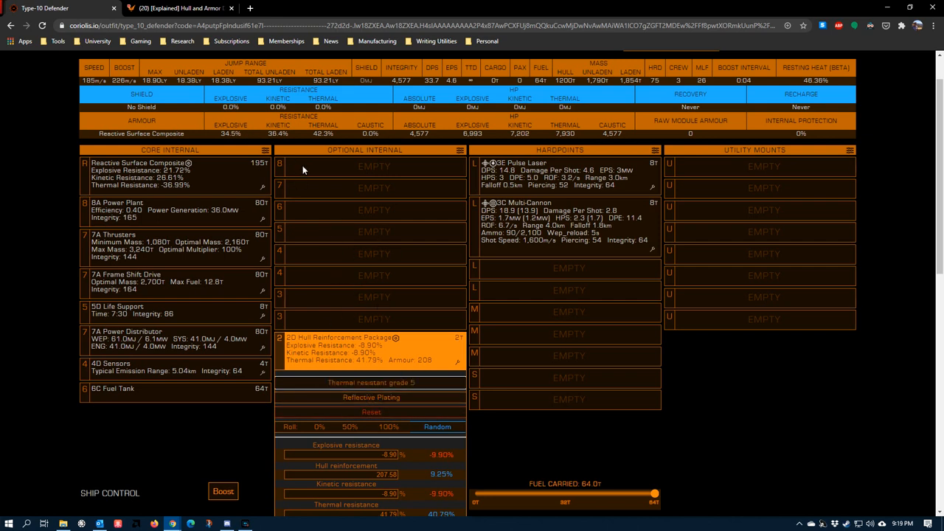
mouse_move(292, 179)
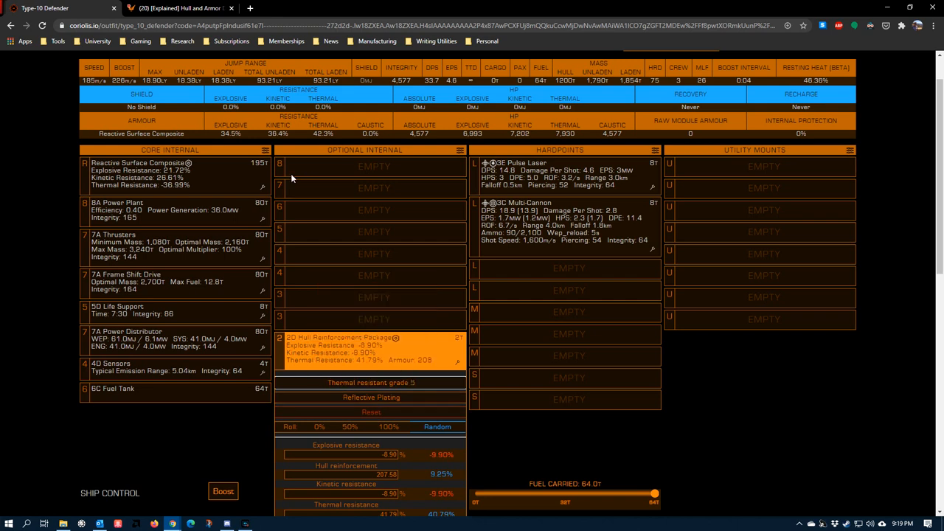
mouse_move(301, 251)
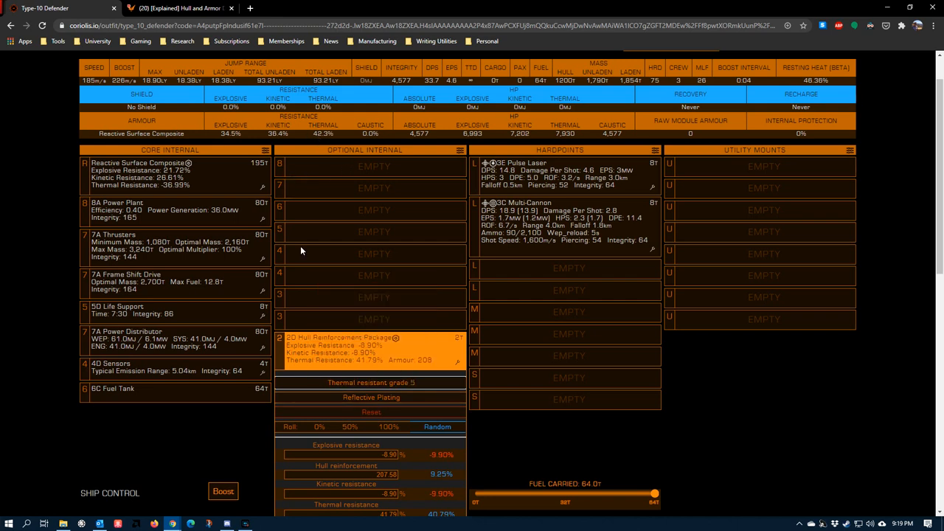
mouse_move(345, 204)
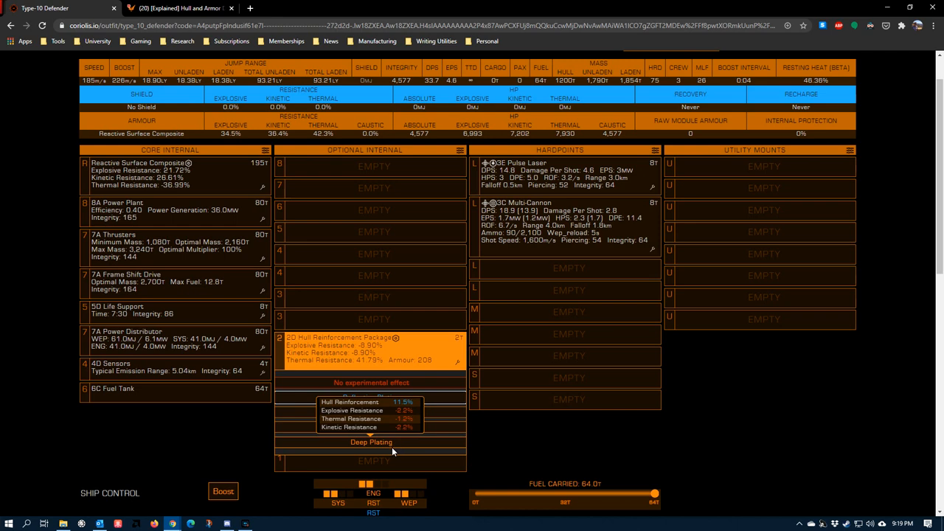
Collapse the hull package's engineering options and open the 3E Pulse Laser hardpoint's module picker
click(372, 442)
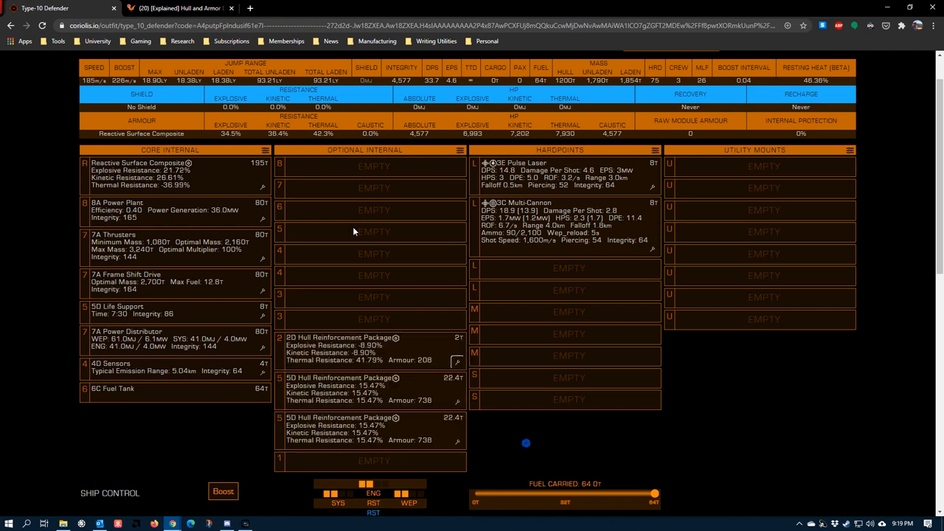
mouse_move(354, 387)
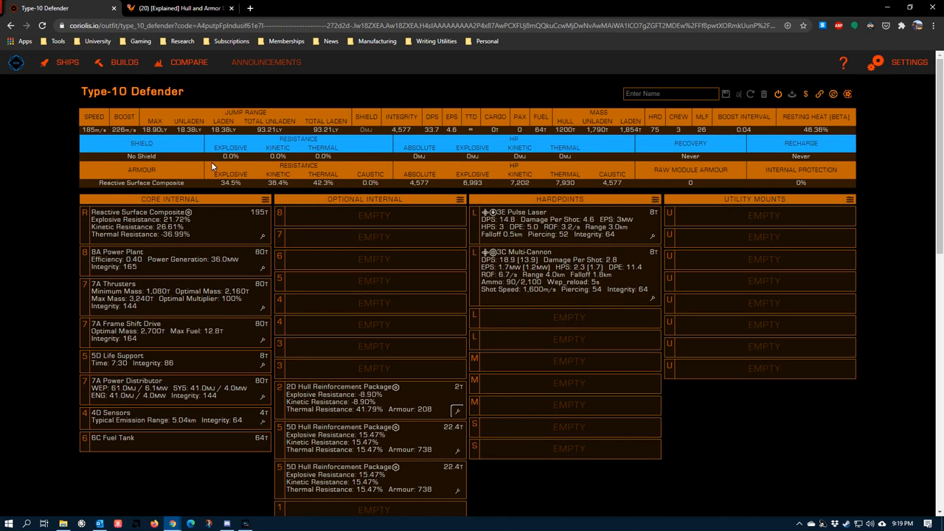
mouse_move(279, 182)
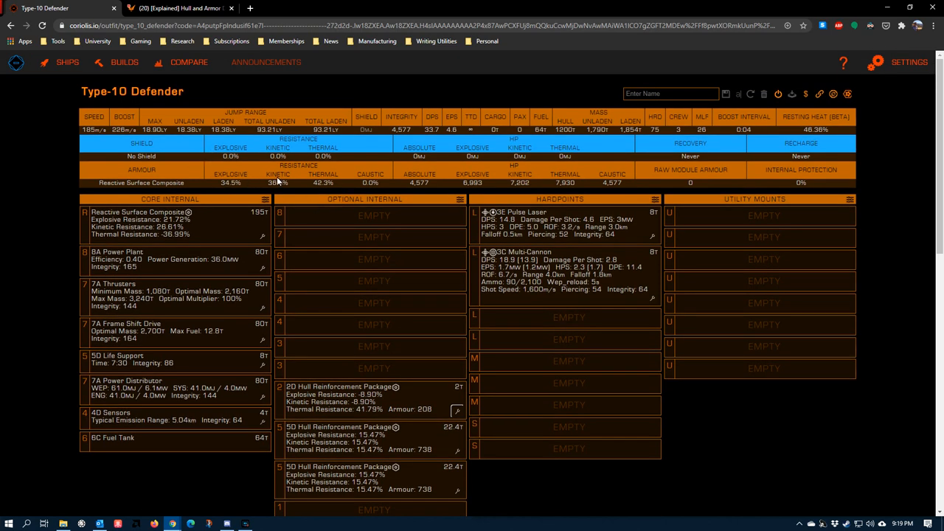
mouse_move(335, 185)
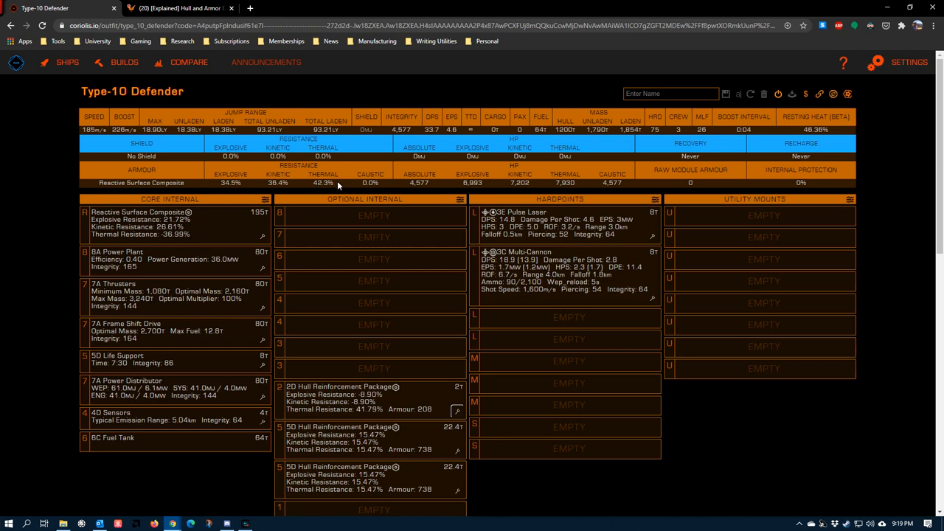
scroll(down, 3)
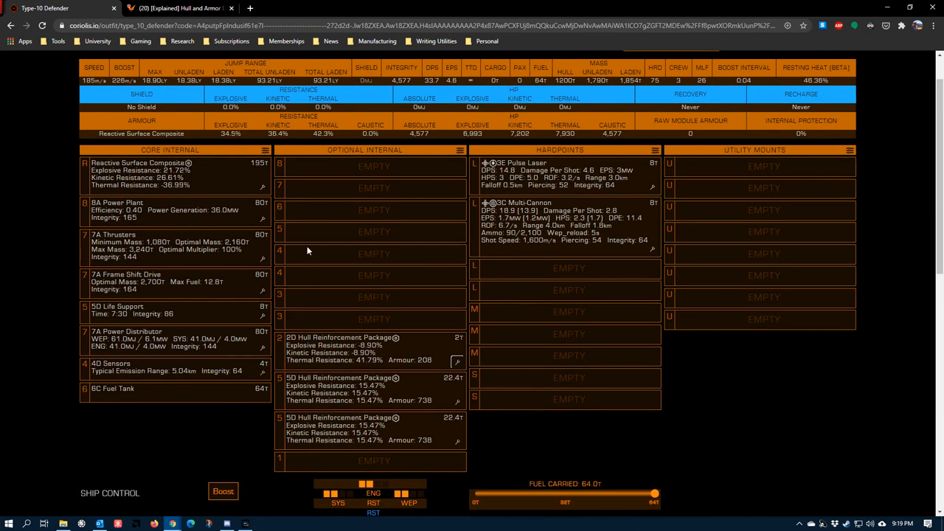
mouse_move(332, 224)
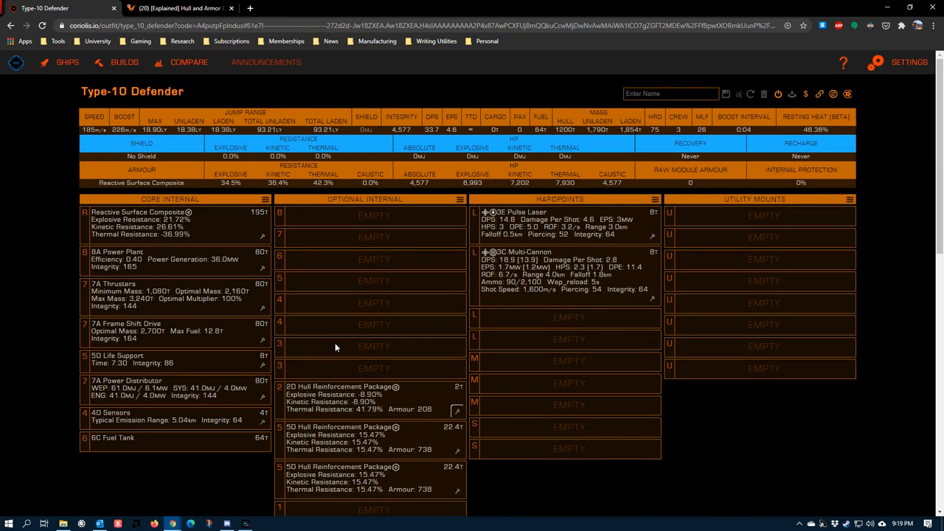
mouse_move(343, 236)
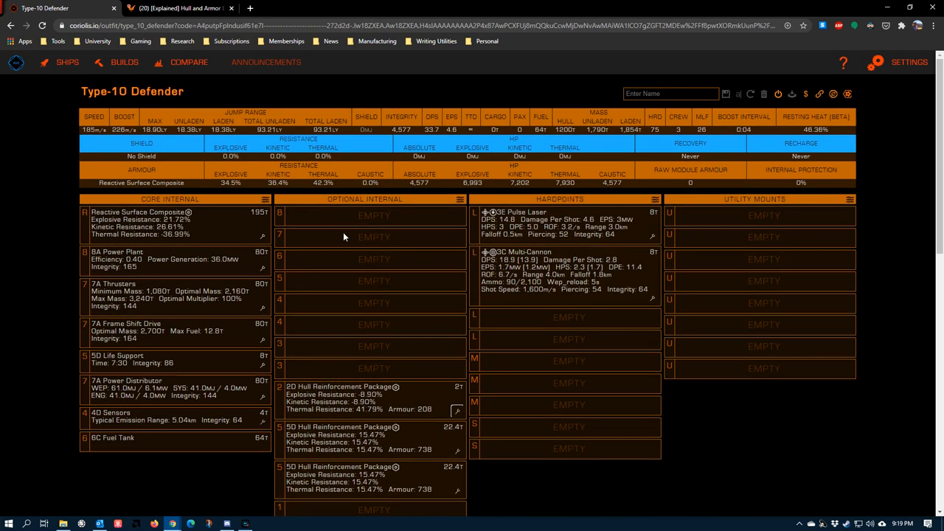
mouse_move(360, 361)
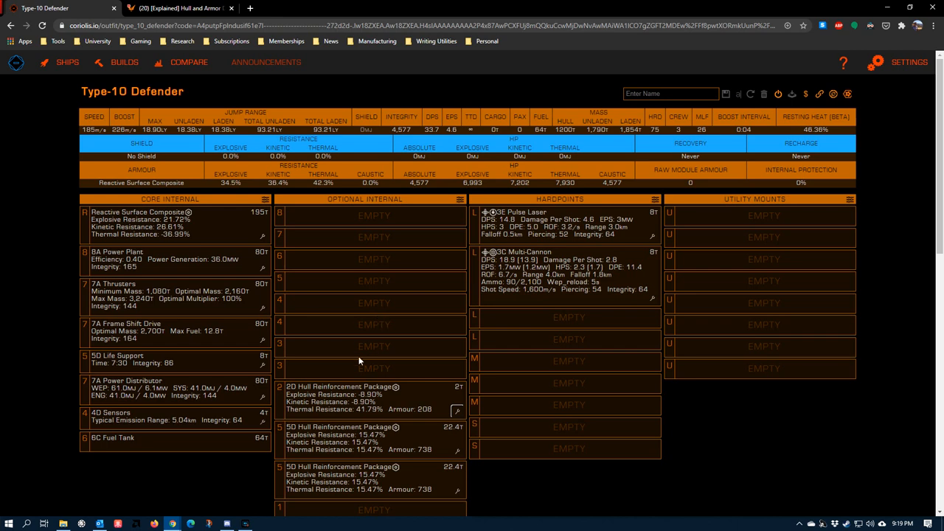
mouse_move(354, 363)
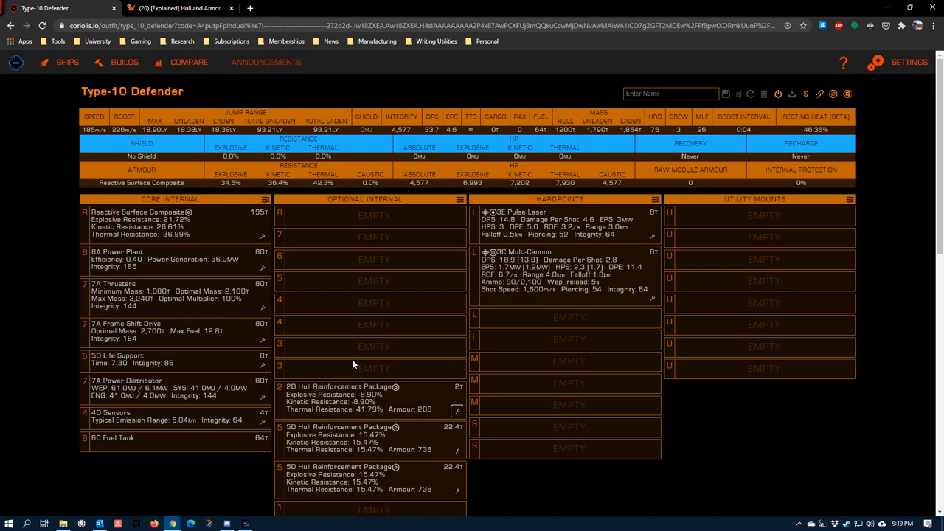
mouse_move(312, 324)
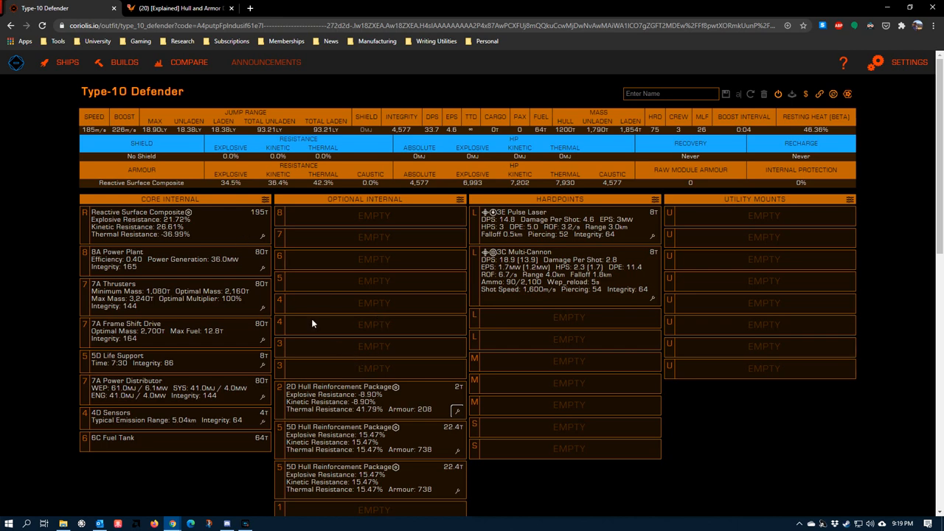
mouse_move(358, 351)
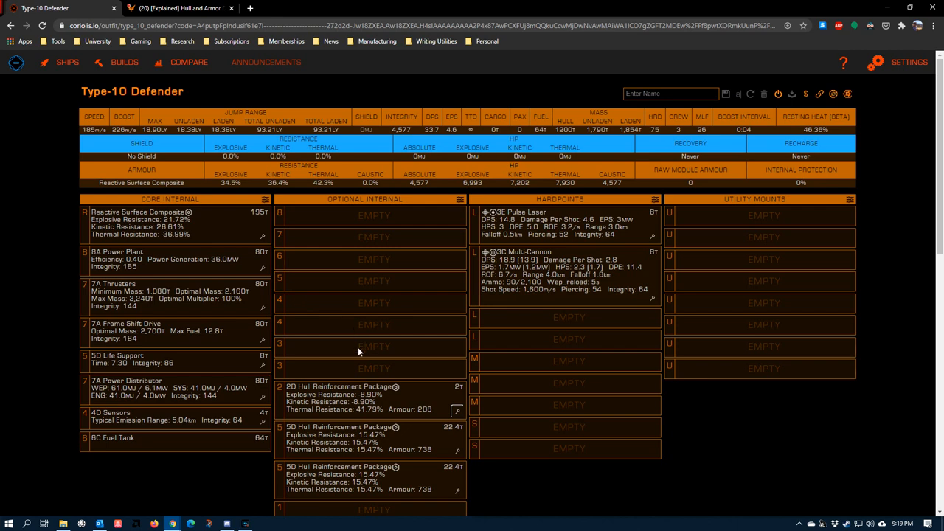
click(374, 368)
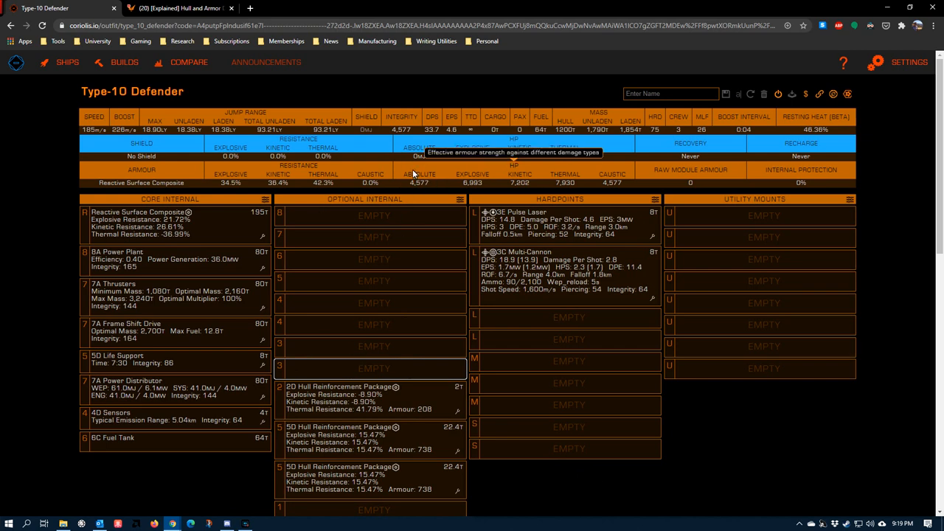
mouse_move(450, 228)
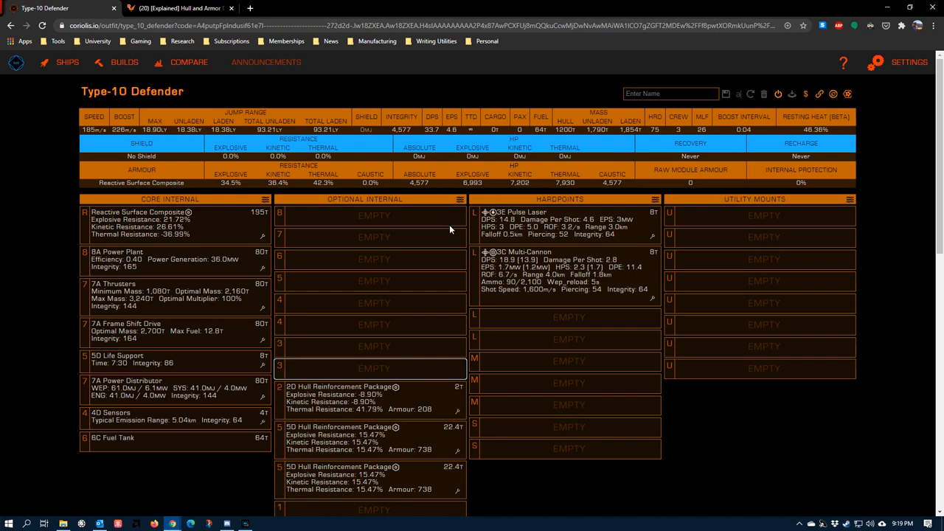
mouse_move(441, 234)
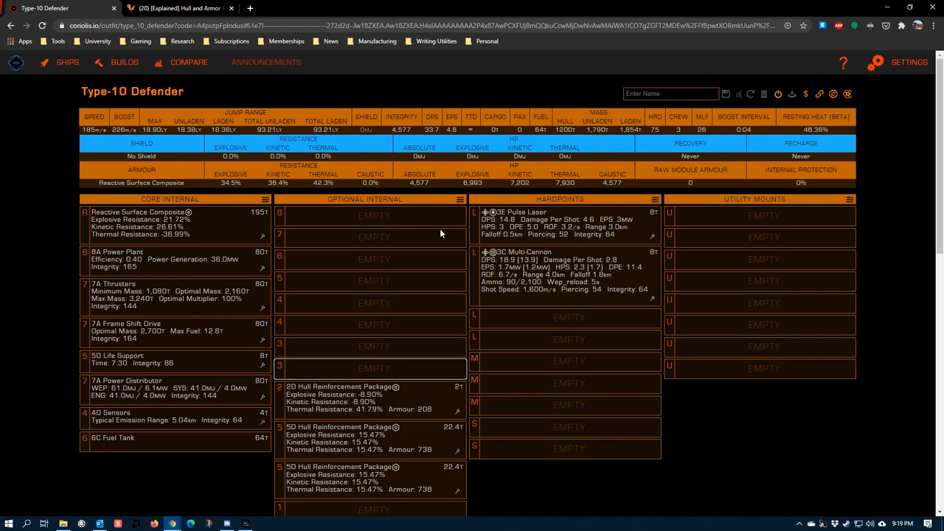
mouse_move(374, 213)
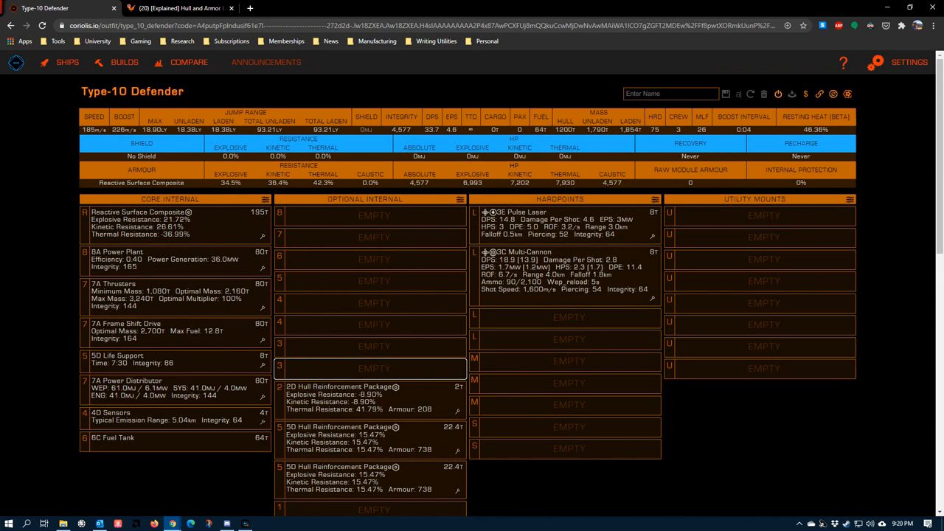
mouse_move(598, 343)
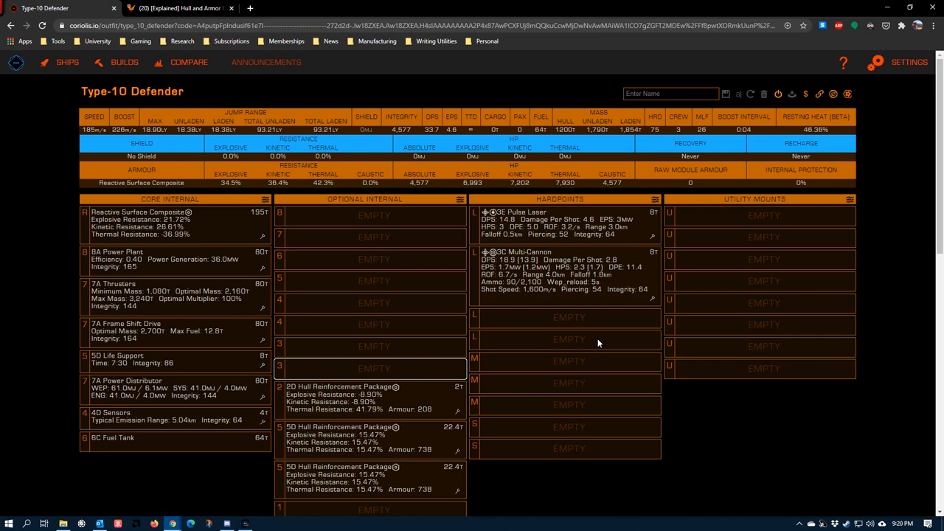
mouse_move(530, 303)
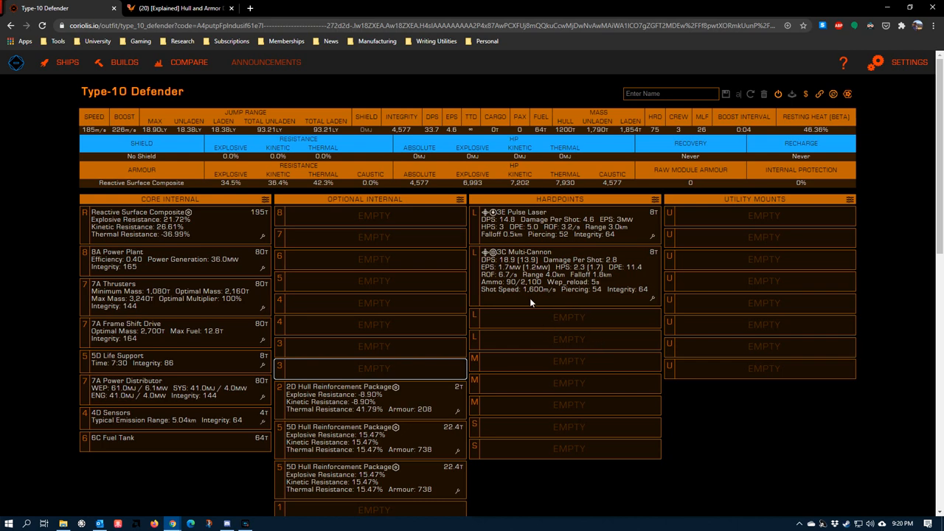
mouse_move(618, 499)
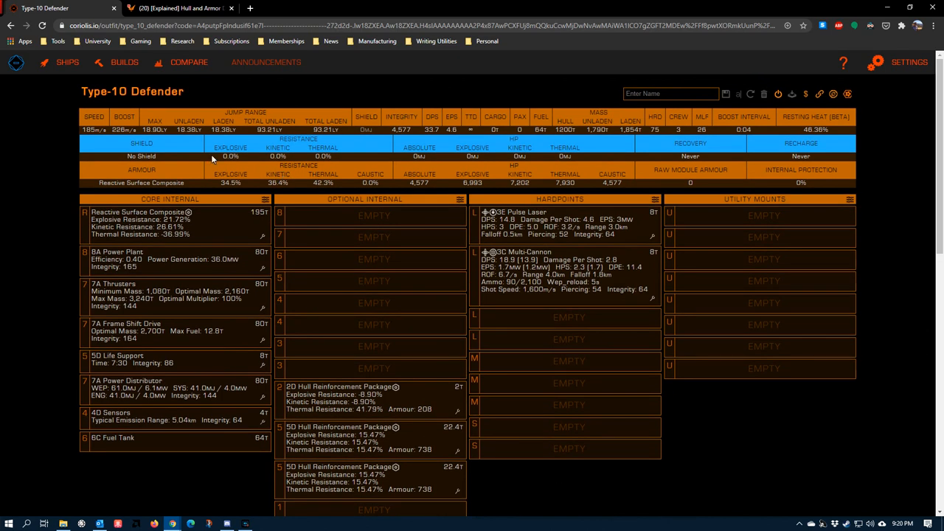
mouse_move(218, 181)
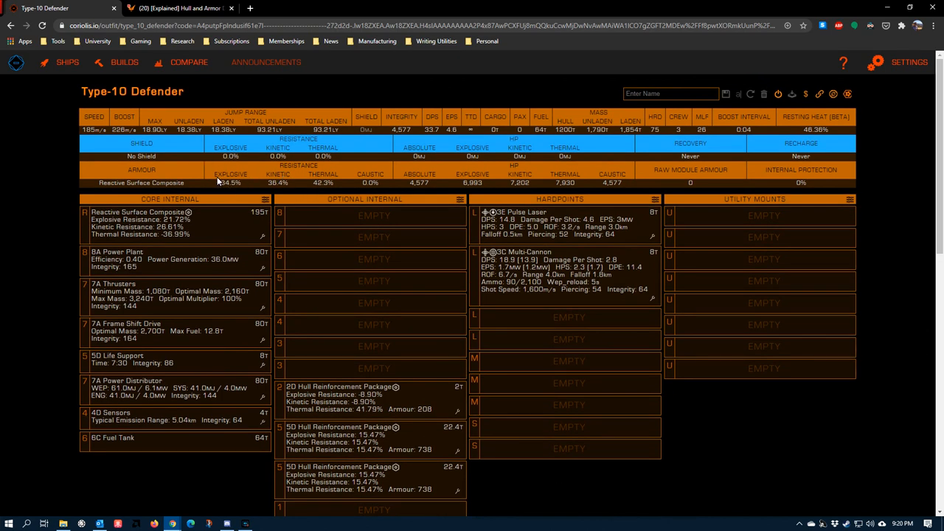
mouse_move(247, 177)
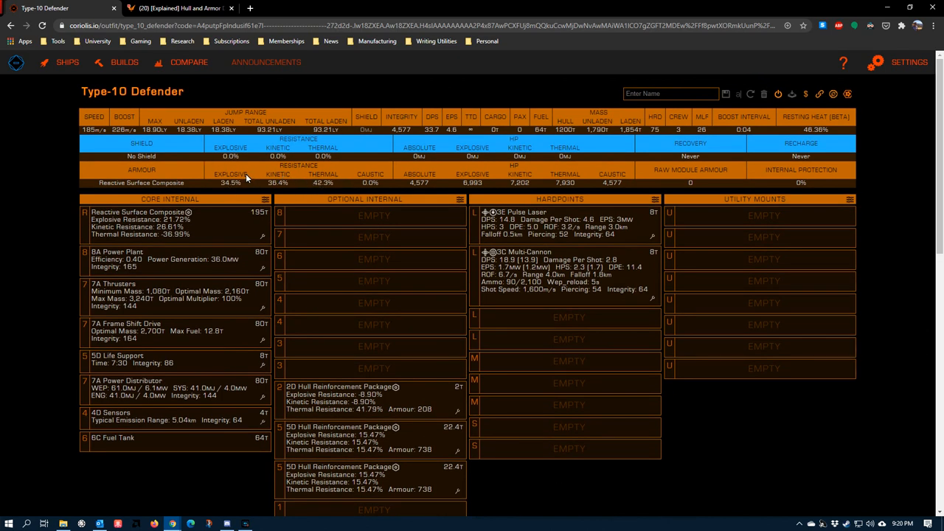
mouse_move(329, 179)
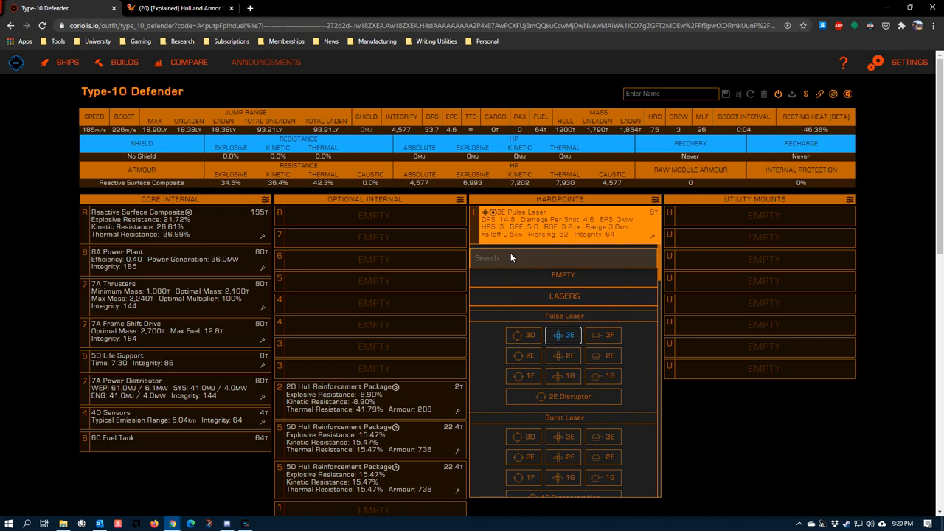
Show the weapon choices for the first empty medium hardpoint after fitting the 3B plasma accelerator
text(pl)
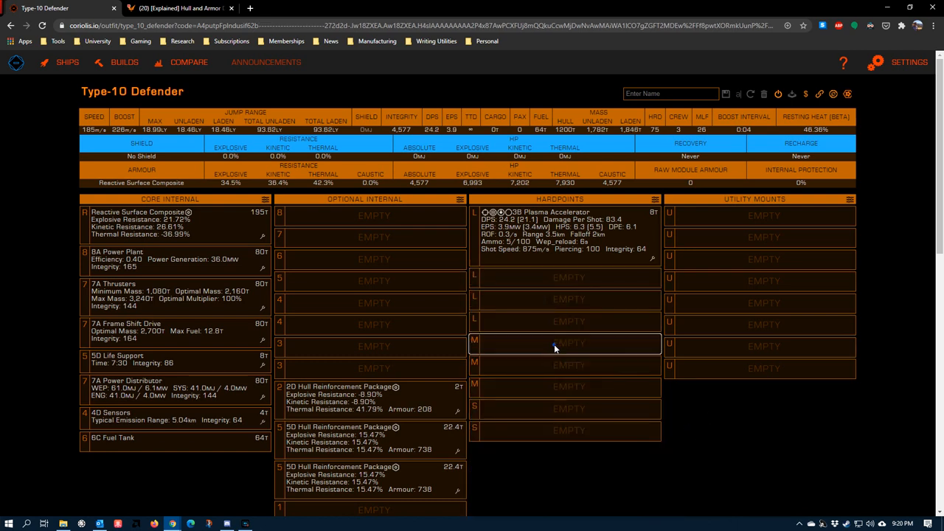
click(568, 343)
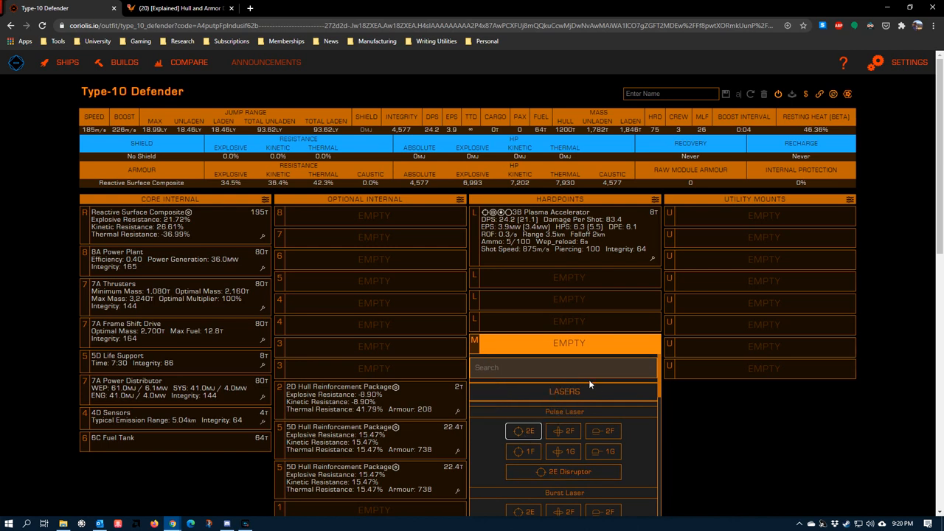
Search 'rail' and fit the 2B Rail Gun, raising total DPS to 74.2
text(rail)
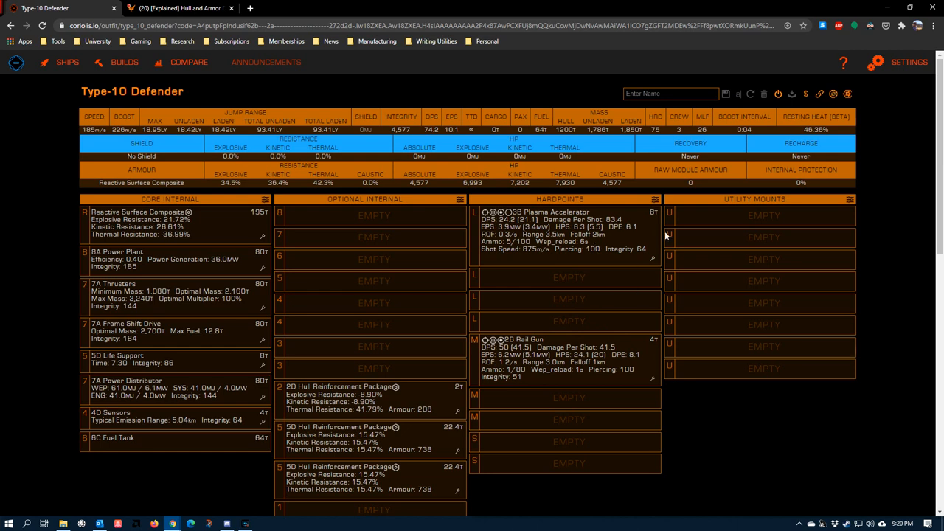
mouse_move(595, 301)
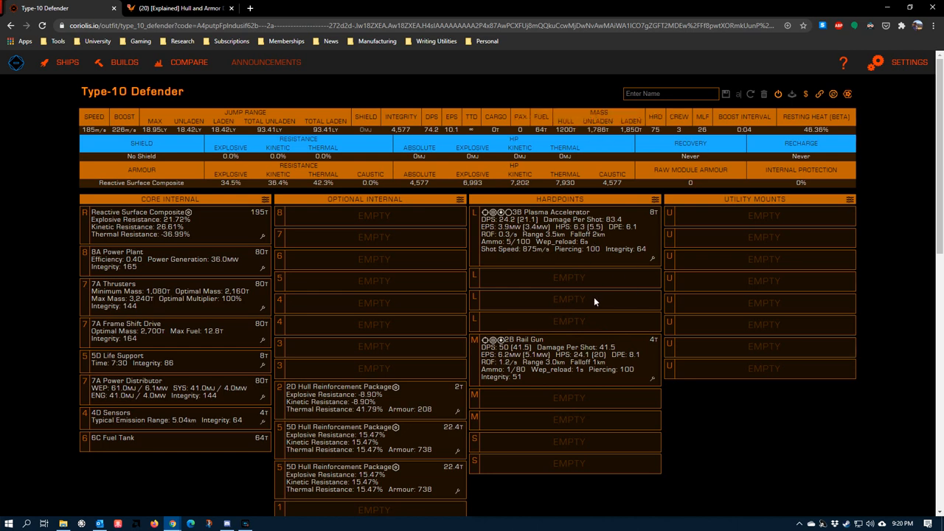
mouse_move(556, 383)
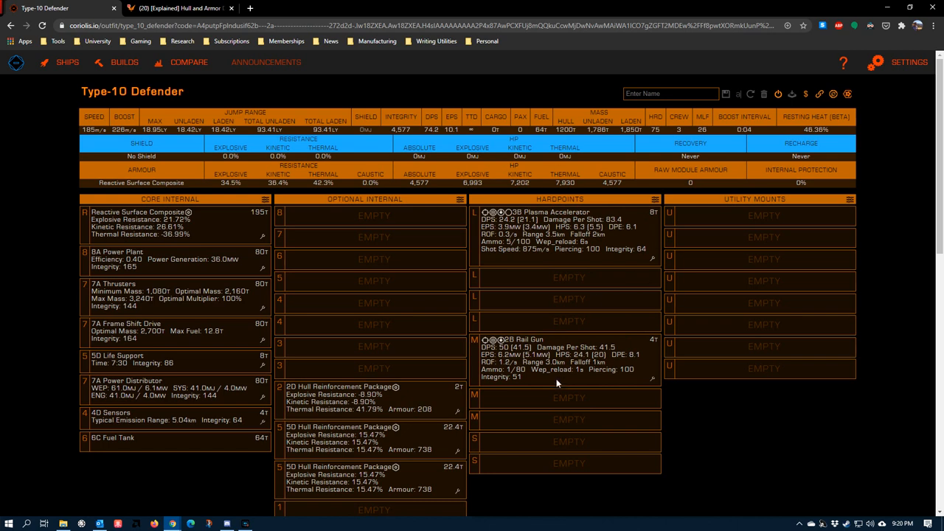
mouse_move(553, 340)
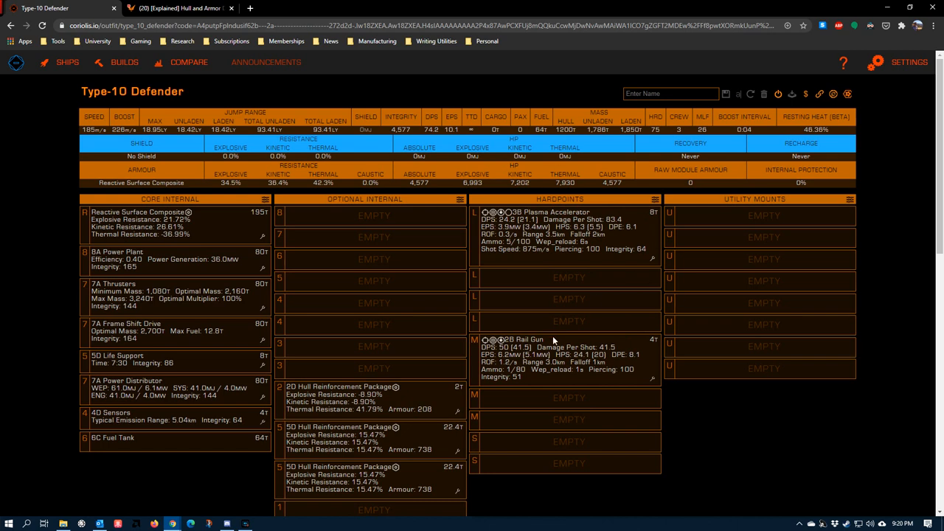
mouse_move(595, 227)
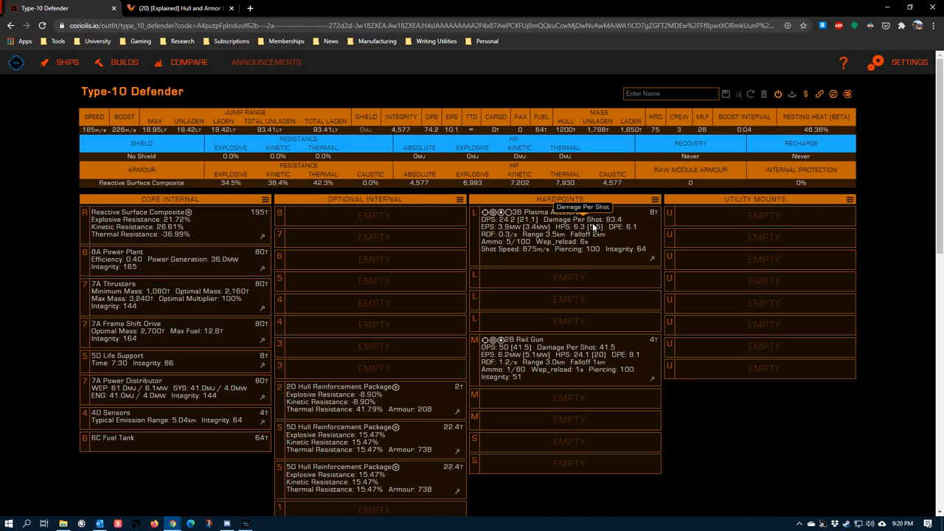
mouse_move(580, 226)
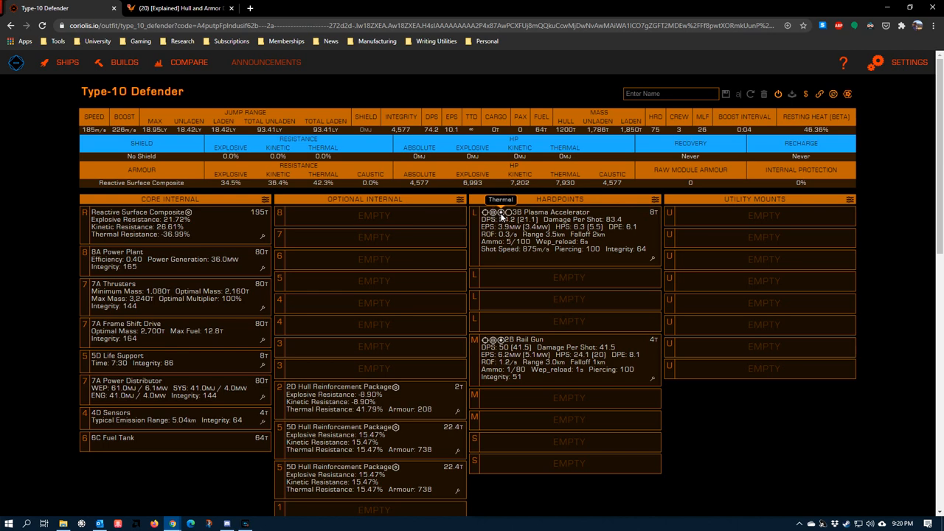
click(501, 199)
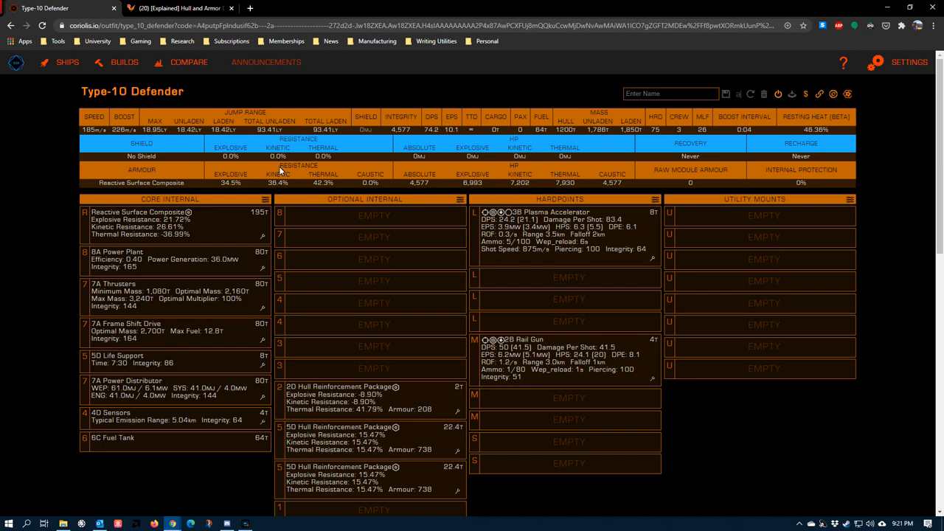
mouse_move(495, 213)
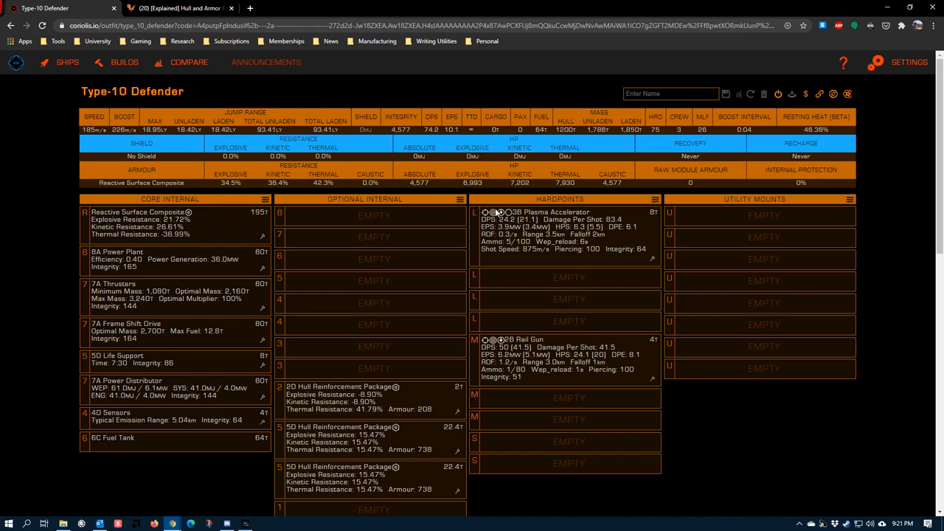
mouse_move(582, 219)
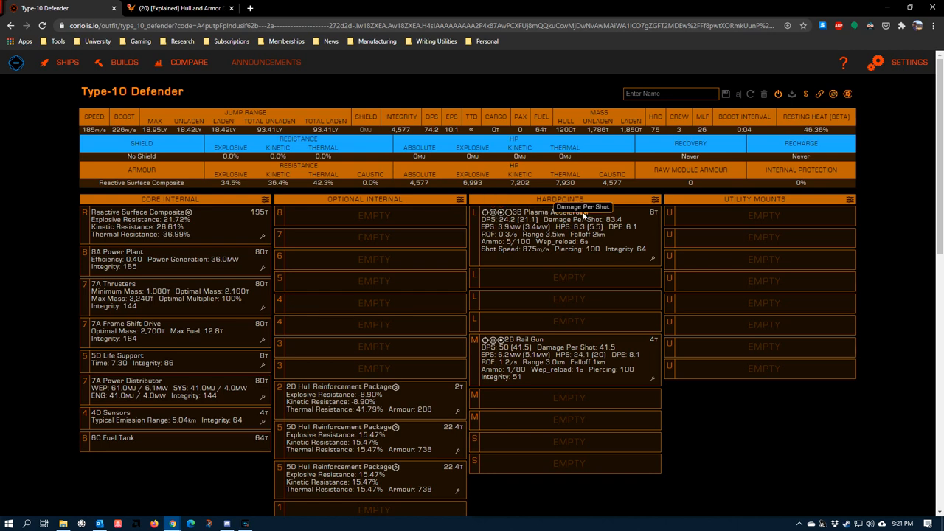
mouse_move(253, 186)
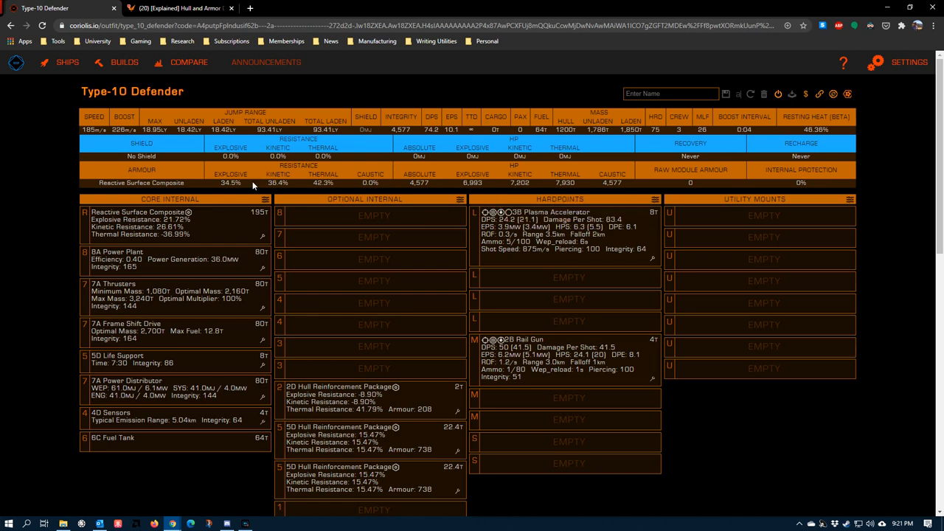
mouse_move(394, 190)
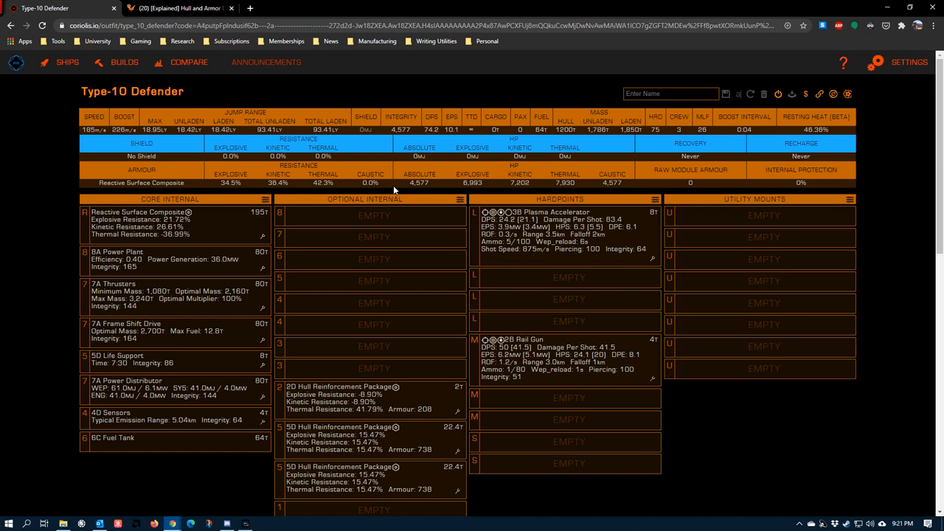
mouse_move(516, 354)
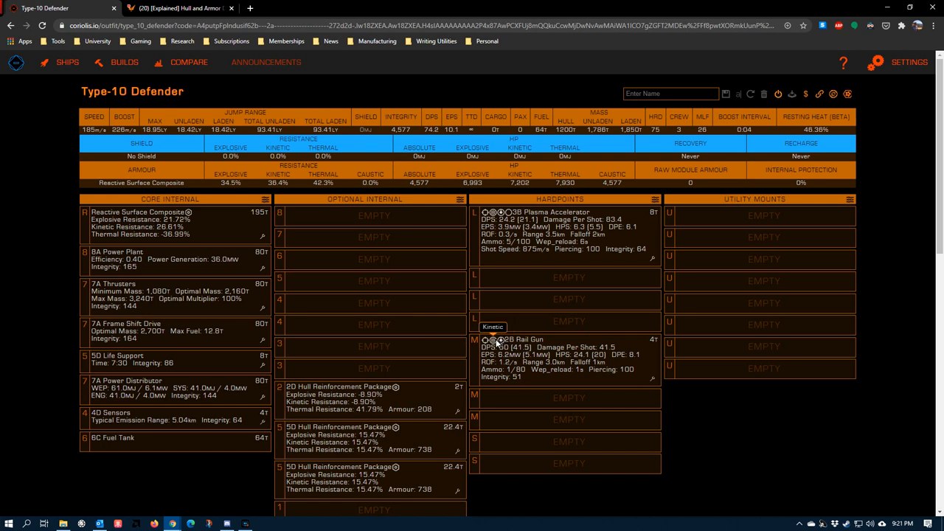
mouse_move(530, 278)
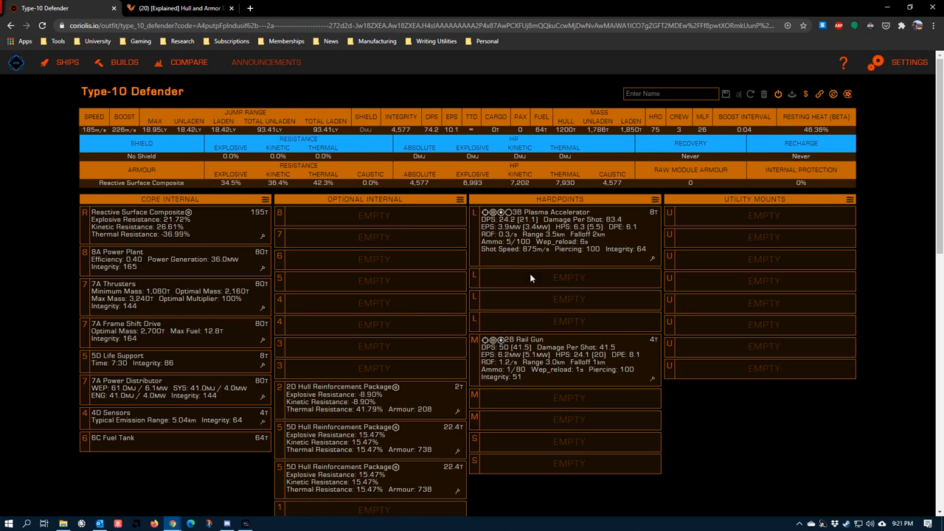
mouse_move(219, 188)
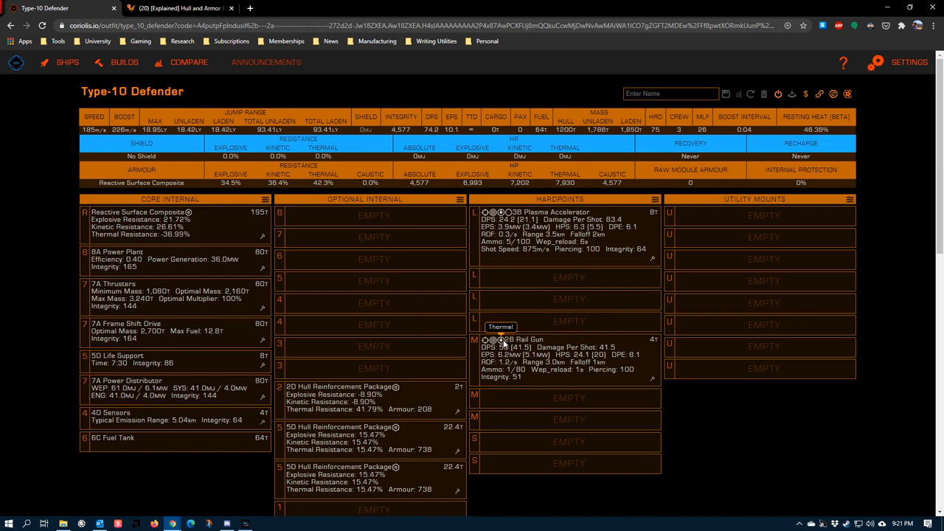
mouse_move(336, 190)
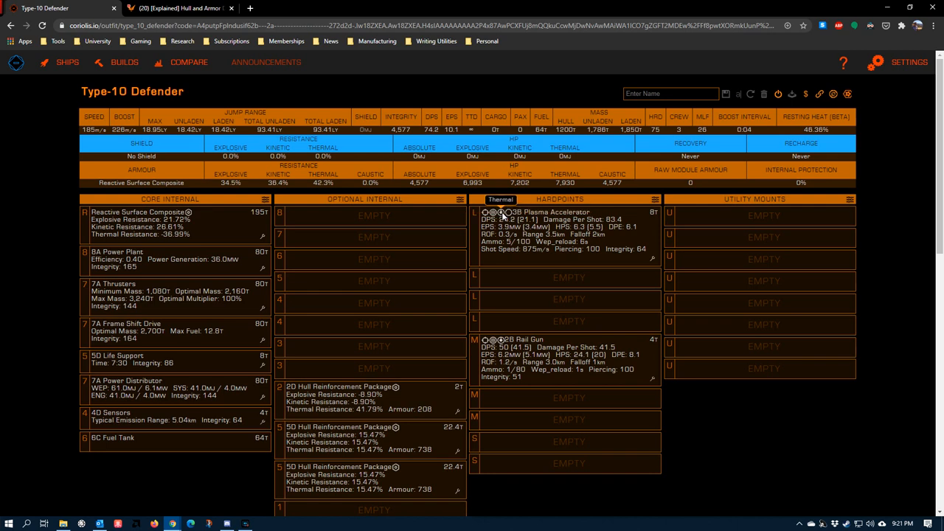
mouse_move(500, 220)
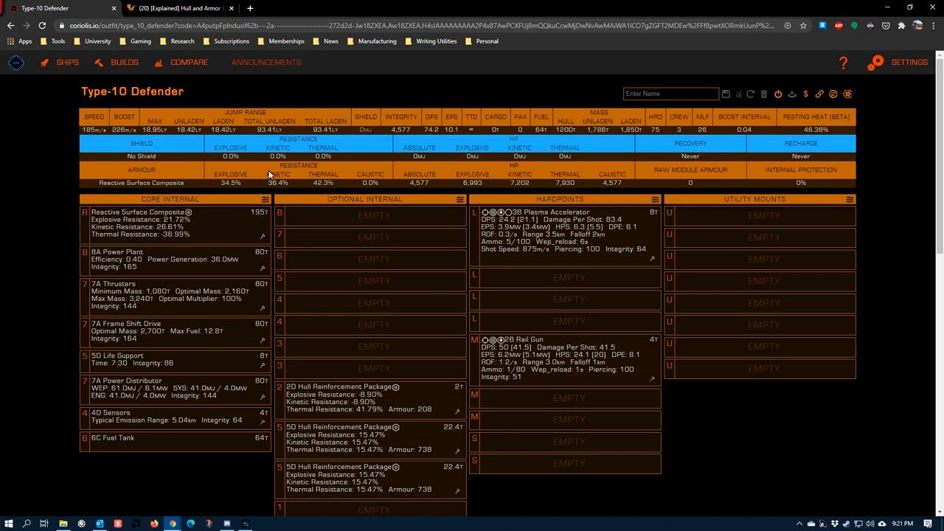
mouse_move(300, 183)
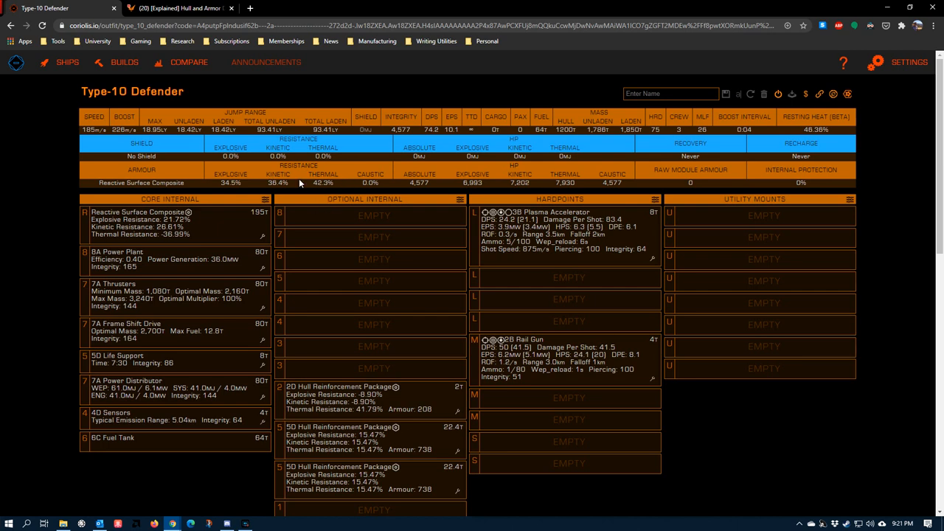
mouse_move(280, 202)
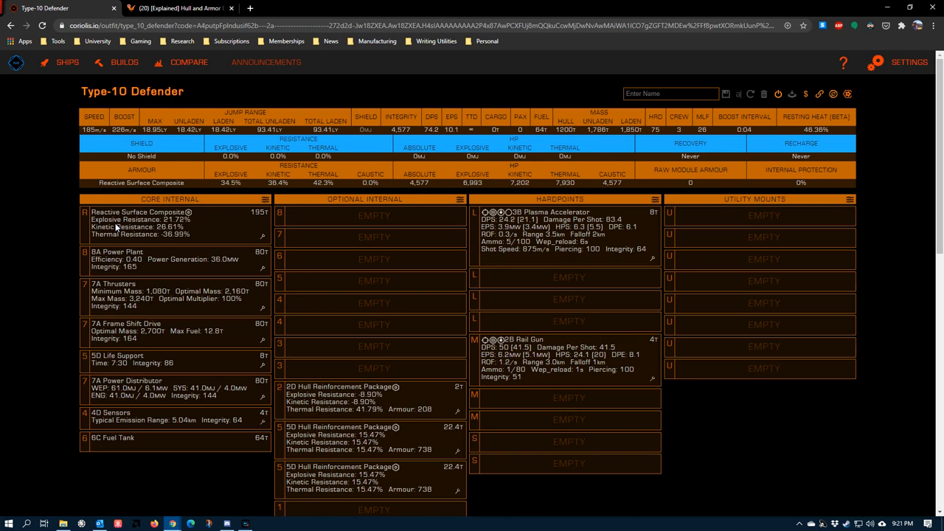
mouse_move(44, 185)
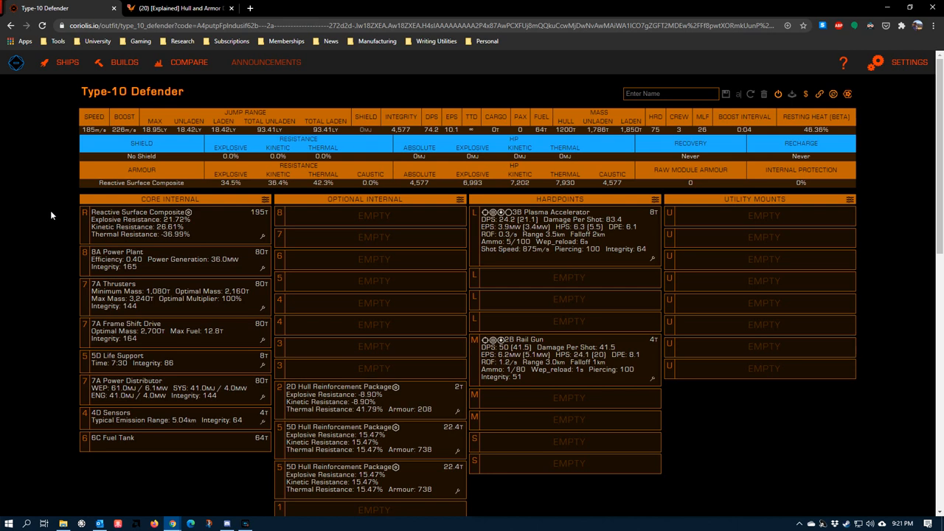
scroll(down, 3)
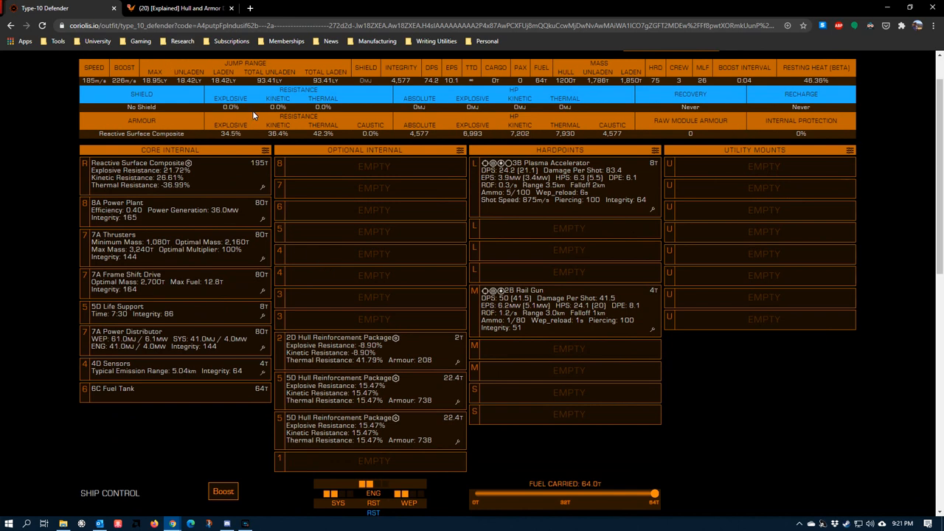
mouse_move(271, 280)
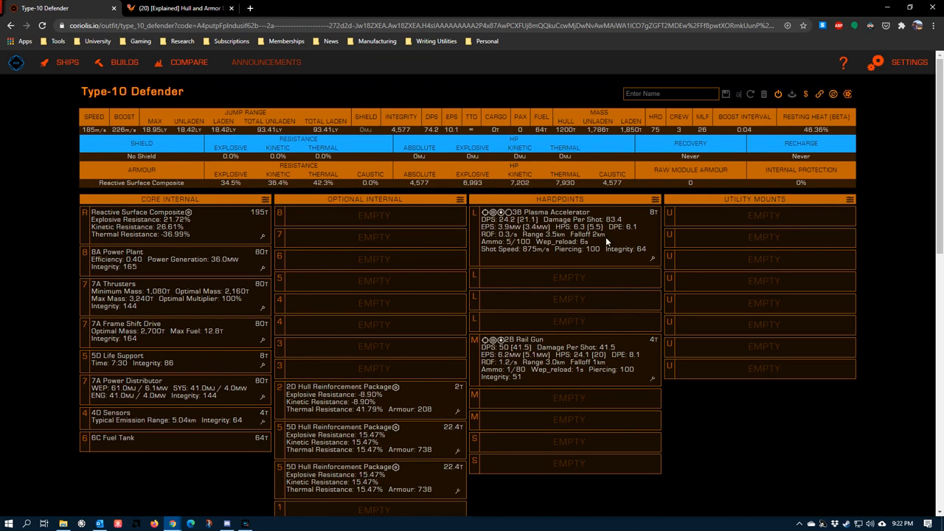
mouse_move(758, 438)
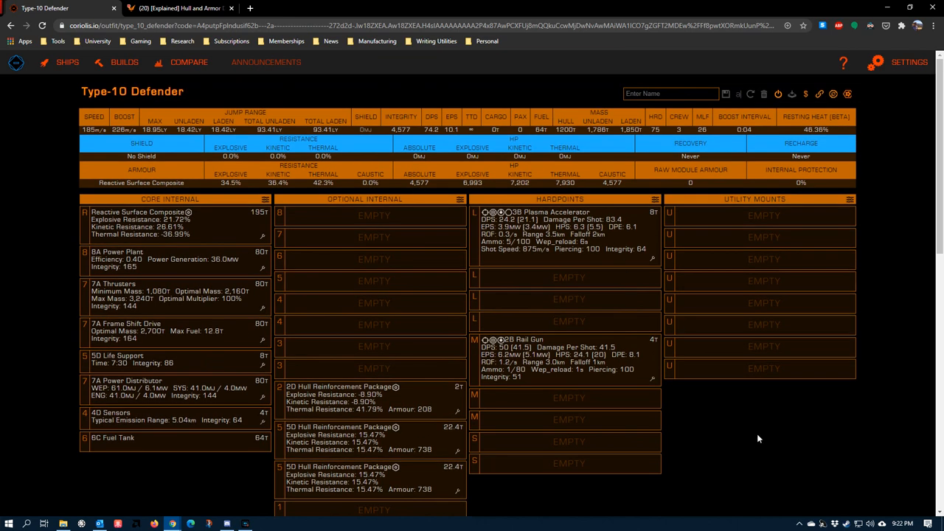
mouse_move(229, 271)
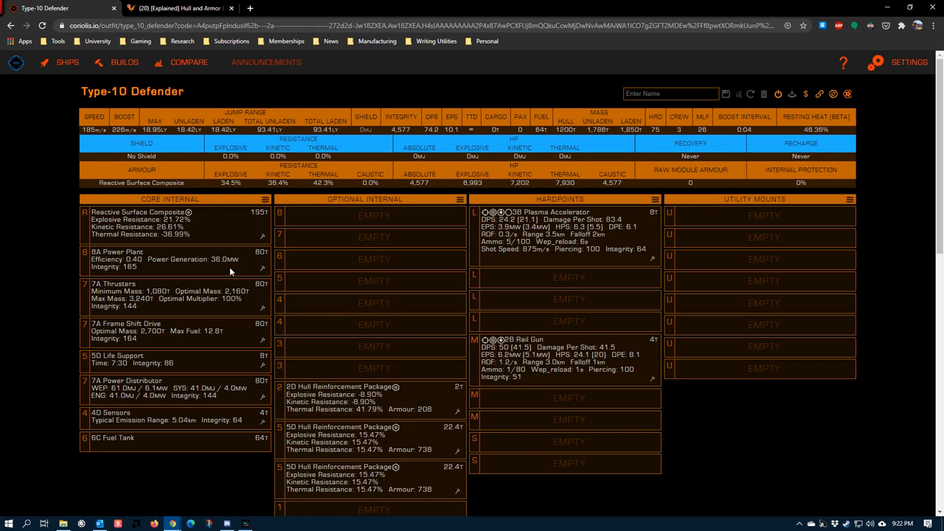
mouse_move(400, 180)
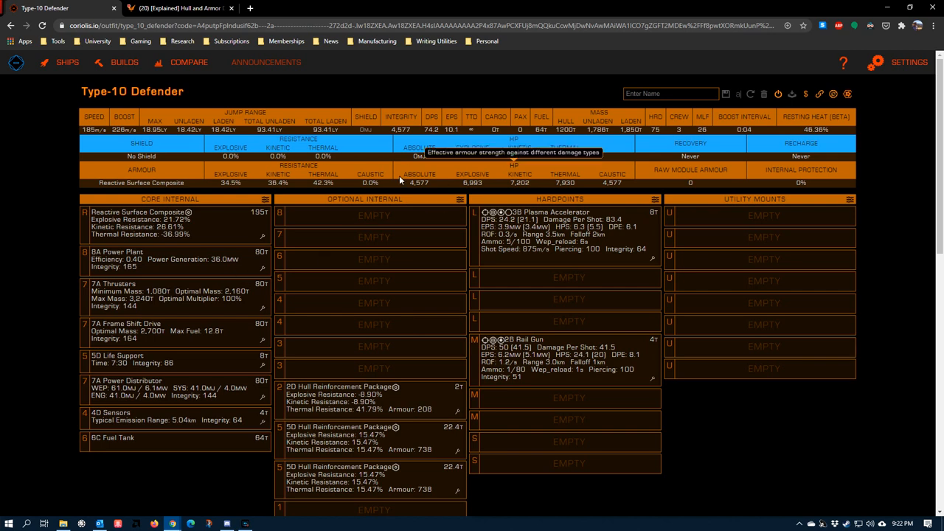
mouse_move(416, 190)
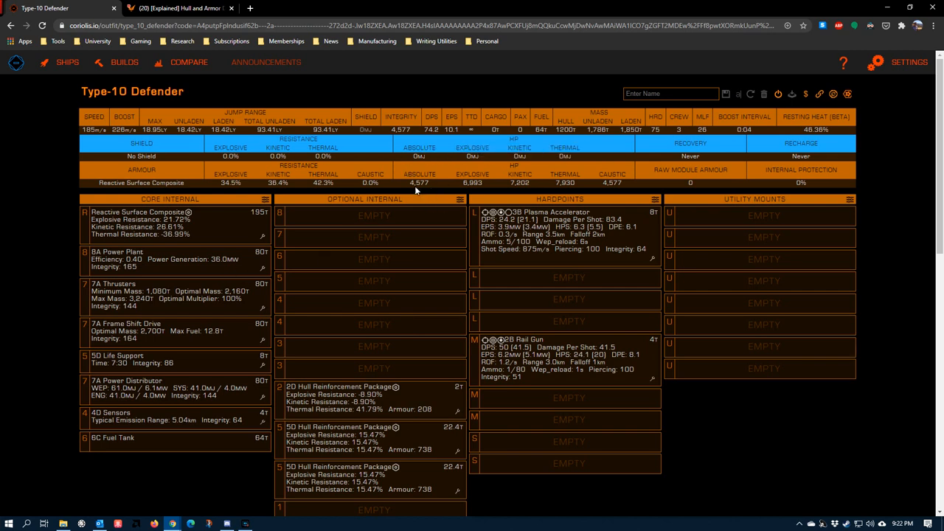
mouse_move(728, 428)
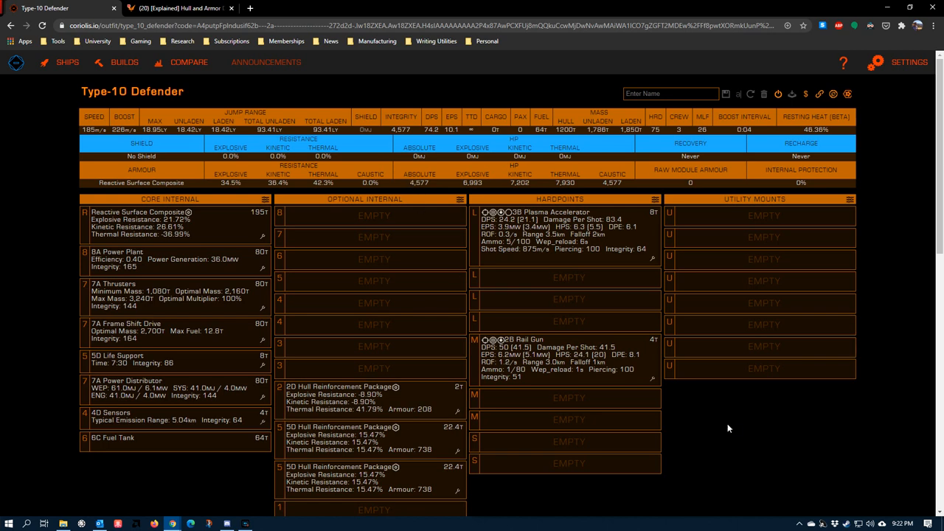
mouse_move(733, 431)
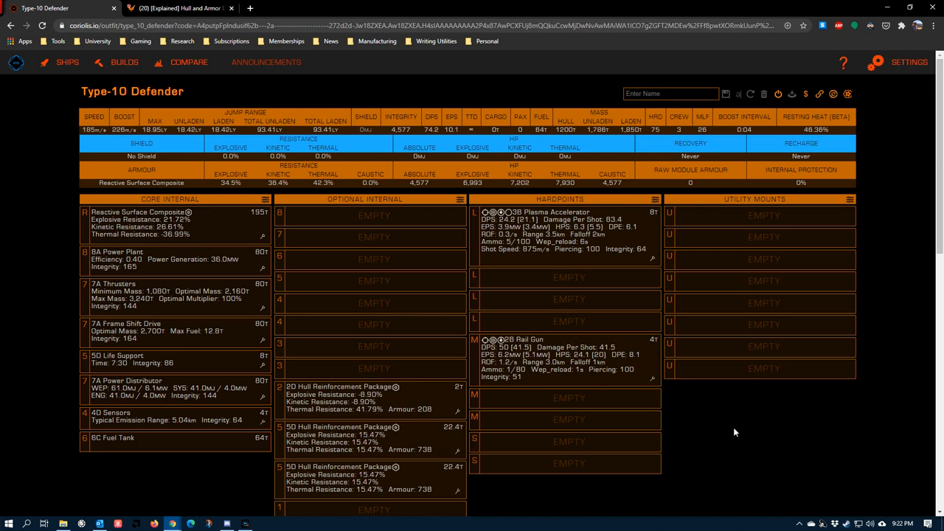
mouse_move(735, 430)
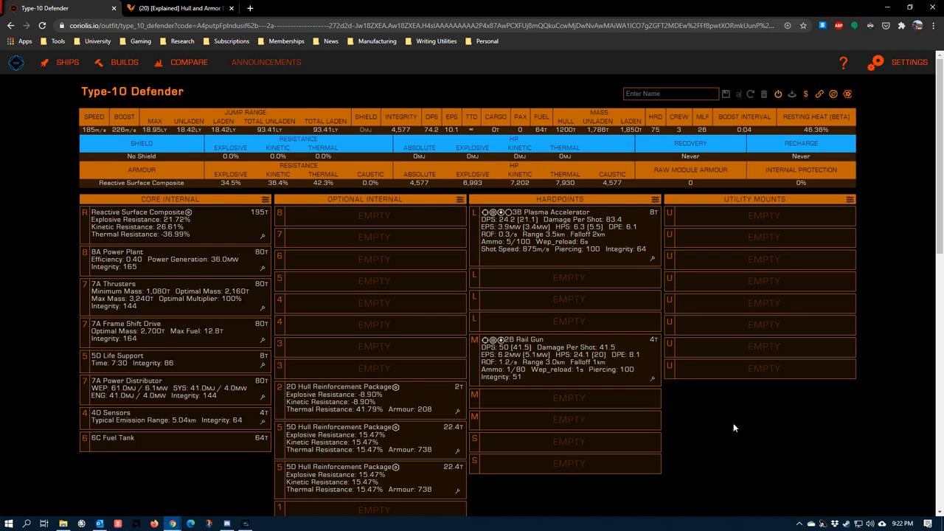
mouse_move(704, 409)
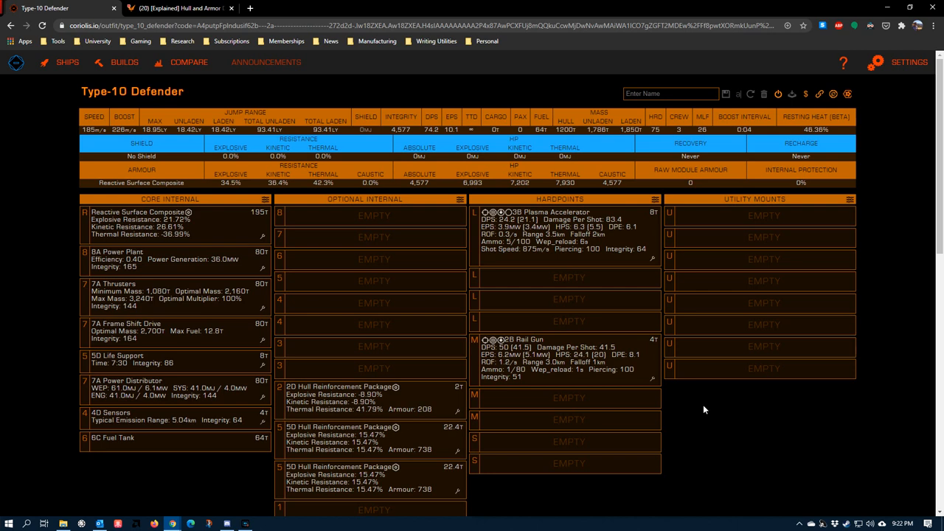